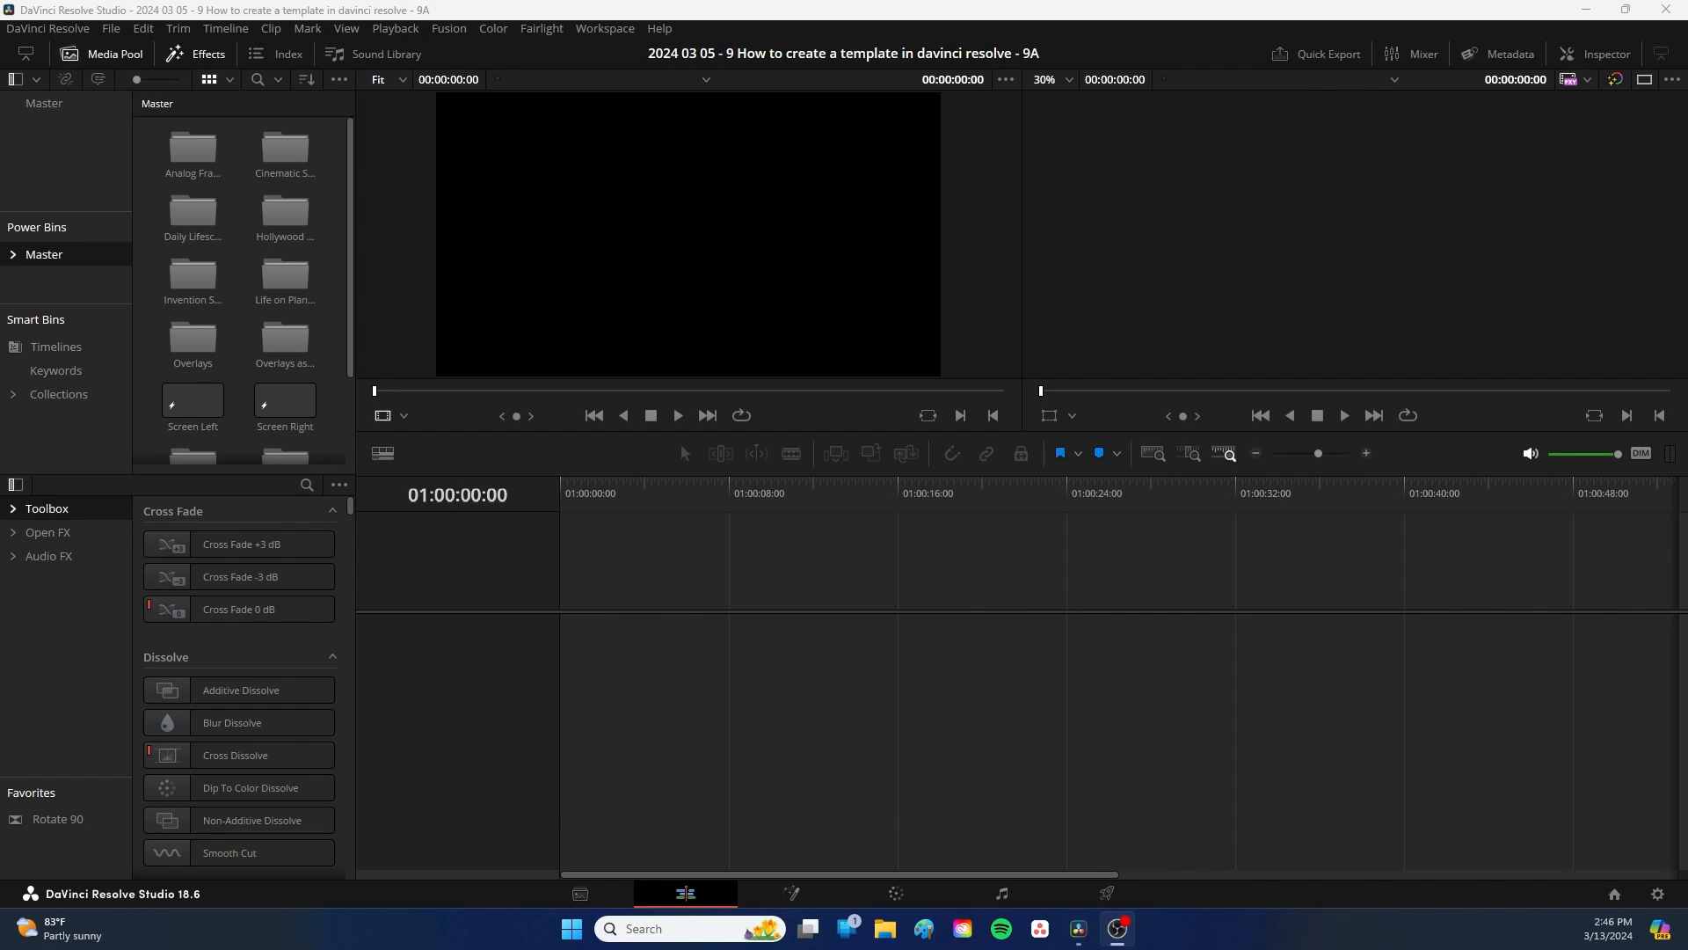
mouse_move(1463, 292)
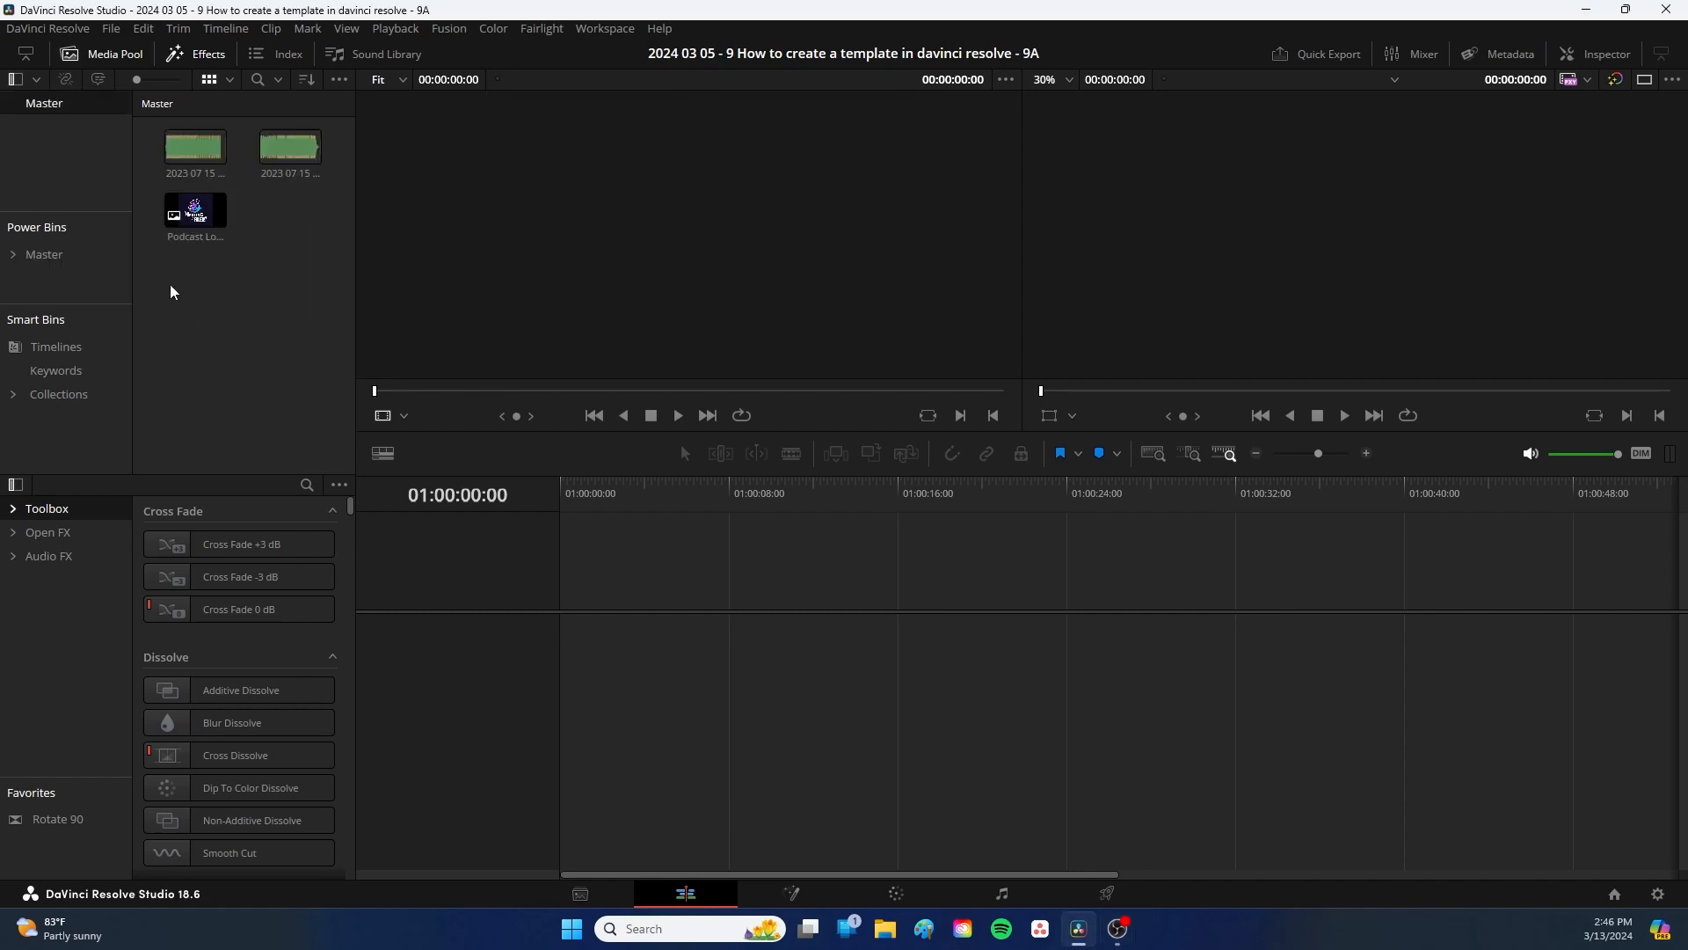
mouse_move(197, 306)
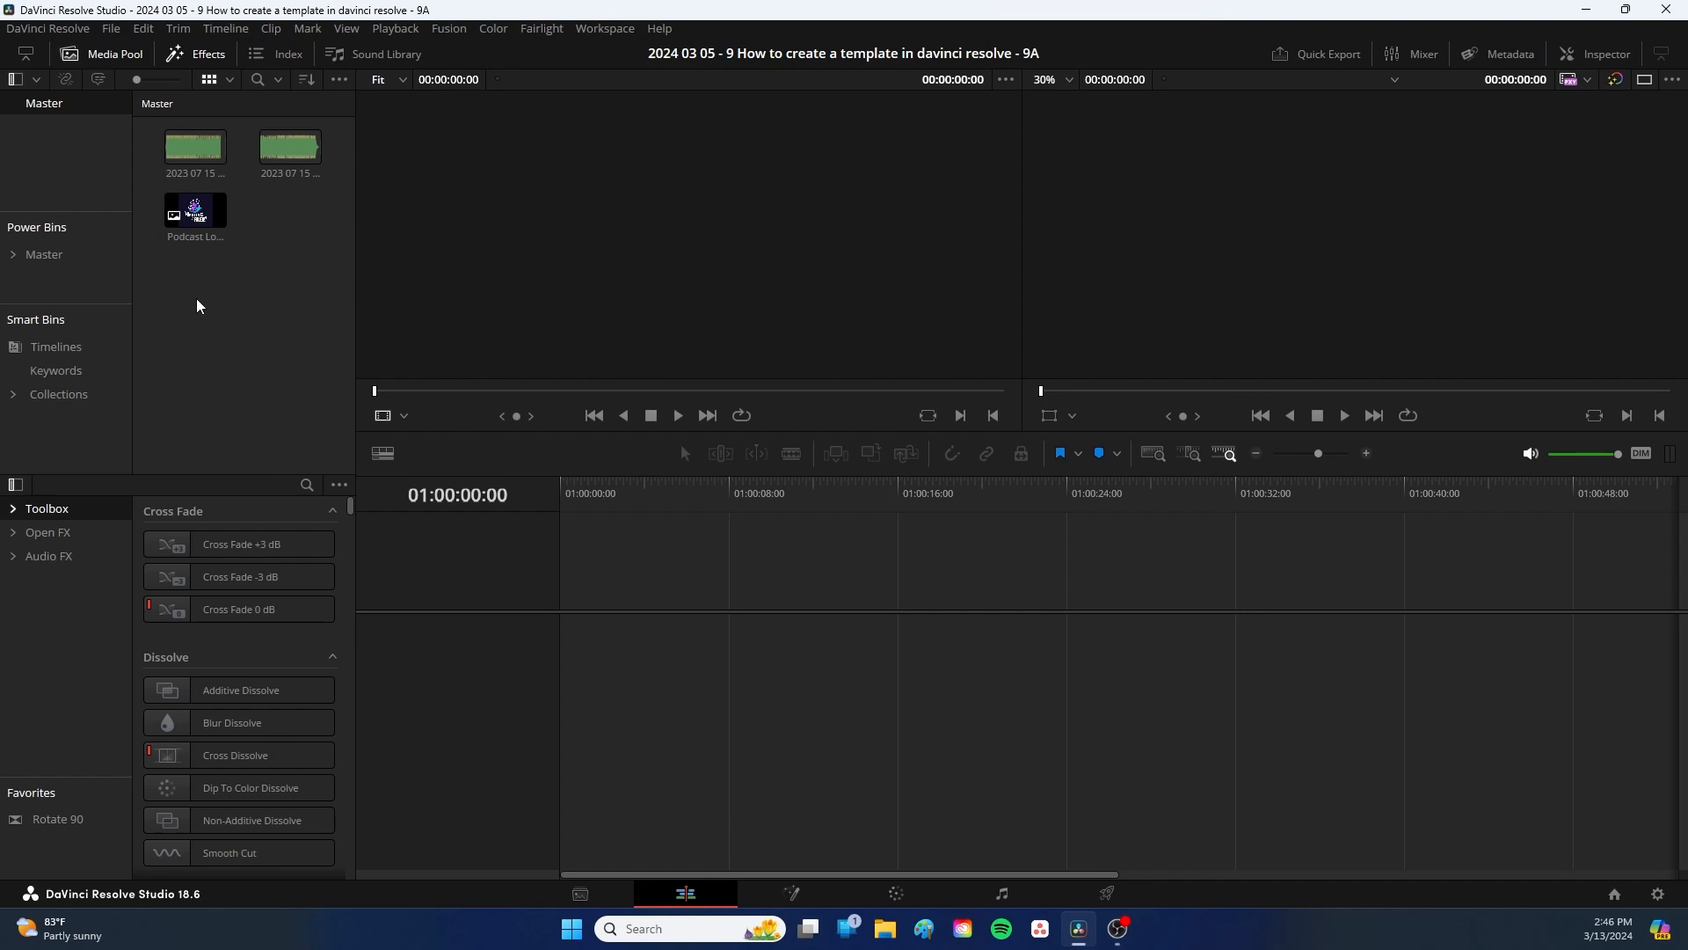
mouse_move(275, 249)
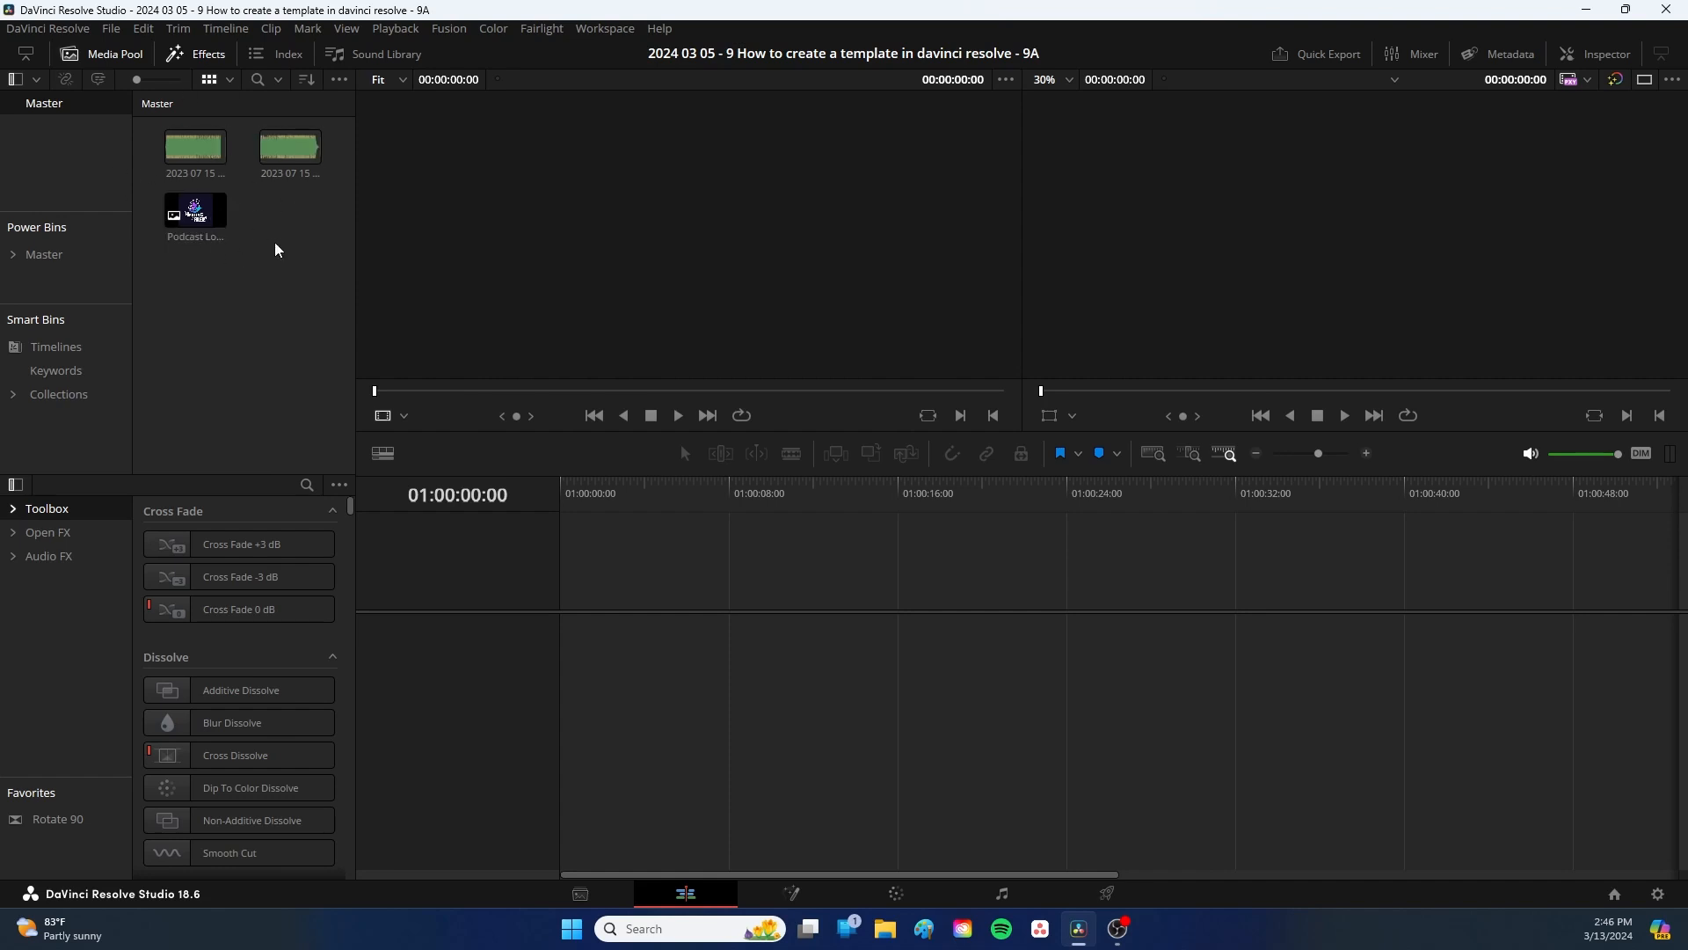
mouse_move(255, 221)
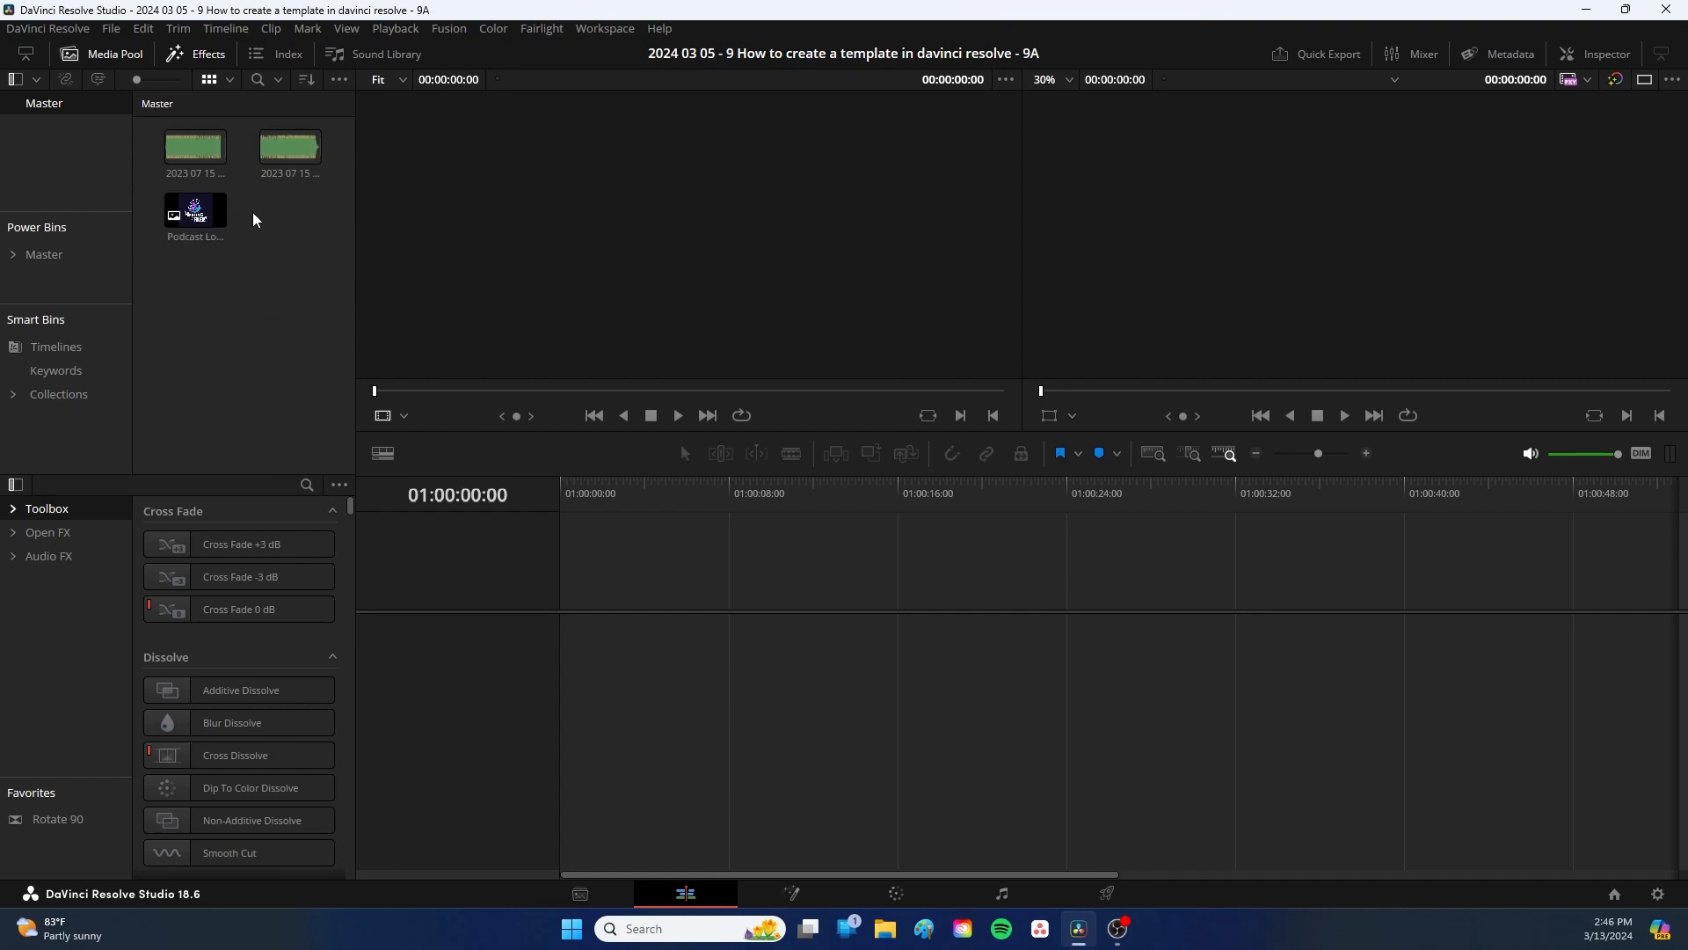
Step: Preview the outro and intro music clips, then drag the intro clip onto a new timeline
left_click(288, 148)
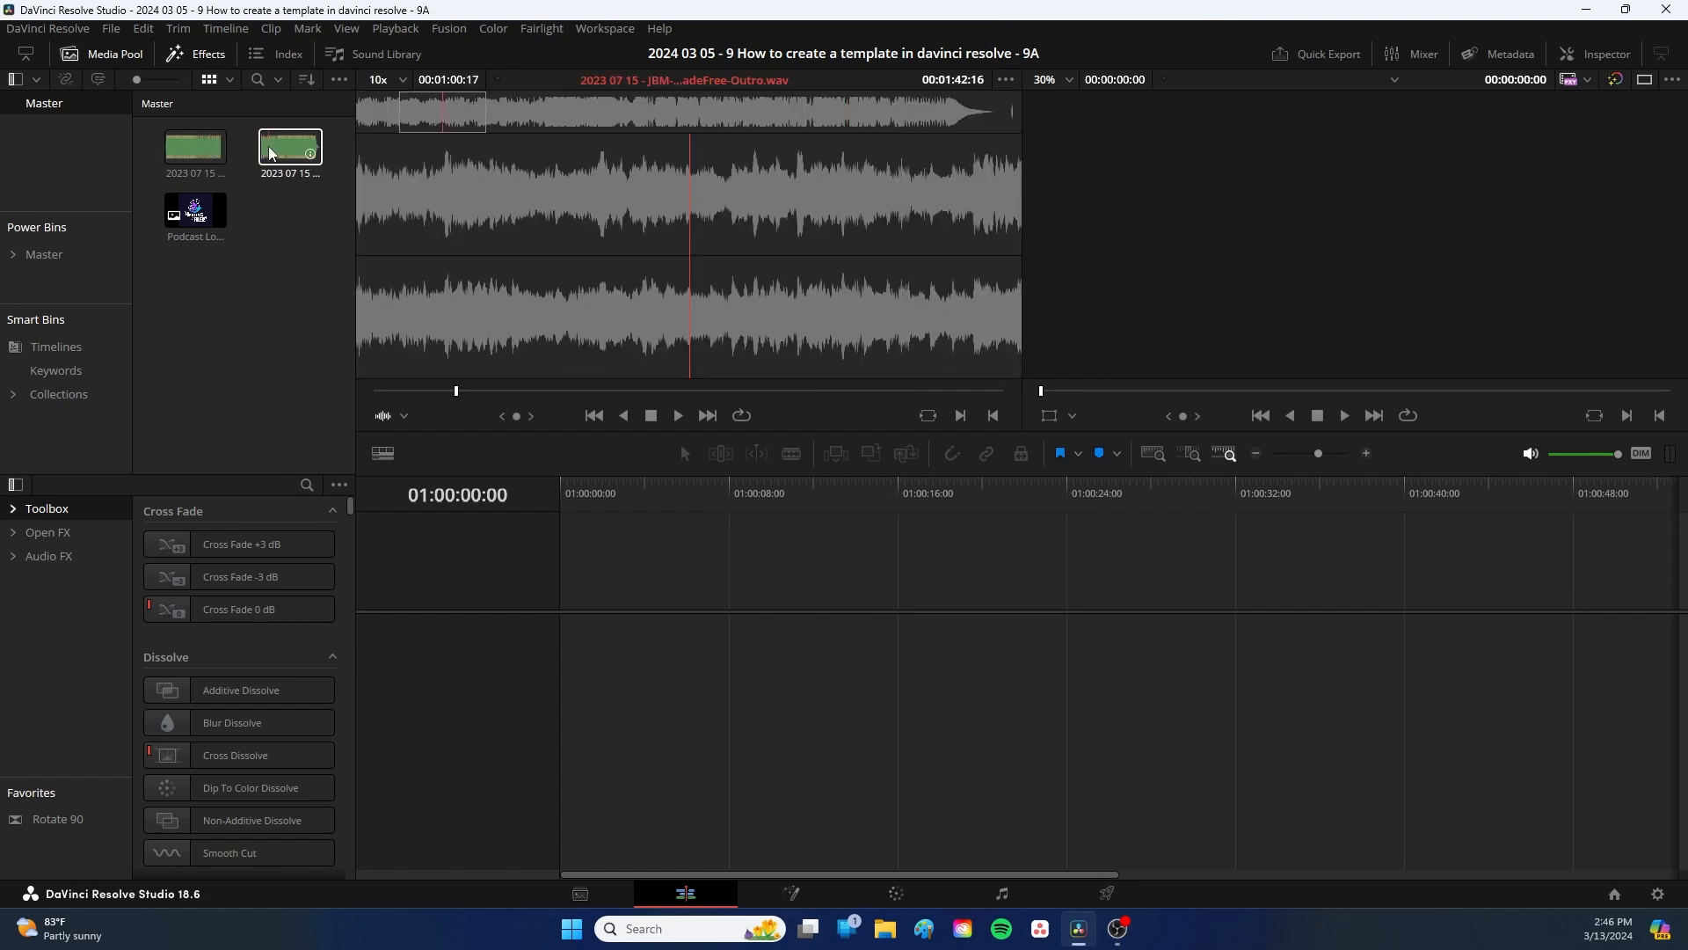
left_click(194, 147)
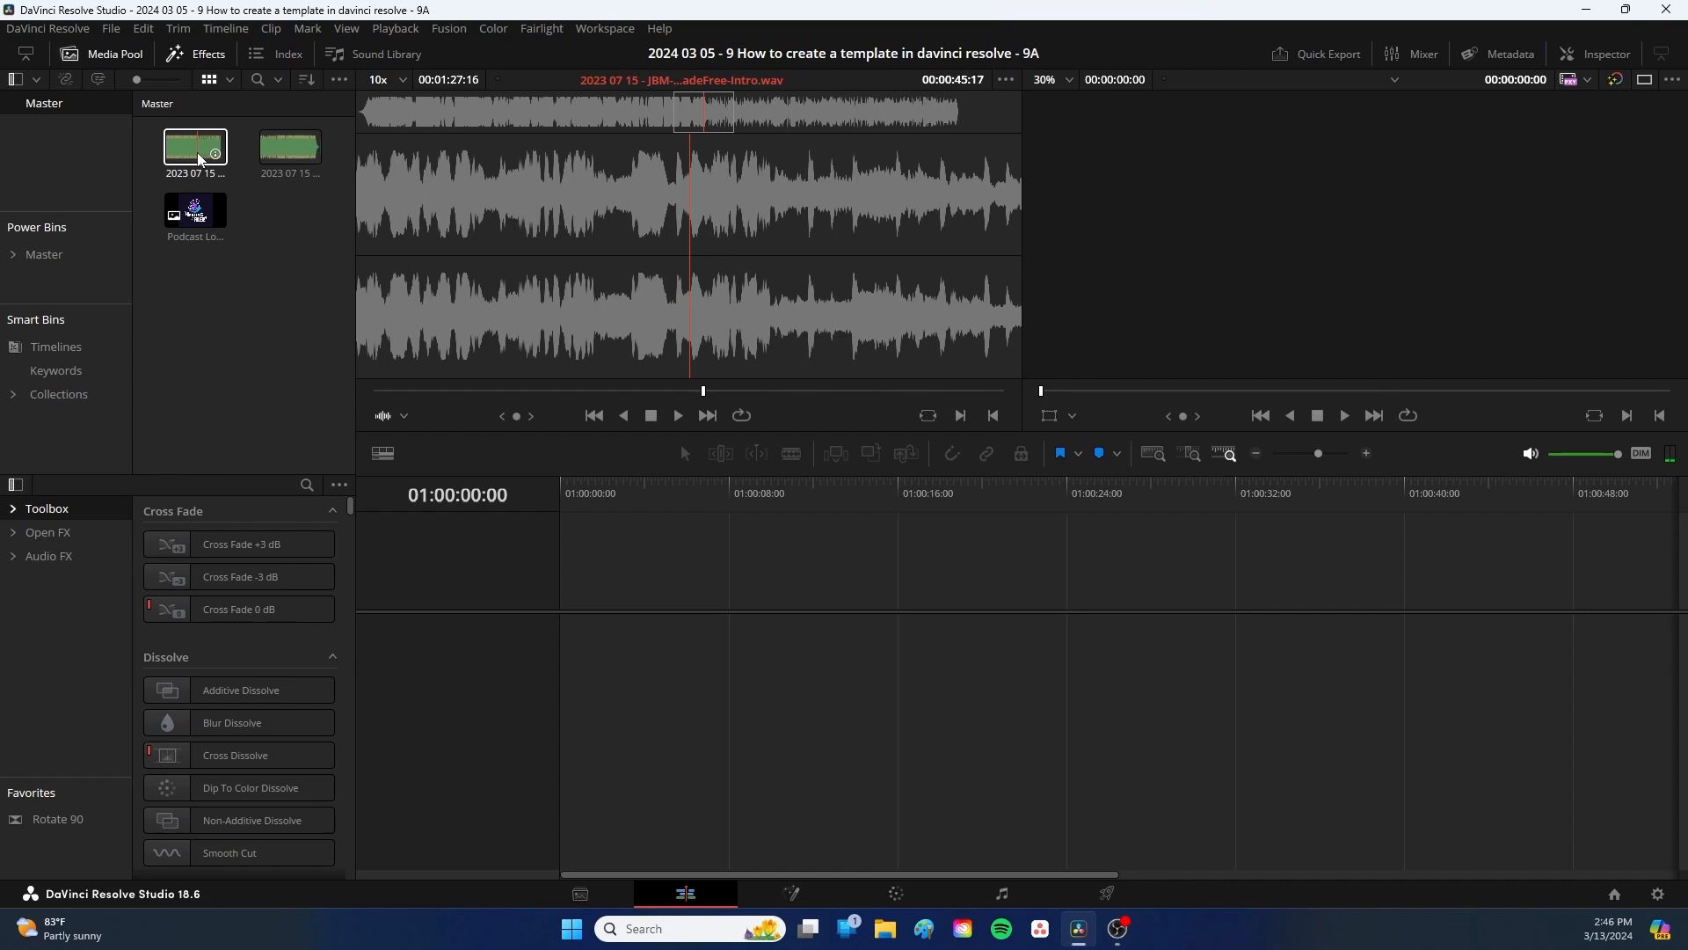
left_click(194, 147)
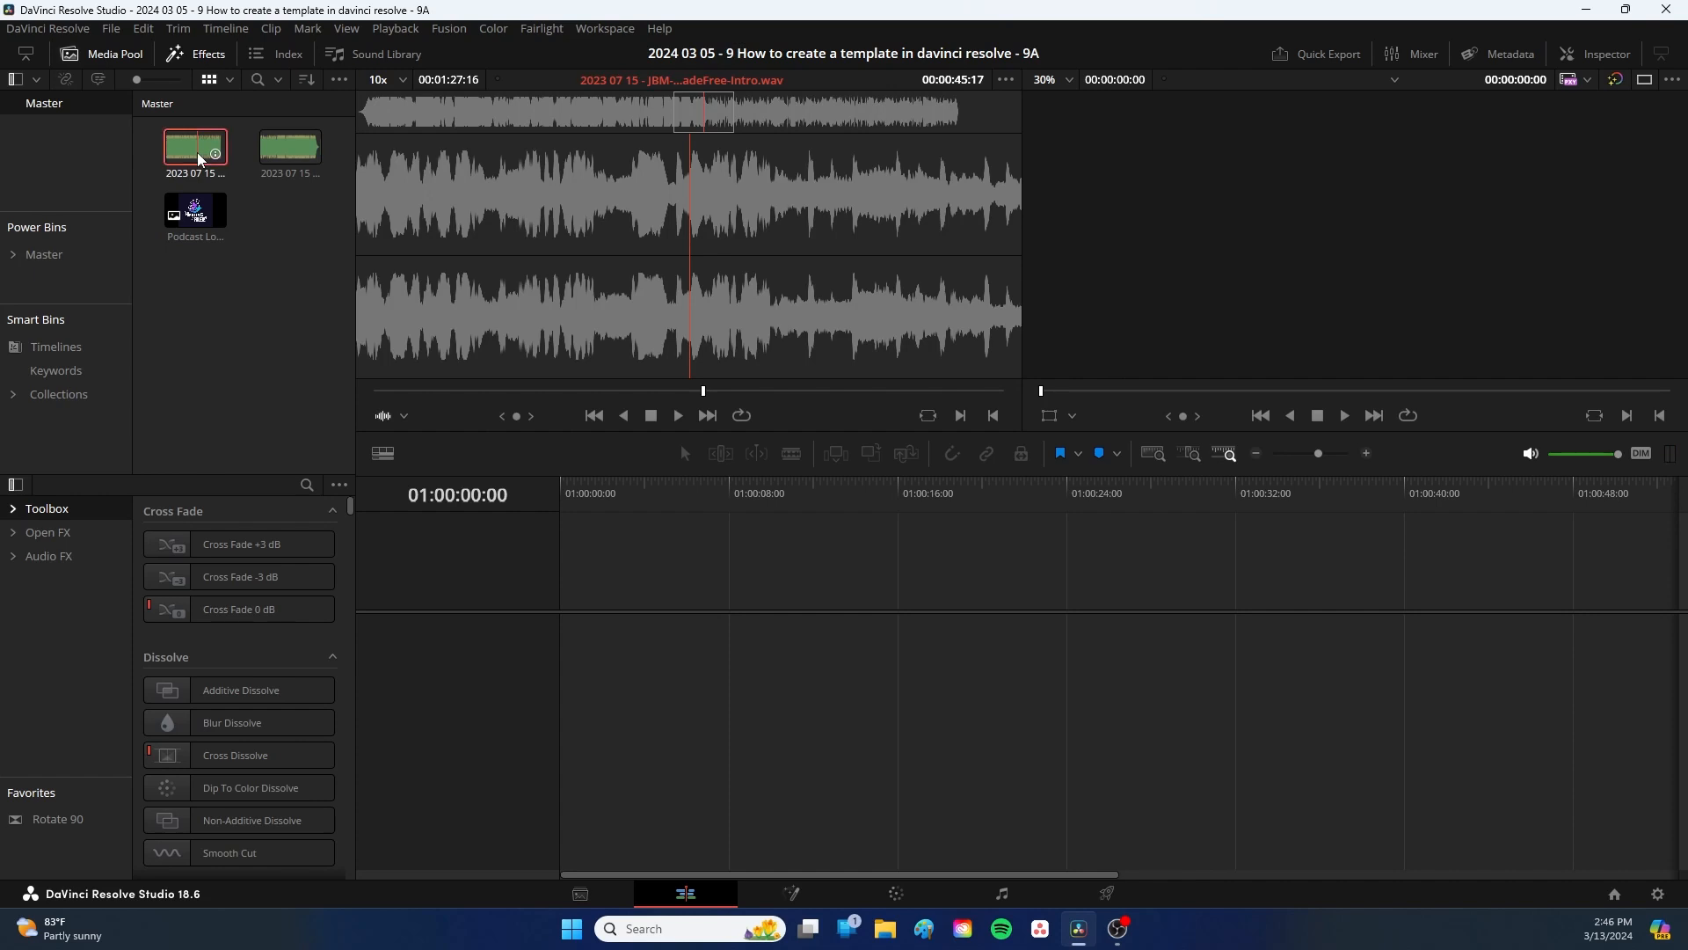
left_click_drag(197, 147, 272, 268)
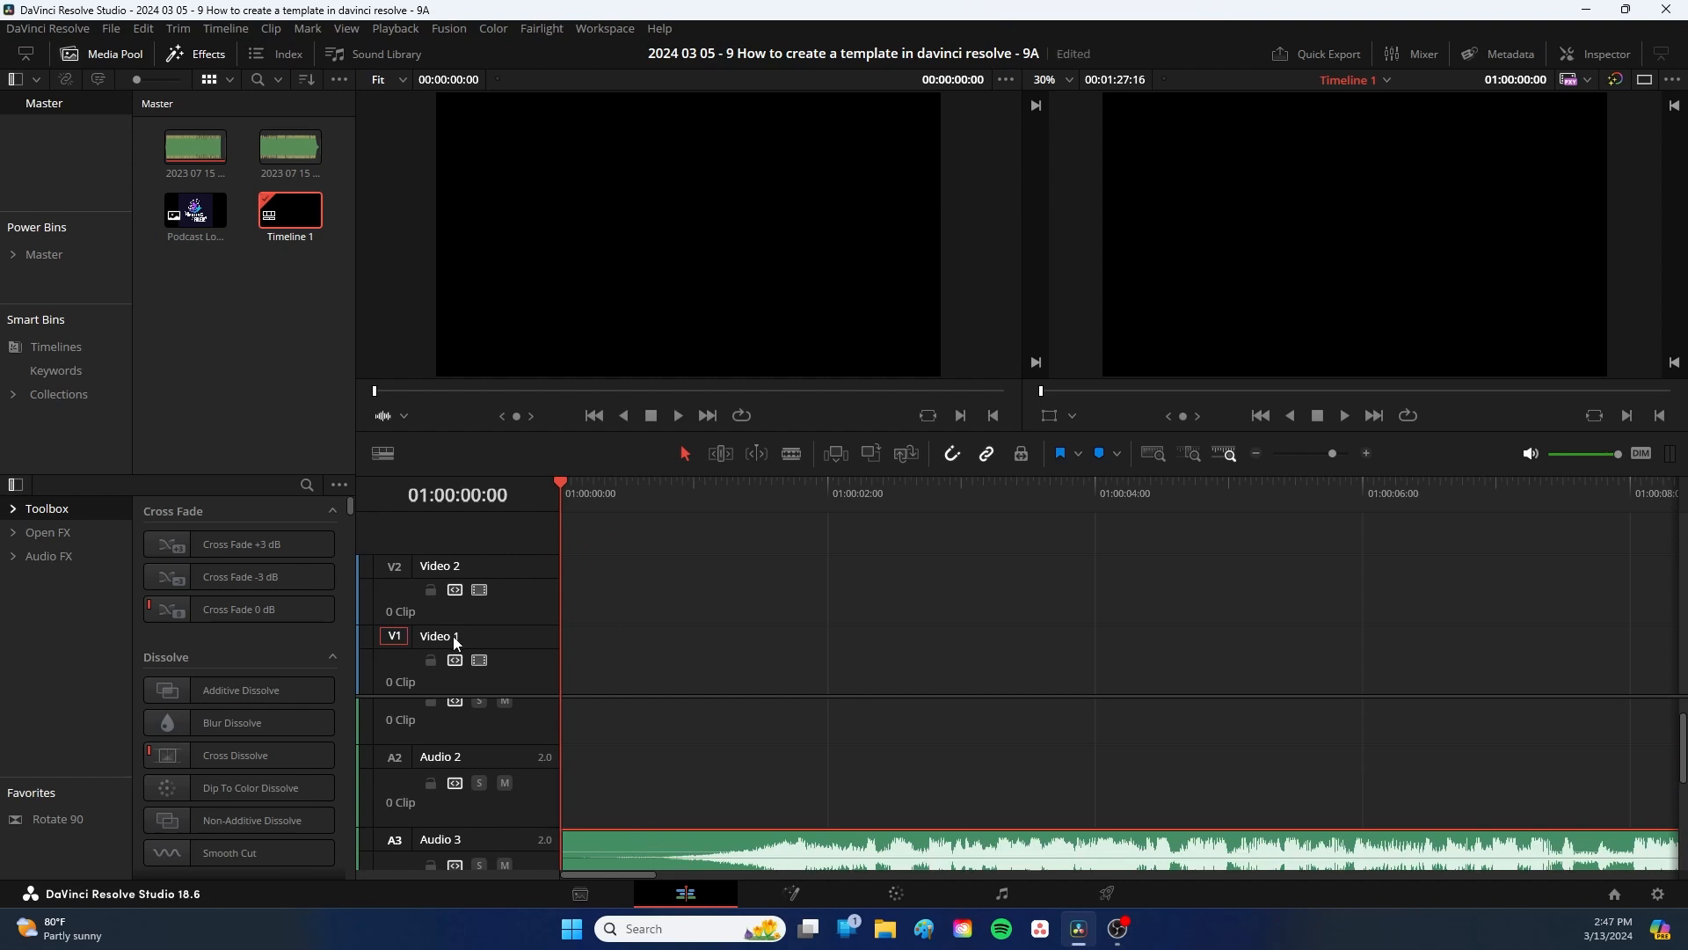
mouse_move(491, 642)
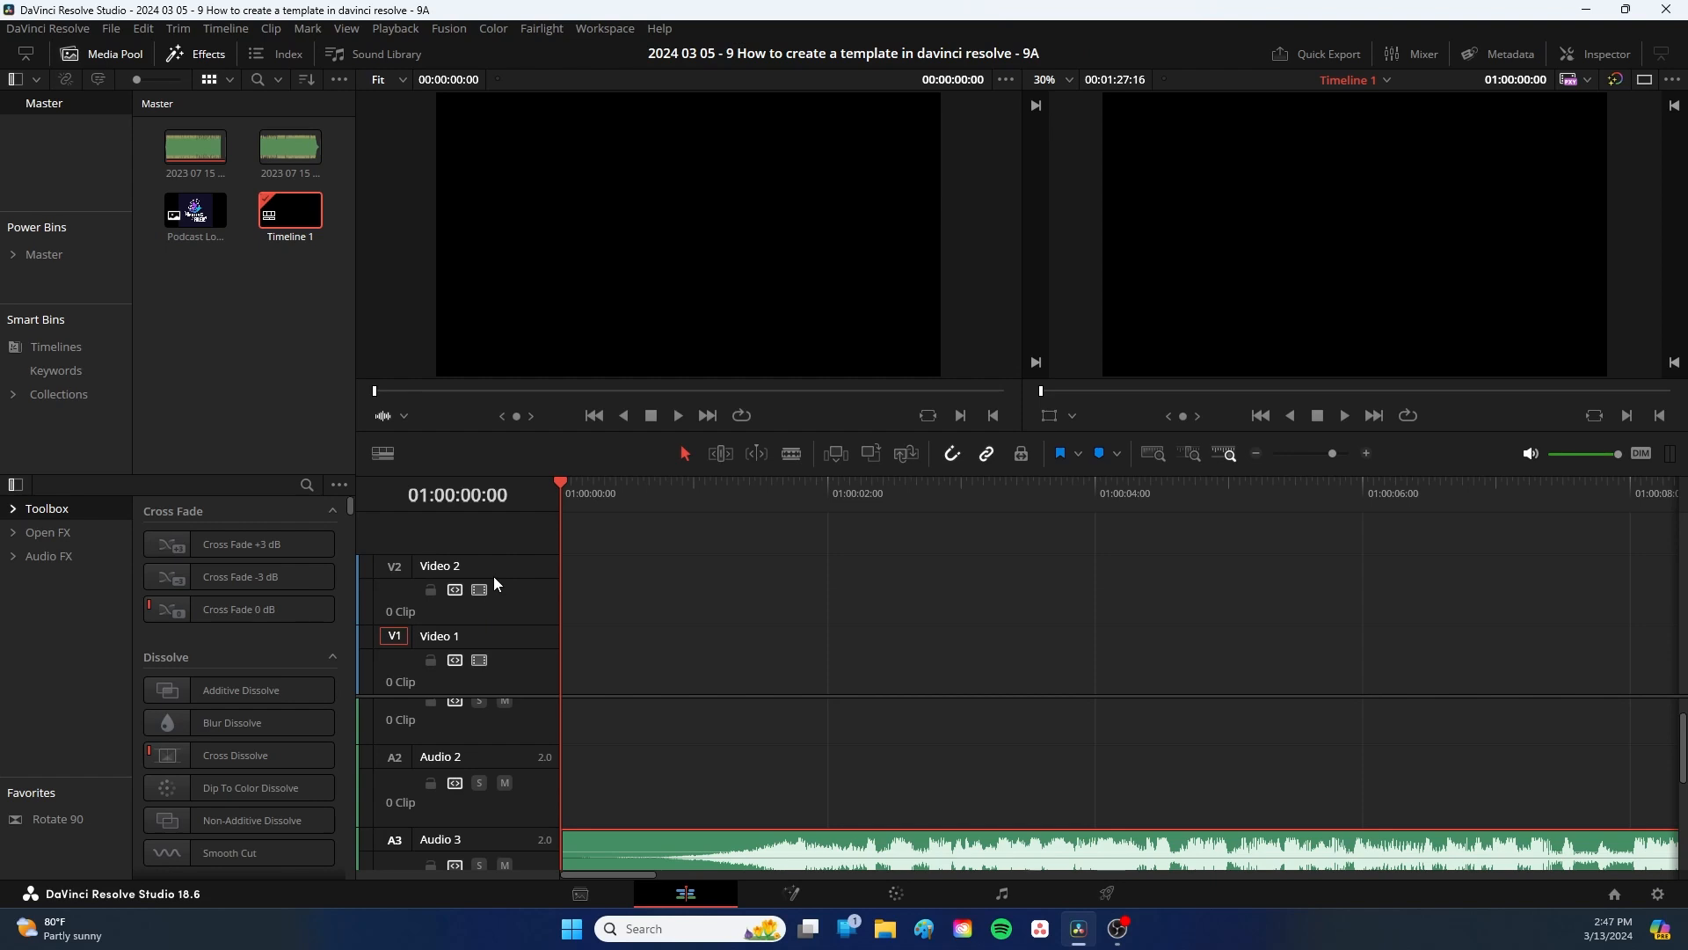
mouse_move(641, 665)
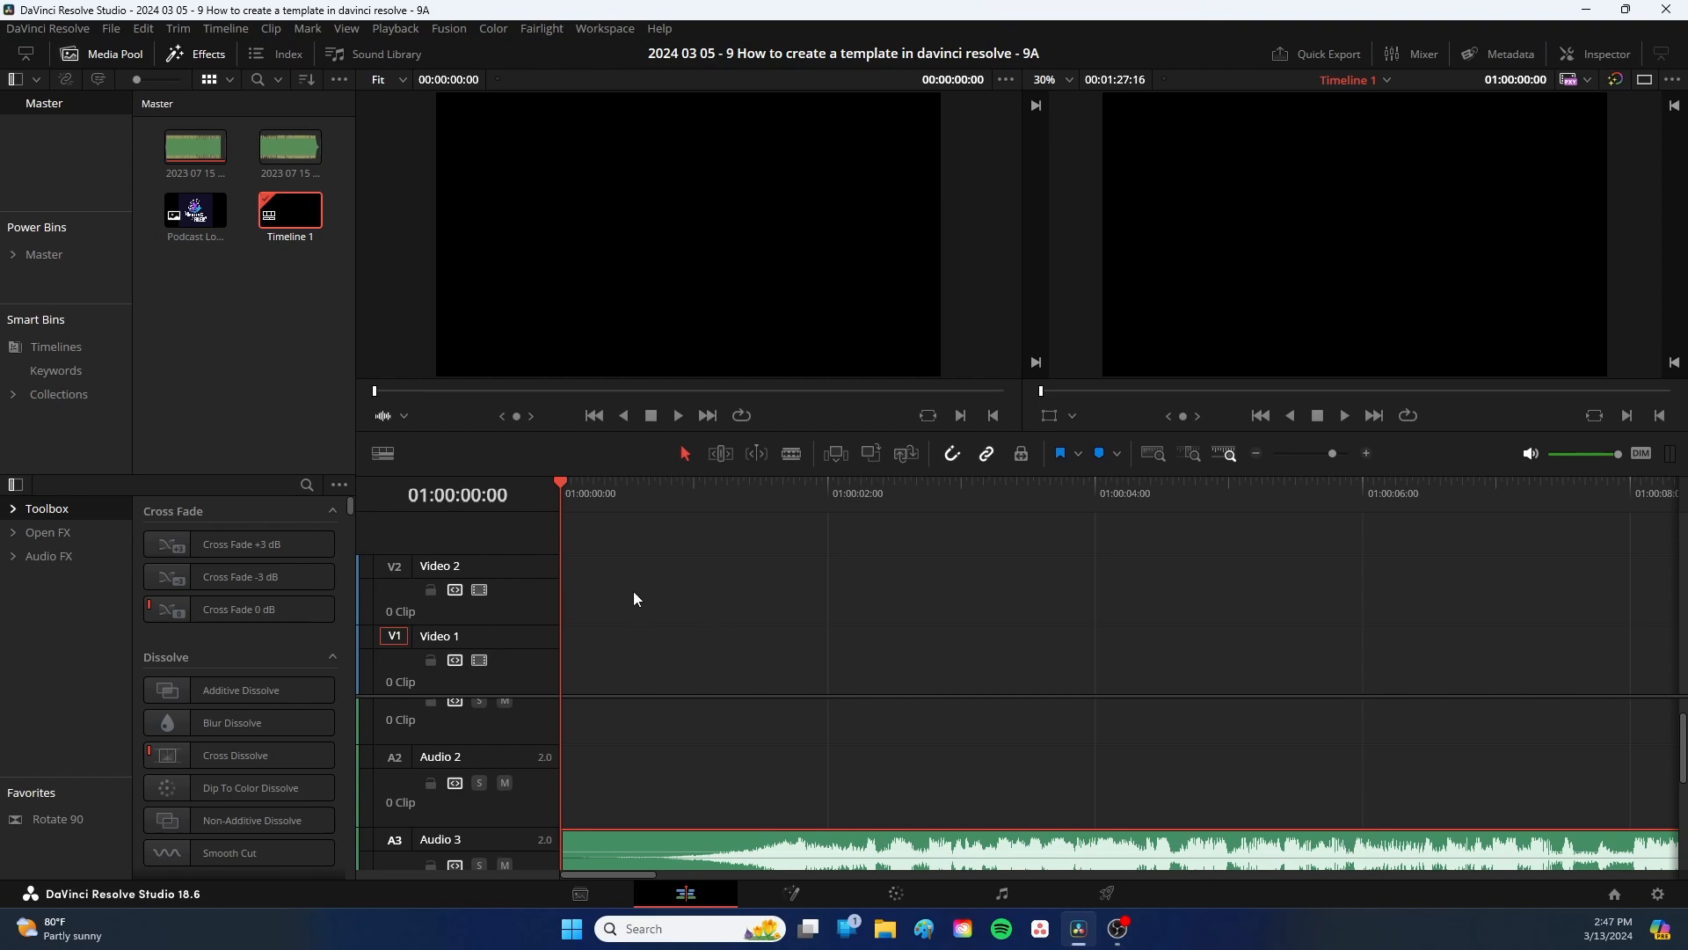
mouse_move(649, 617)
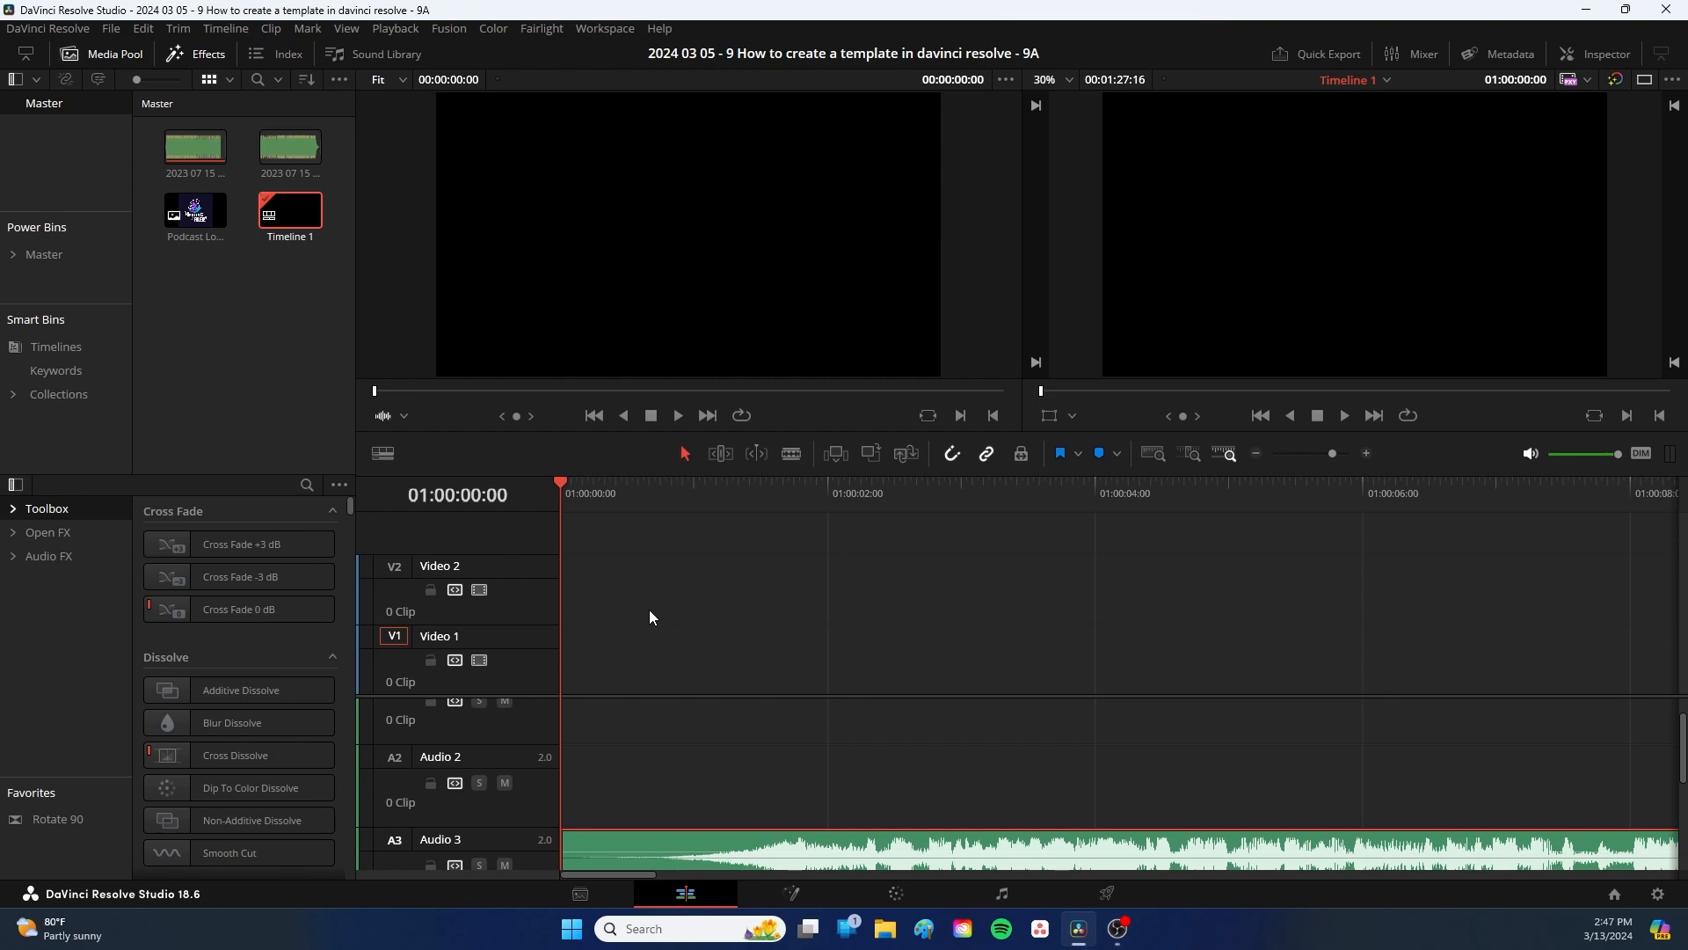
mouse_move(600, 605)
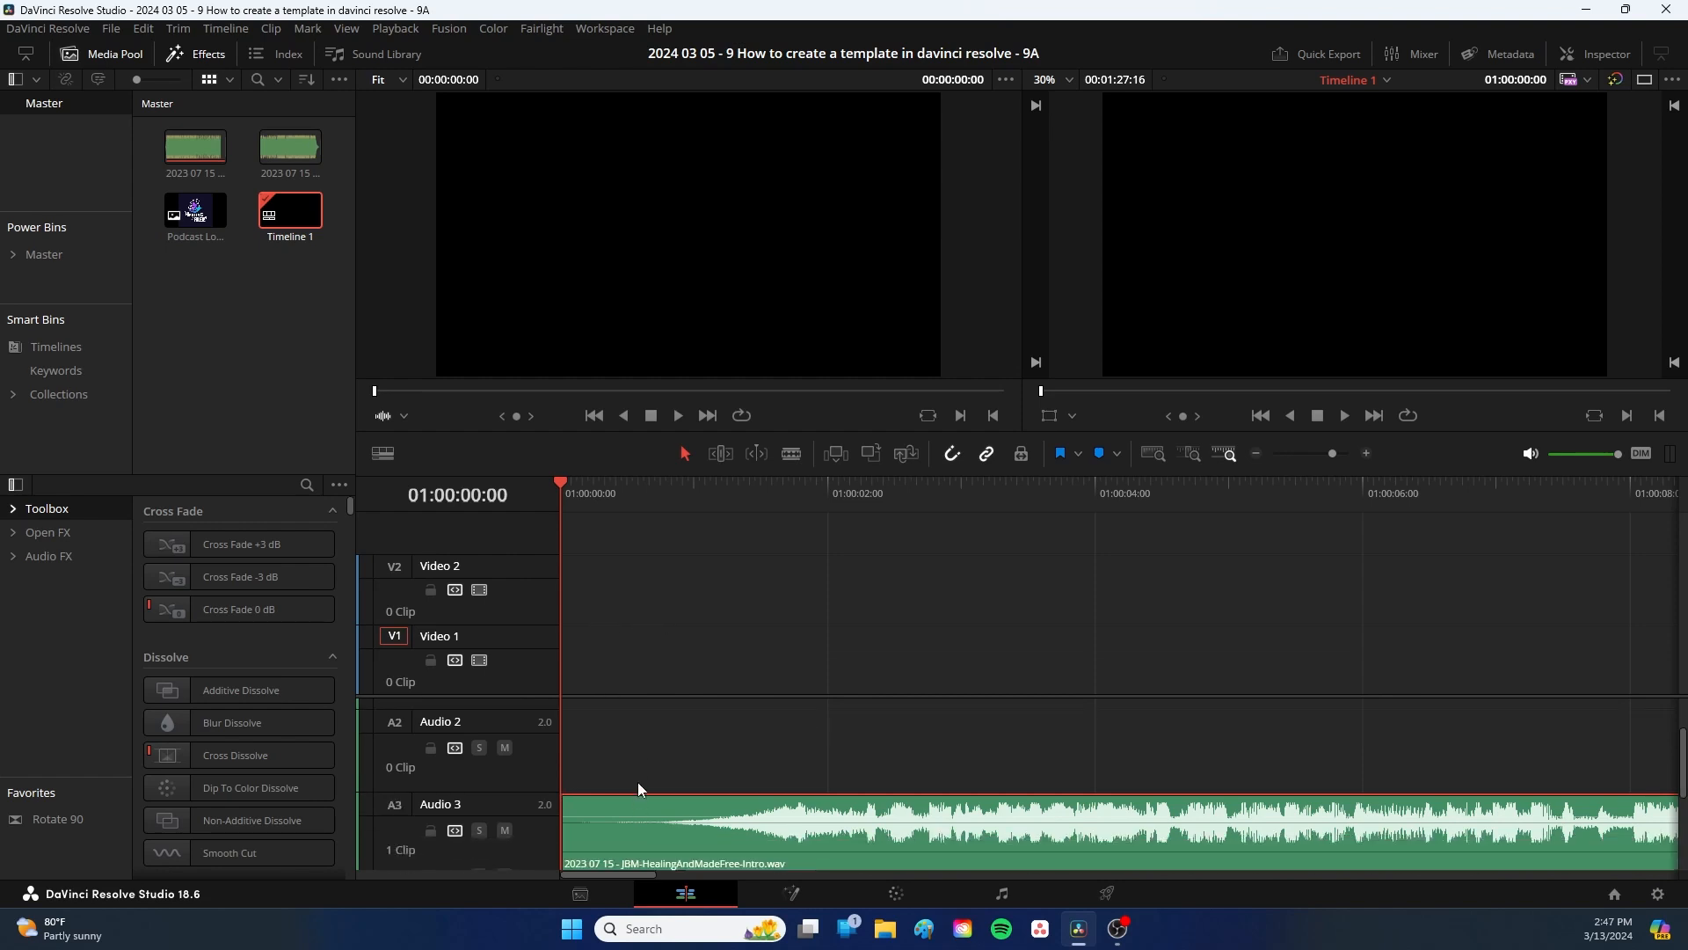
Step: Scroll the timeline to view the intro music clip on Audio 3
scroll("down", 3)
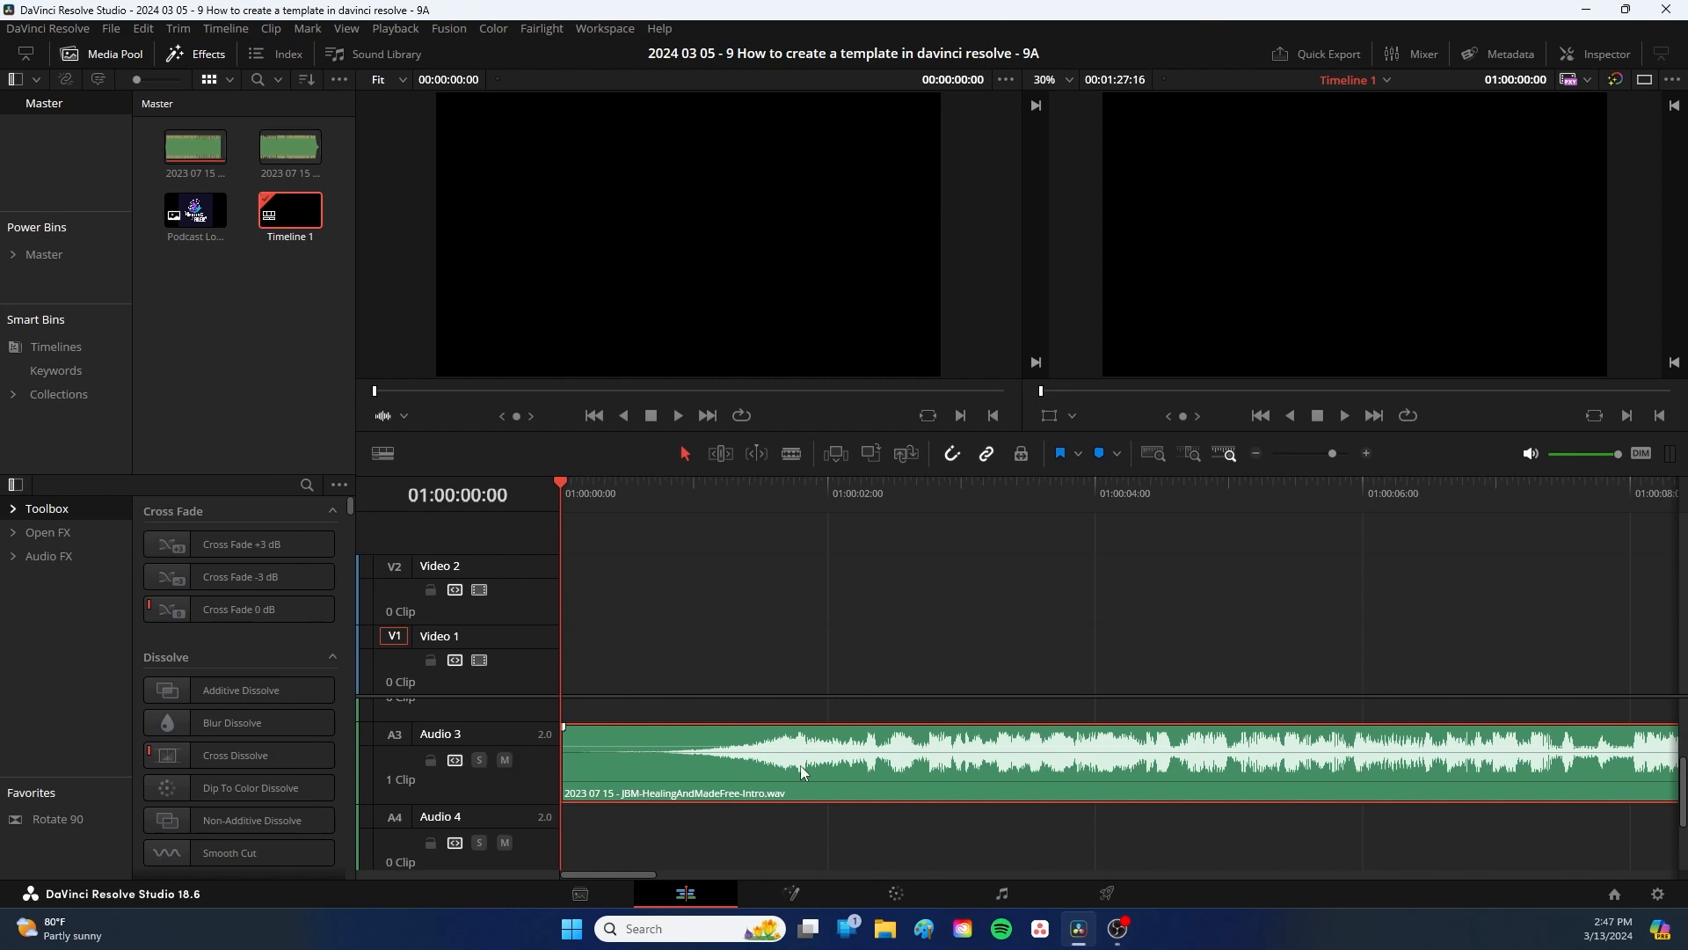
mouse_move(685, 772)
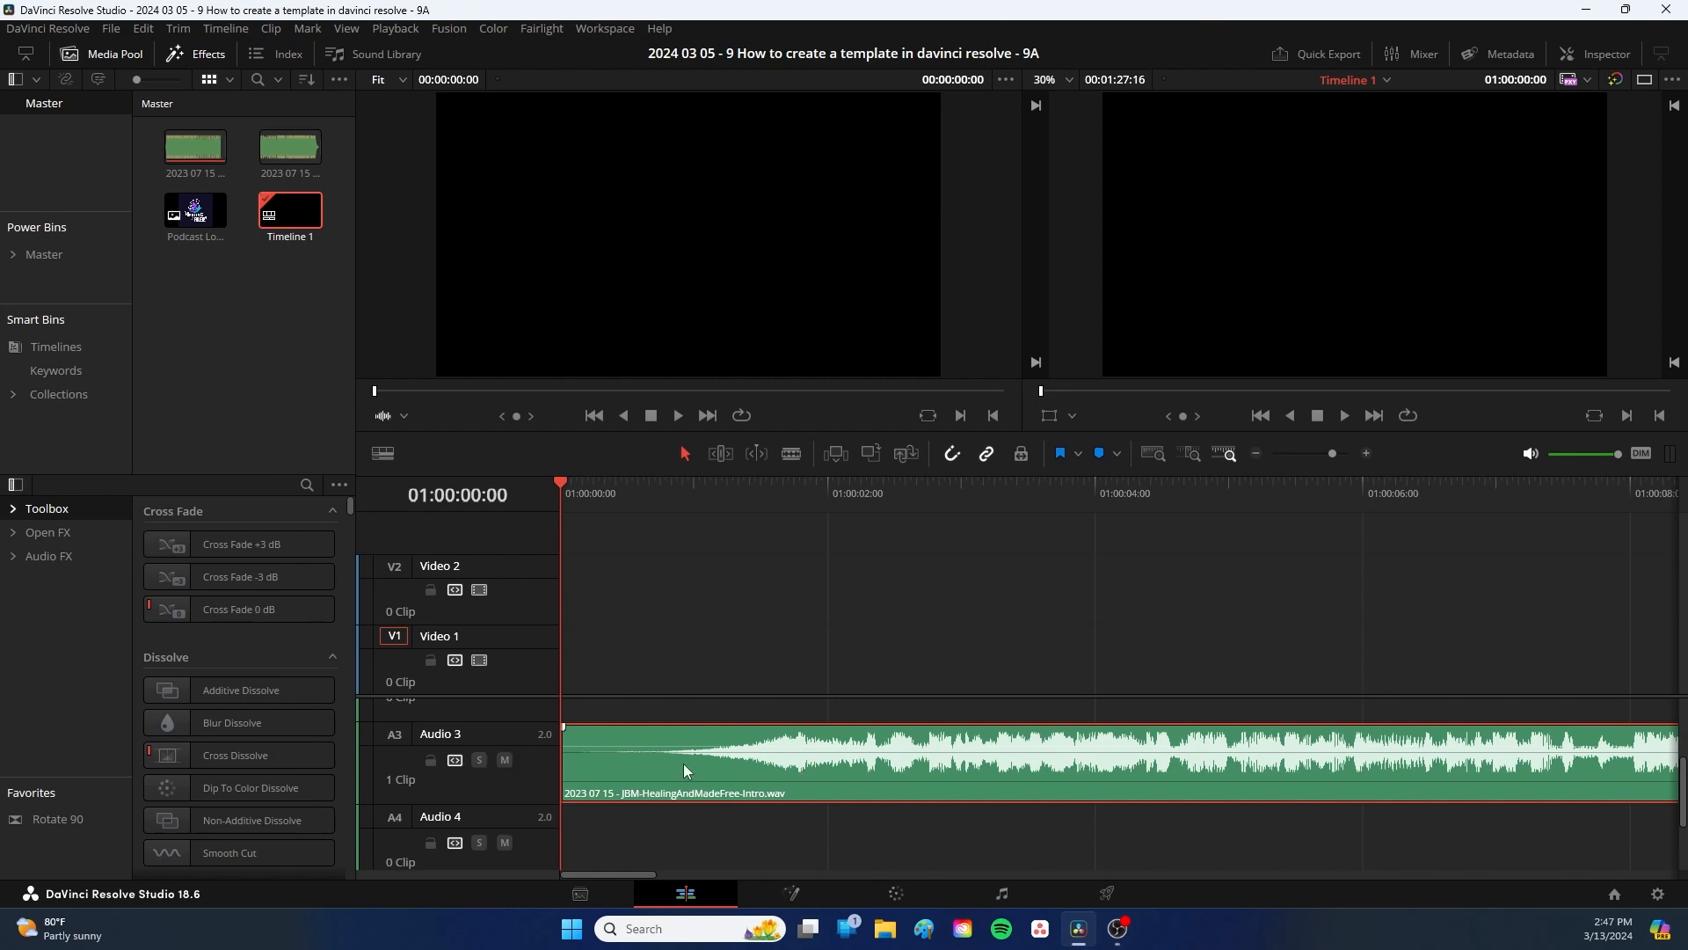
scroll("down", 3)
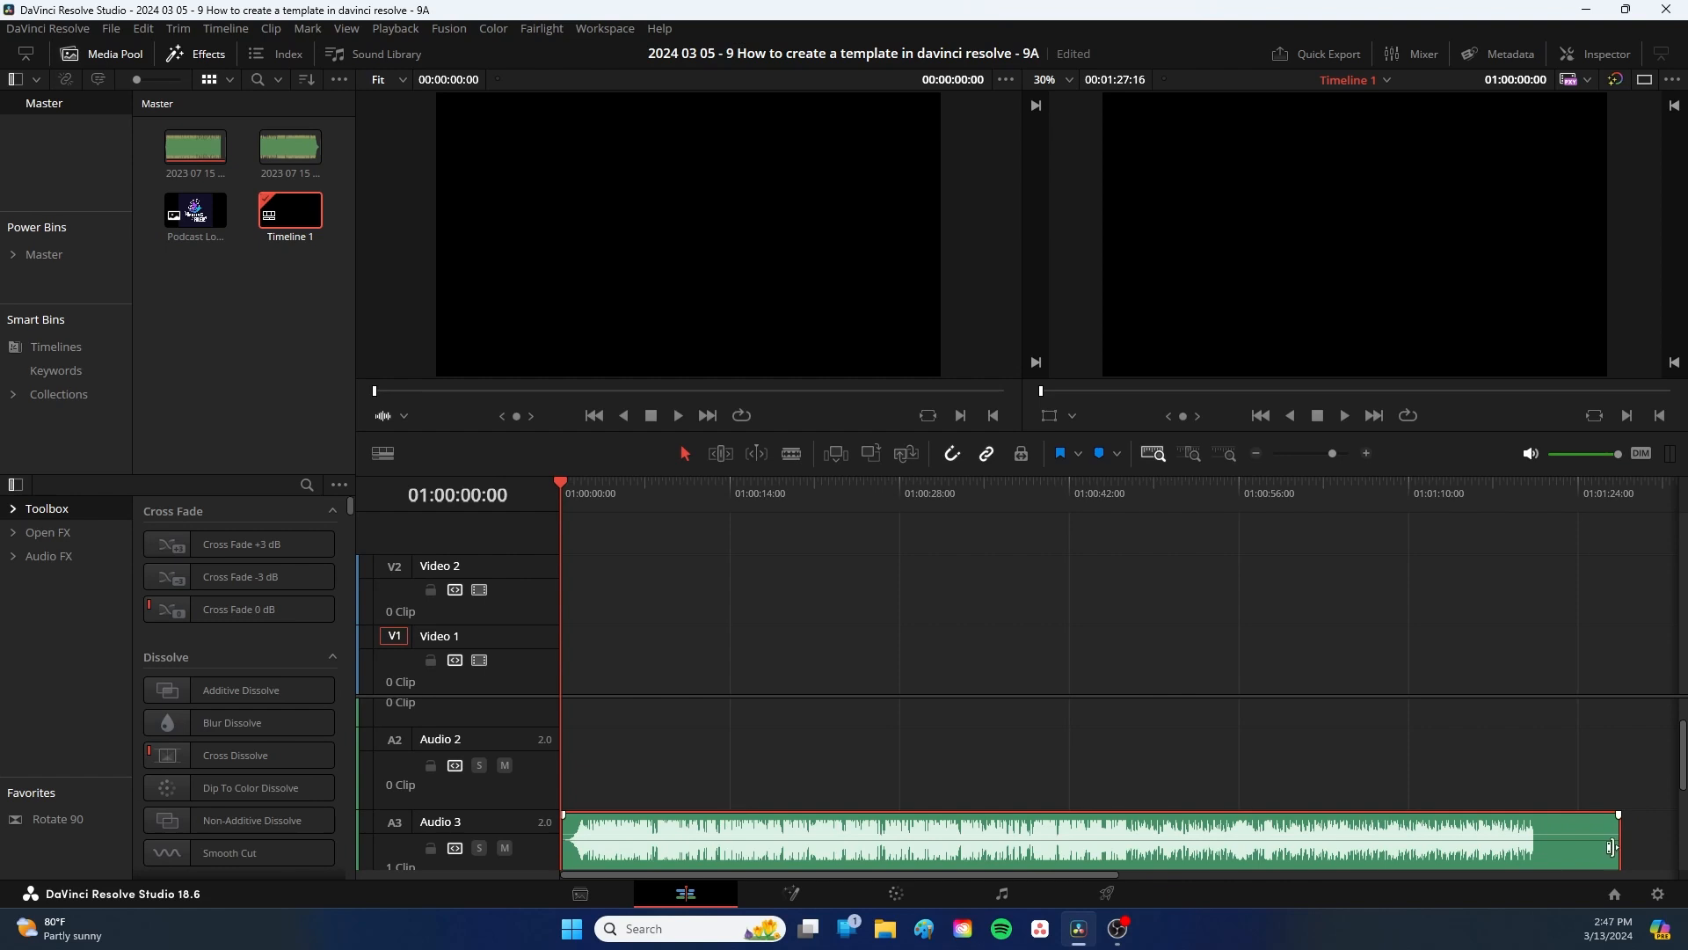
Step: Place the Outdro music on Audio 3 and slide it to about 01:35:00
left_click_drag(1612, 848, 1529, 847)
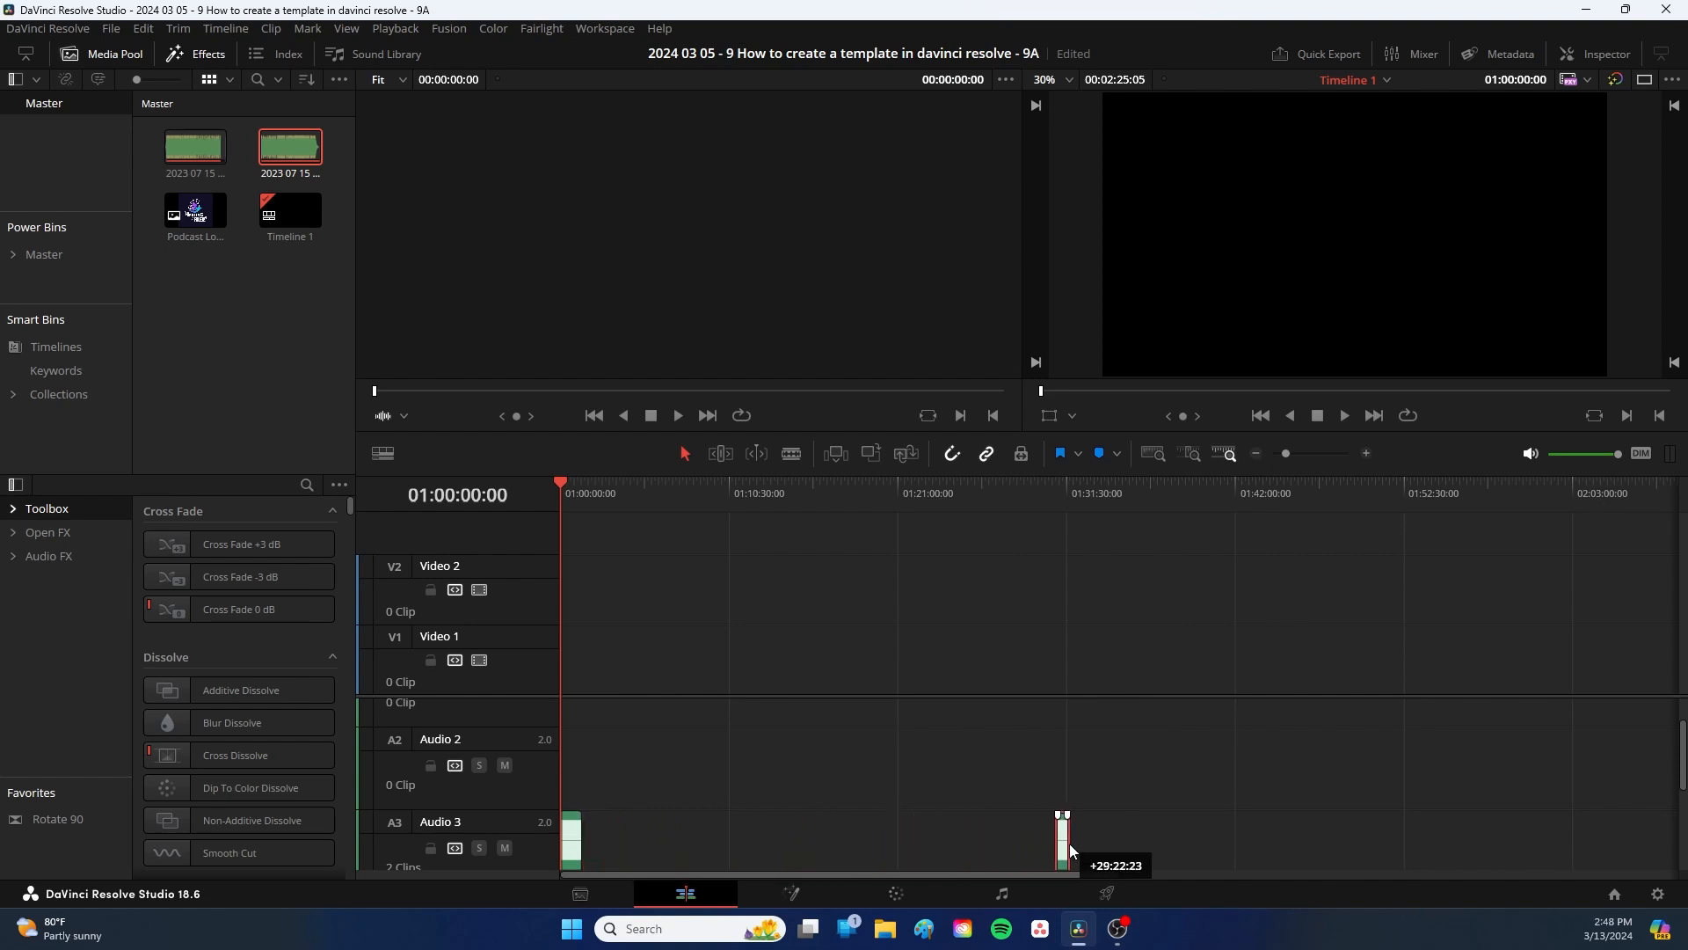
left_click_drag(1064, 840, 1123, 840)
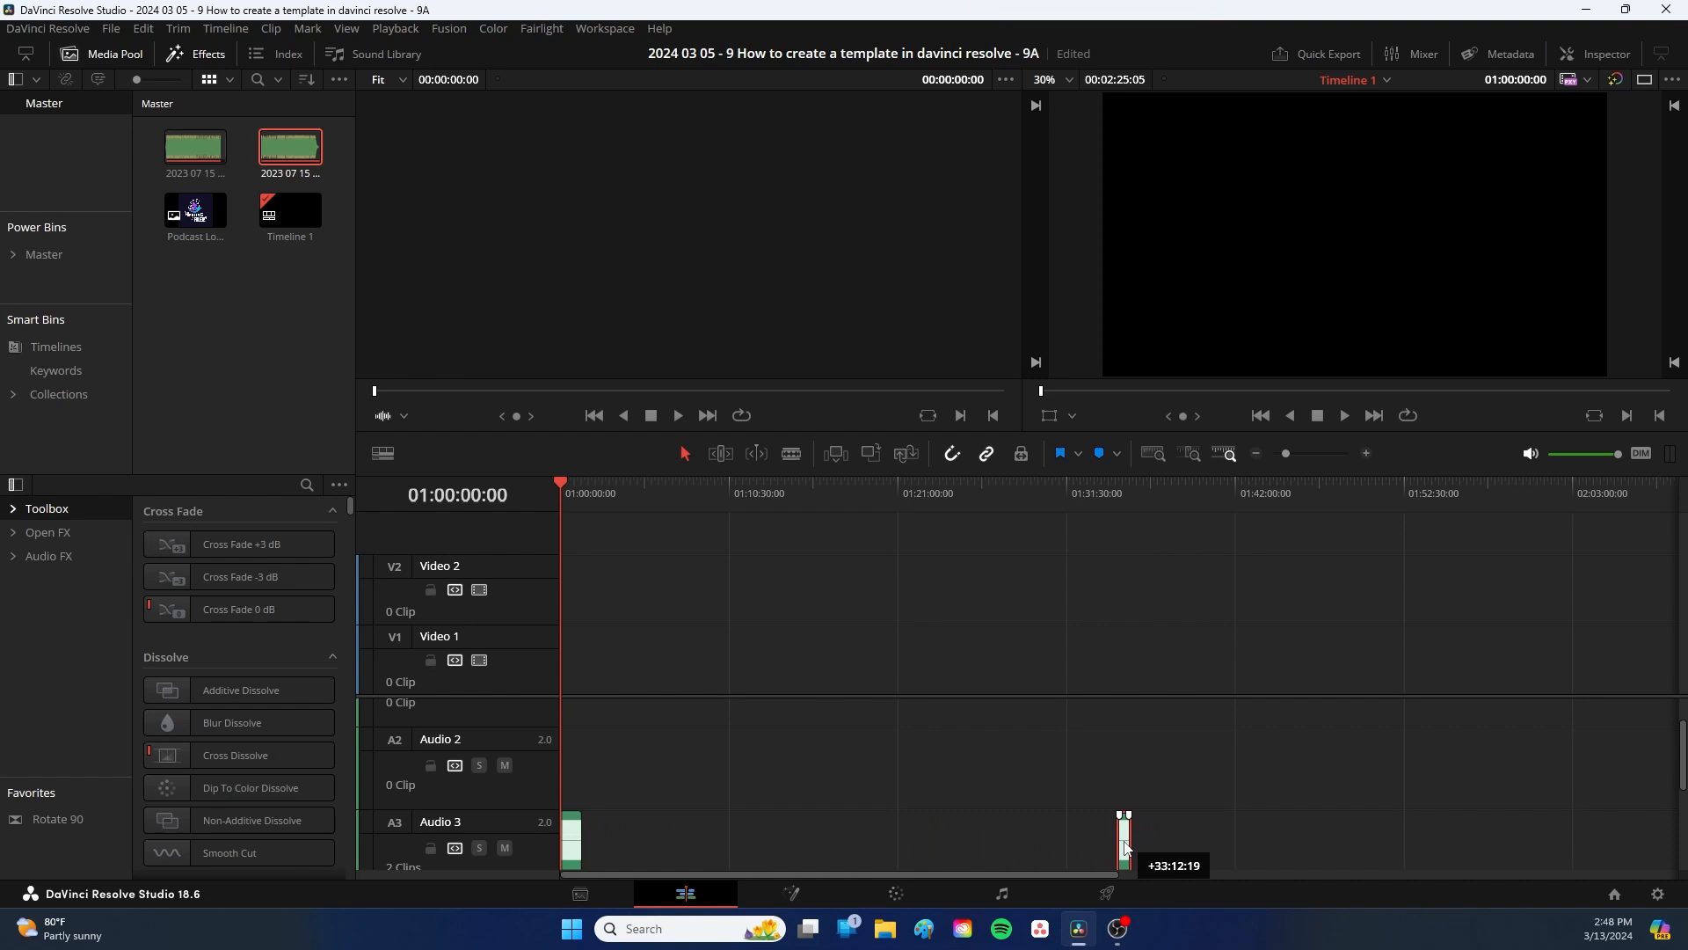
left_click_drag(1126, 839, 1140, 838)
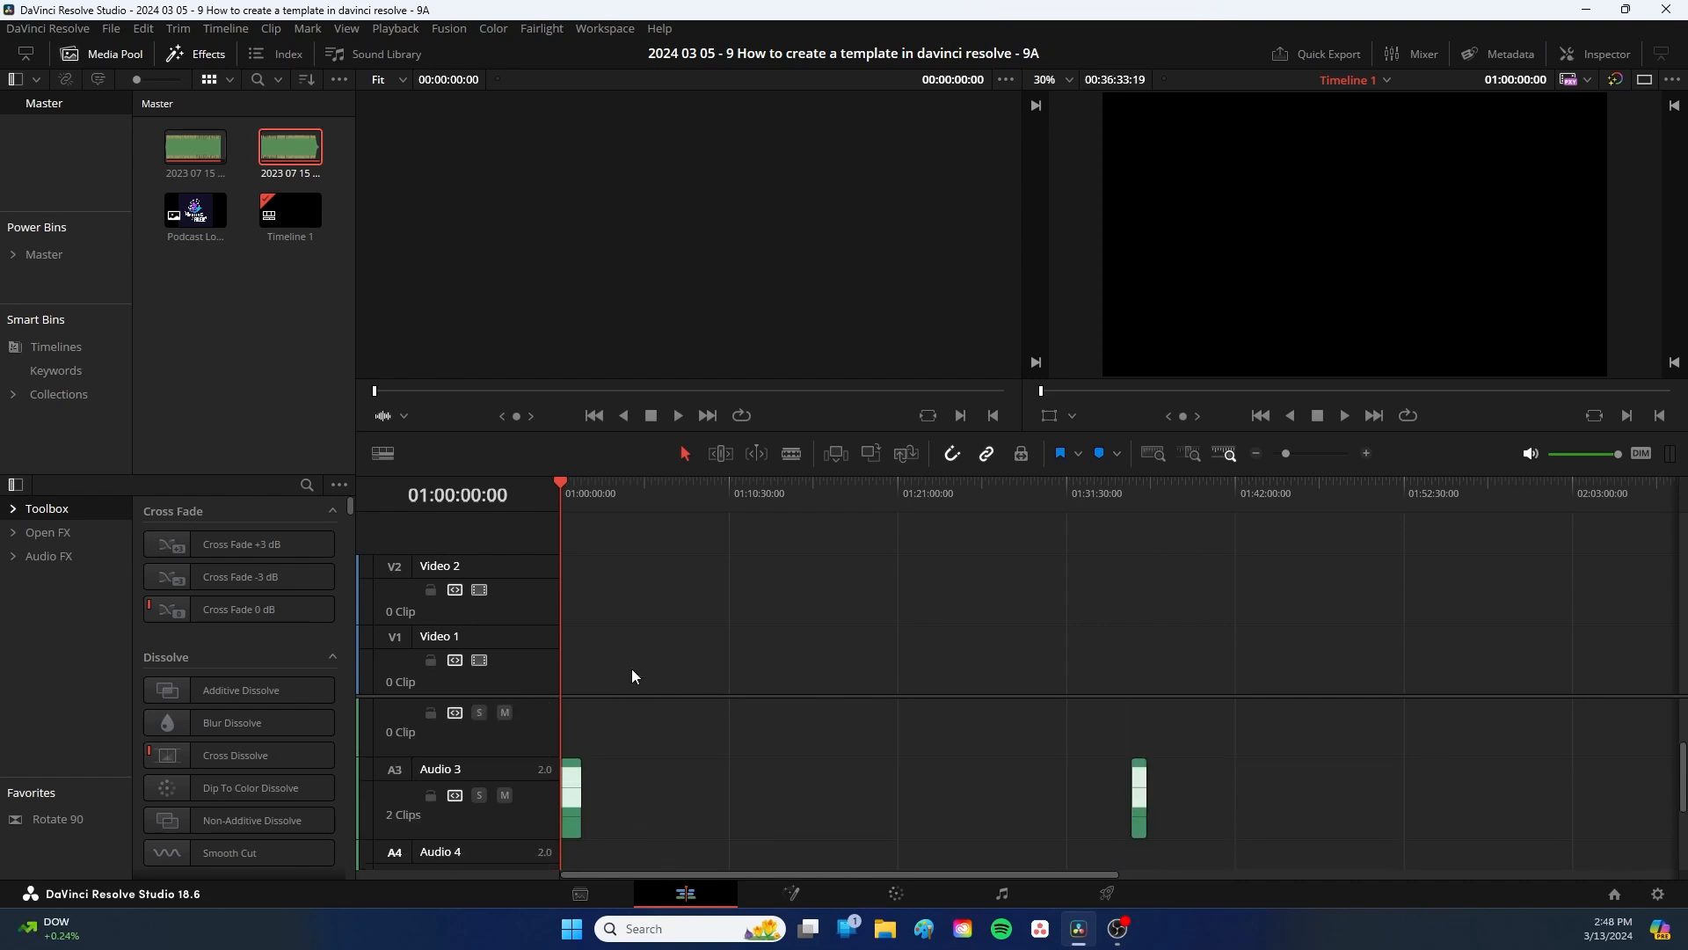
mouse_move(225, 256)
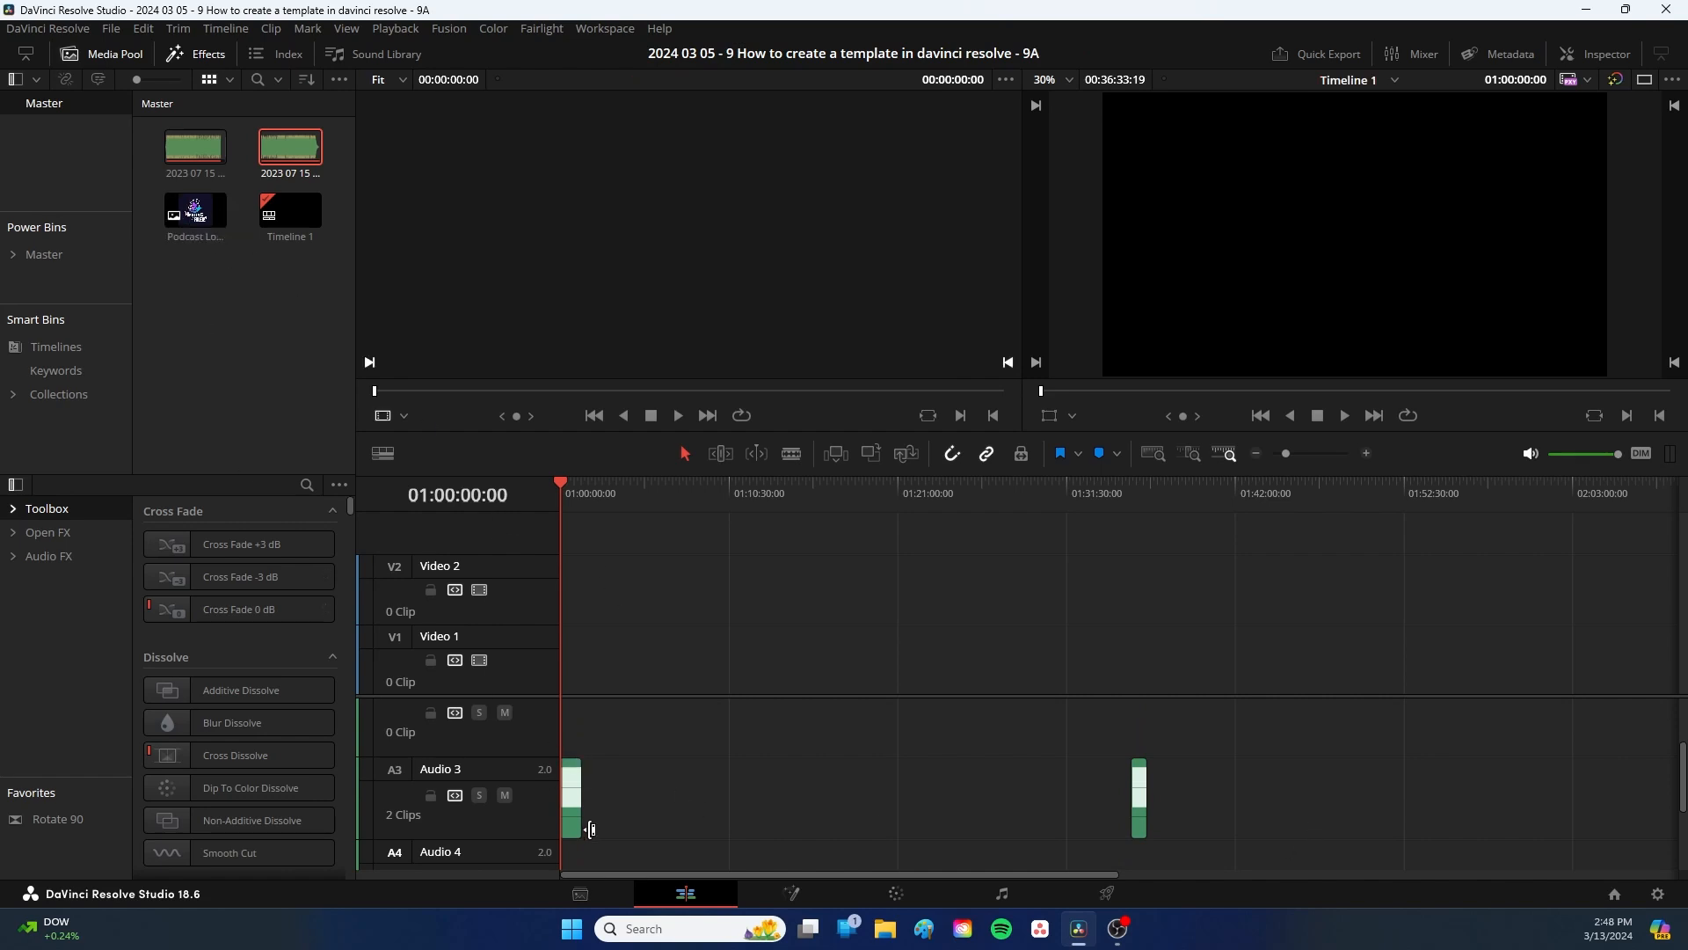
Step: Put the Podcast Logo on Video 3, spanning from timeline start to the intro music's end
left_click_drag(195, 210, 334, 356)
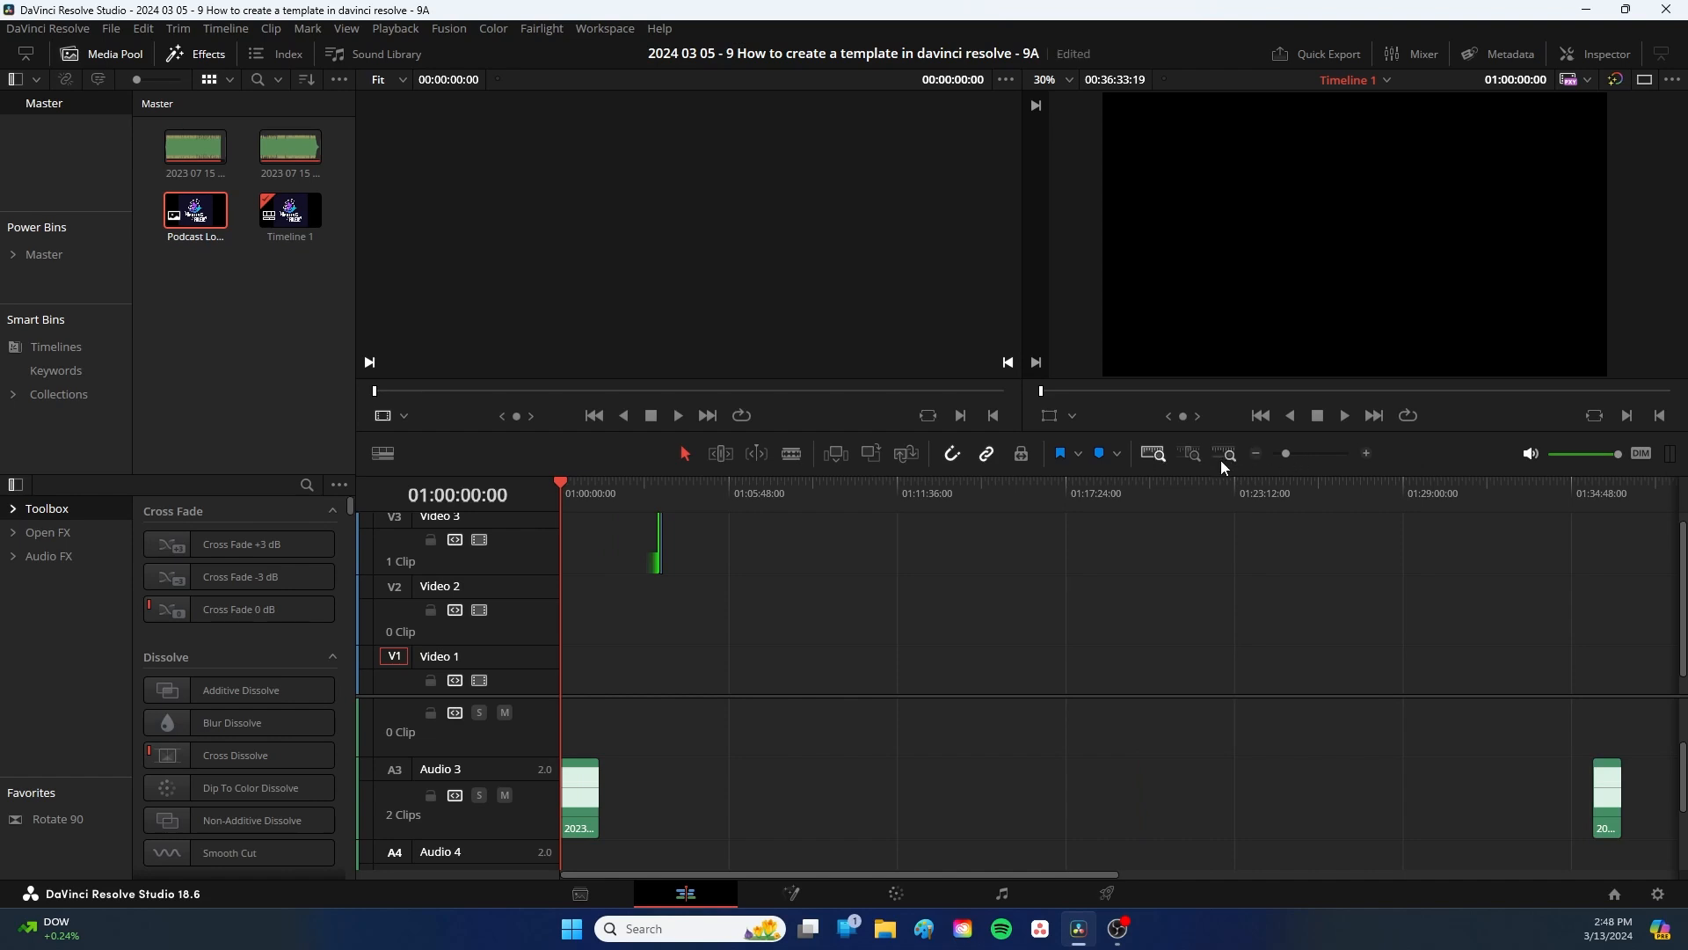
mouse_move(1234, 468)
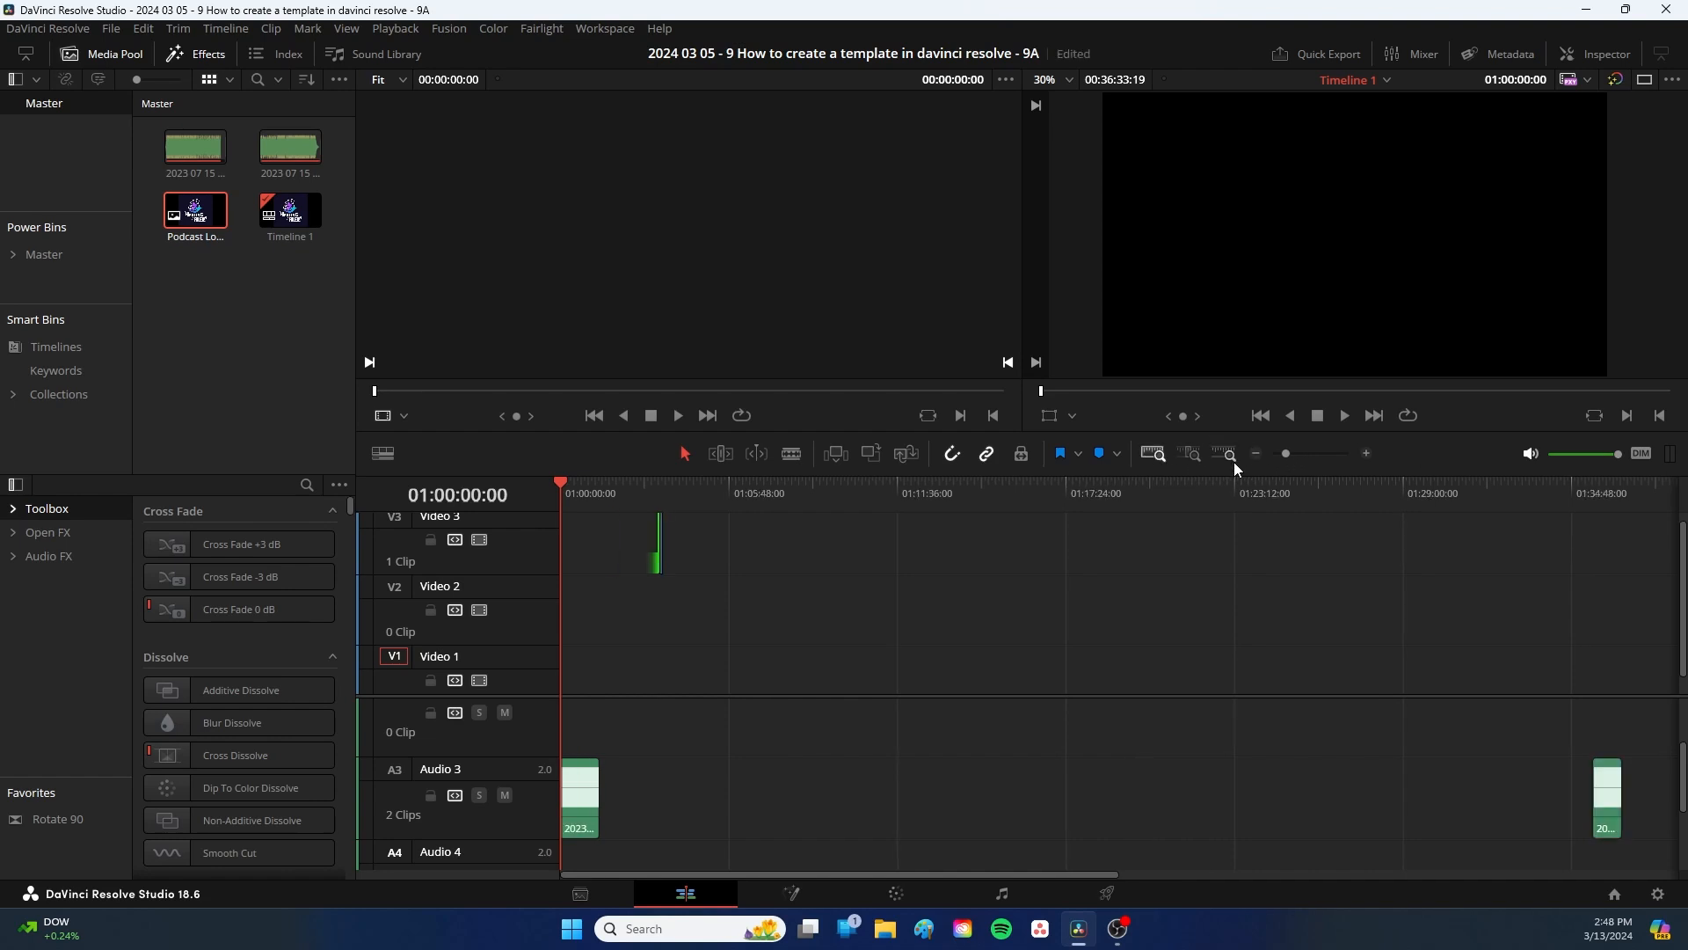
left_click(1366, 452)
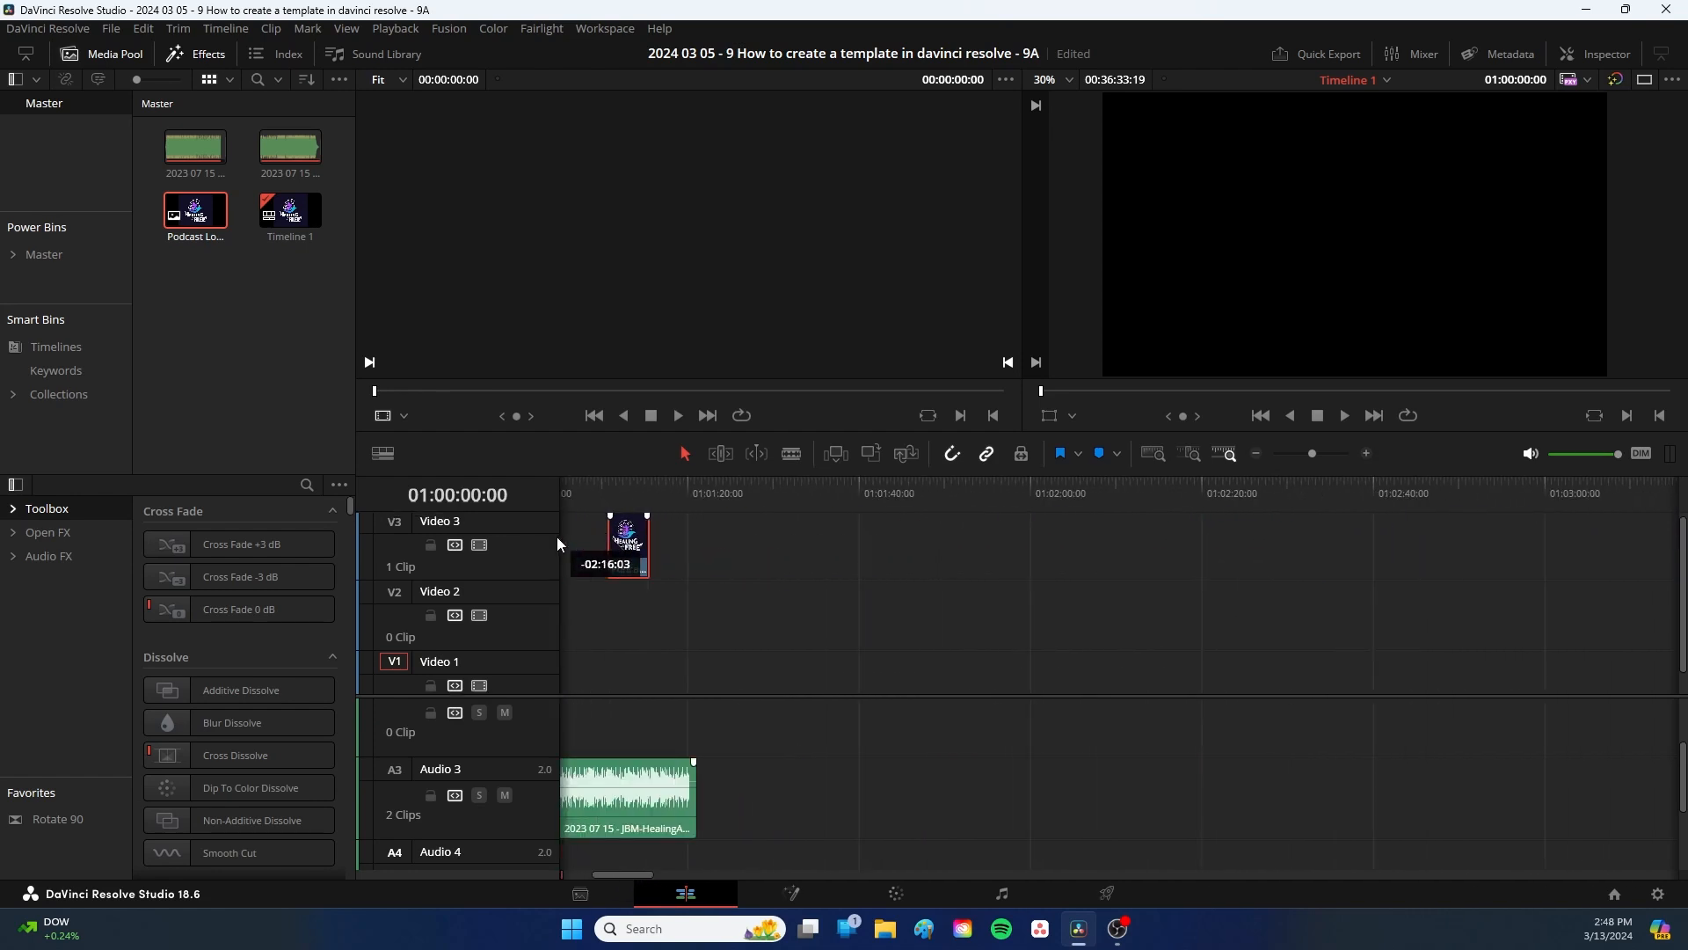
left_click_drag(624, 538, 1017, 538)
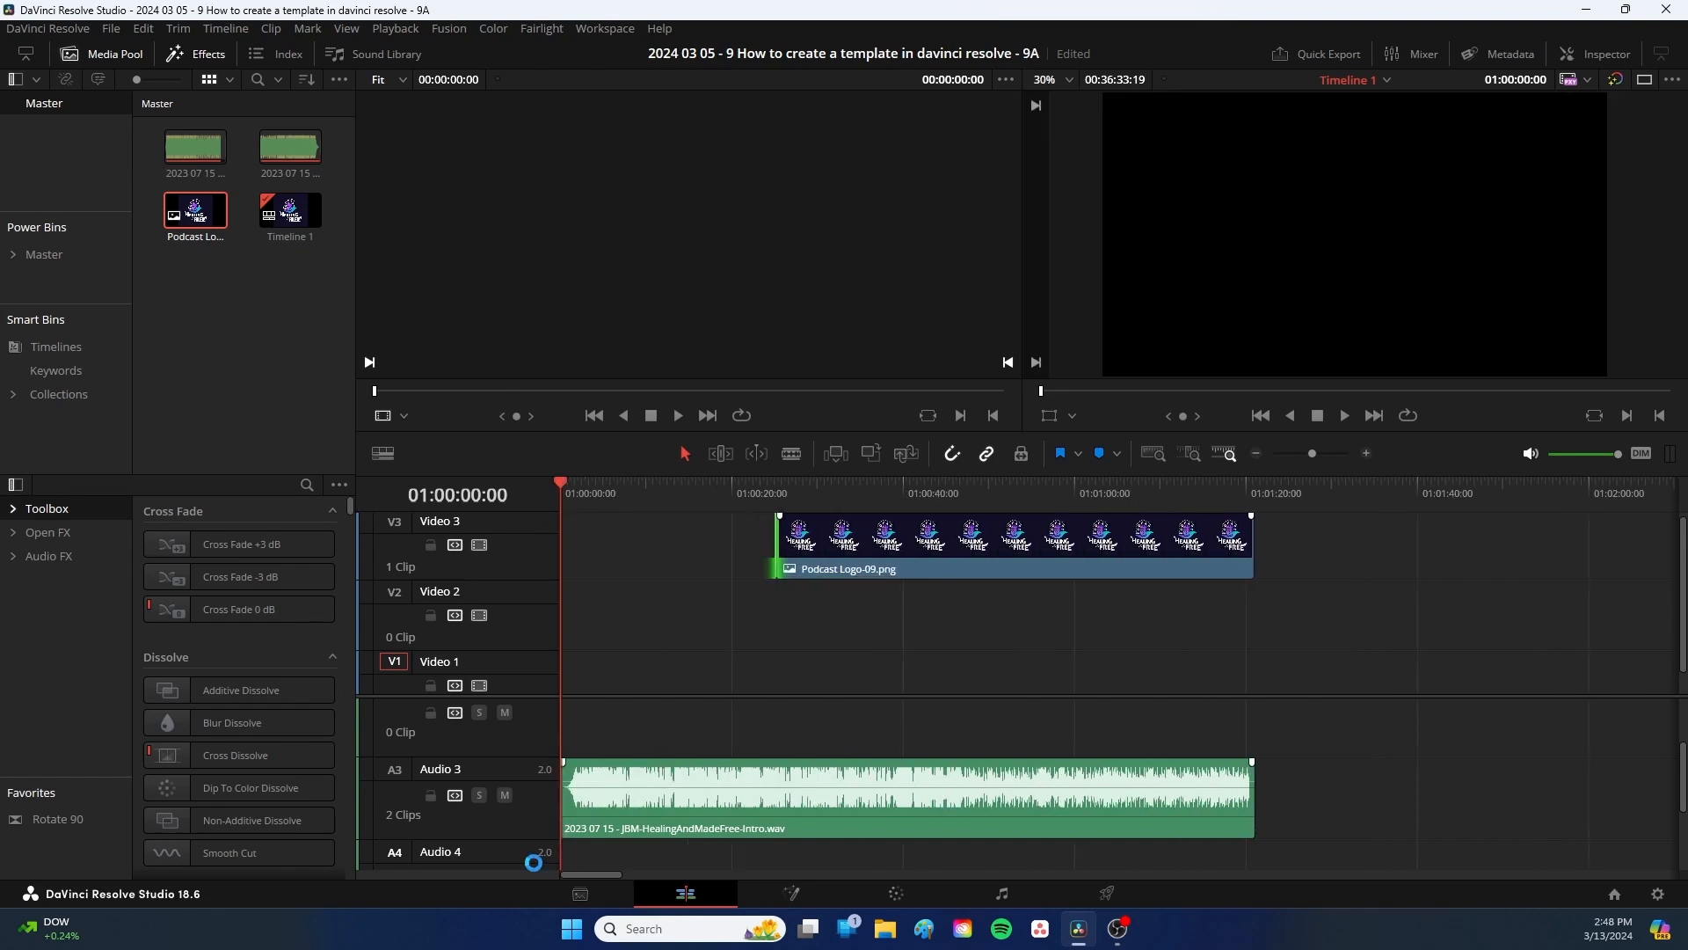
left_click_drag(776, 543, 646, 543)
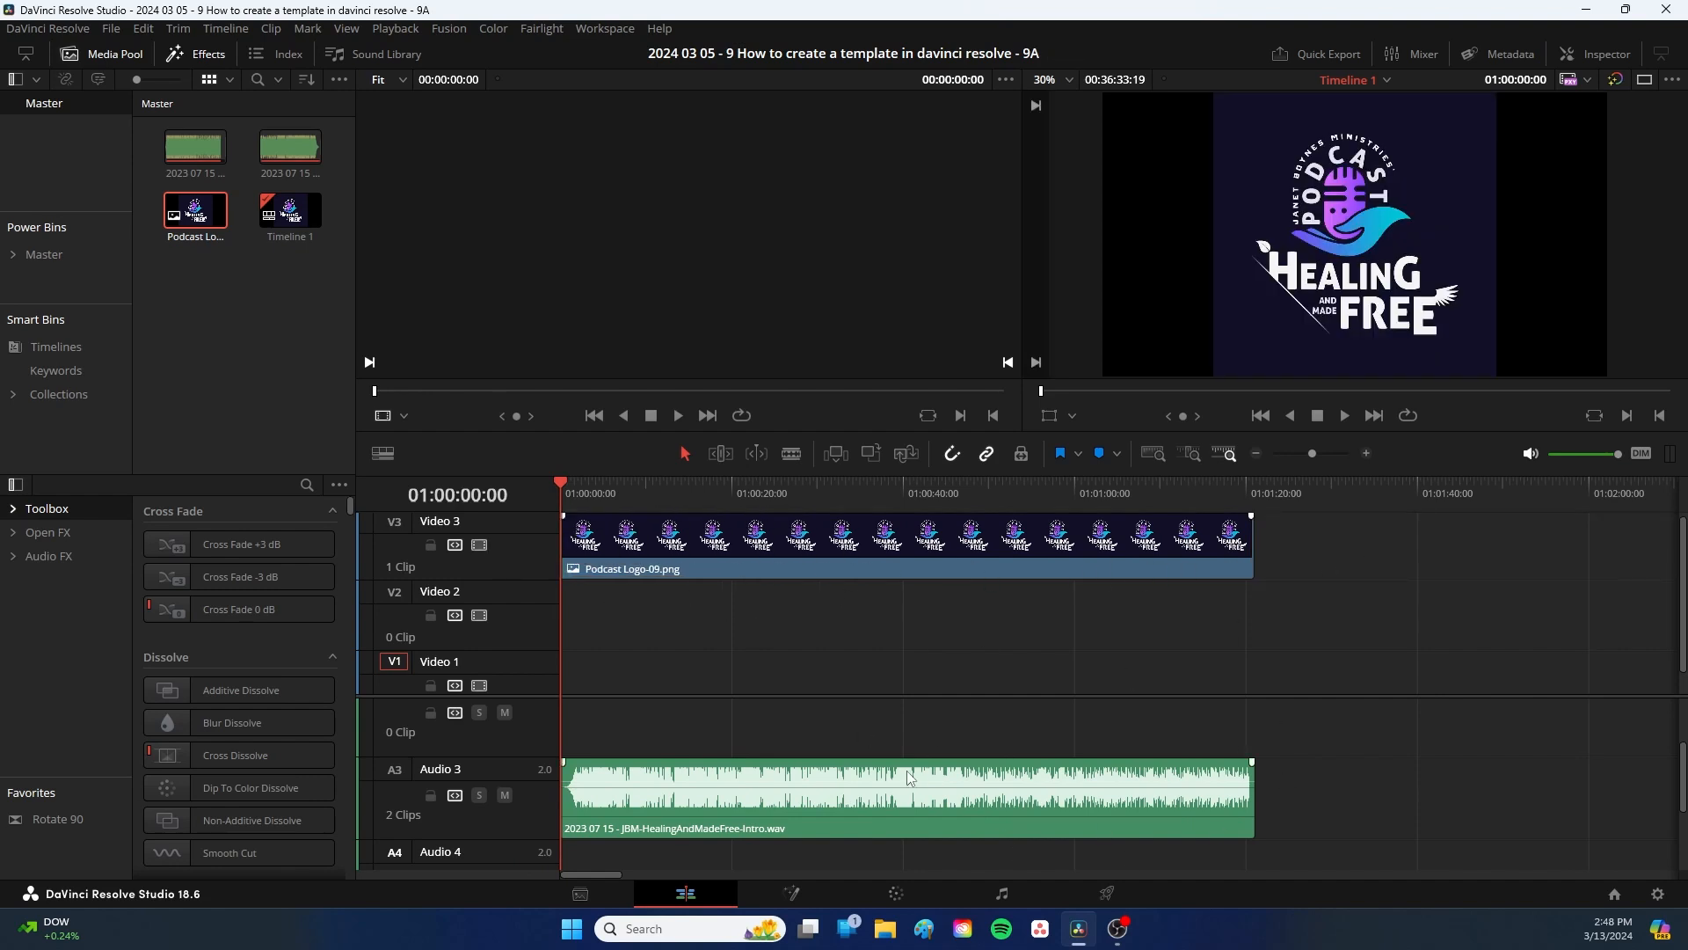
mouse_move(961, 816)
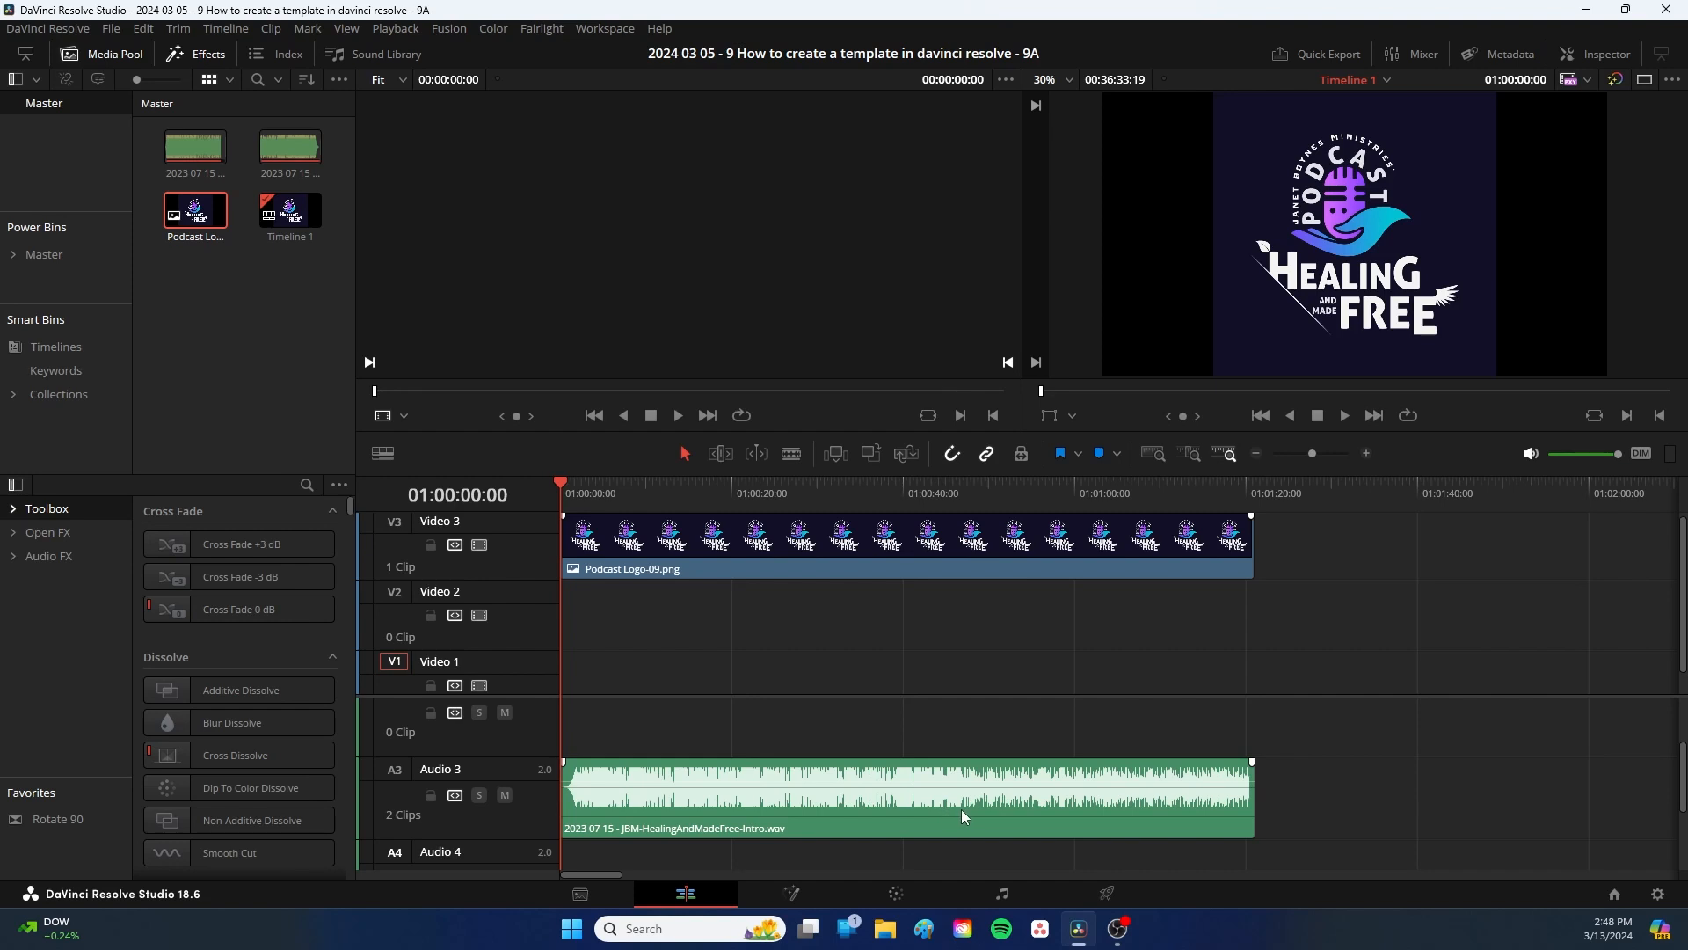
mouse_move(840, 776)
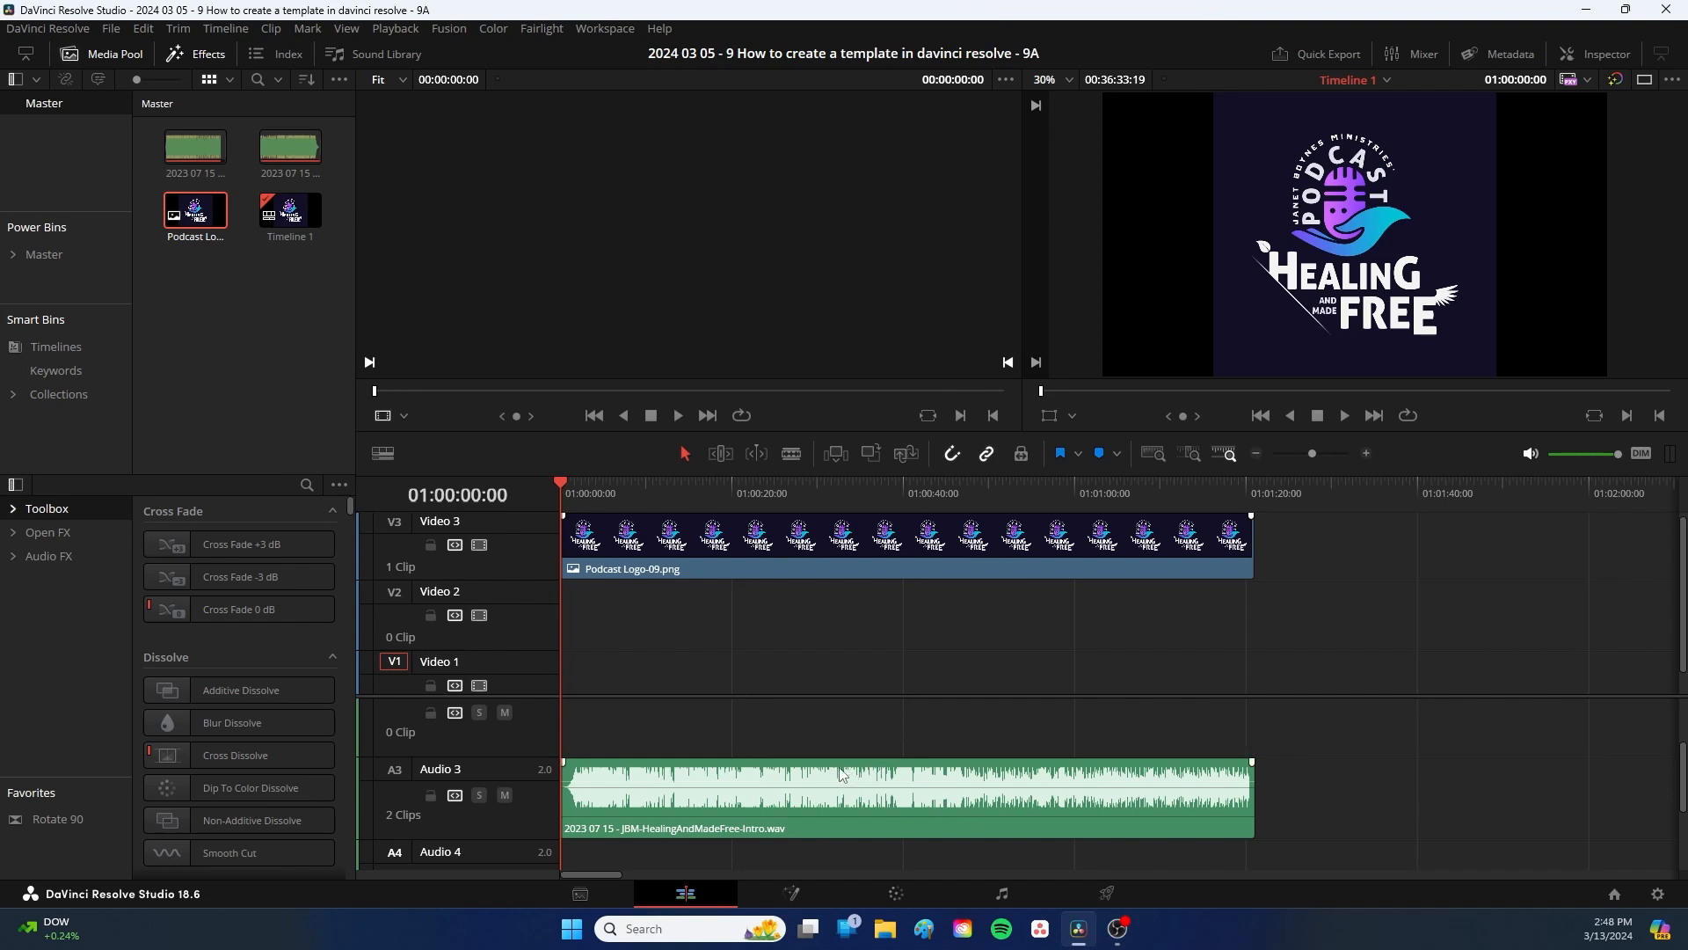
mouse_move(966, 774)
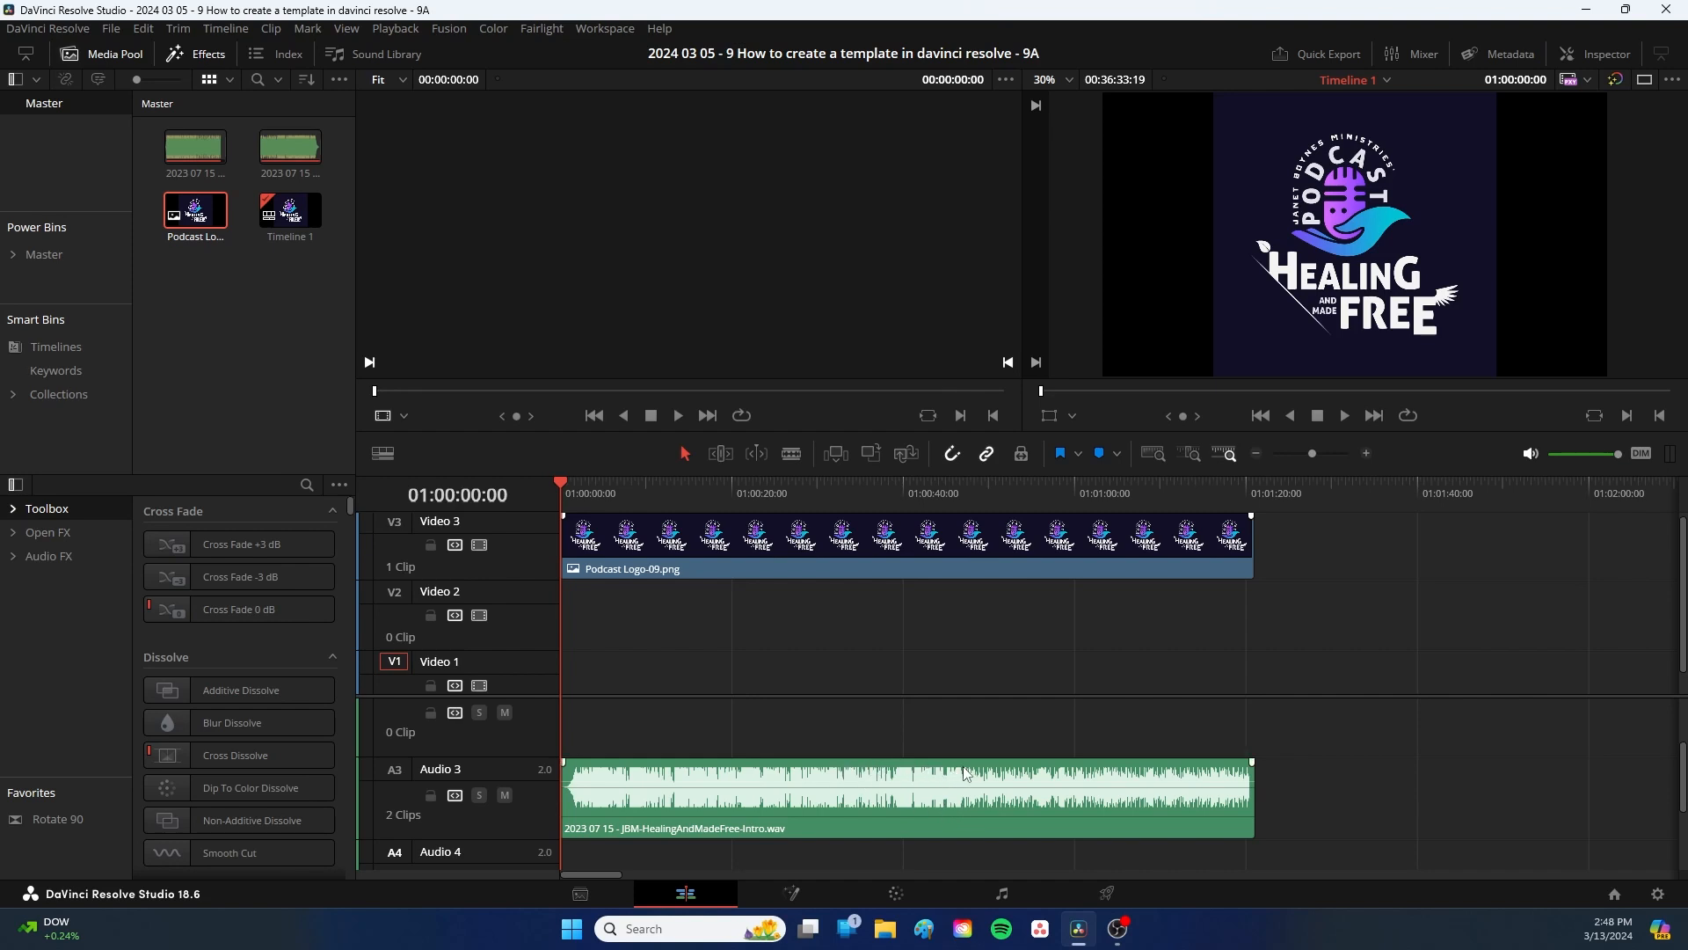
mouse_move(1123, 780)
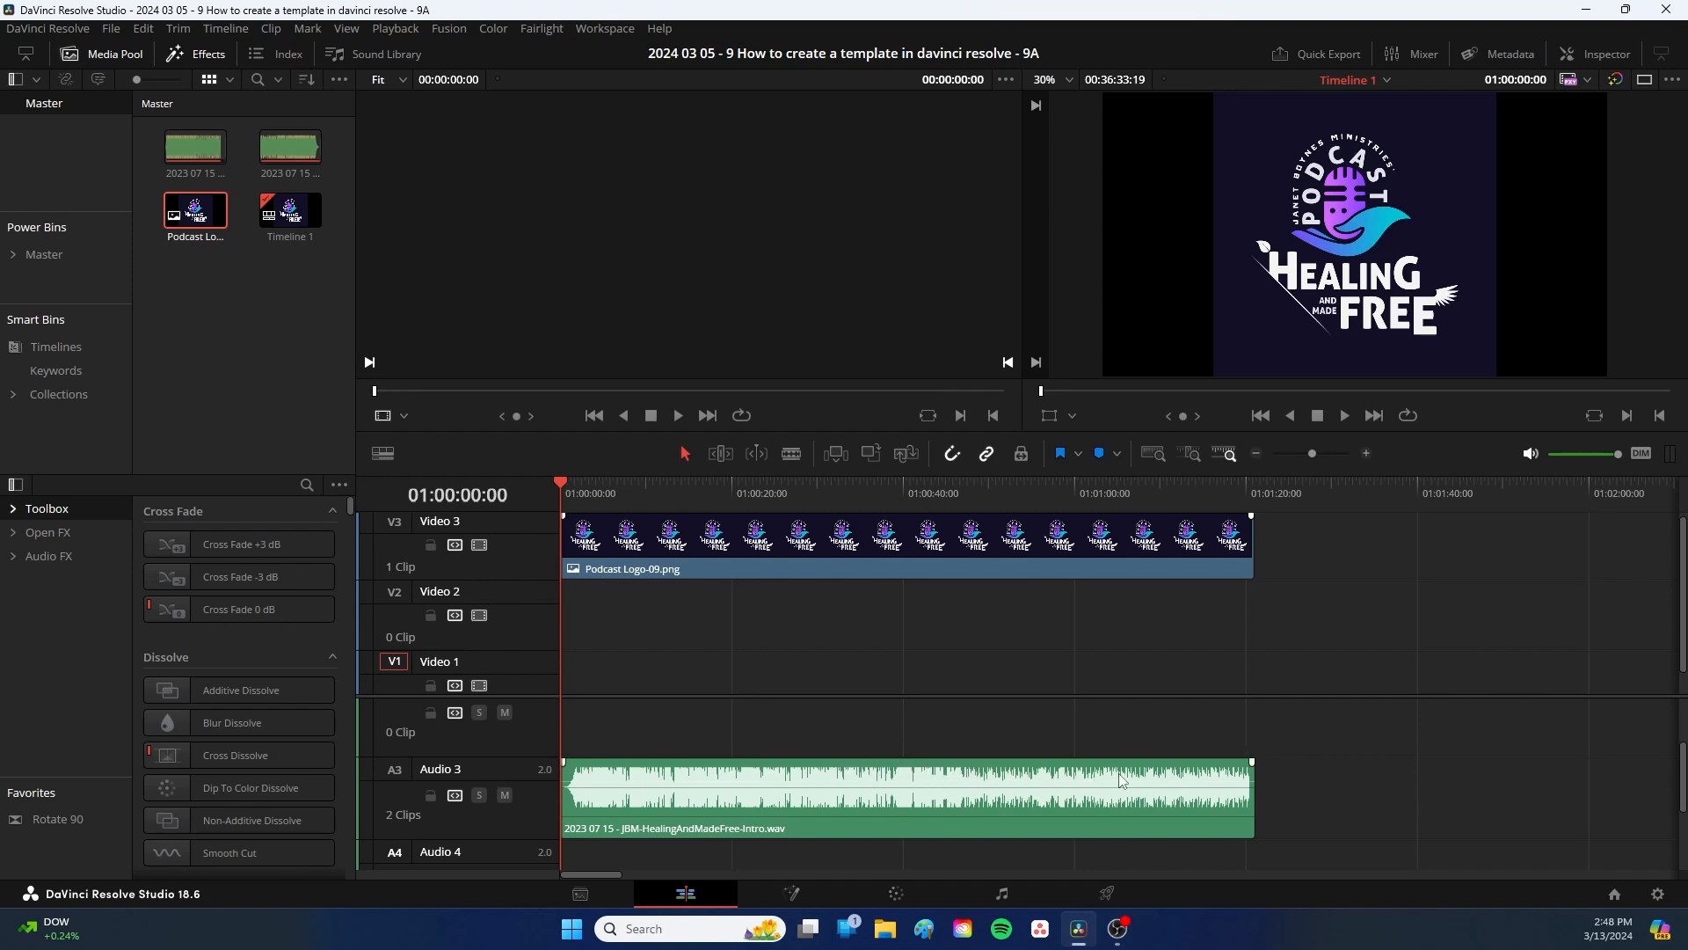
mouse_move(1035, 728)
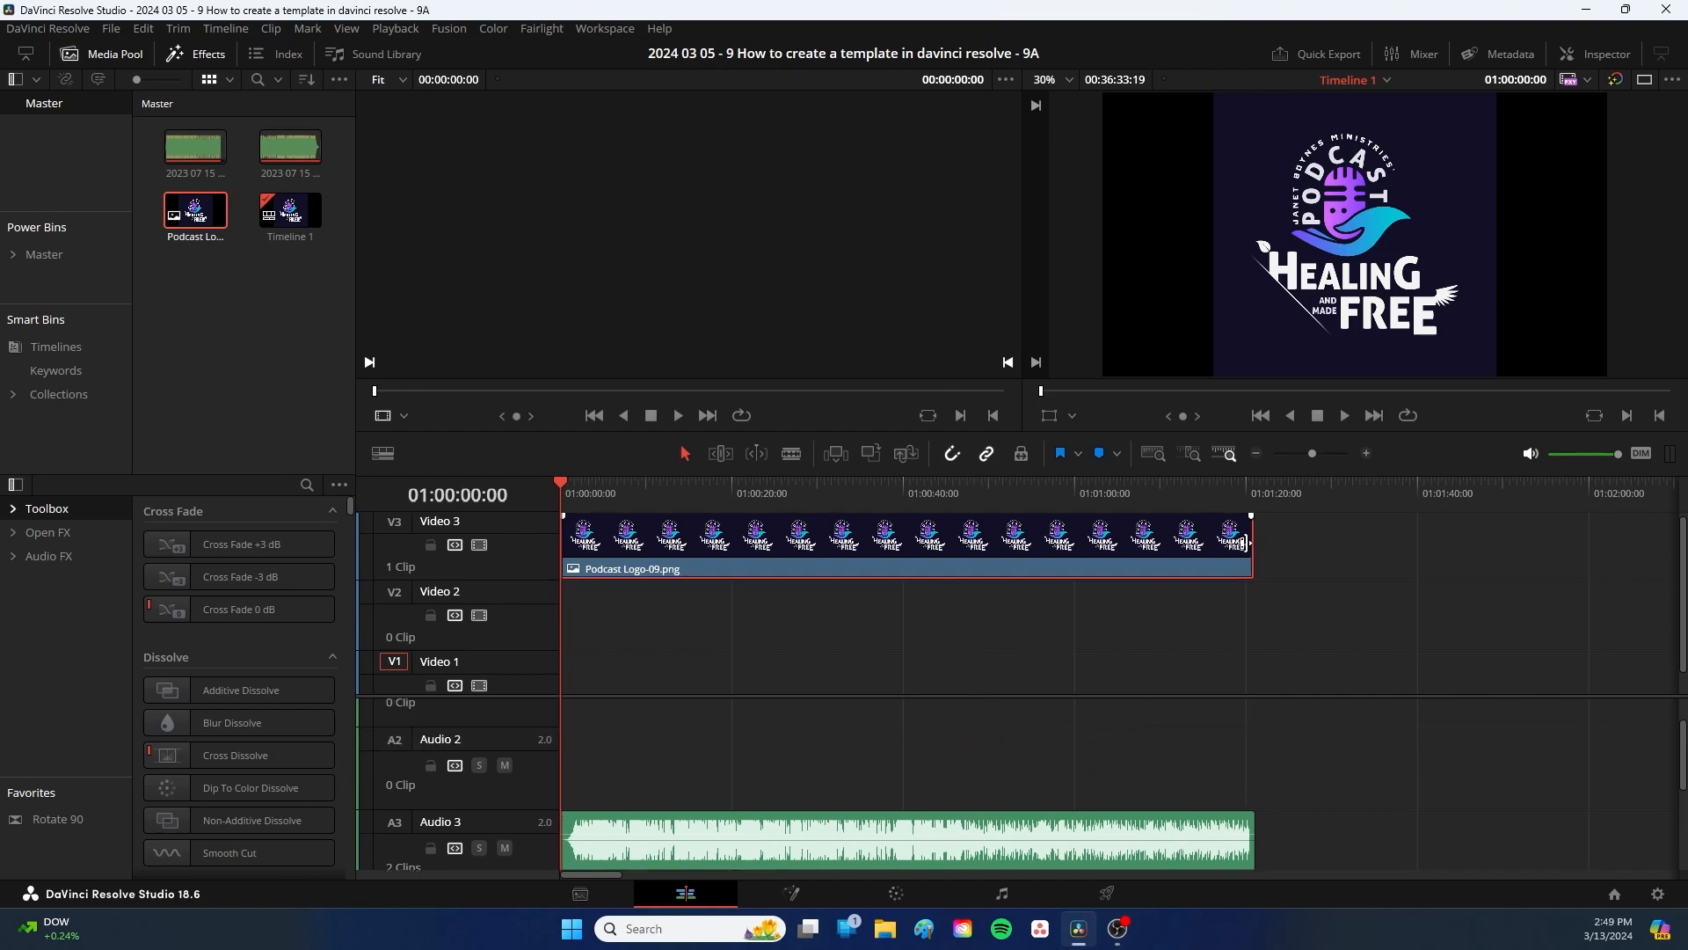
Step: Trim the opening Podcast Logo clip to end around 45 seconds
left_click_drag(1247, 544, 969, 544)
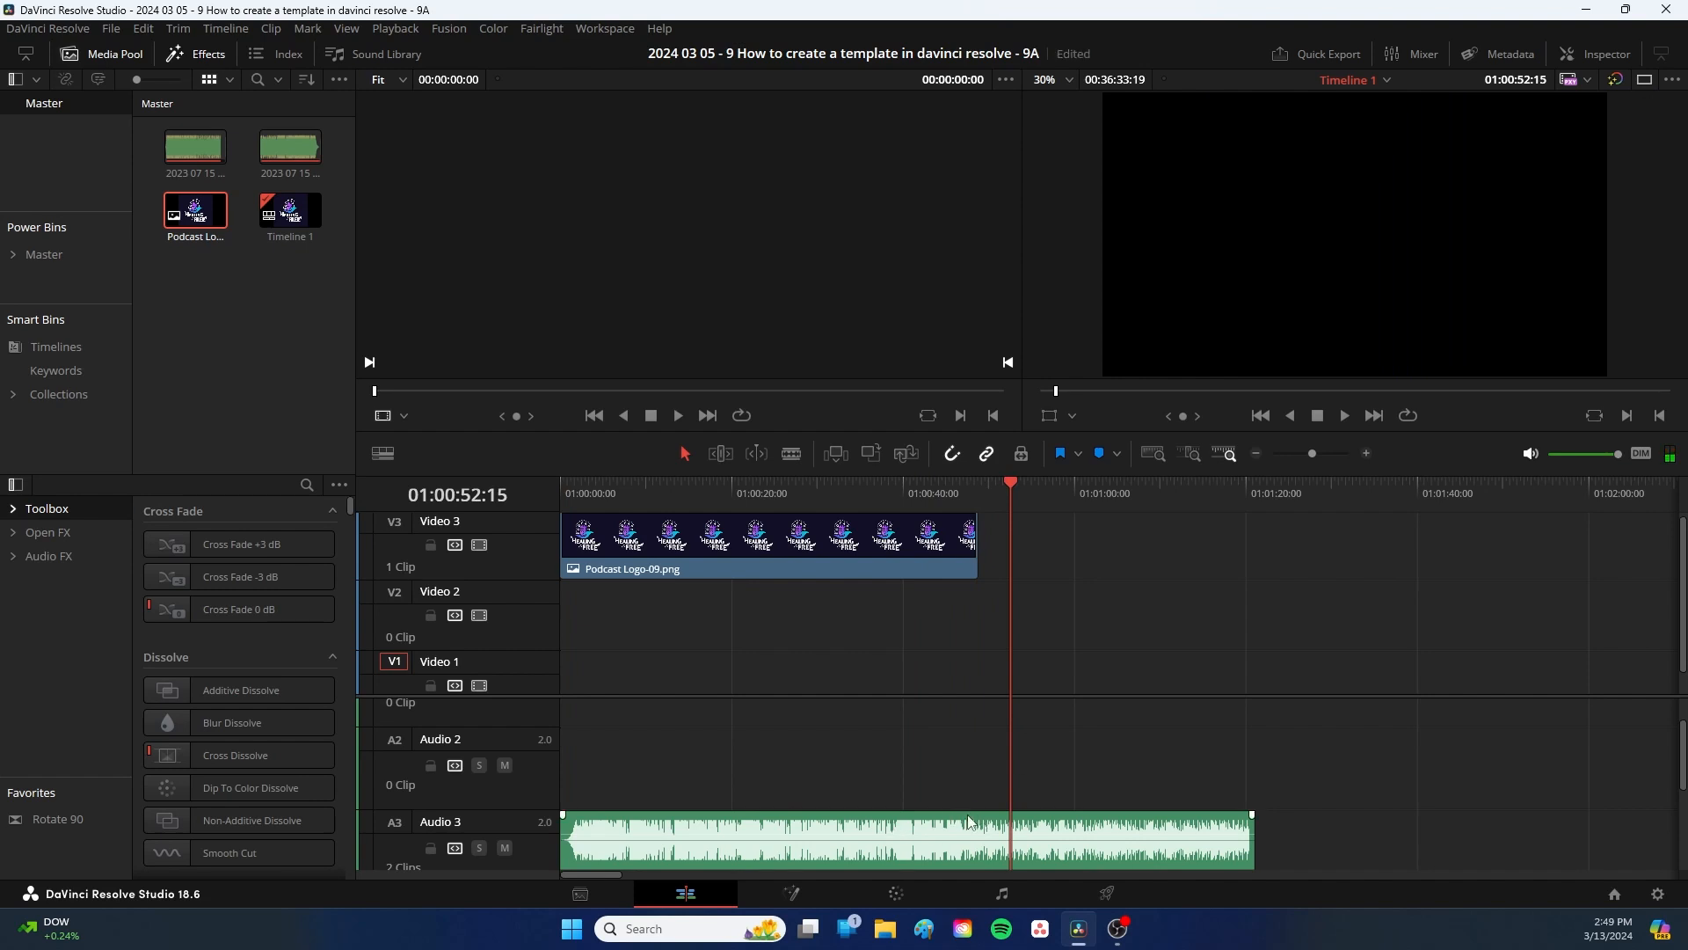
mouse_move(964, 823)
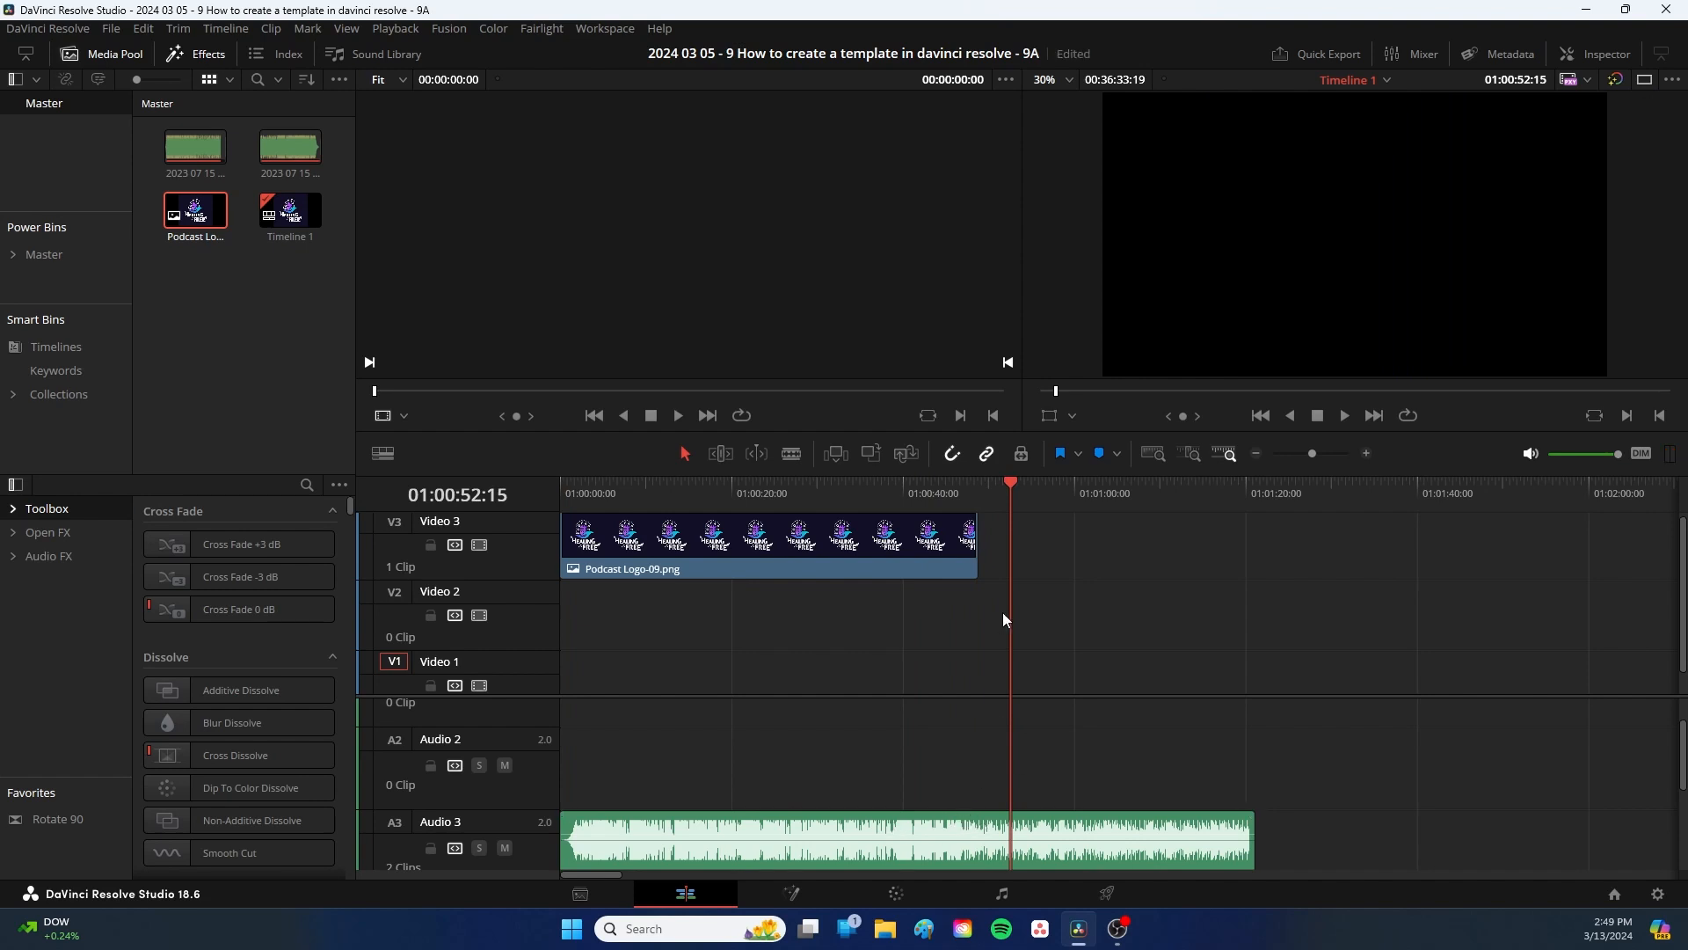
left_click(904, 840)
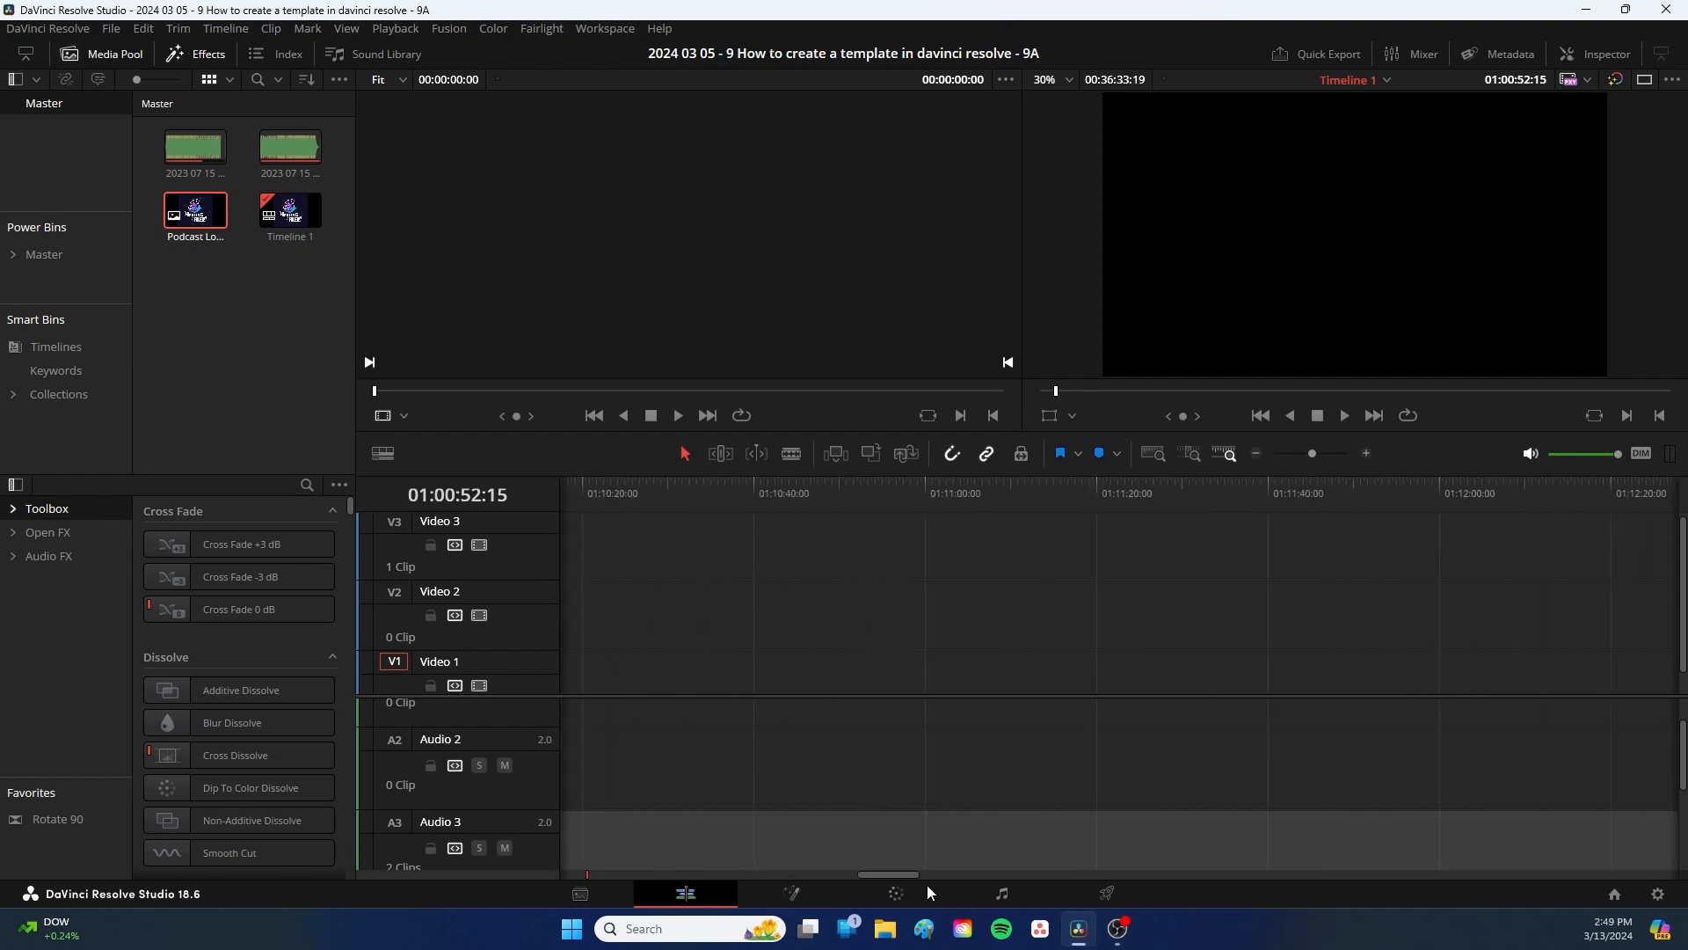
Step: Scroll to the outro music and drop a second Podcast Logo on Video 3 near its end
left_click_drag(886, 874, 1491, 874)
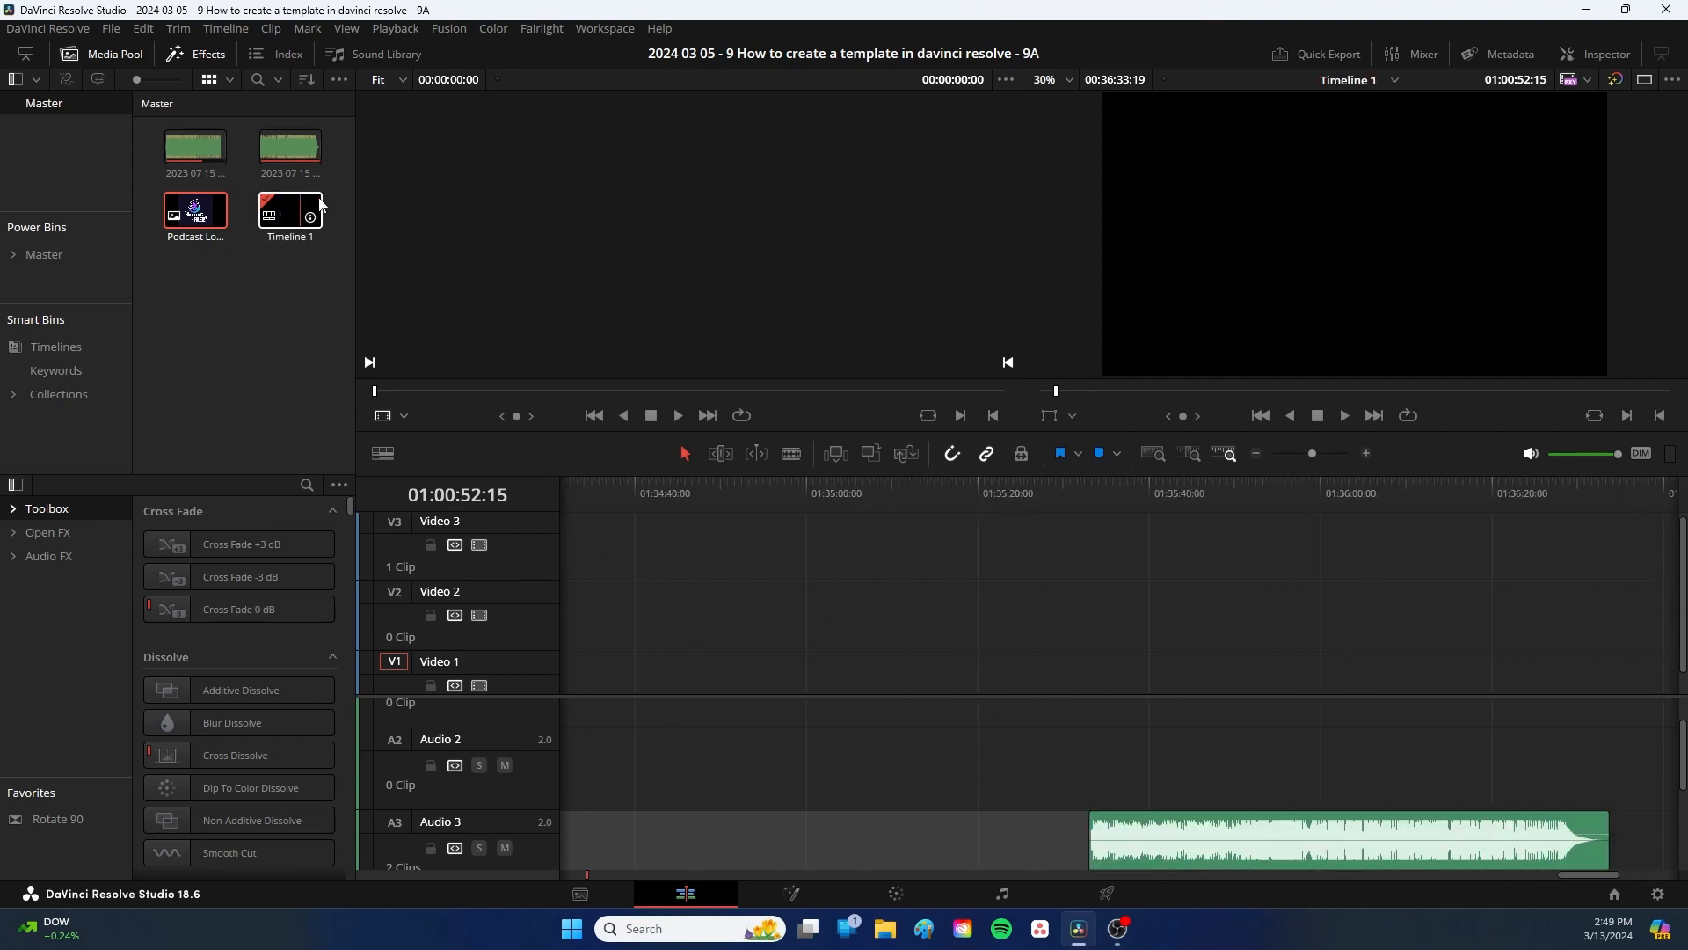
left_click_drag(194, 210, 766, 475)
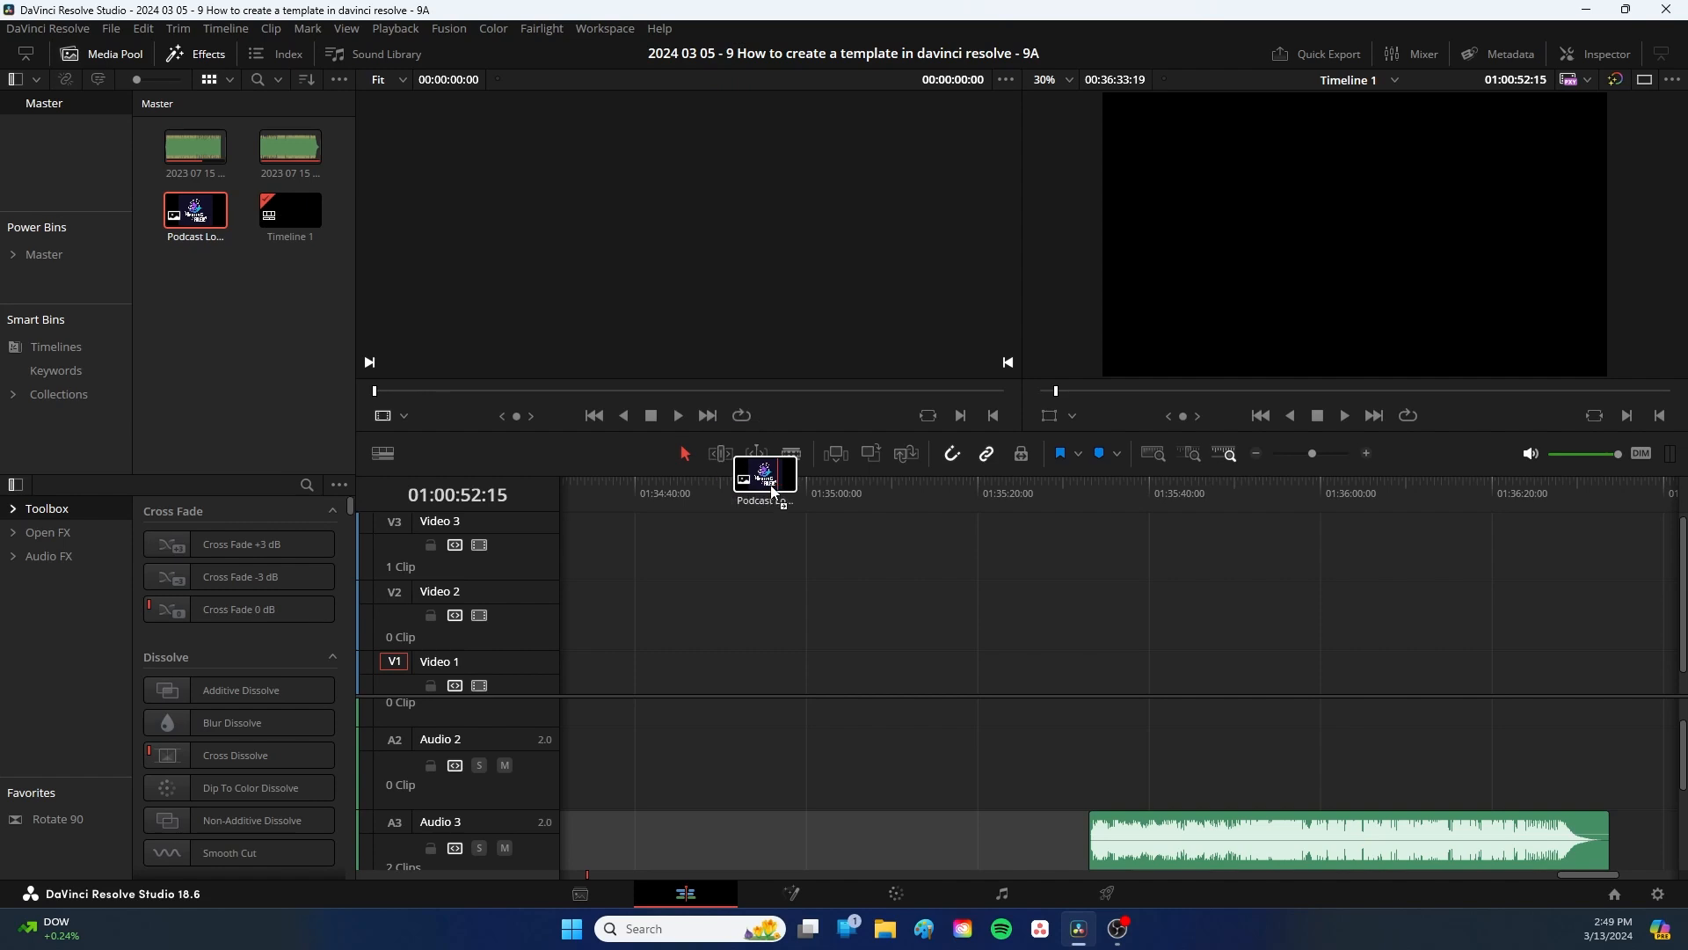
left_click_drag(764, 474, 1573, 555)
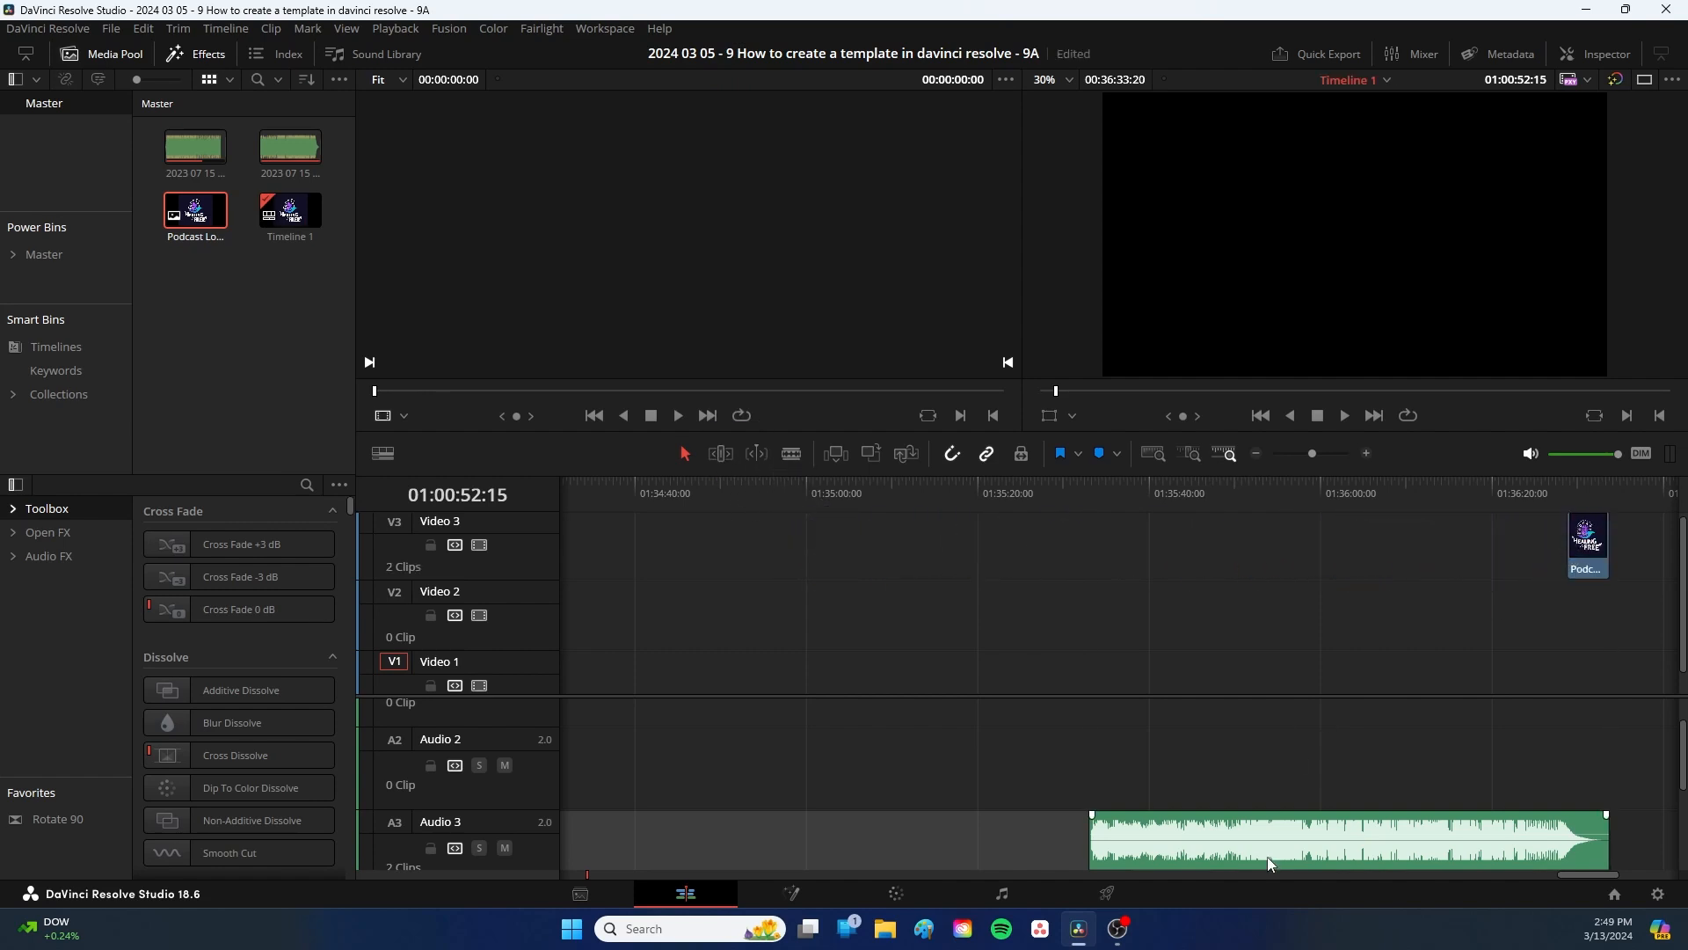
mouse_move(1232, 852)
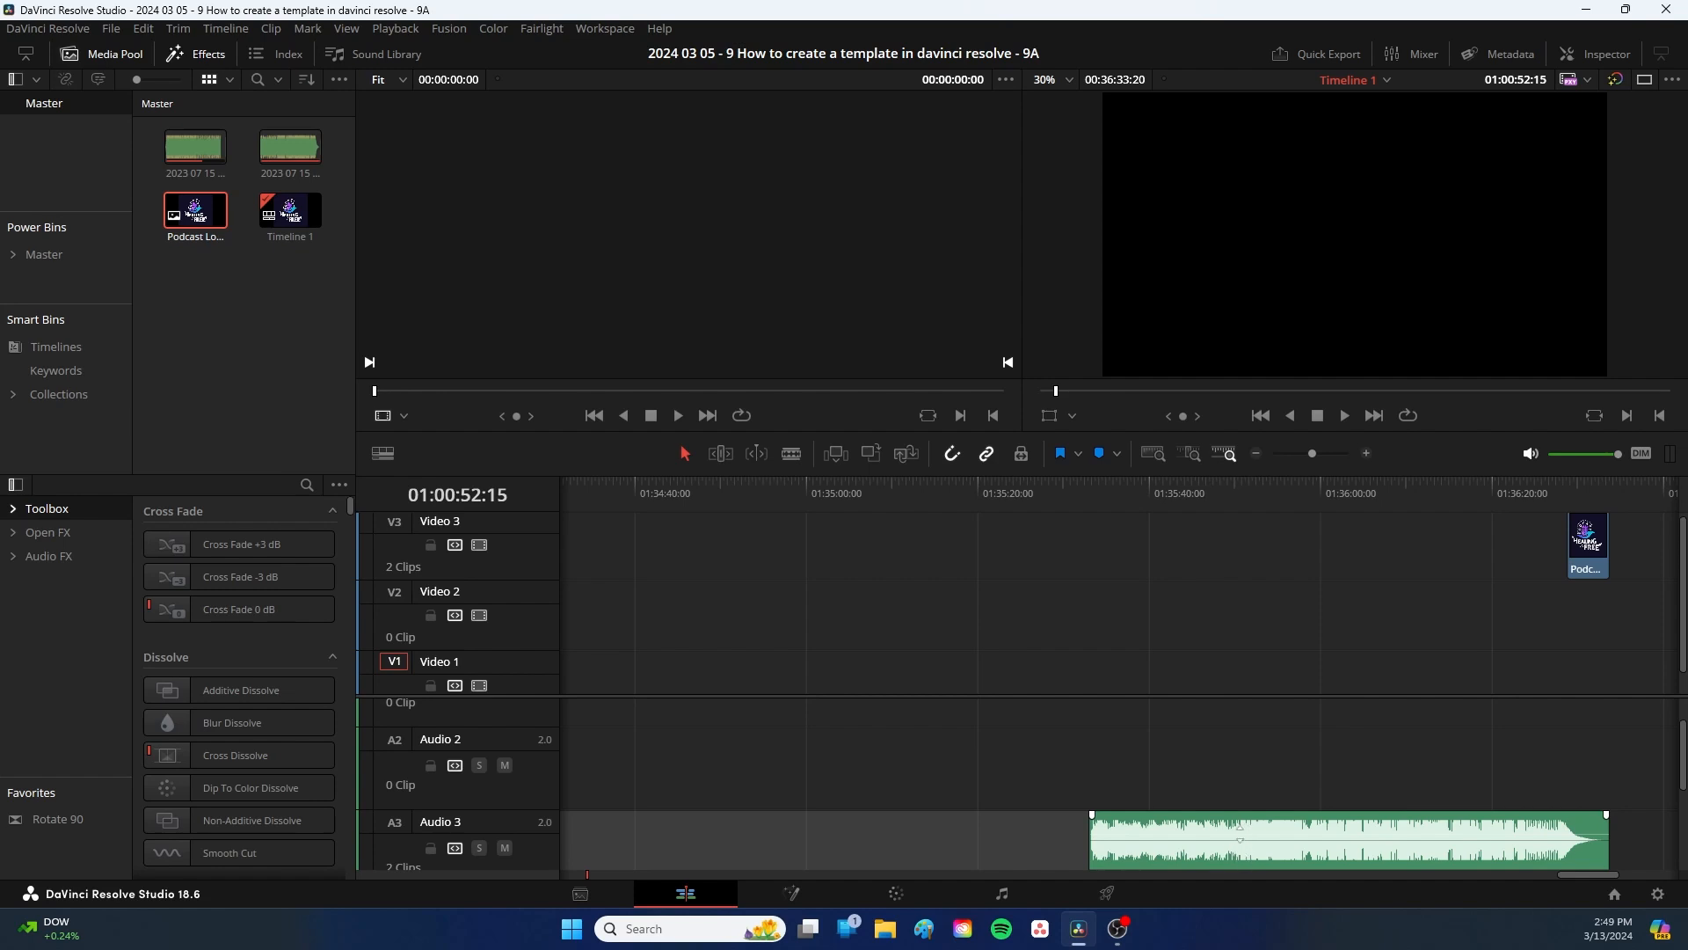
left_click(1231, 493)
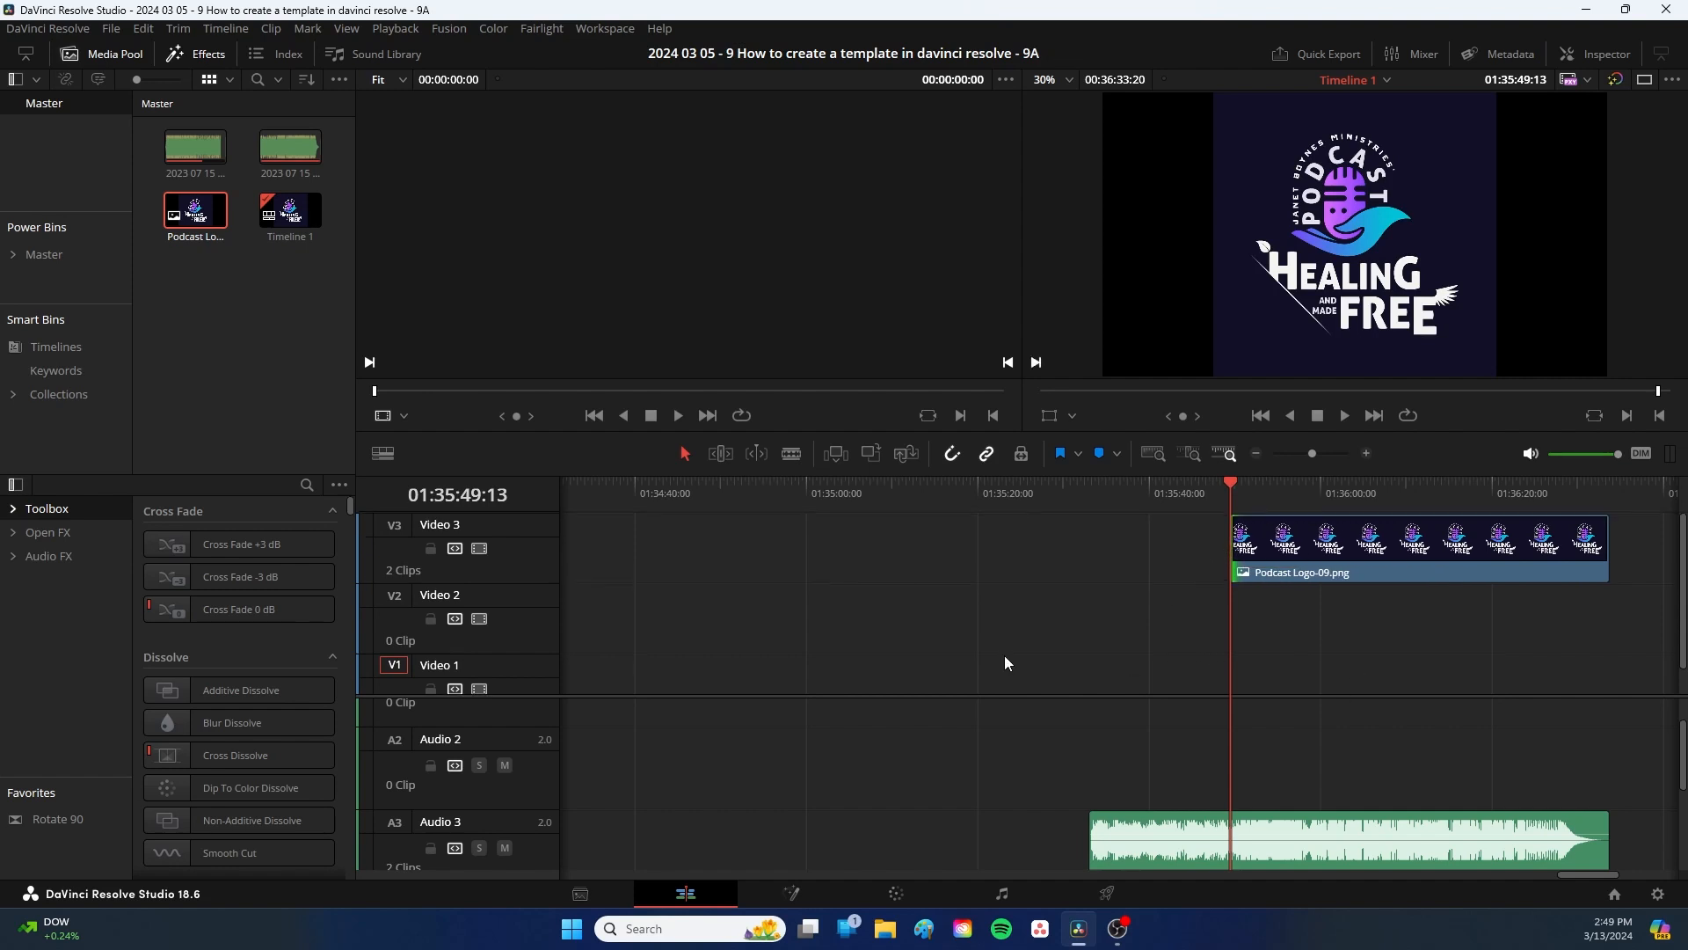
mouse_move(750, 579)
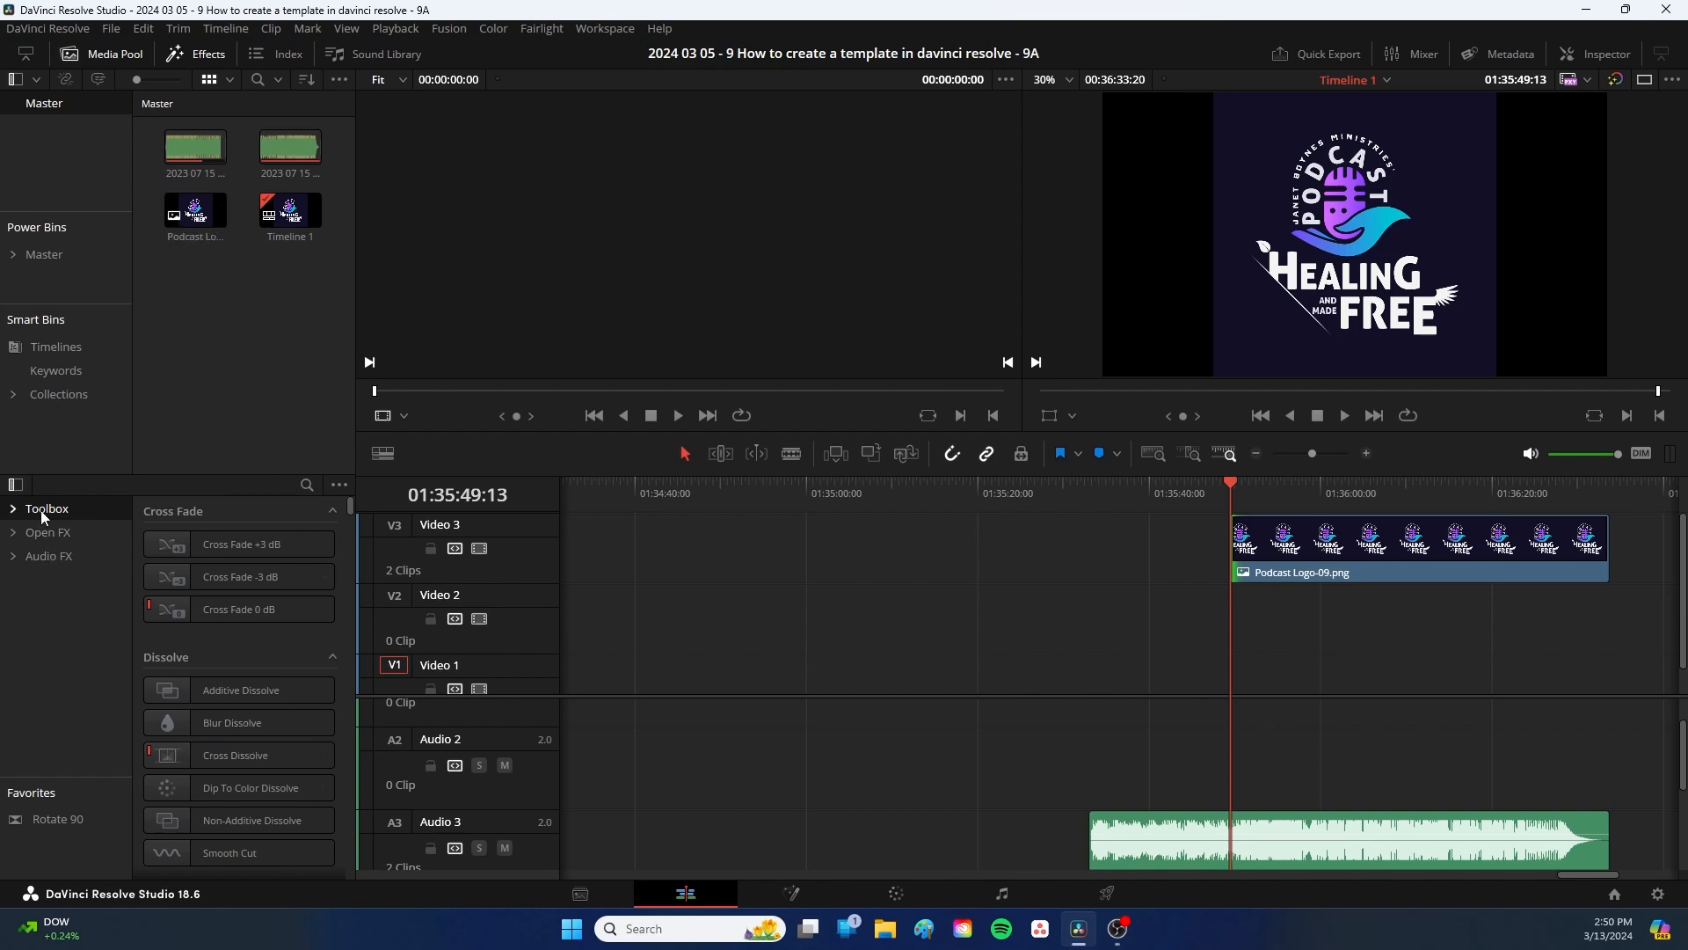
Step: Pick the Left Lower Third template from the Effects Toolbox Titles list
left_click(47, 509)
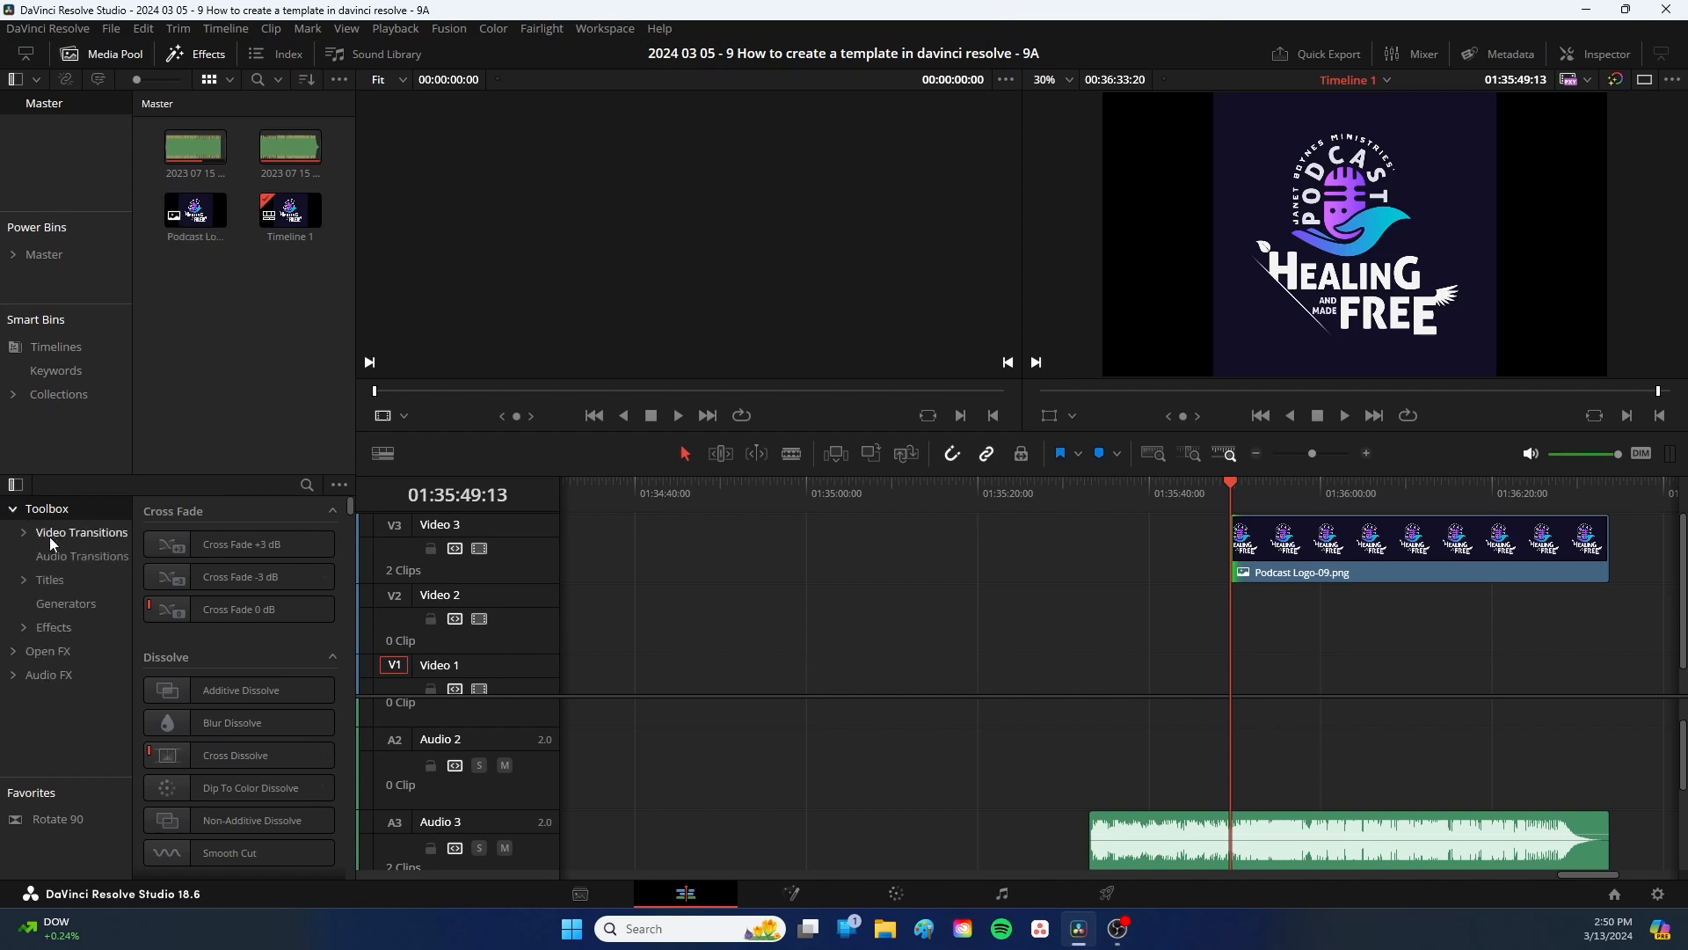
left_click(50, 582)
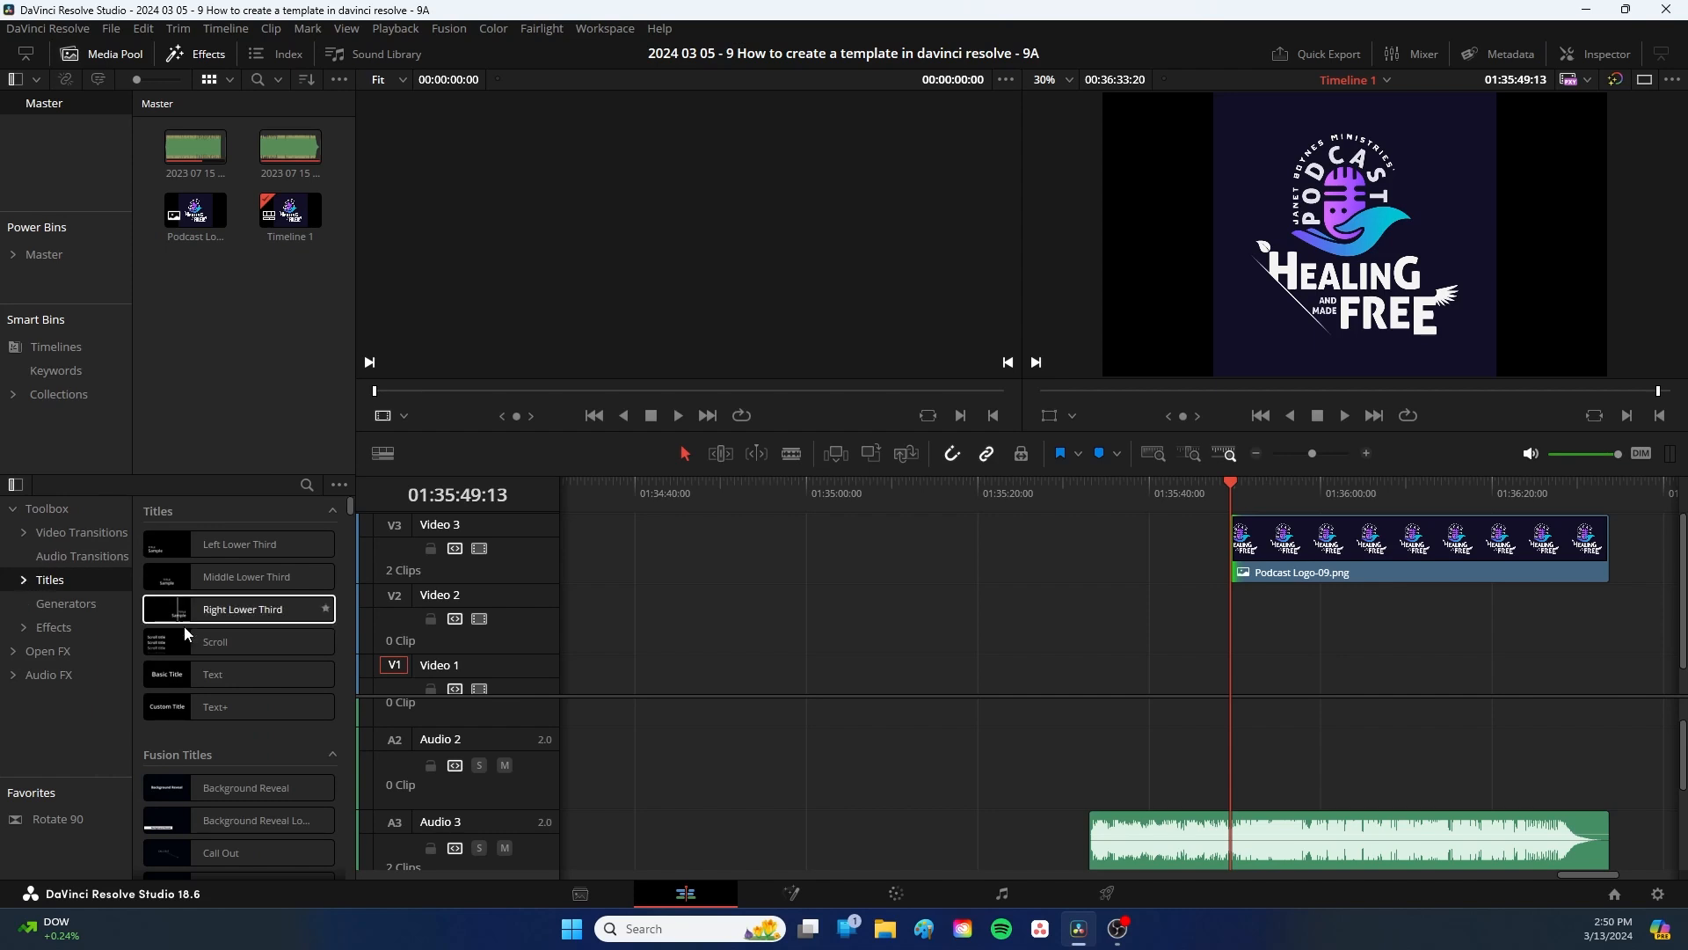
mouse_move(677, 616)
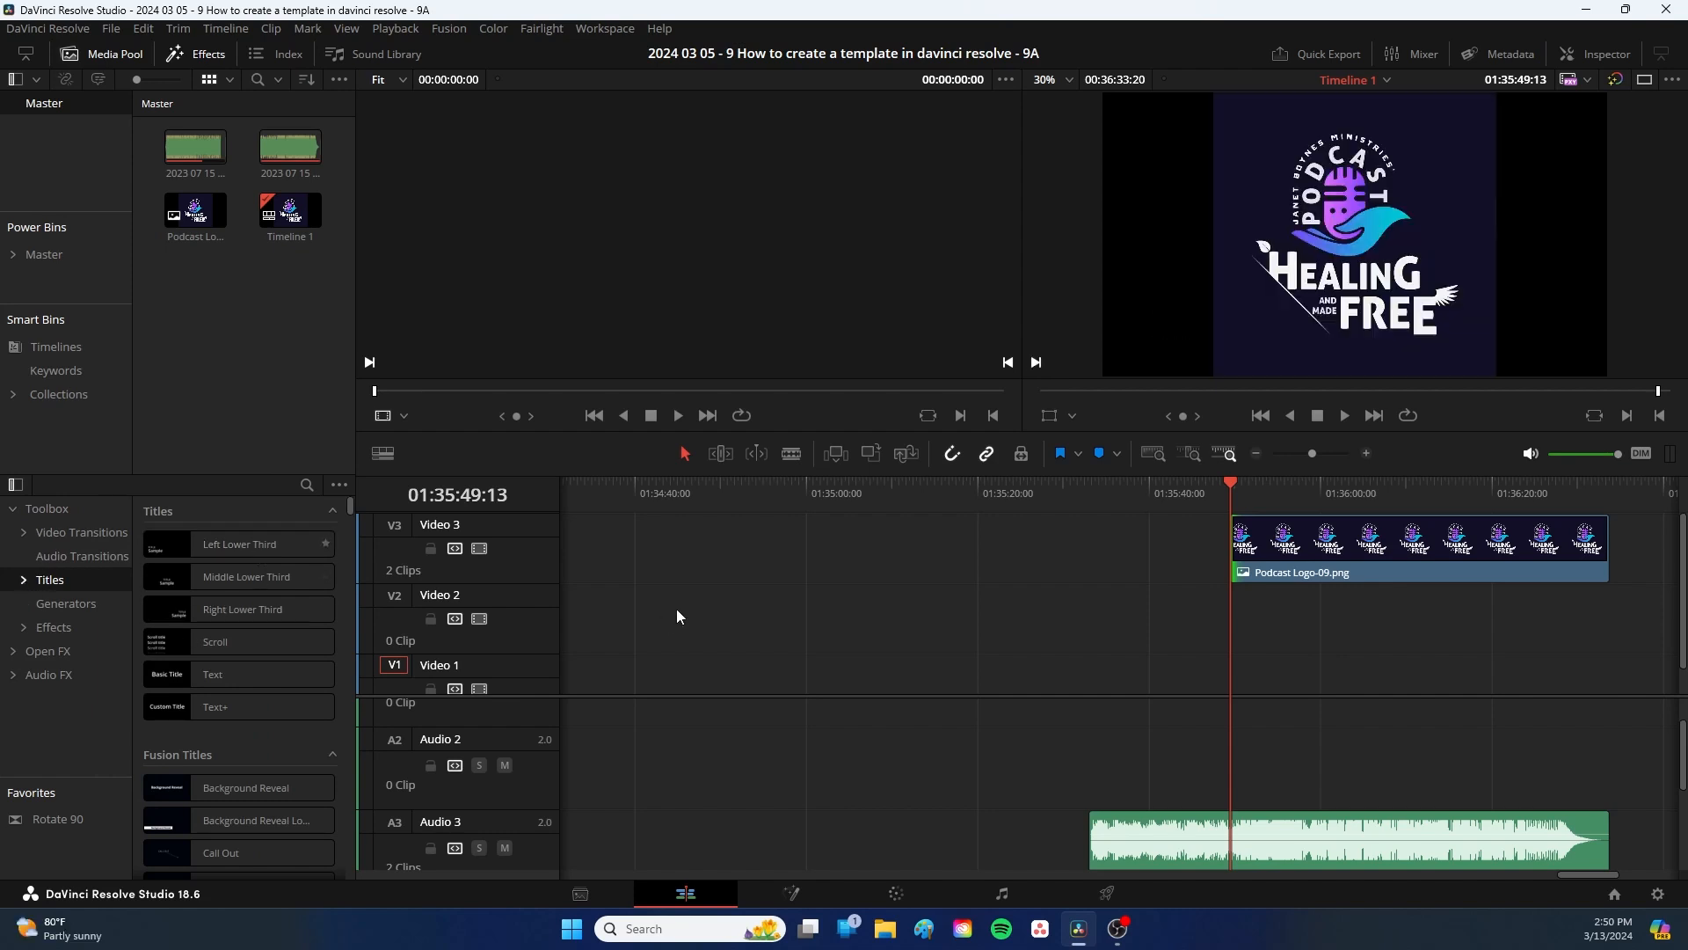
left_click(239, 543)
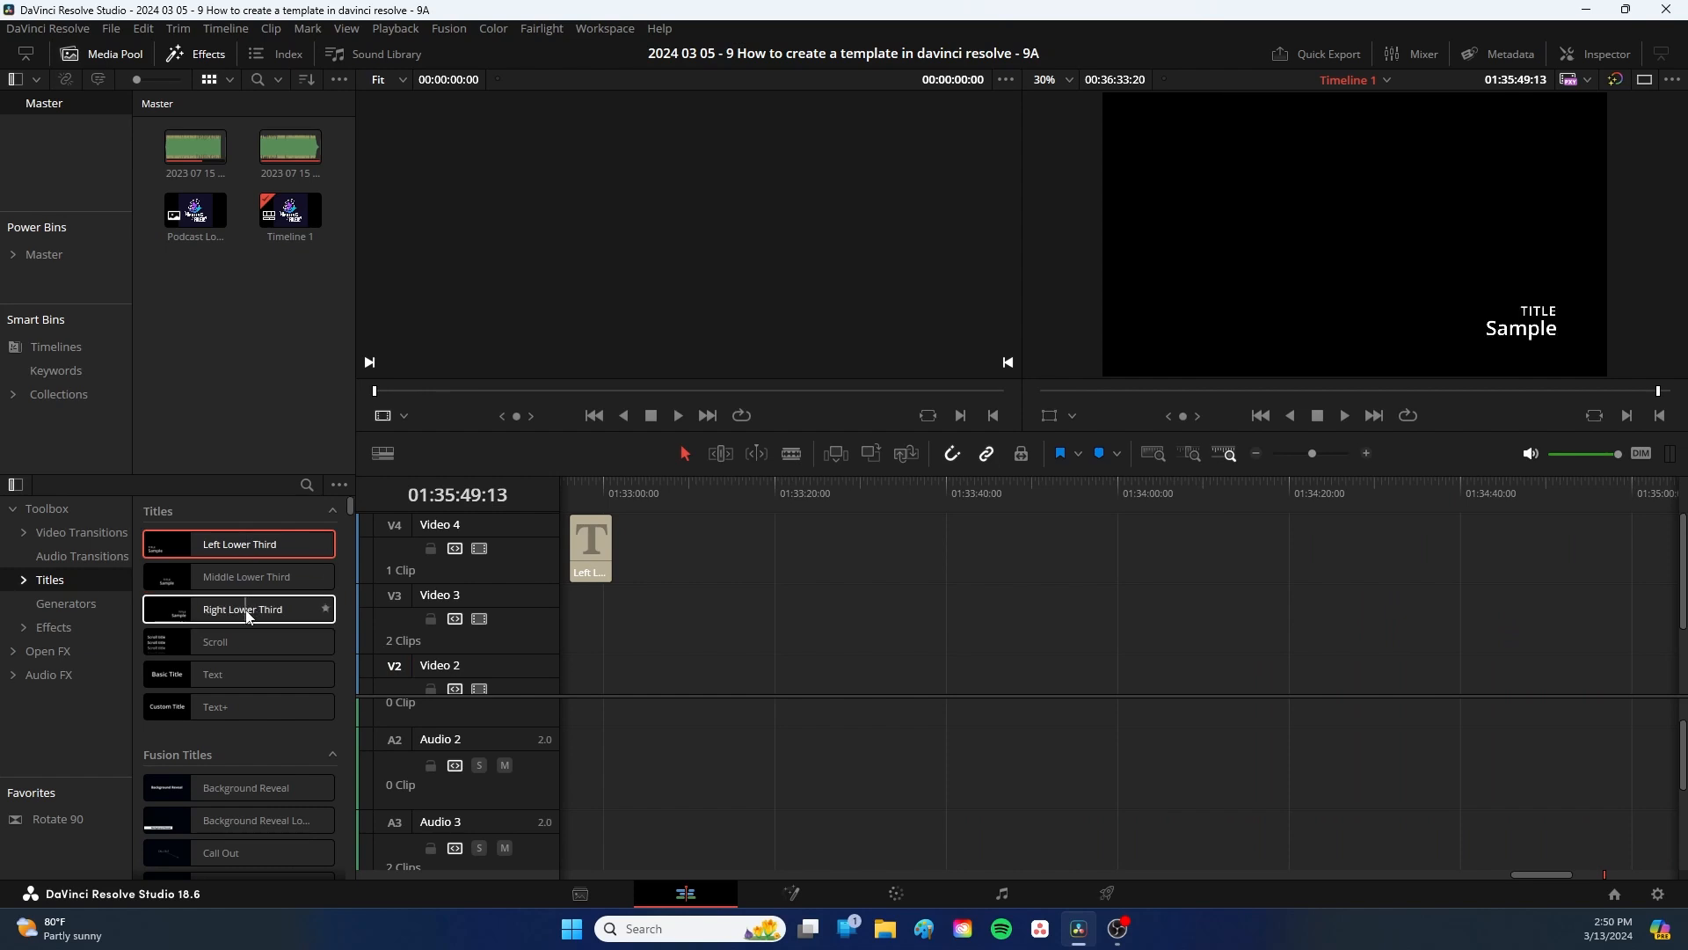
Step: Add Right Lower Third after Left Lower Third on Video 4, preview both, and move them after the logo
left_click_drag(243, 608, 753, 548)
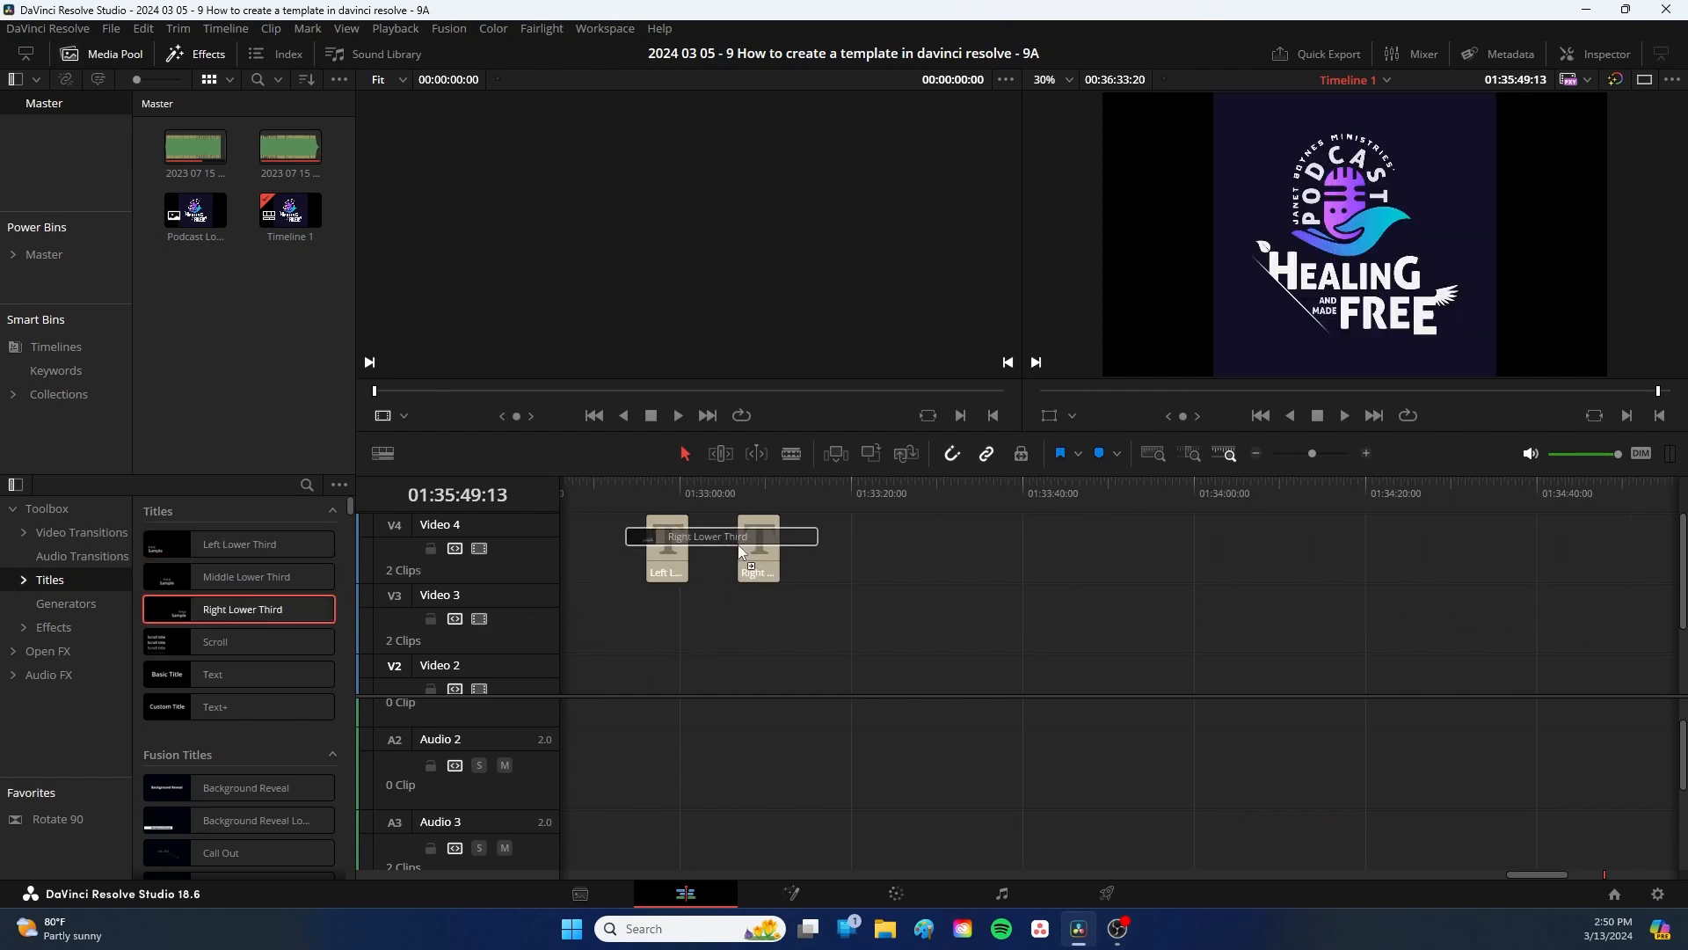
left_click_drag(241, 609, 753, 548)
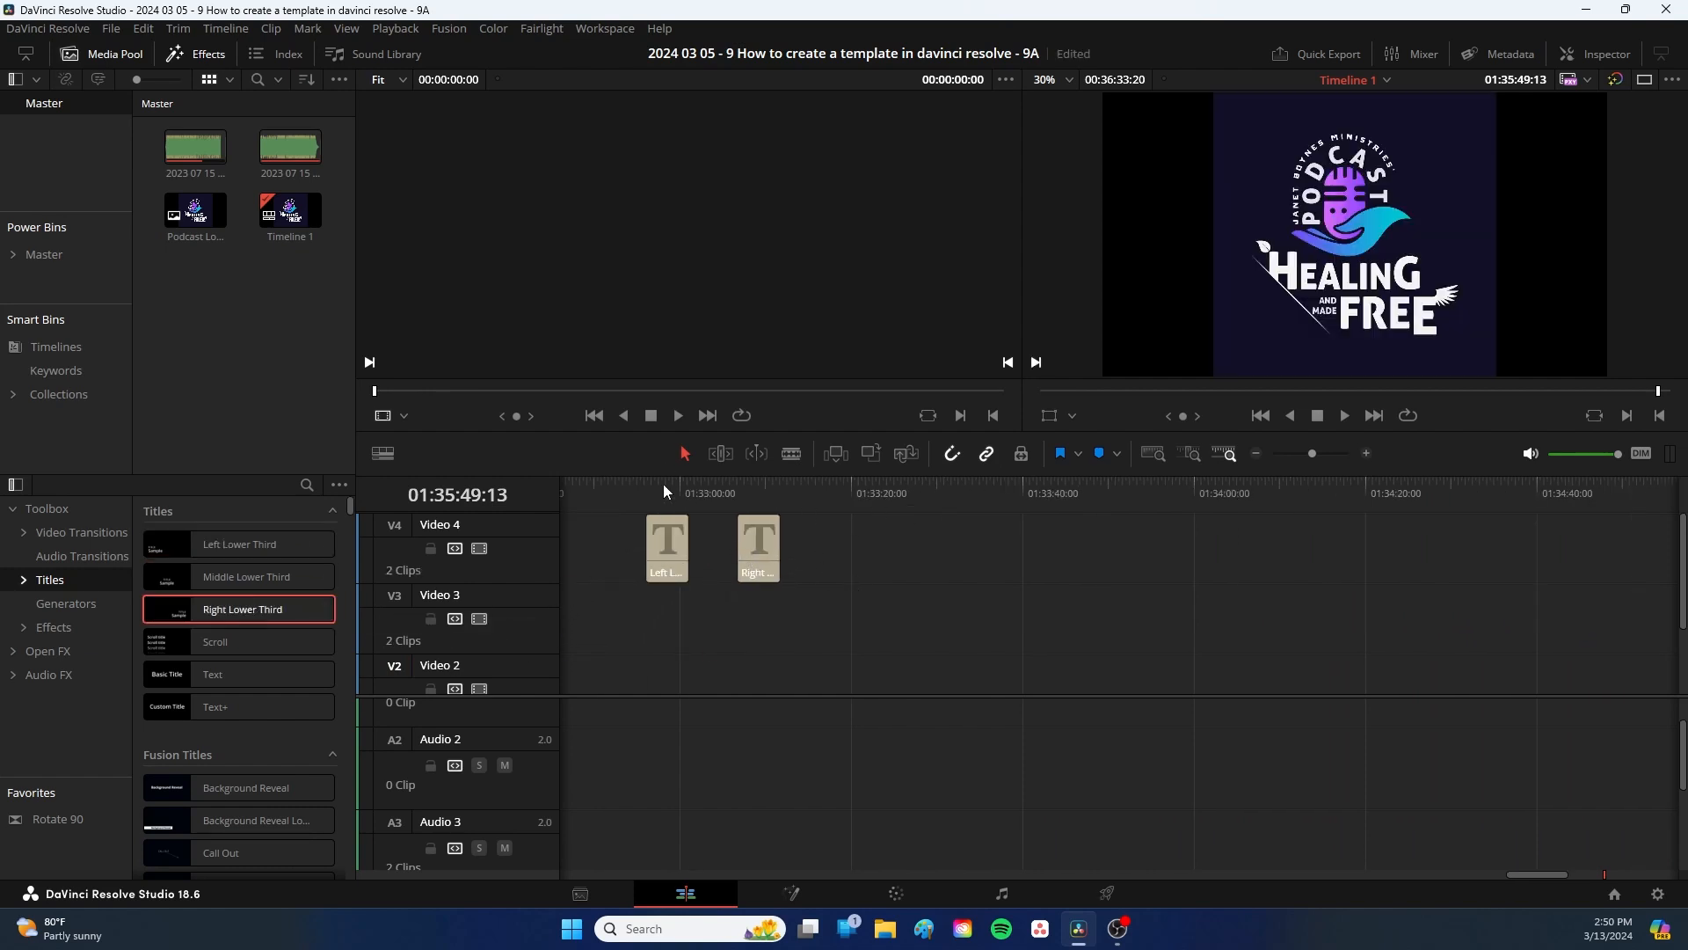
left_click(662, 493)
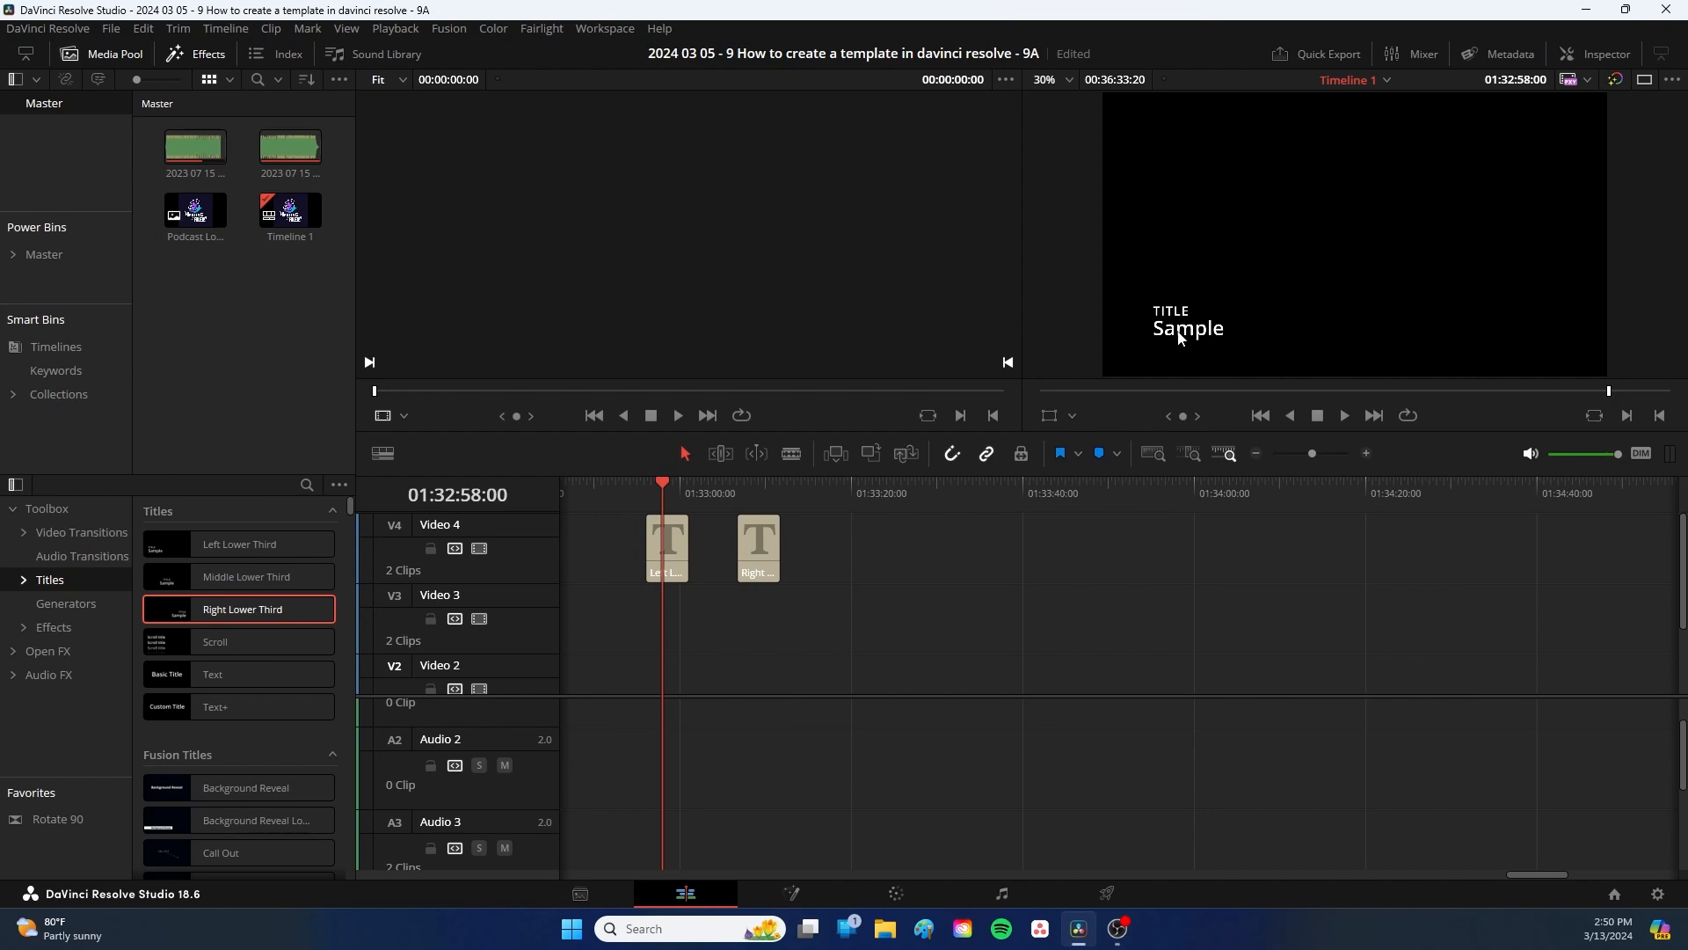
left_click(738, 482)
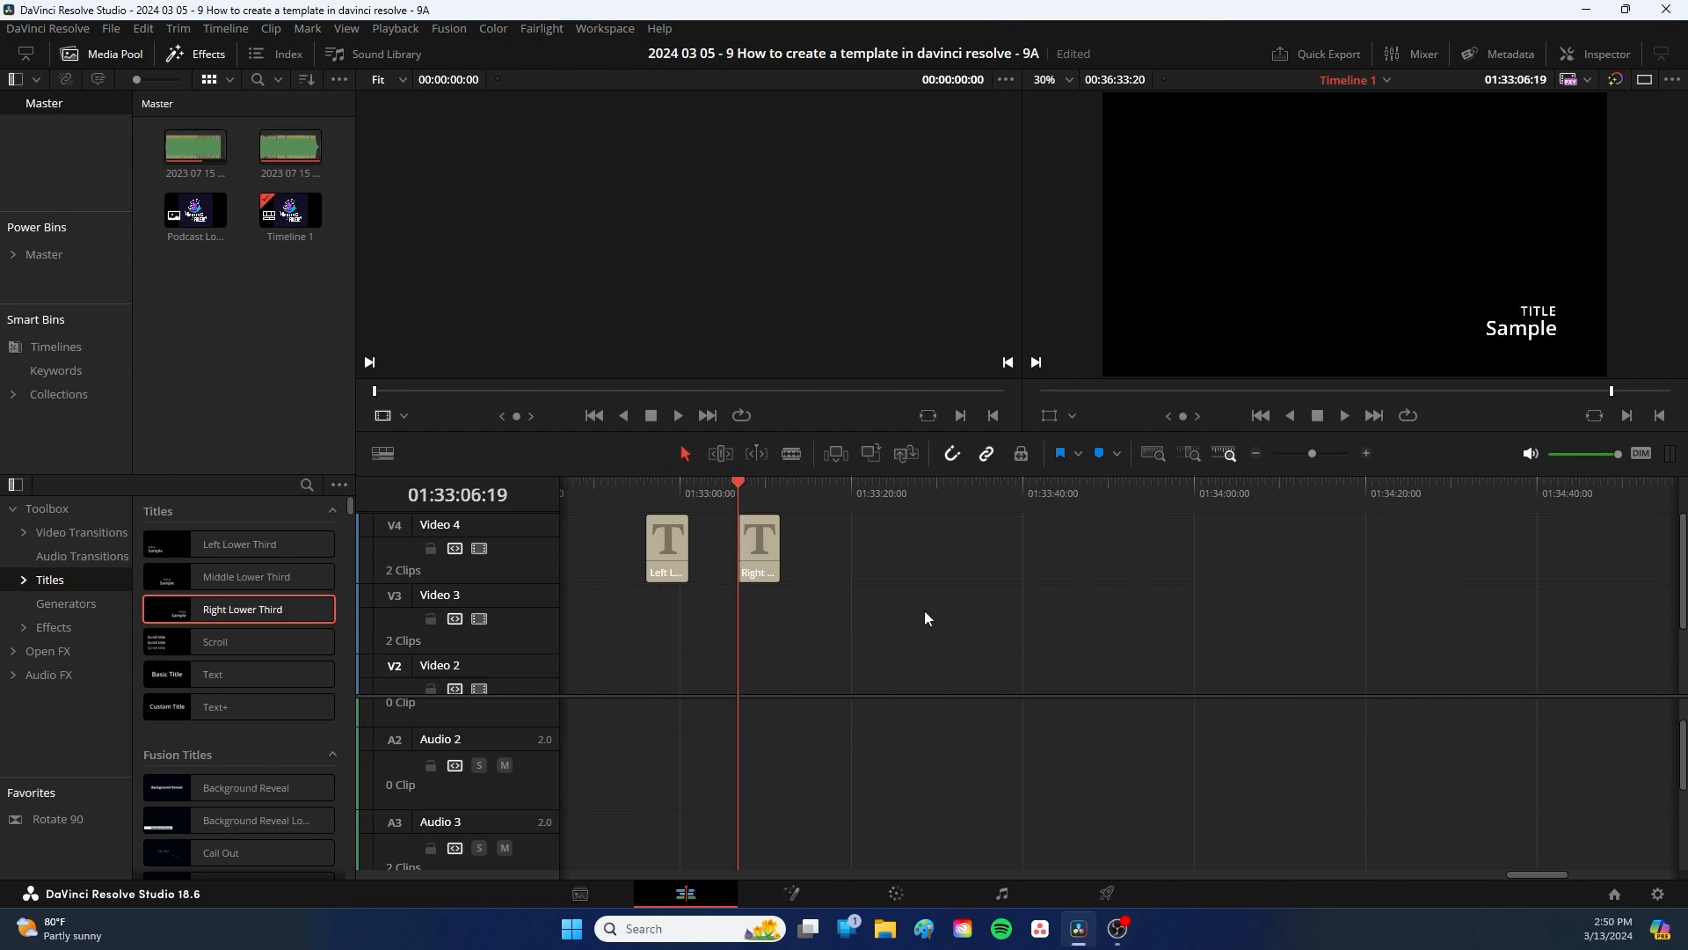
mouse_move(816, 585)
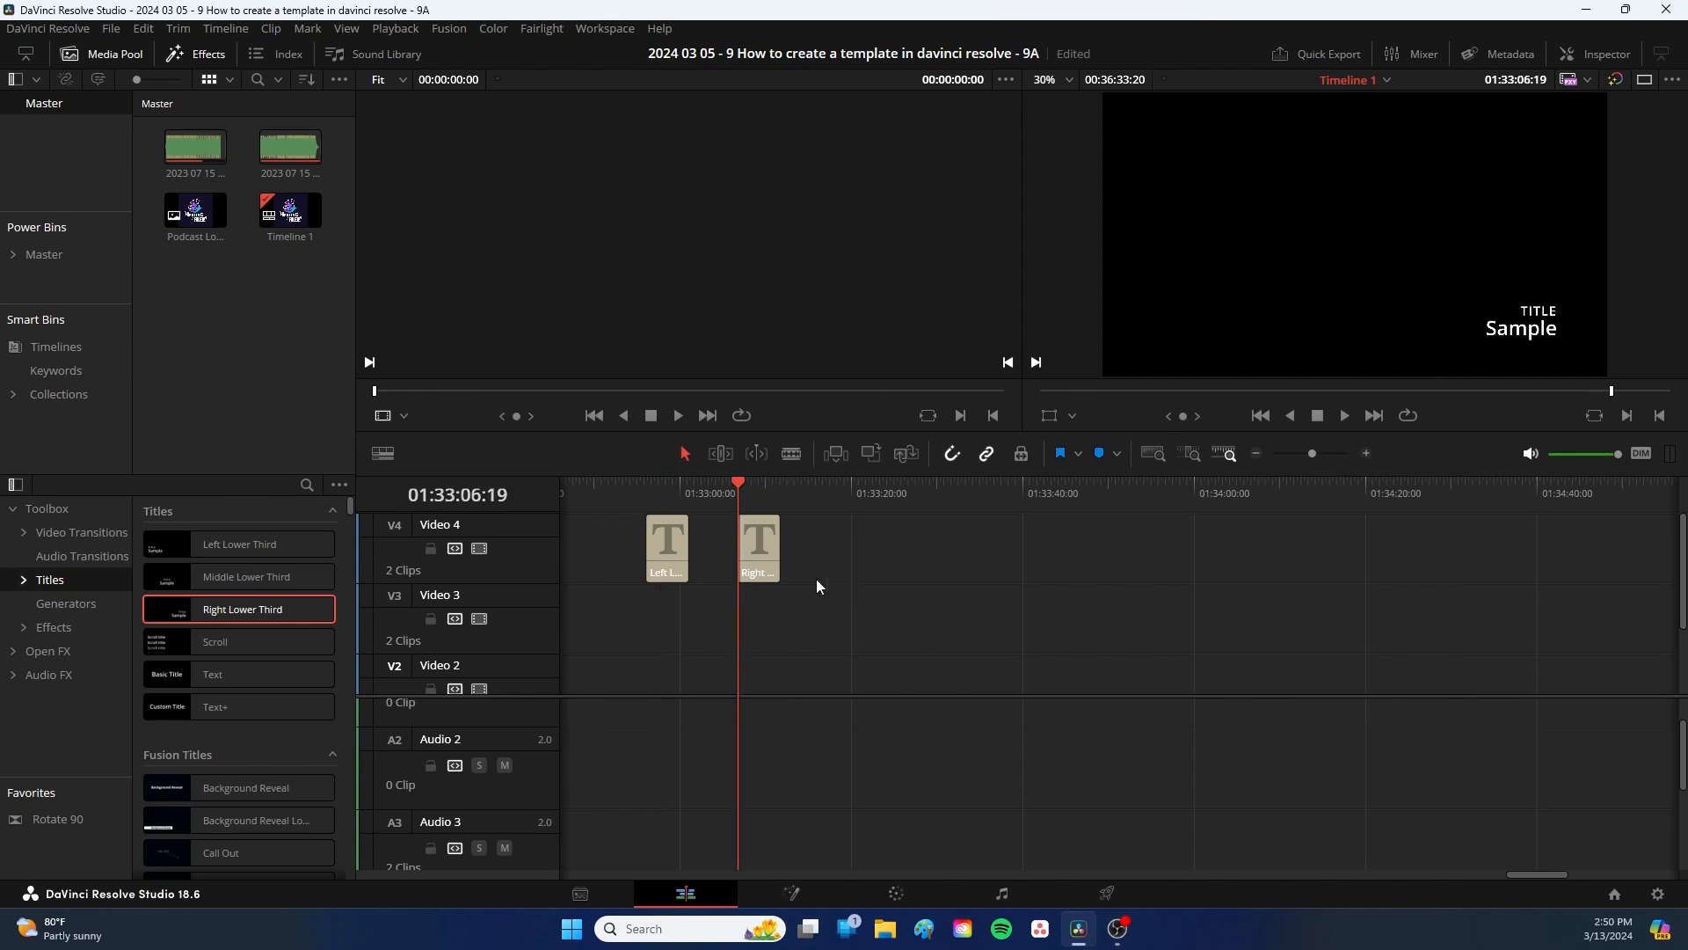
mouse_move(934, 562)
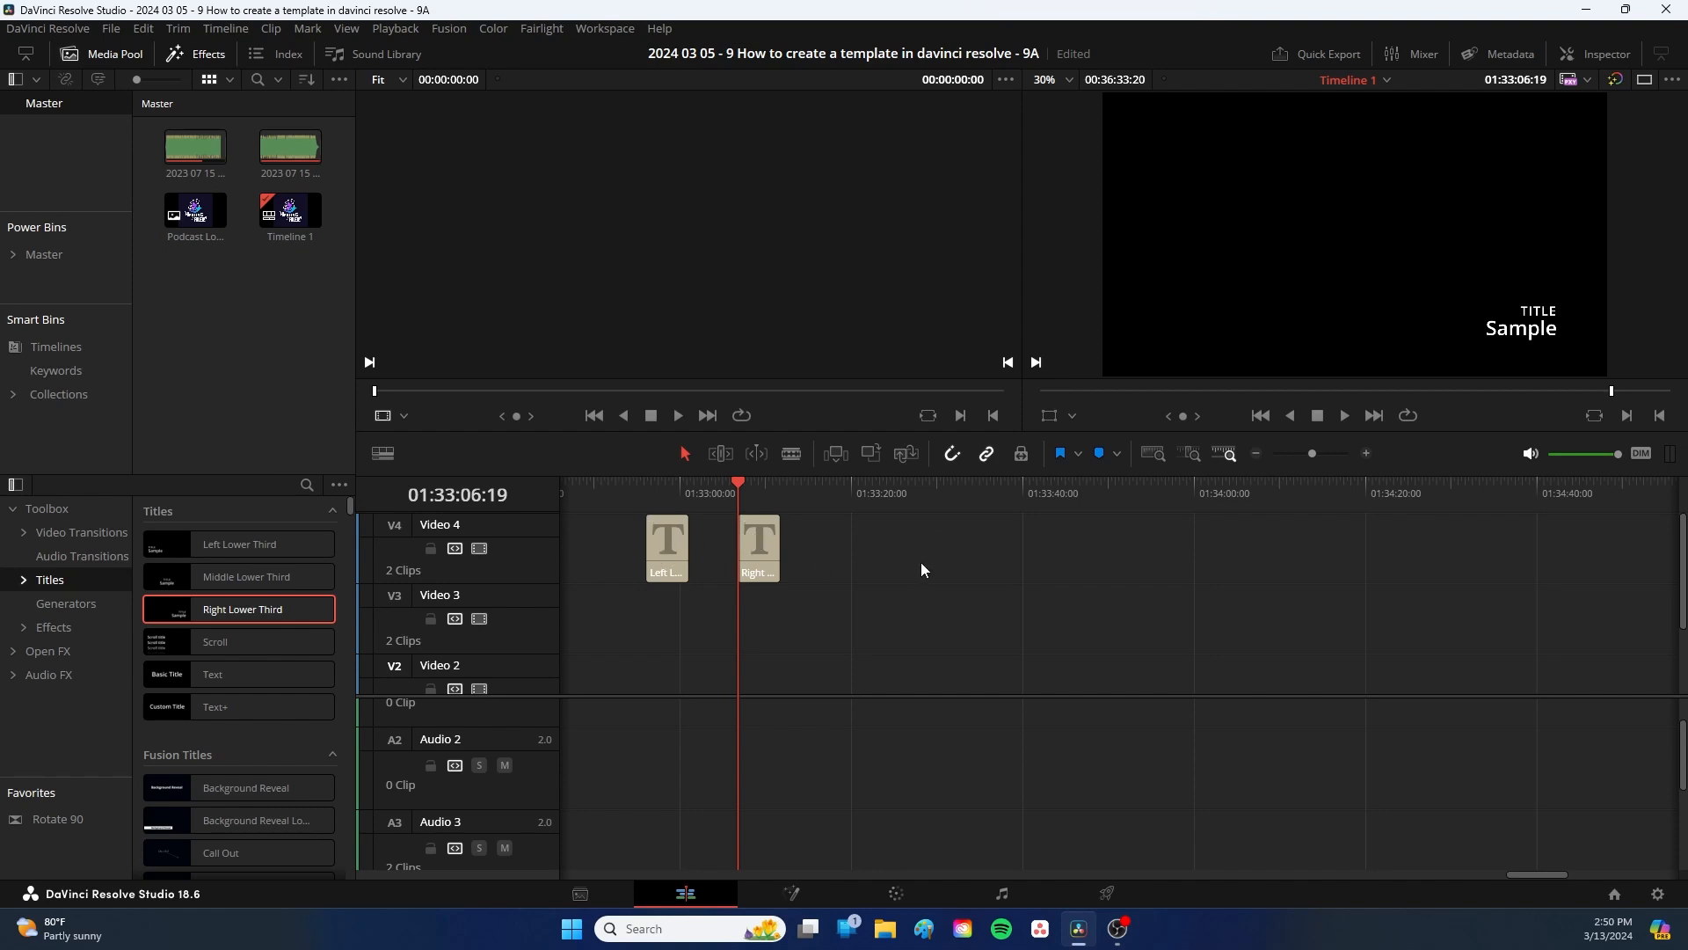
mouse_move(985, 654)
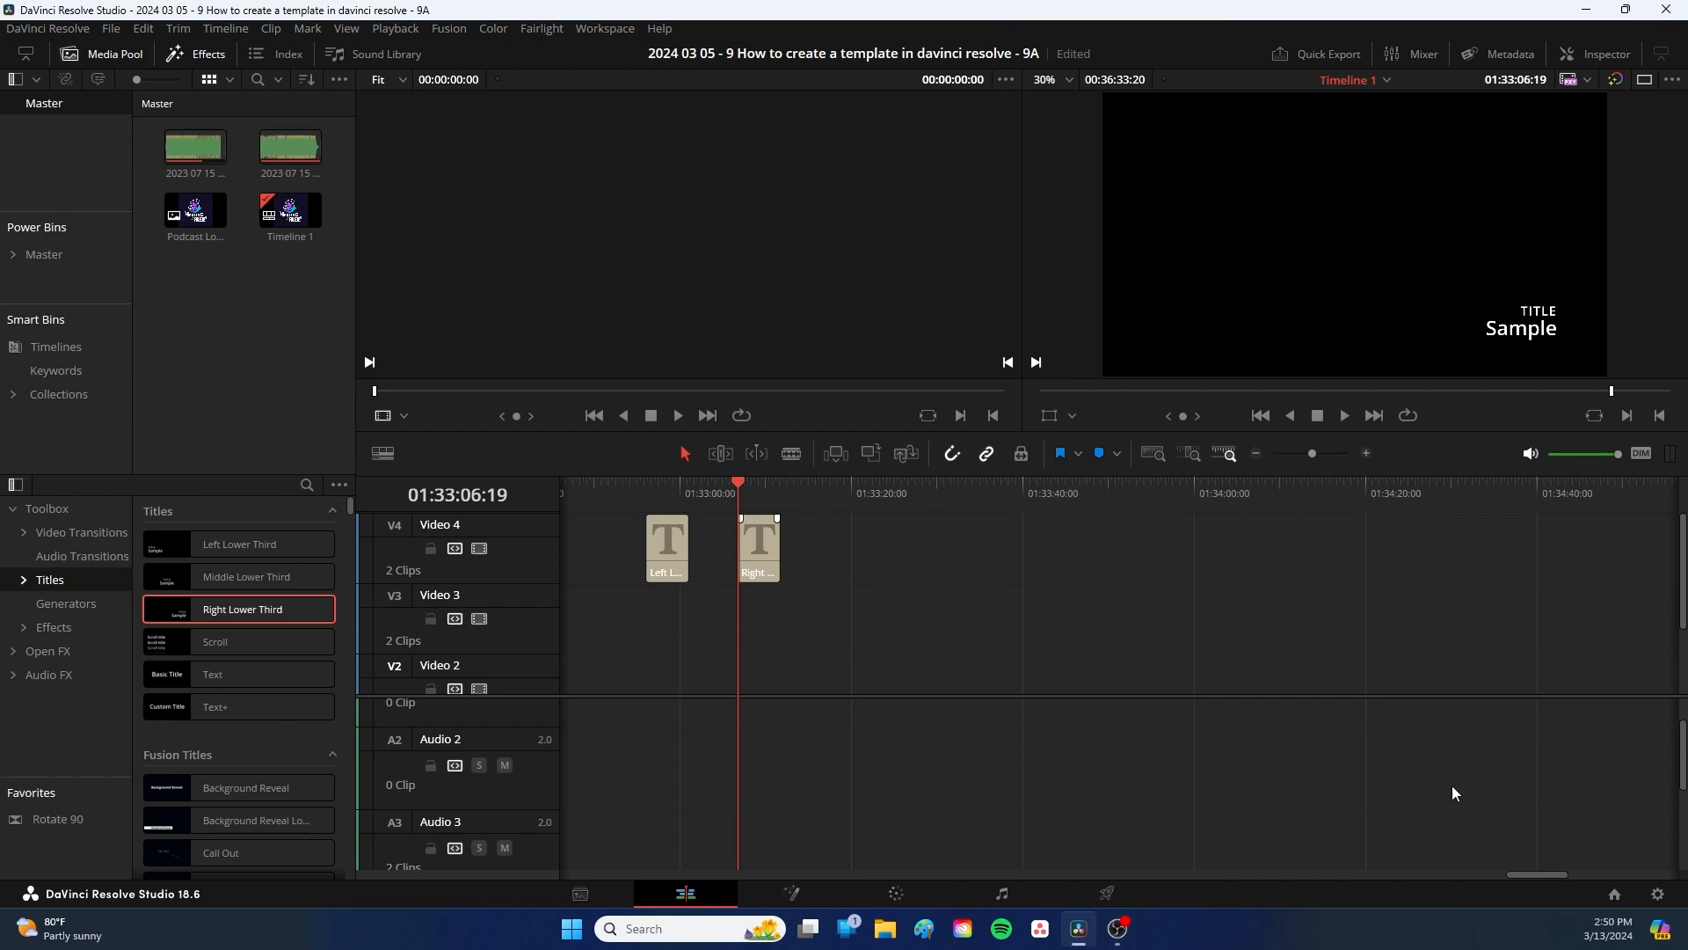
mouse_move(1148, 476)
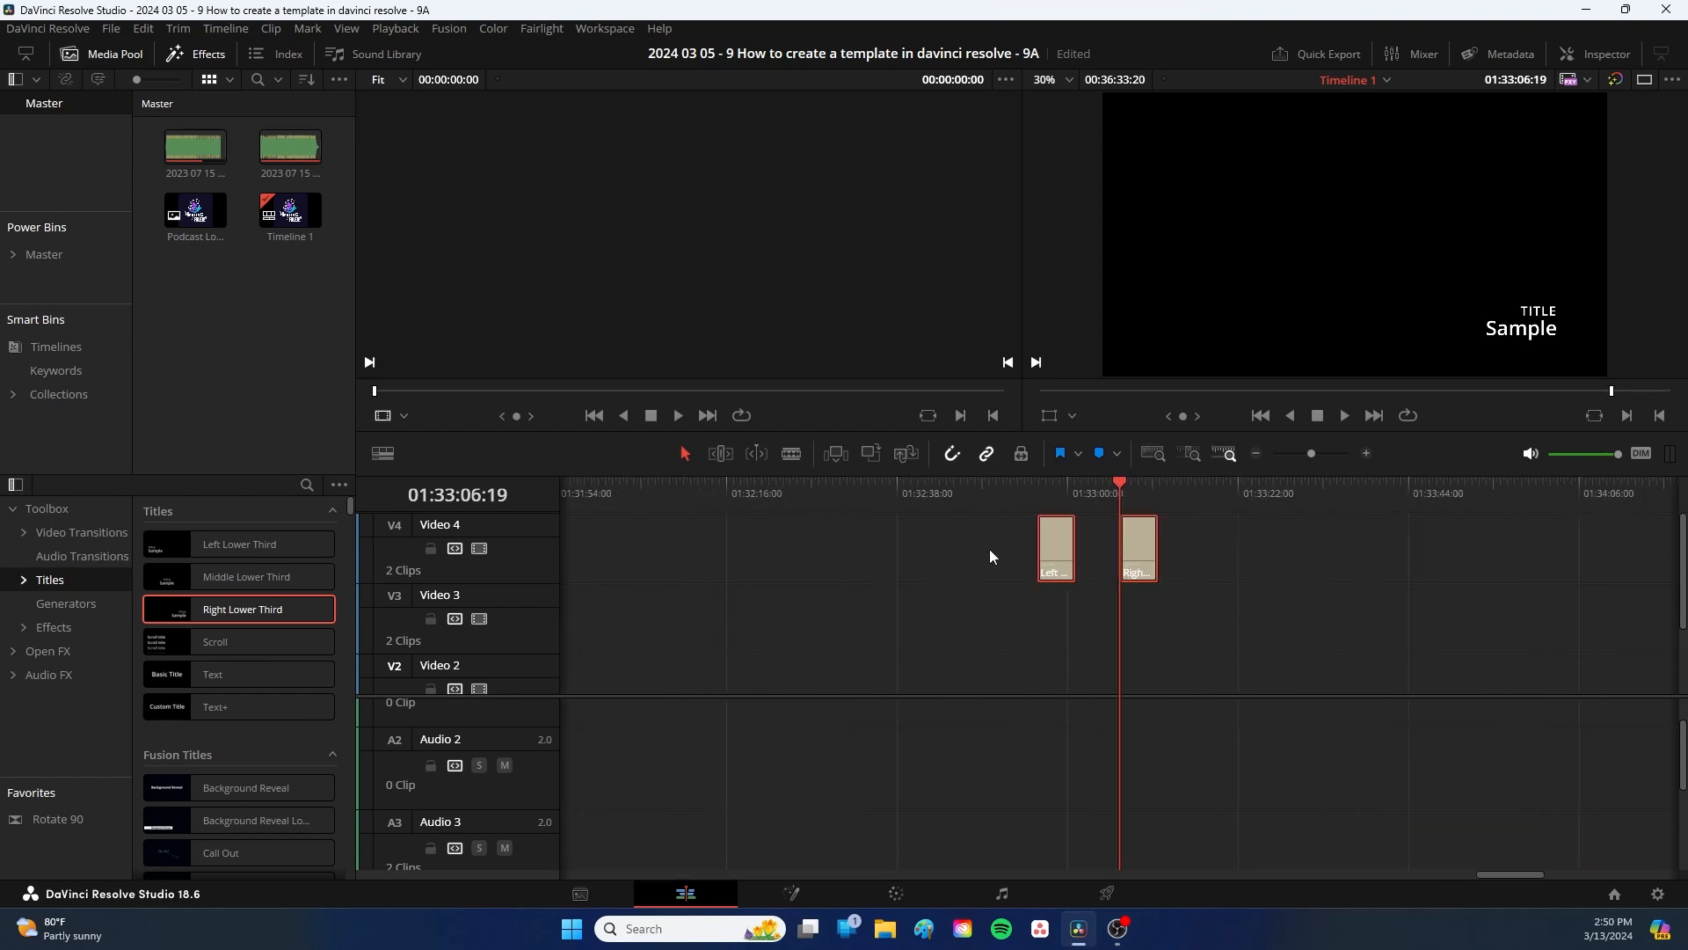
left_click(1054, 546)
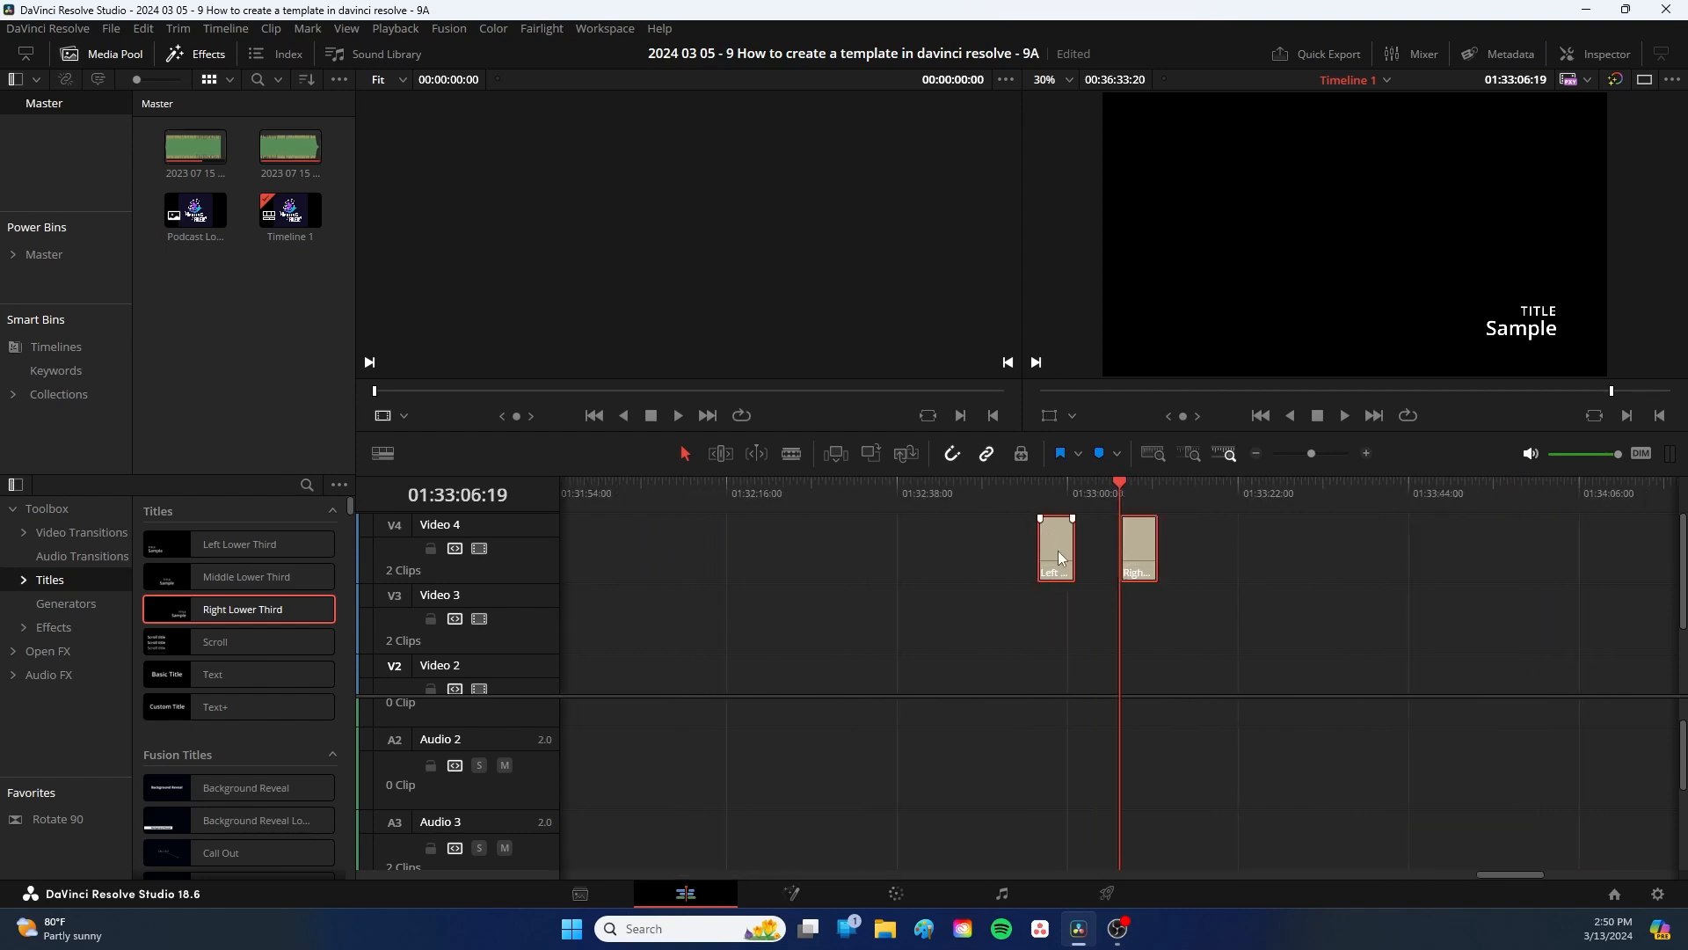
left_click_drag(1057, 549, 629, 548)
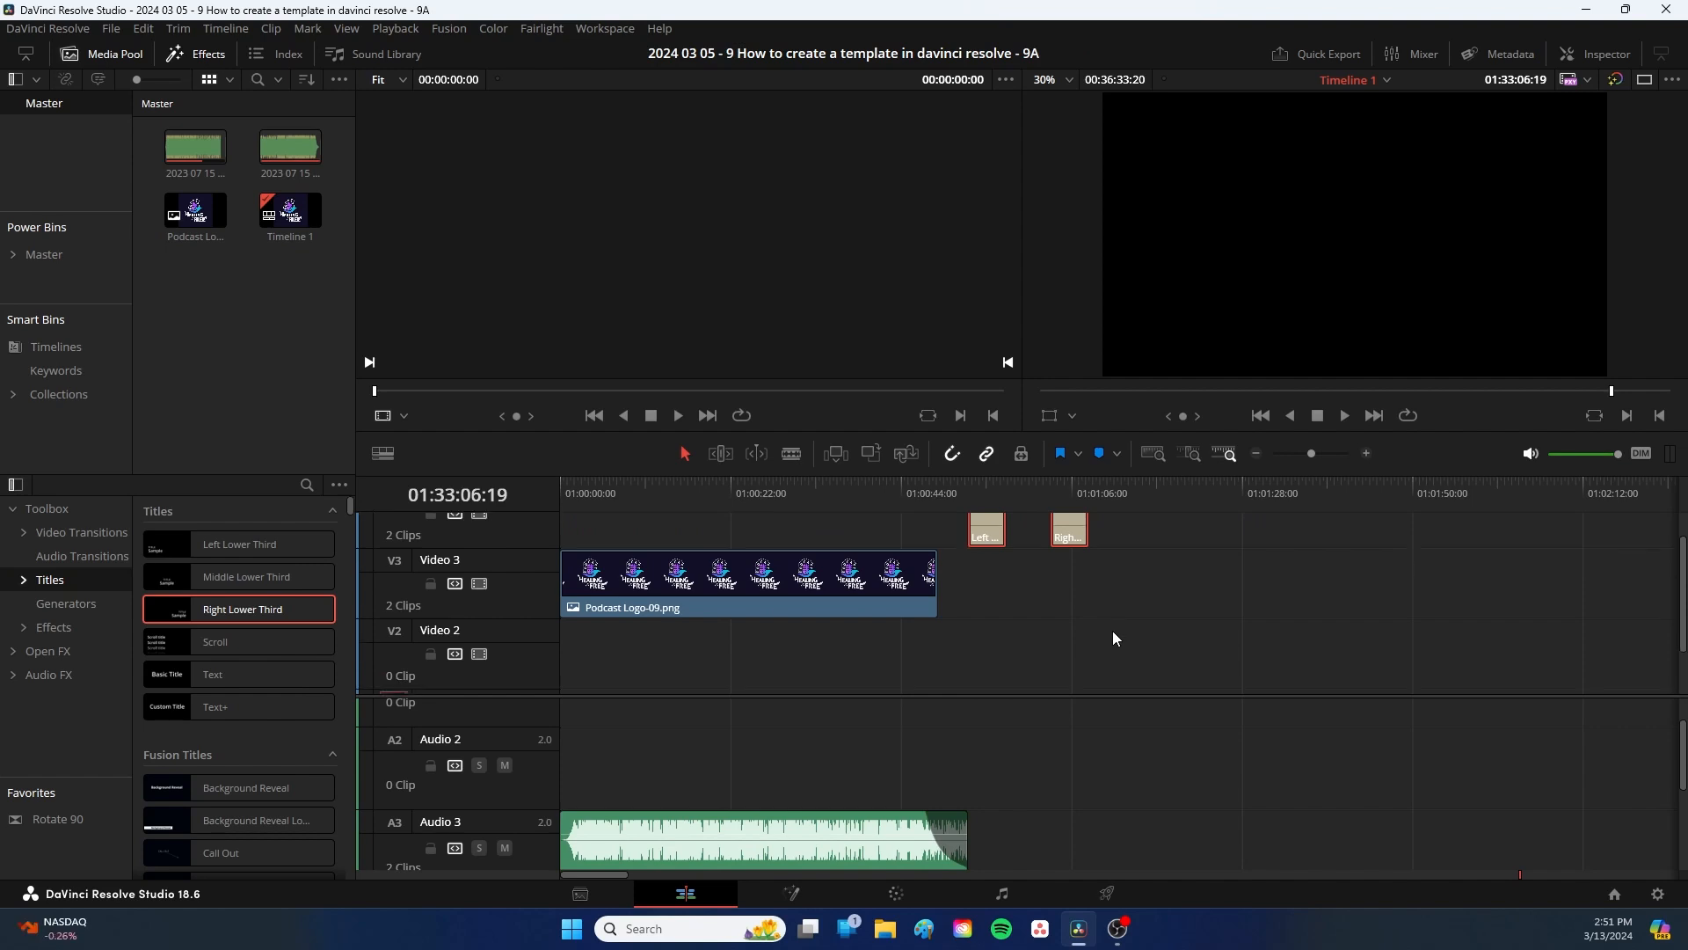
Step: Drop Middle Lower Third onto a new Video 5 track before the side titles and select it
left_click(245, 576)
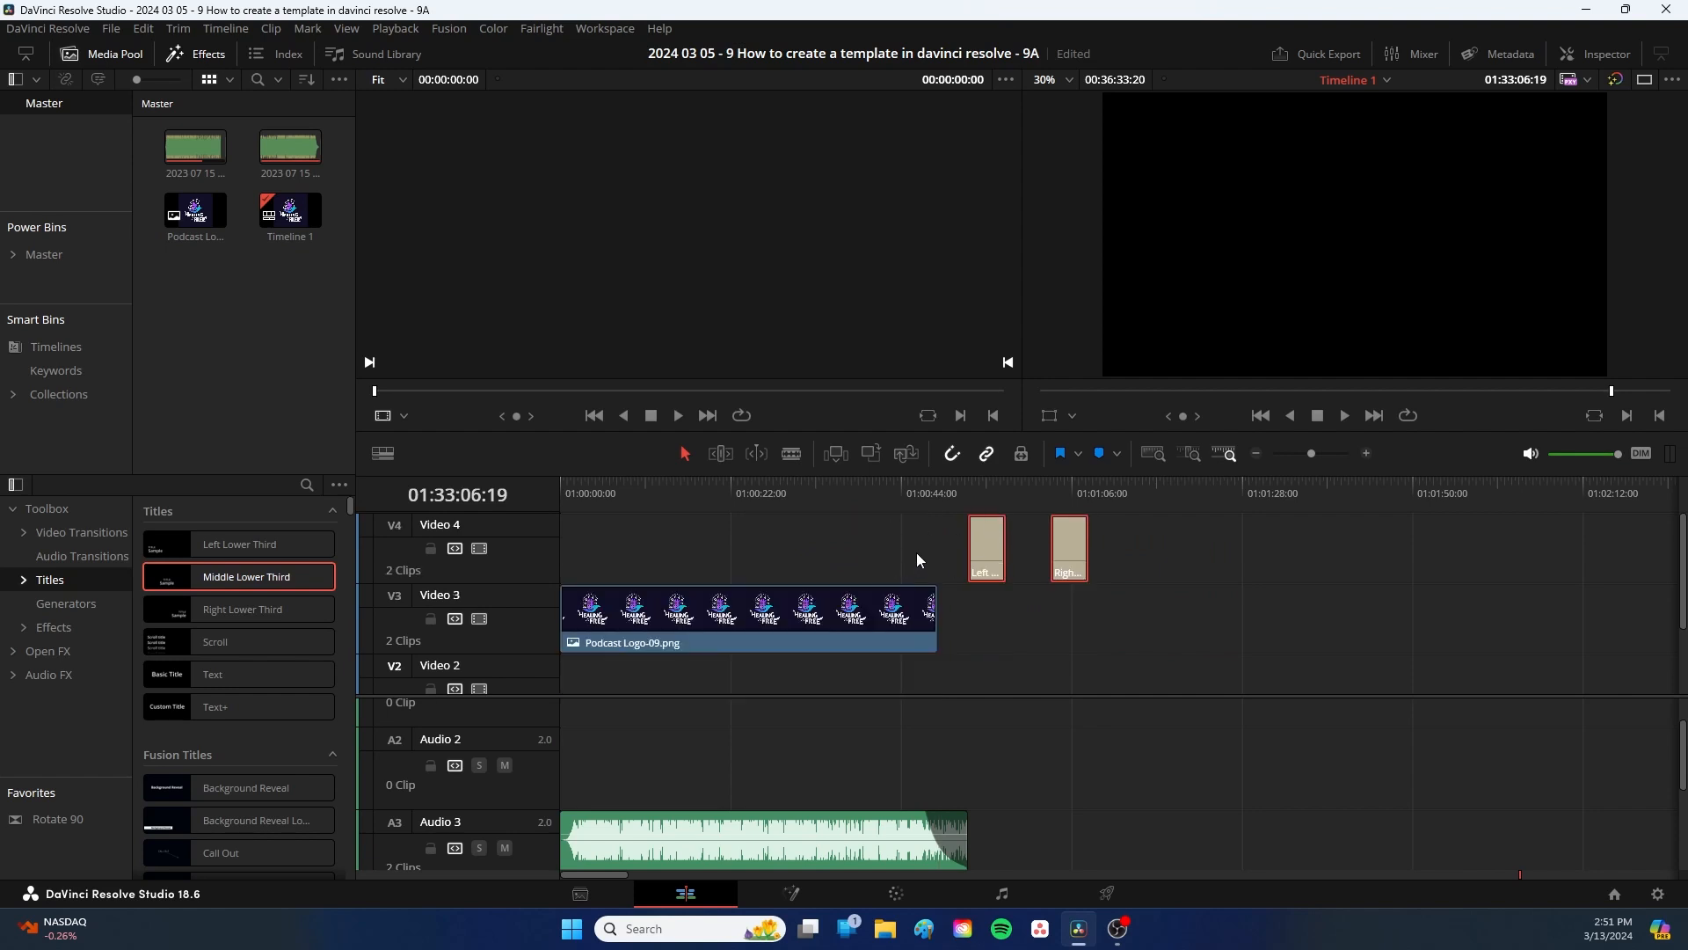
left_click_drag(245, 576, 786, 533)
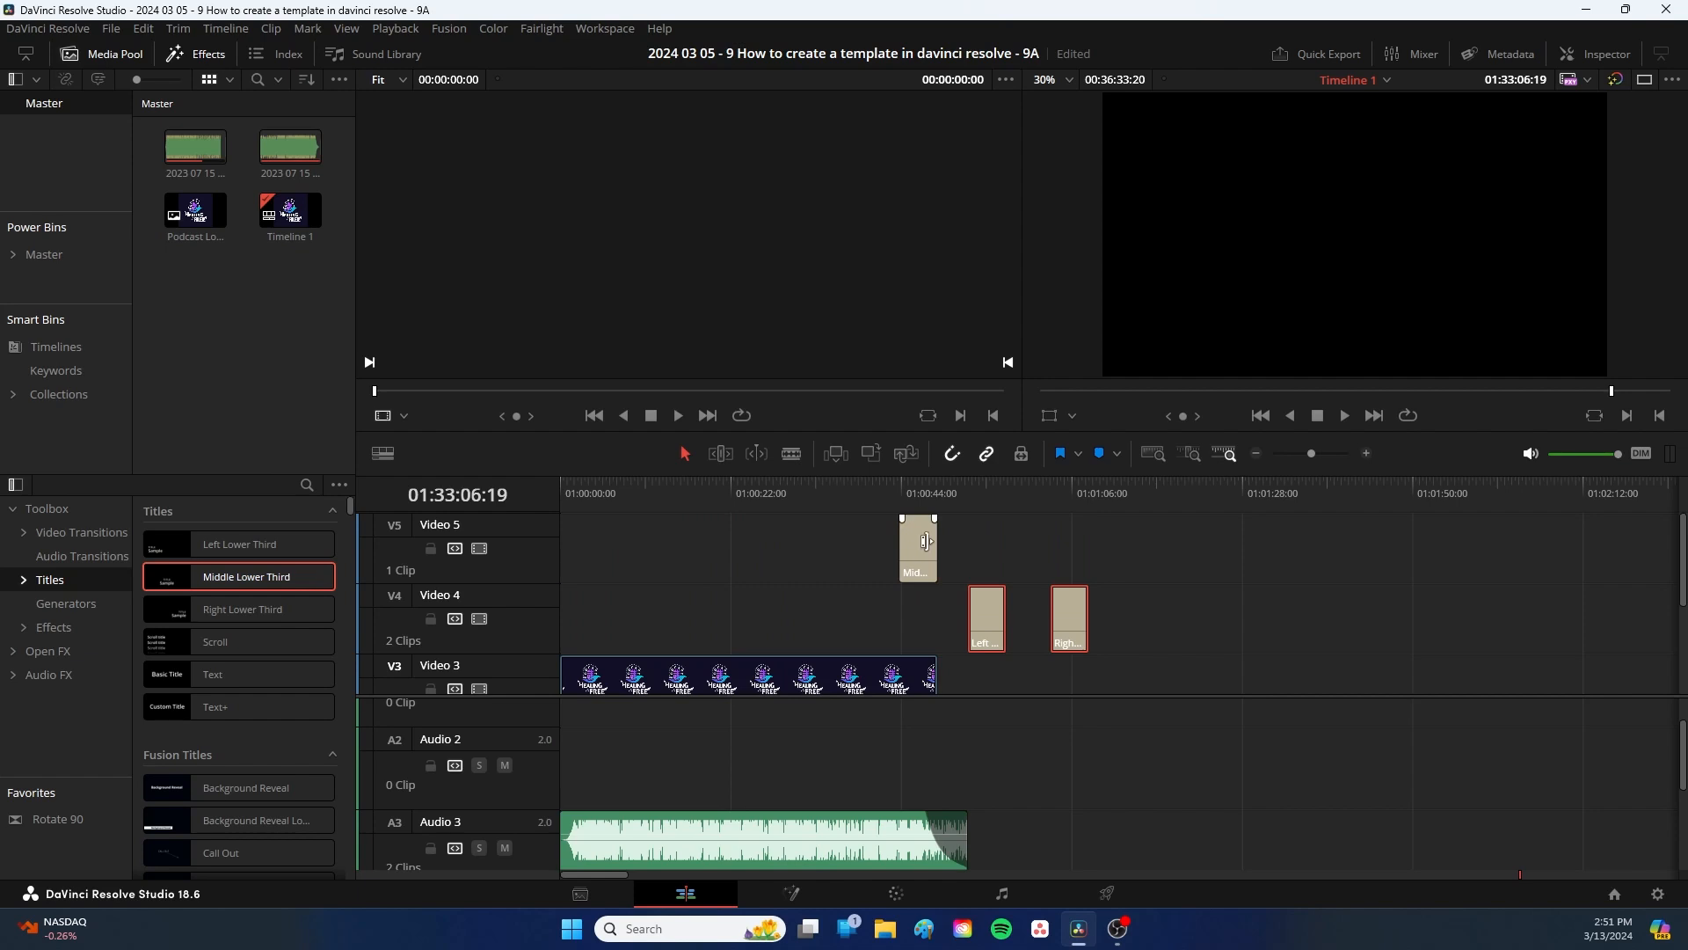
left_click(917, 547)
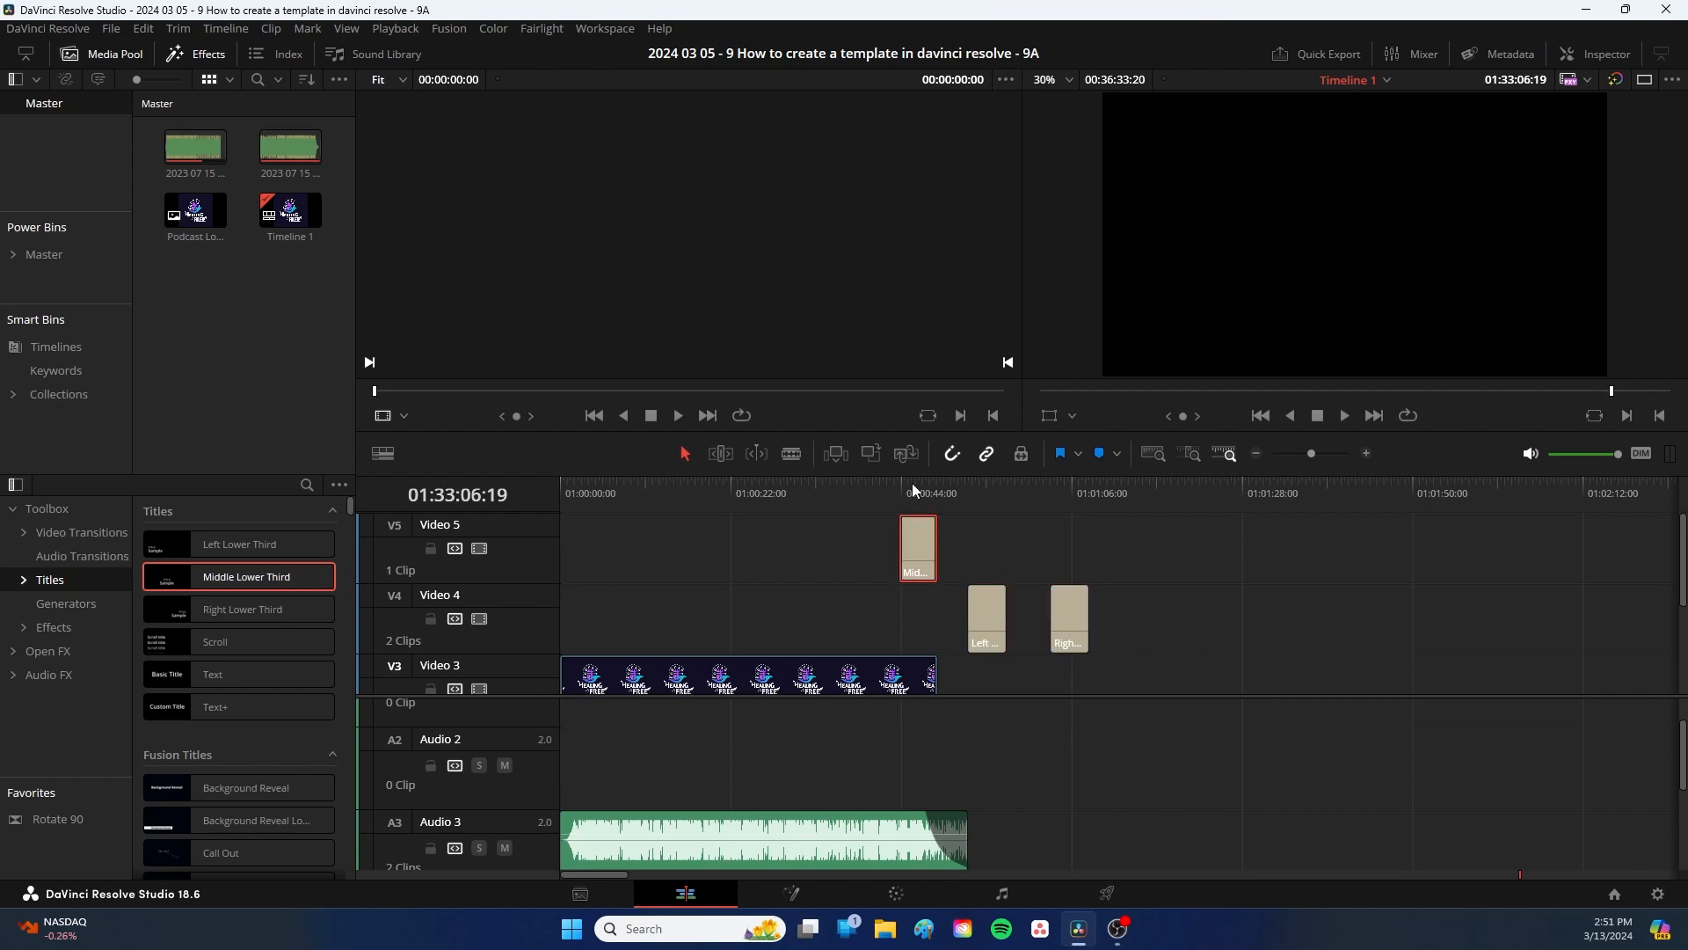
left_click(917, 492)
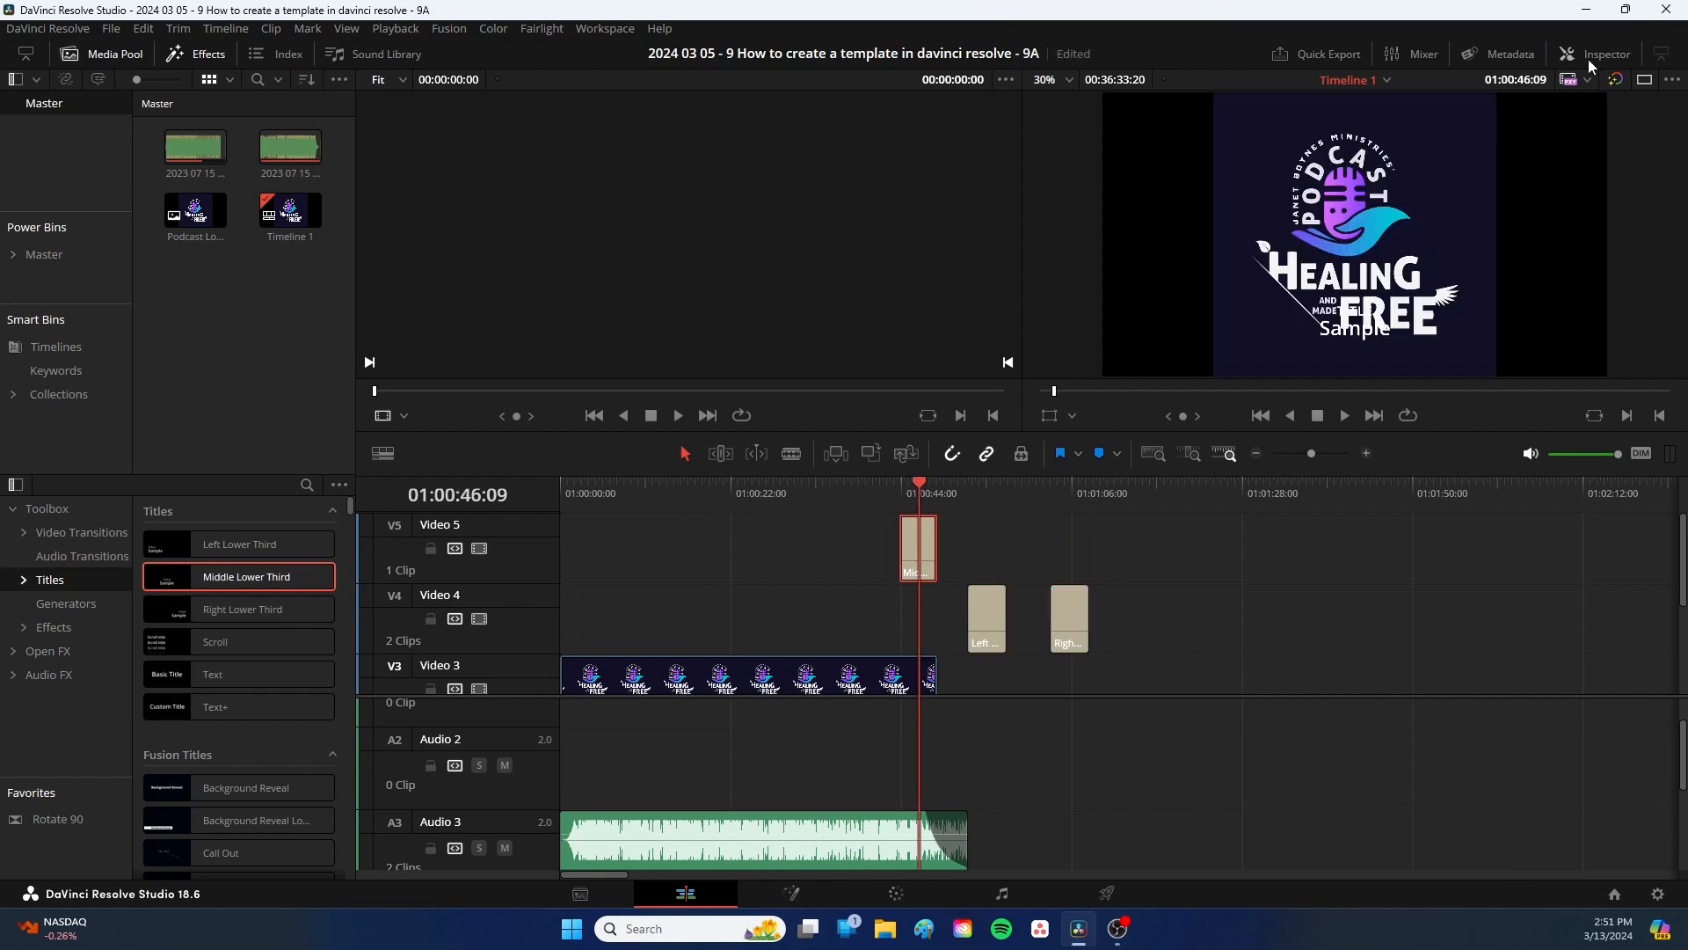
Step: Set the Middle Lower Third's text lines to 'email' and 'website', then select the logo clip
left_click(1601, 53)
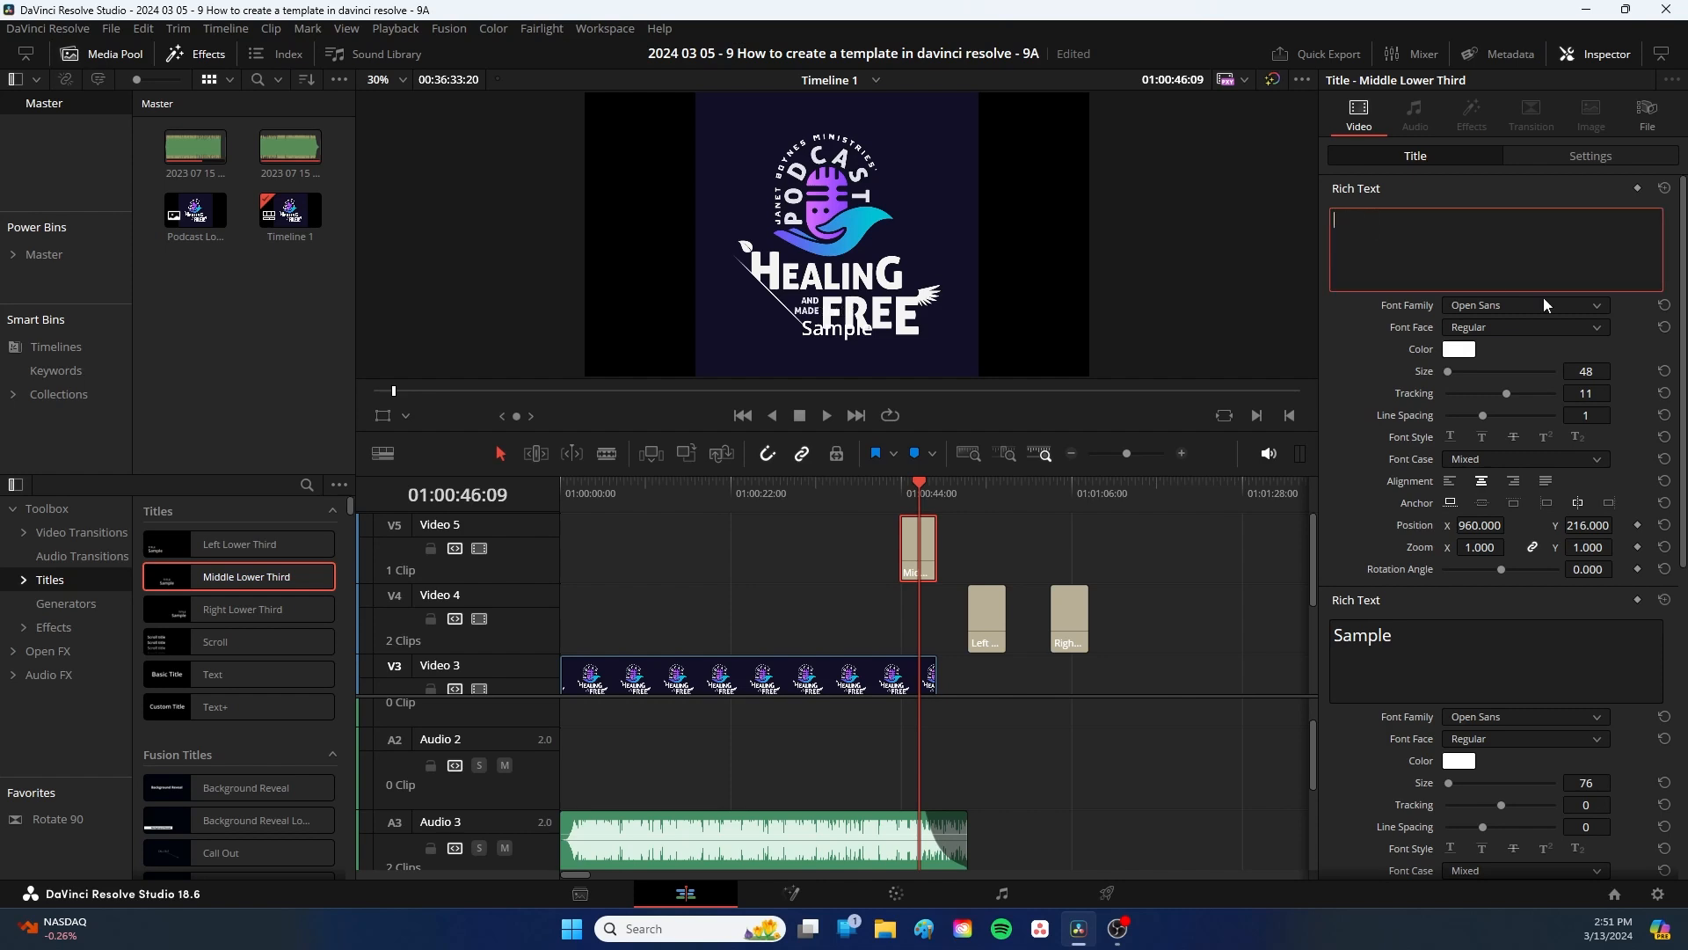
type("email")
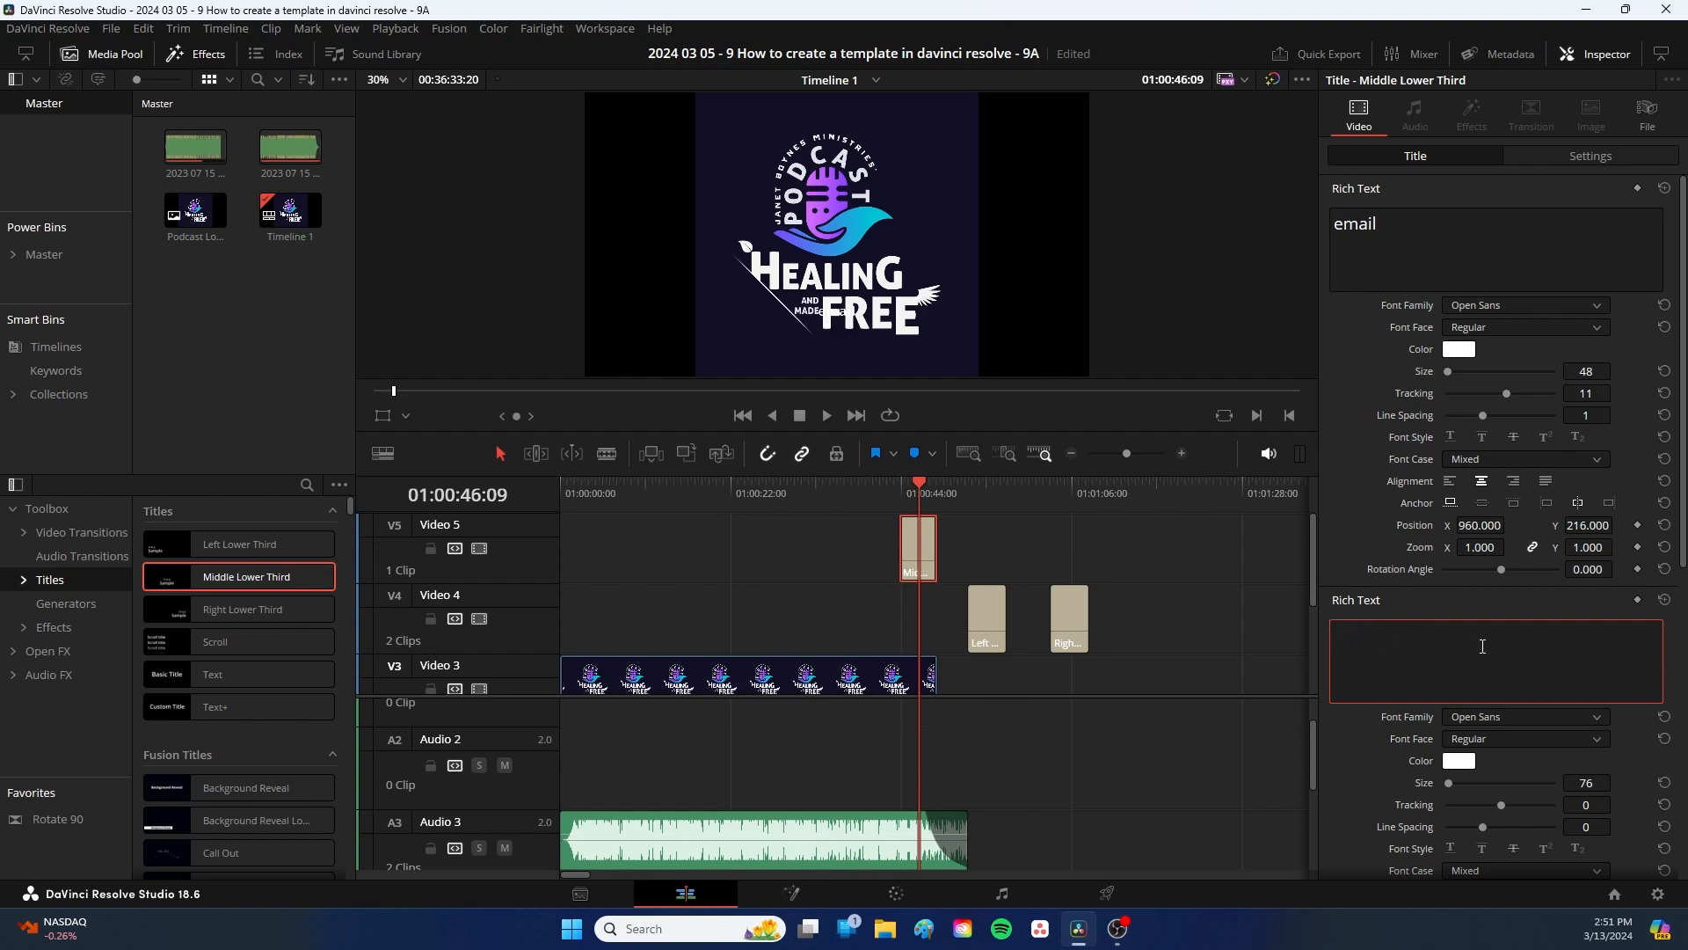
type("website")
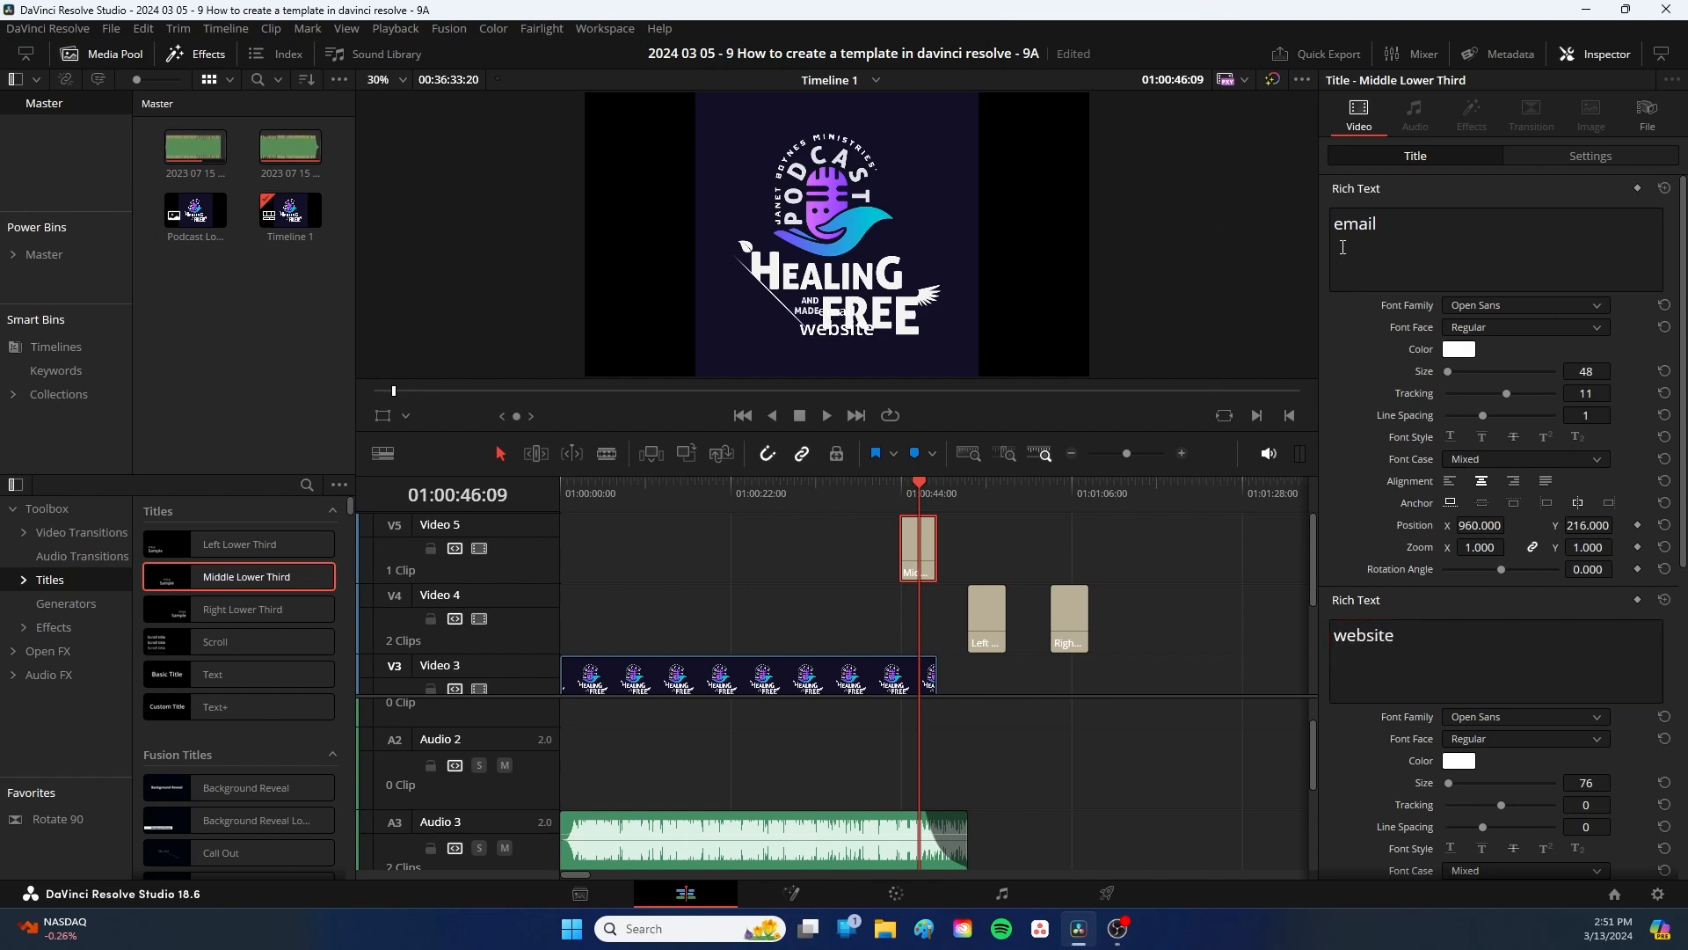
left_click(878, 676)
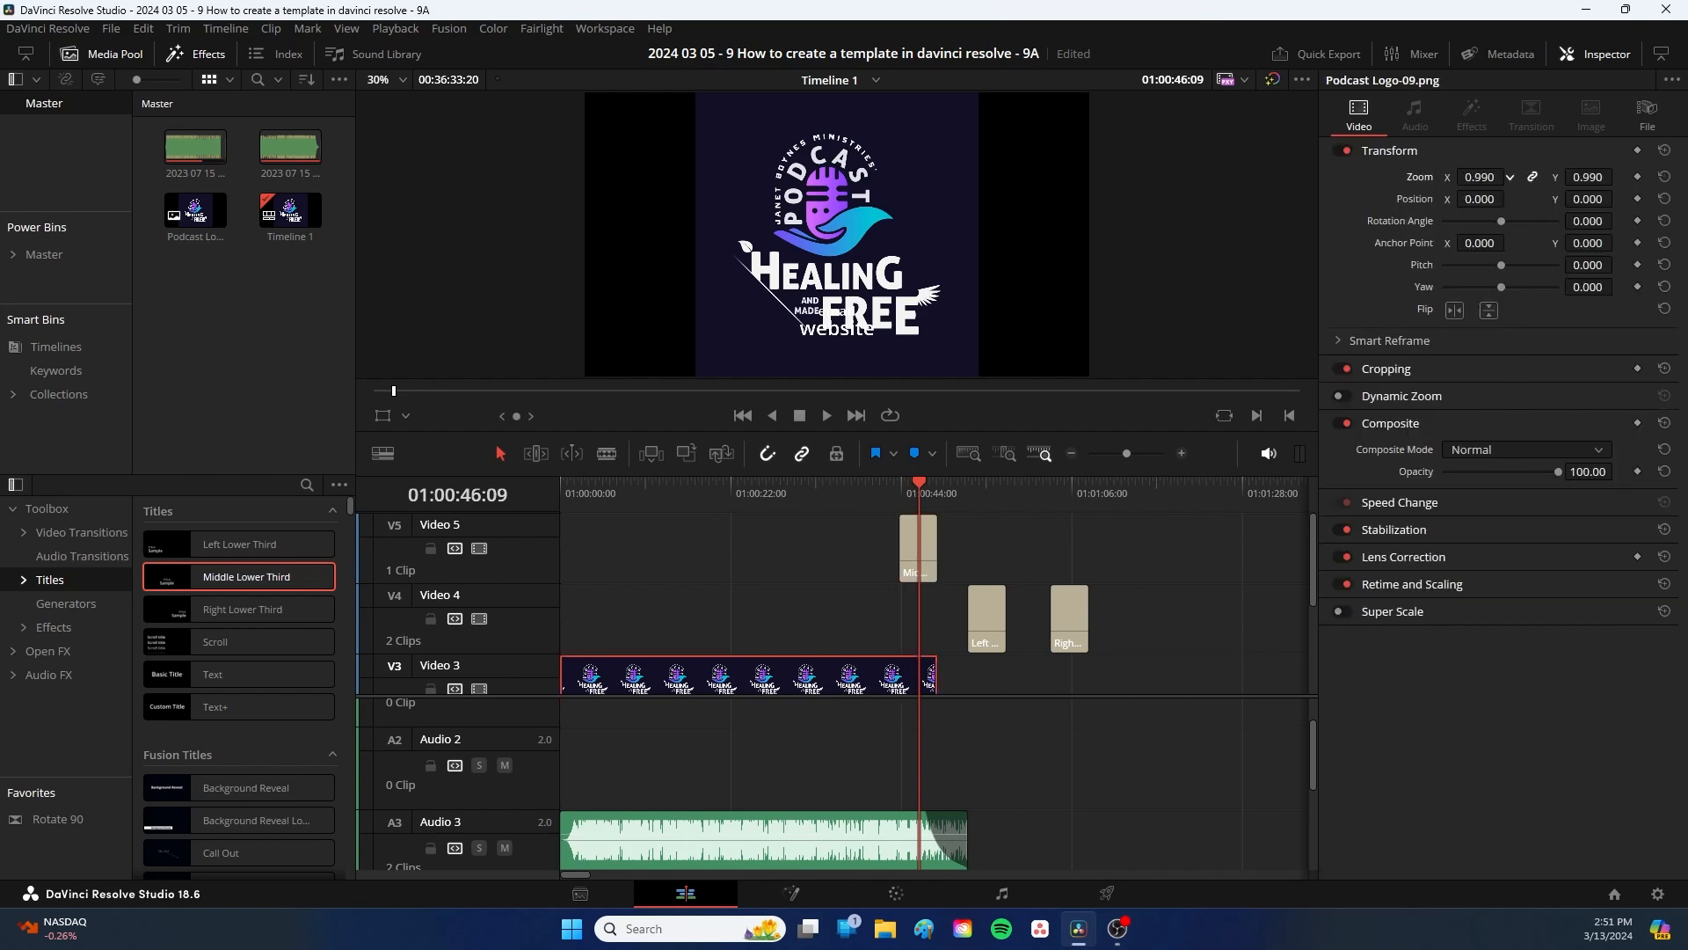
Step: Set Podcast Logo-09.png's Zoom to 0.770 and Position Y to 112 in the Inspector
type("0.770")
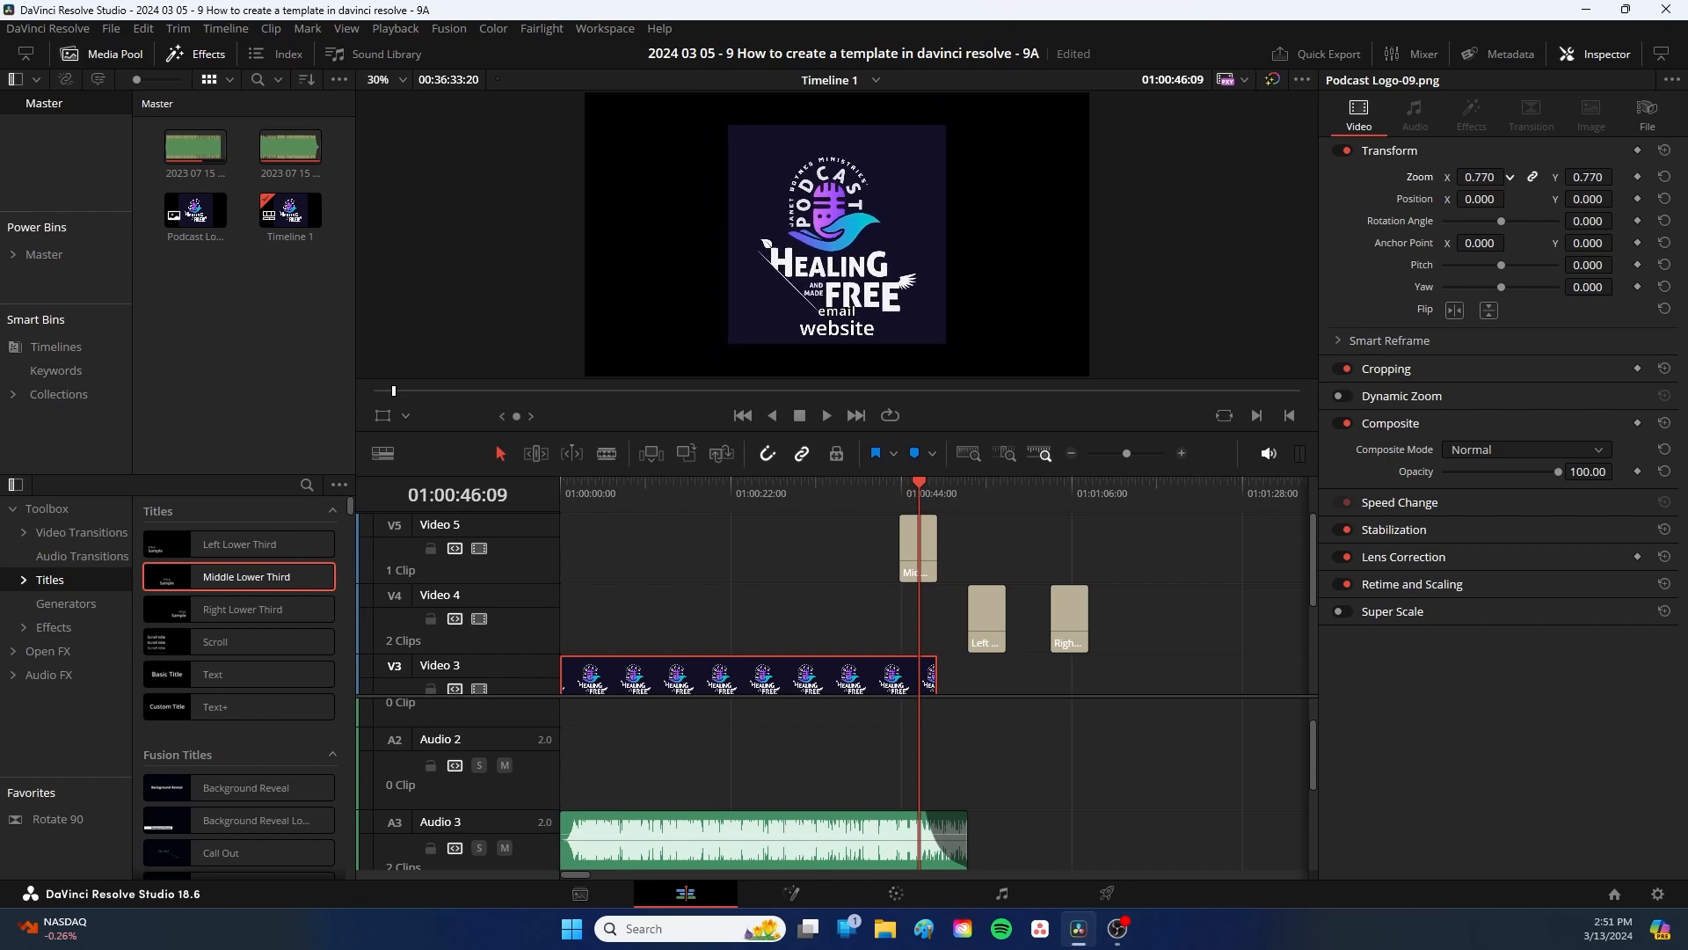
type("-2.000")
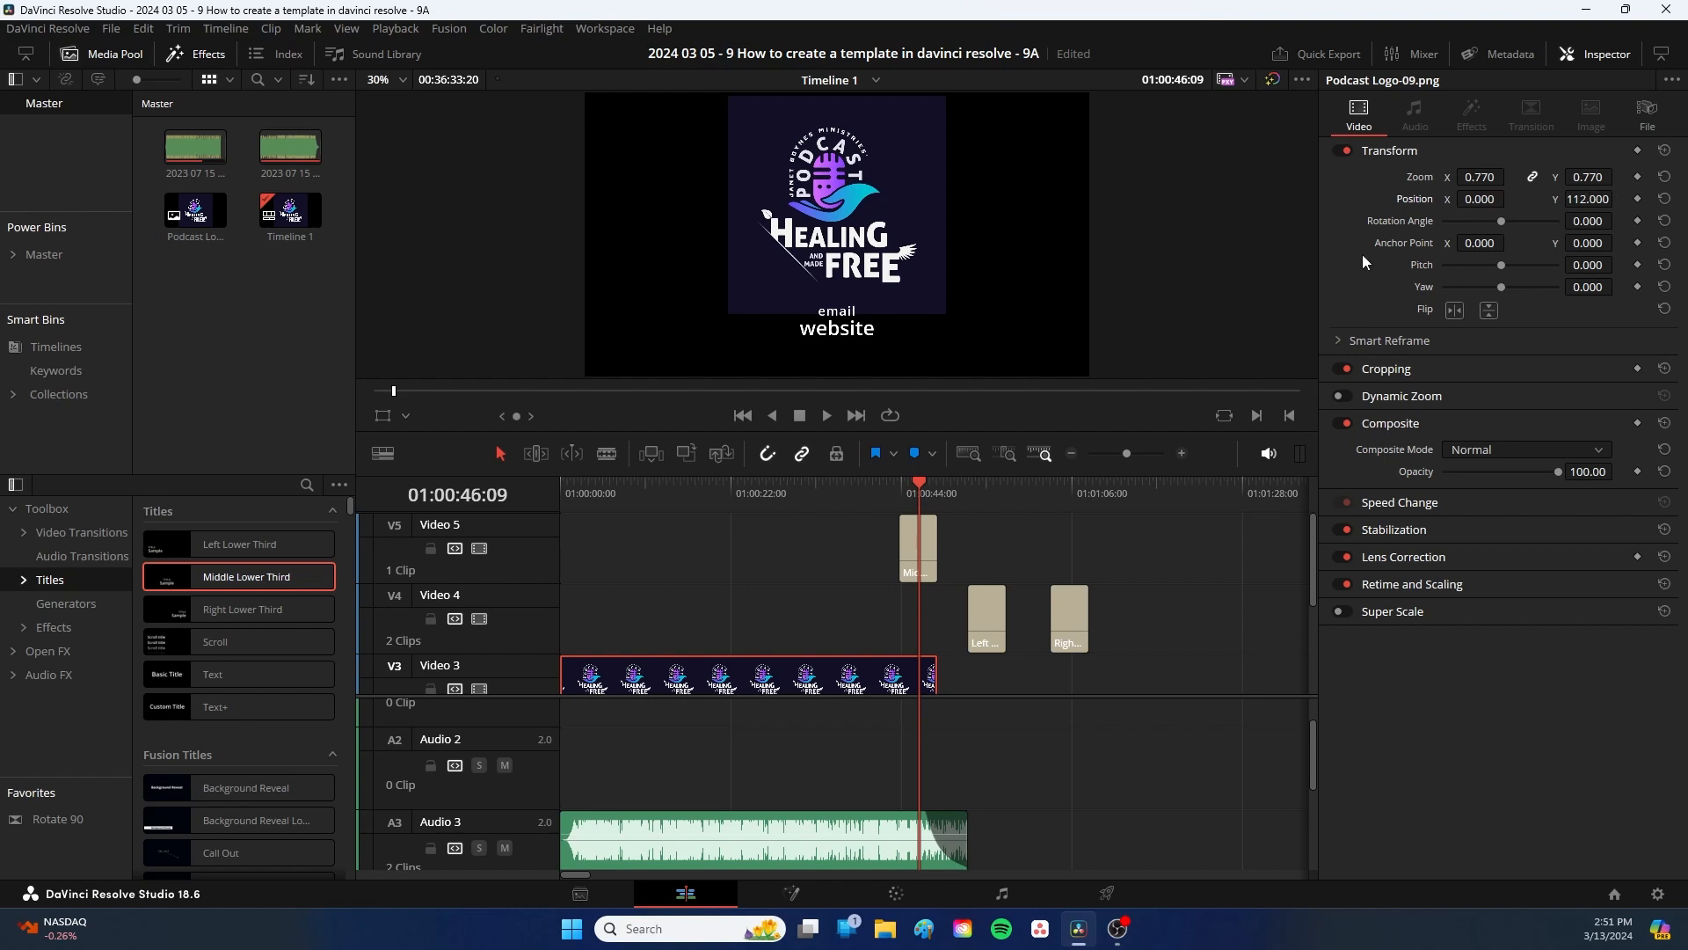
mouse_move(955, 355)
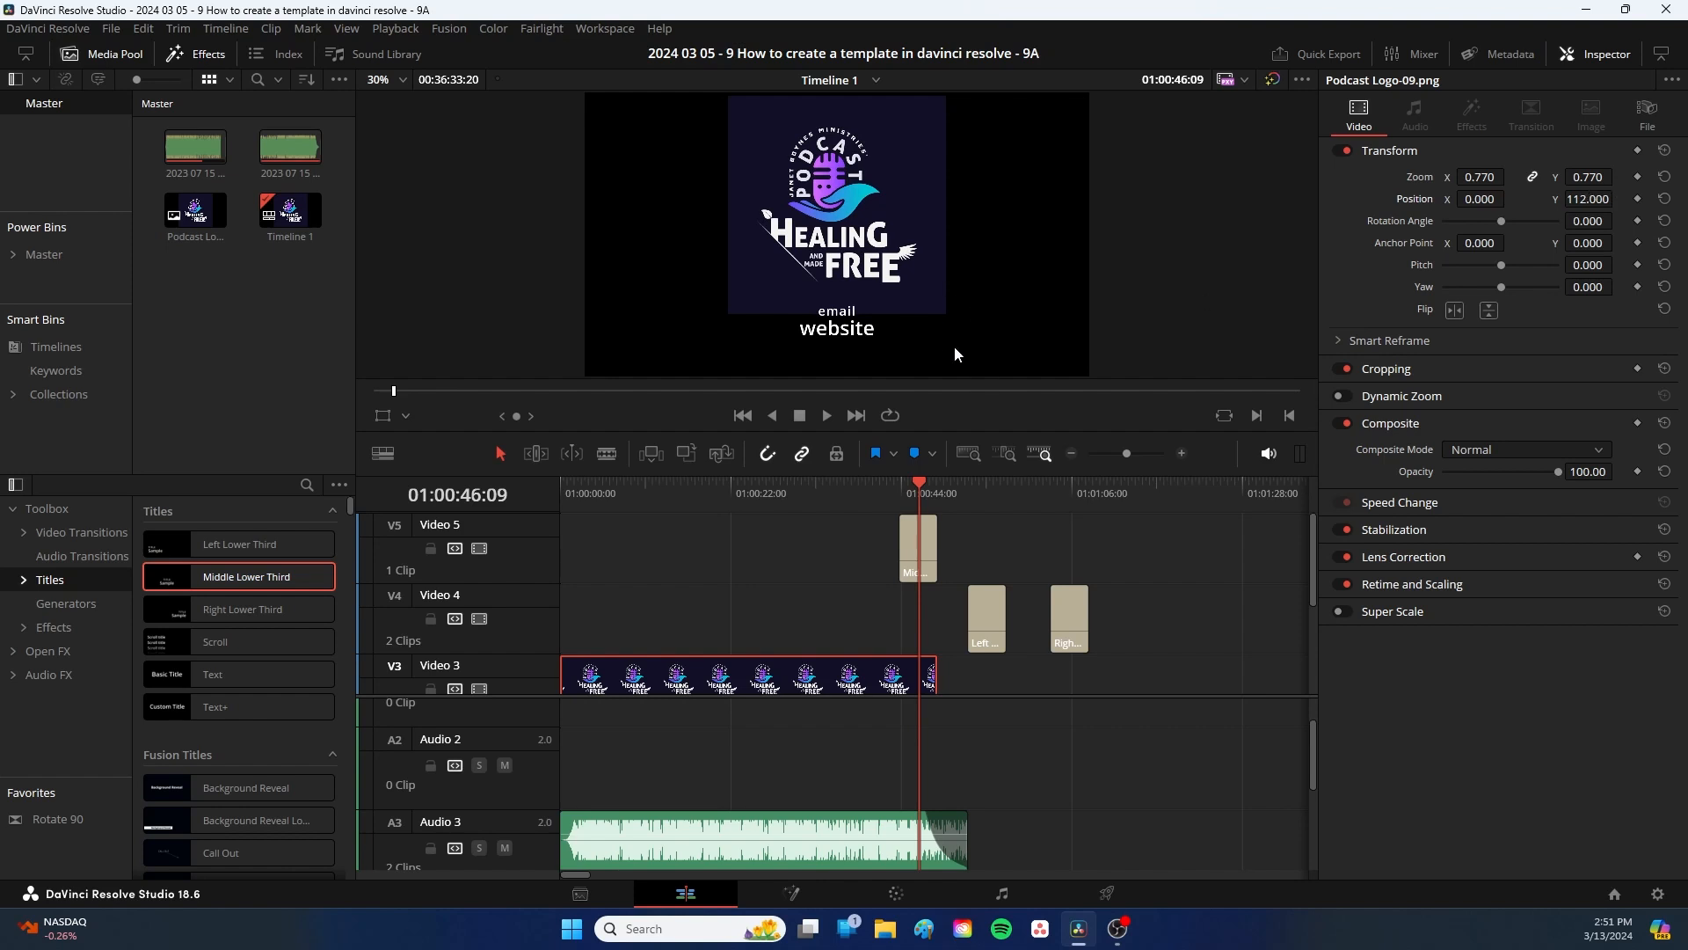
mouse_move(1281, 474)
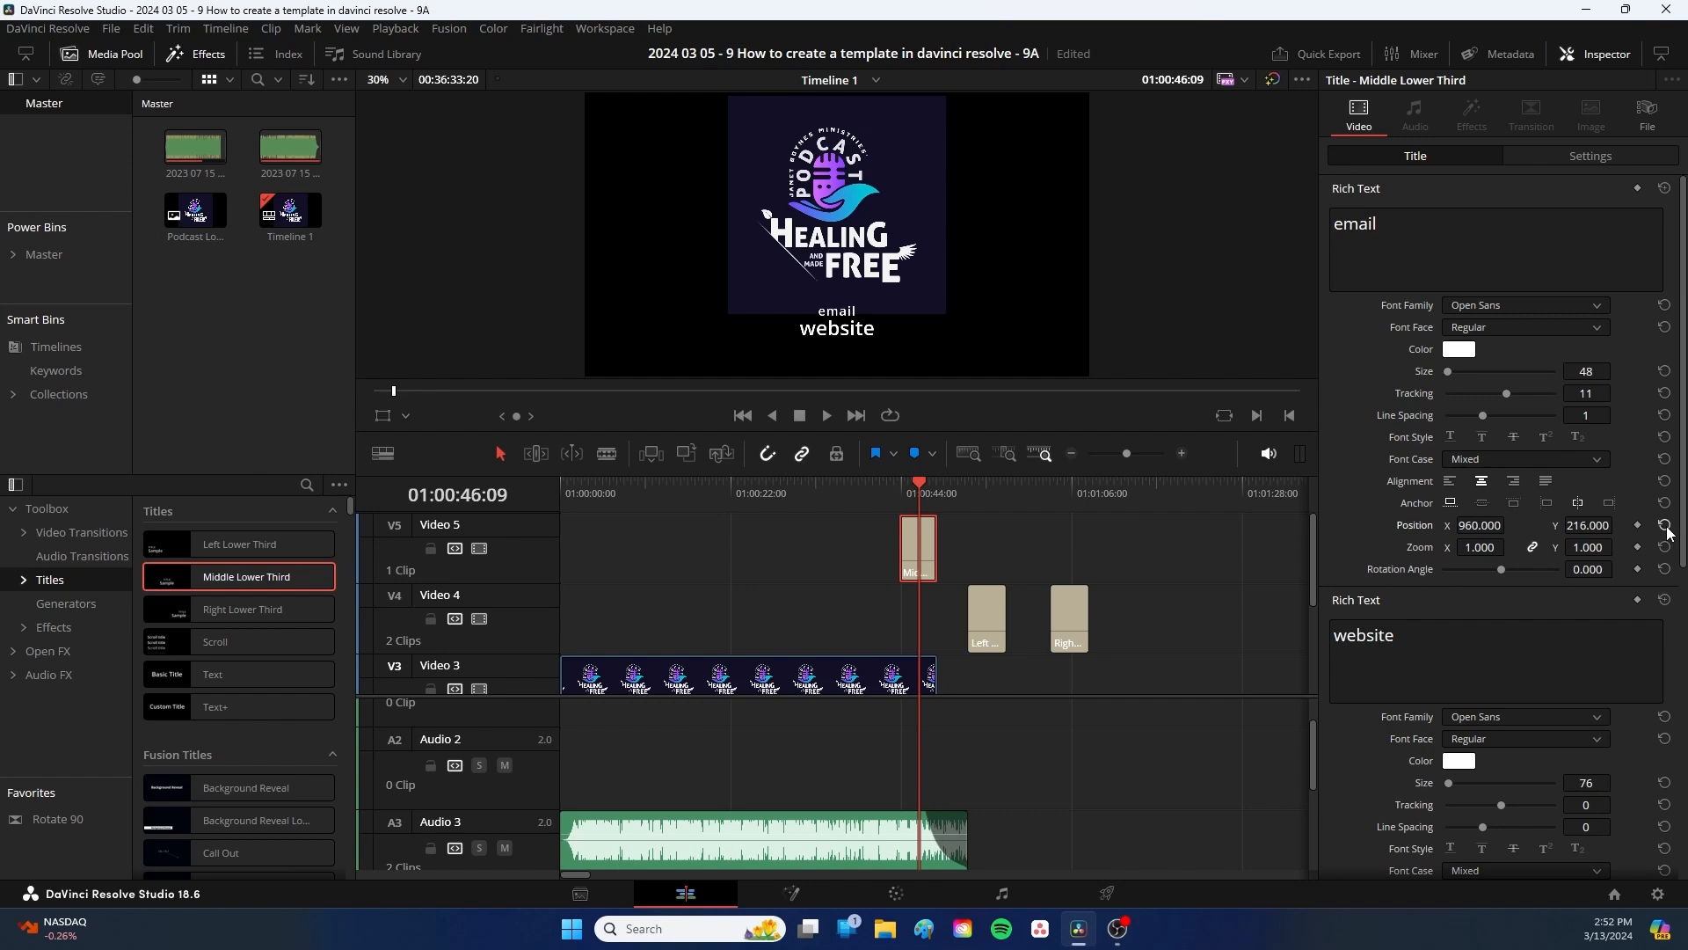
Step: Raise the email line's Position Y in the Middle Lower Third Inspector
left_click(1635, 524)
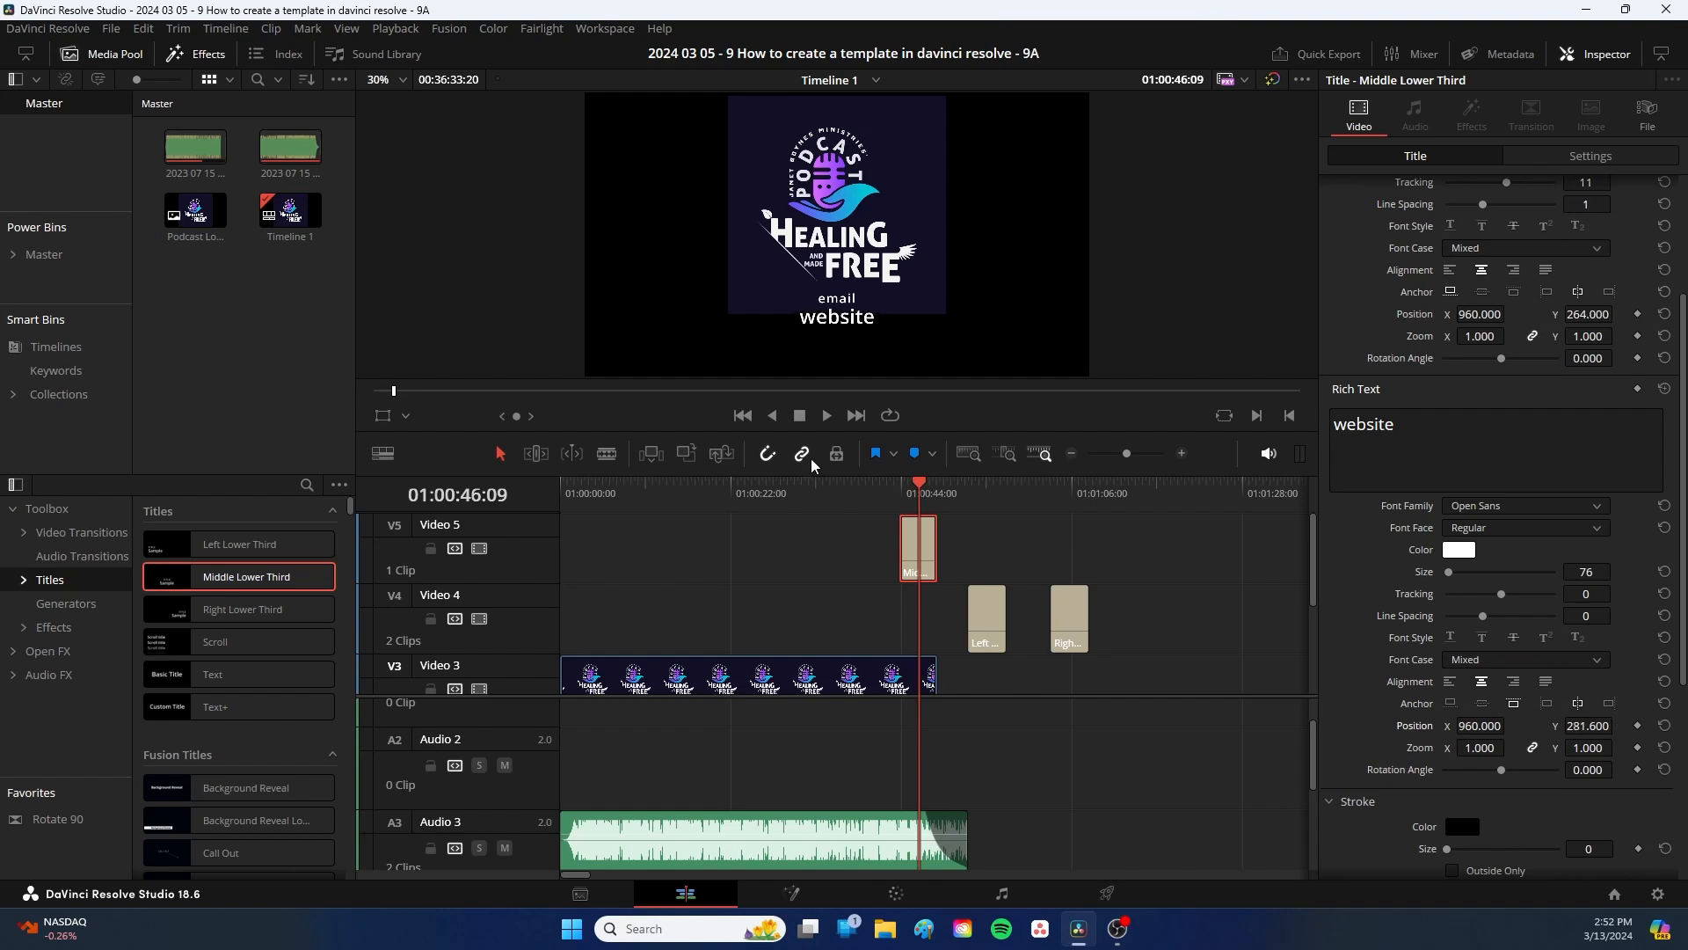
mouse_move(832, 356)
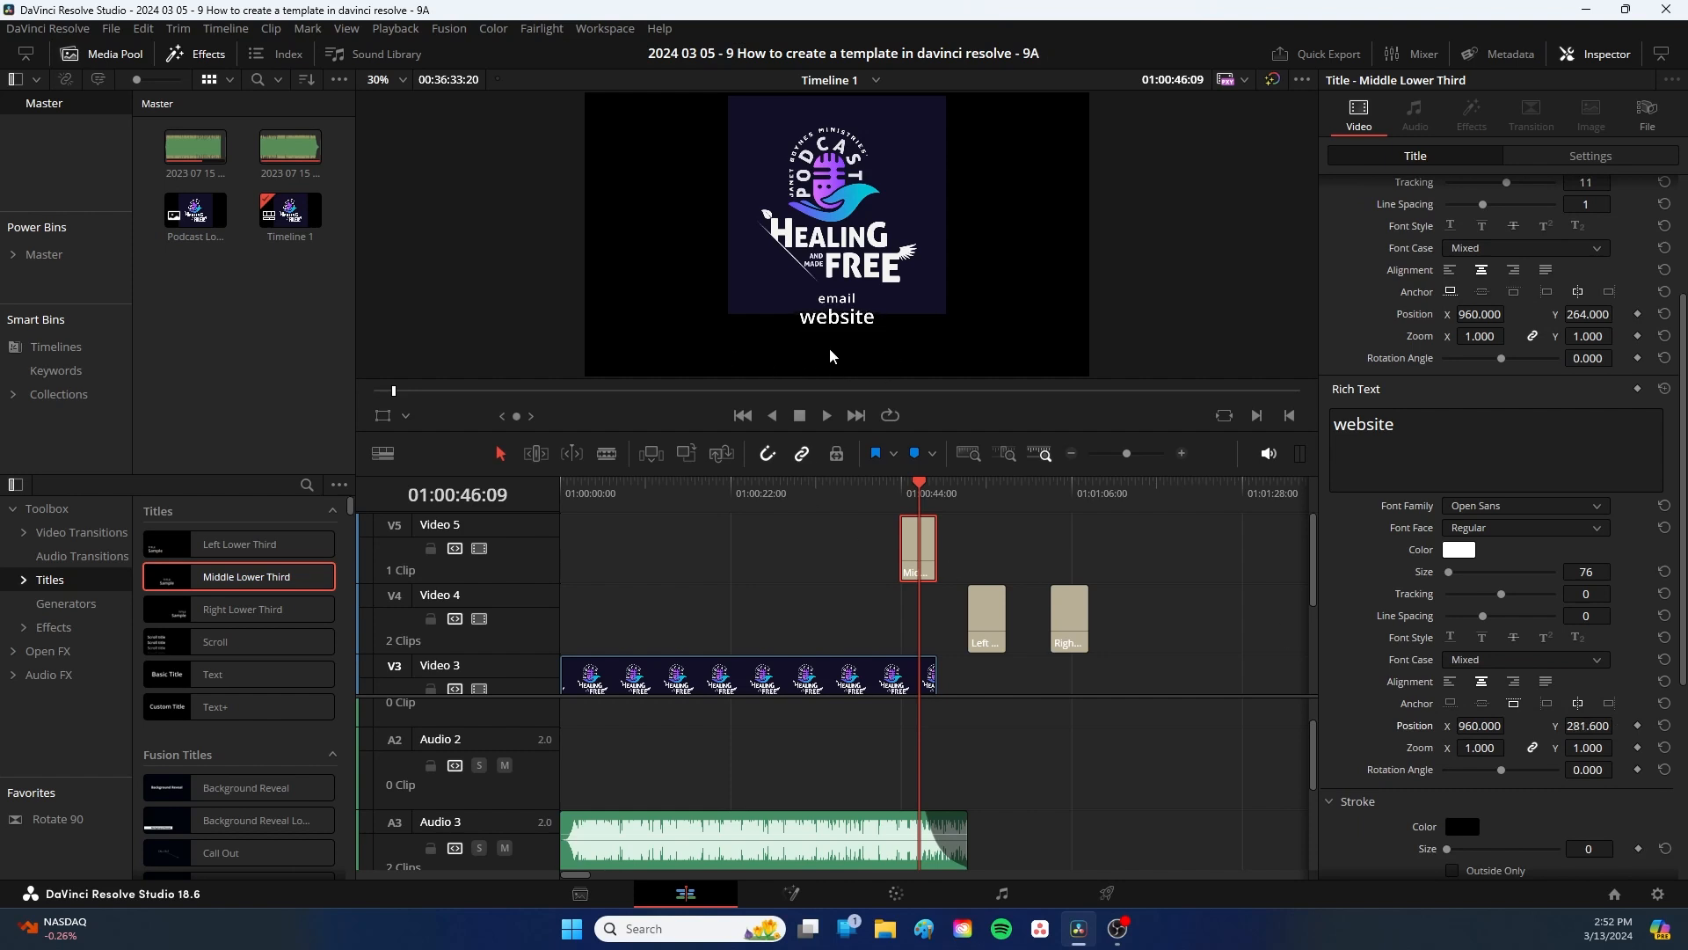
mouse_move(757, 203)
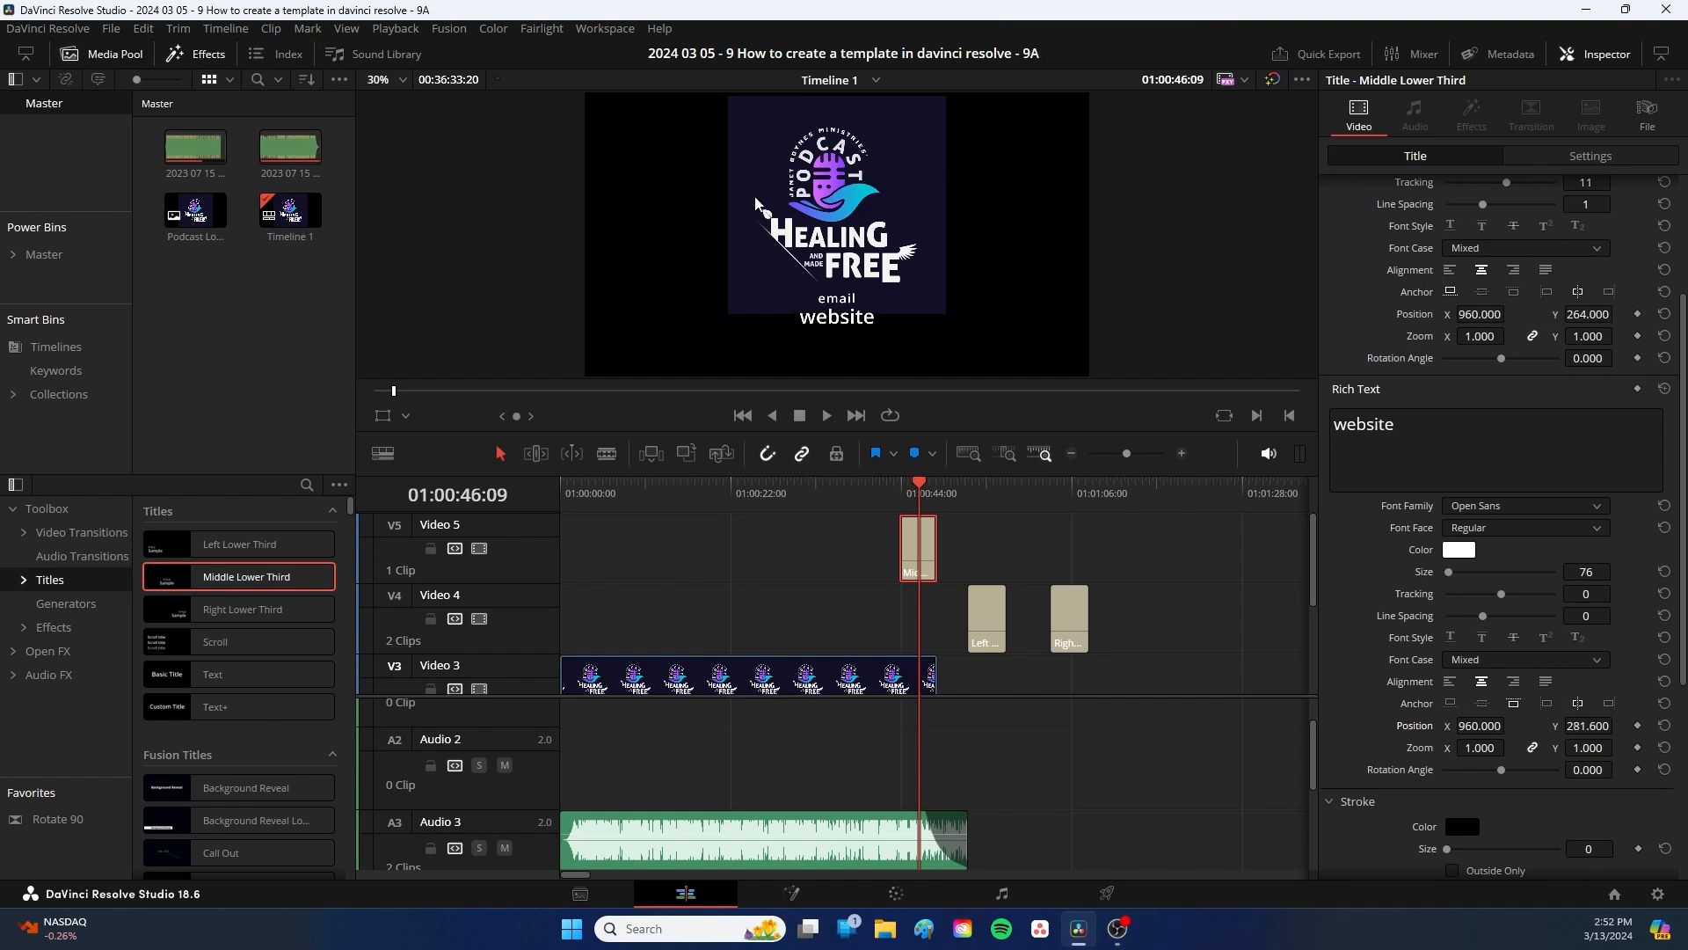
mouse_move(1192, 574)
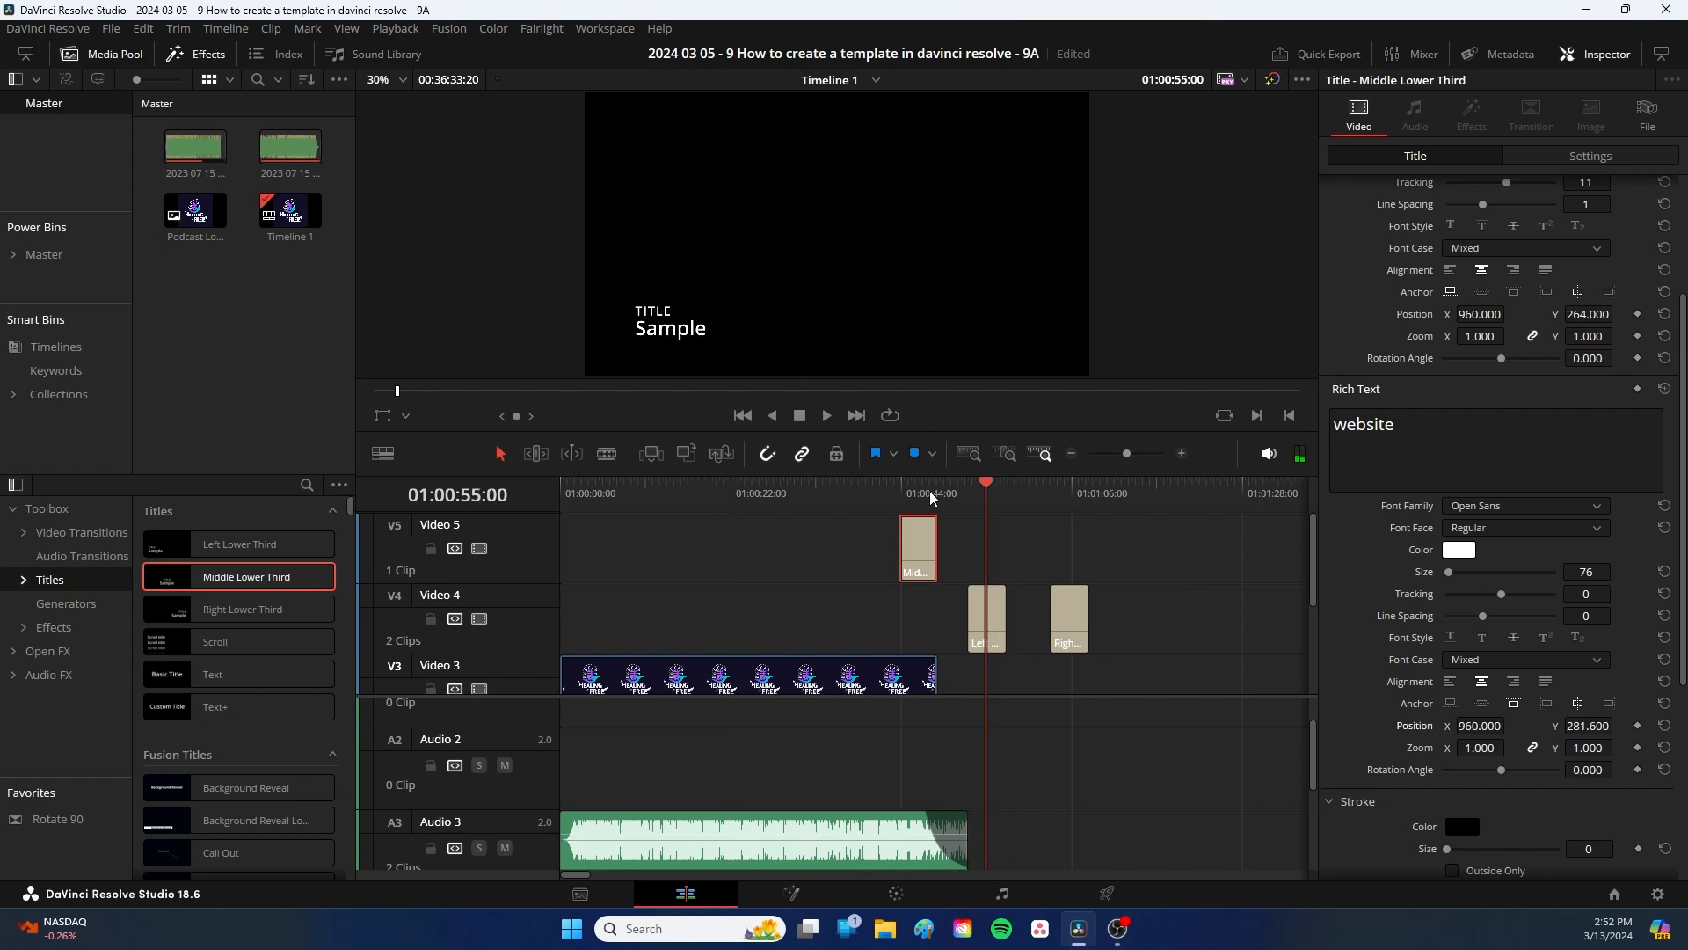
Step: Select the Left Lower Third and enter '<guest website>' and '<Guest Name>' as its text
left_click(985, 618)
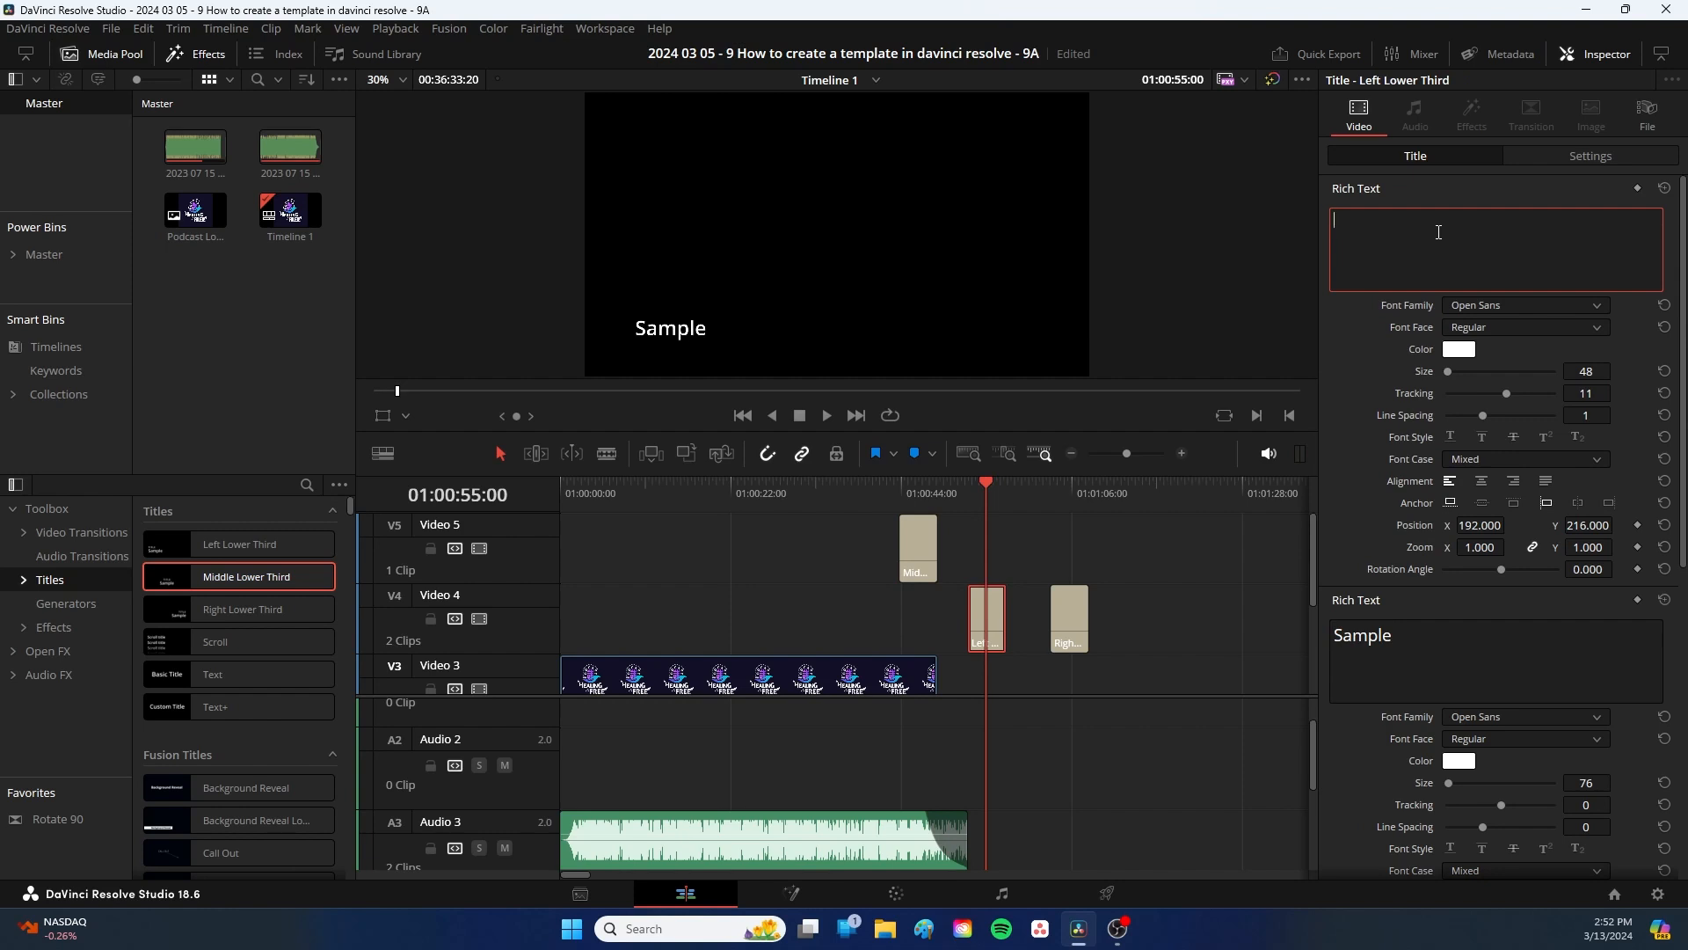
type("<guest webs")
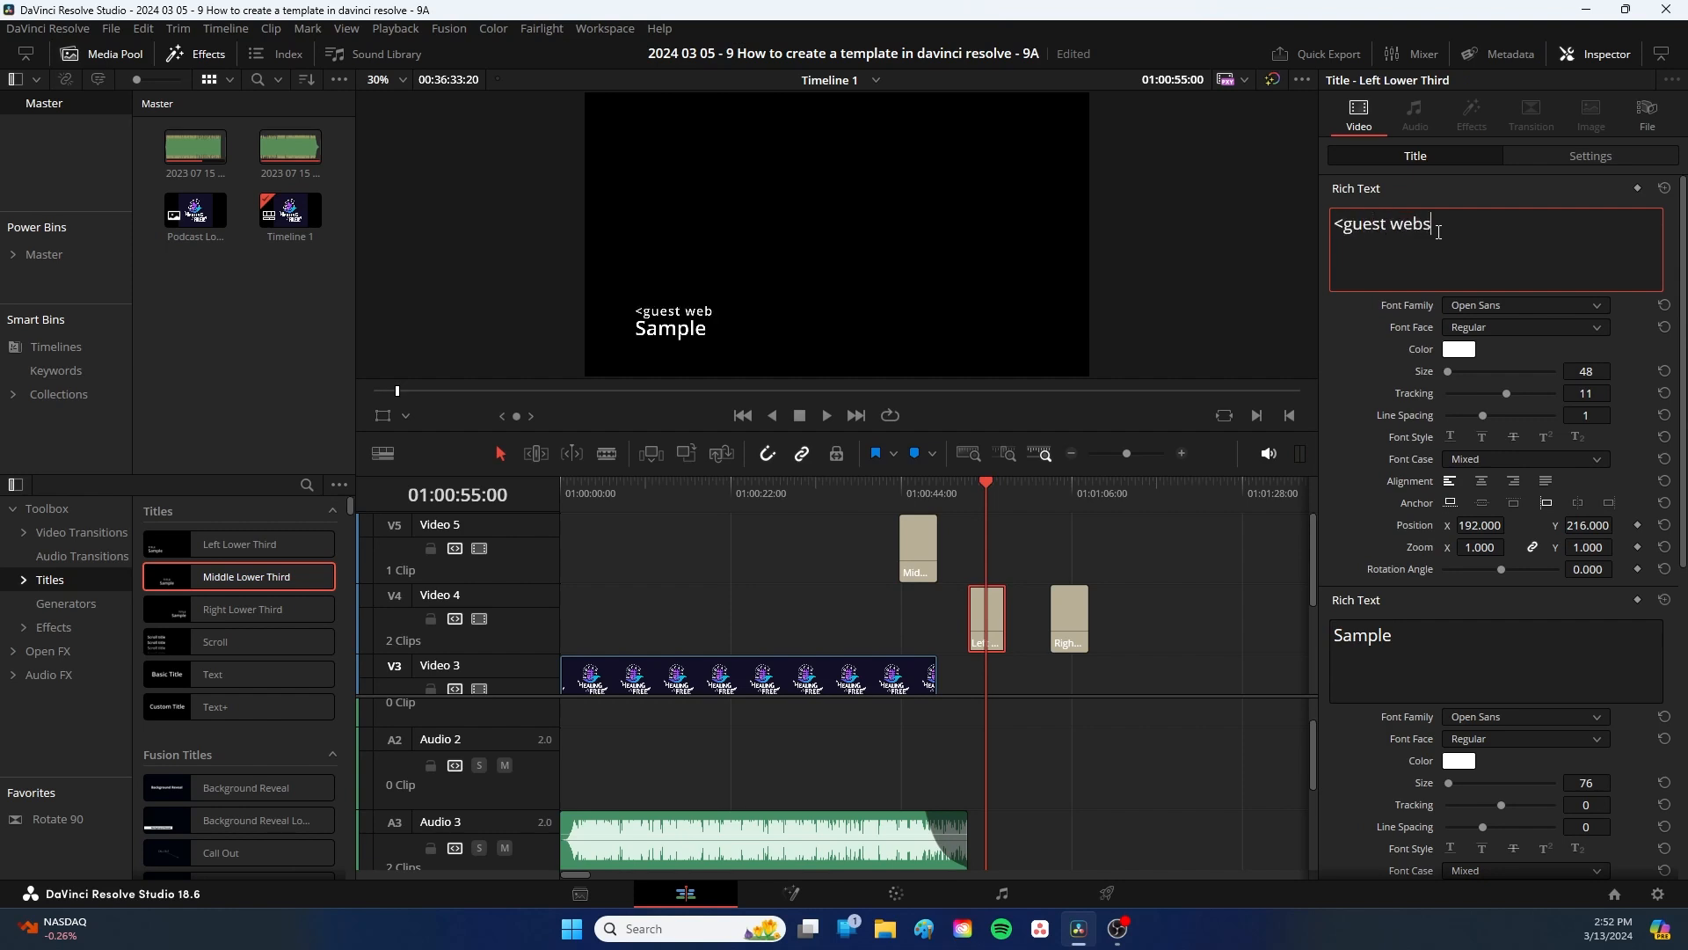
type("ite>")
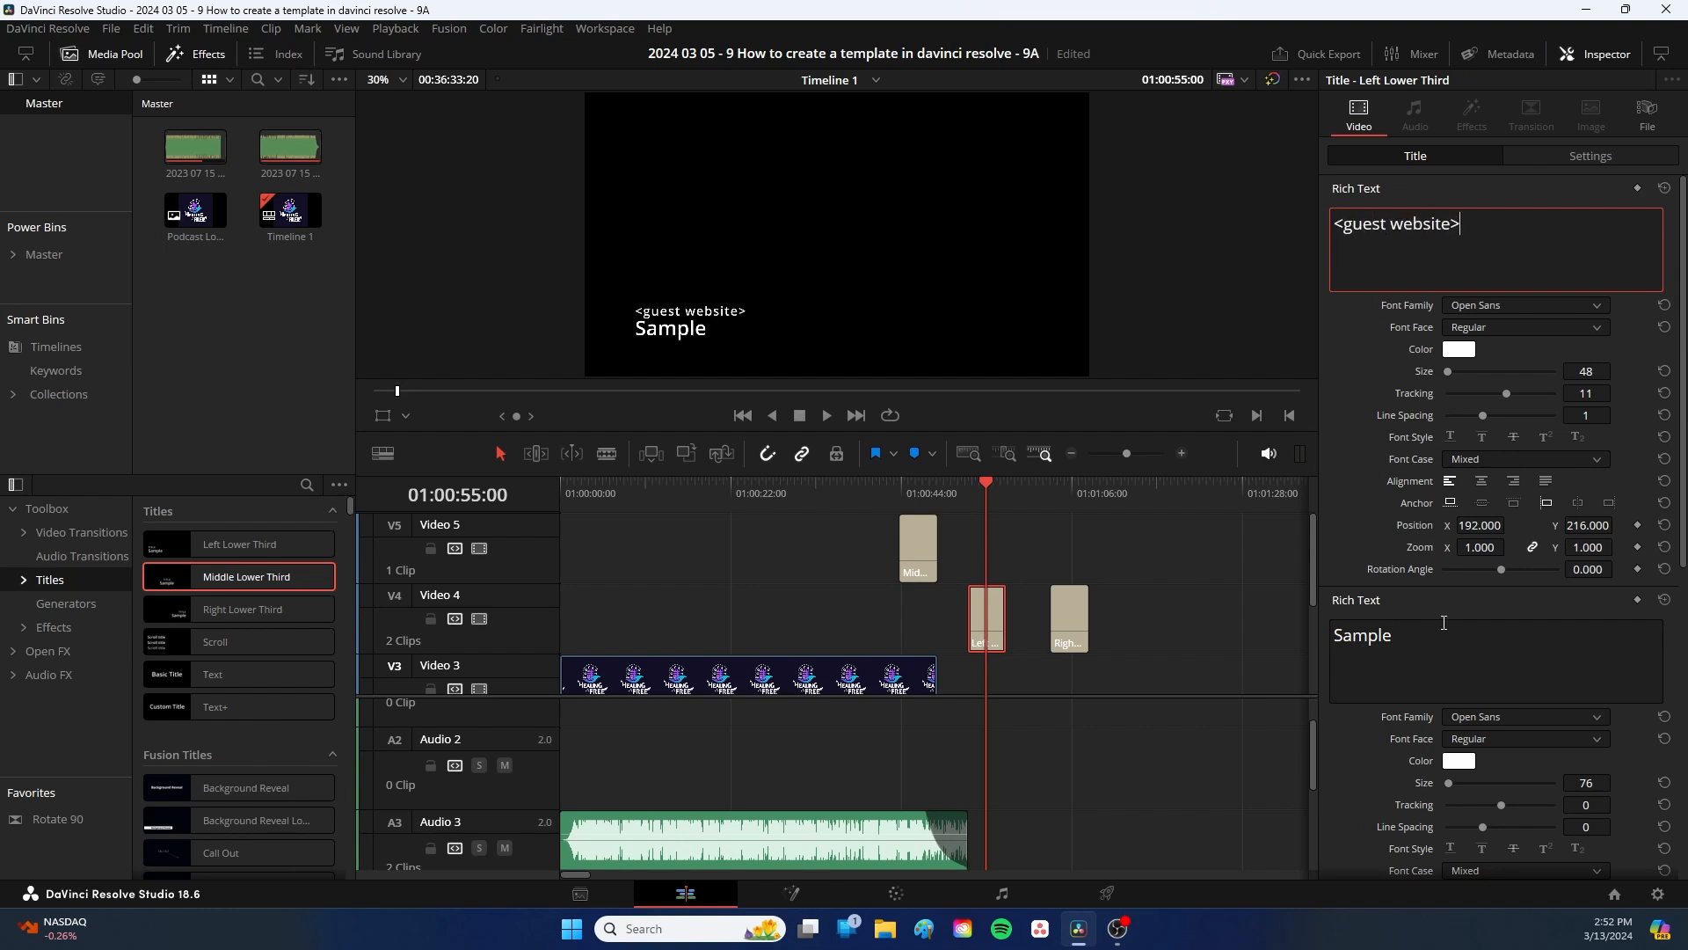
type("<Guest N")
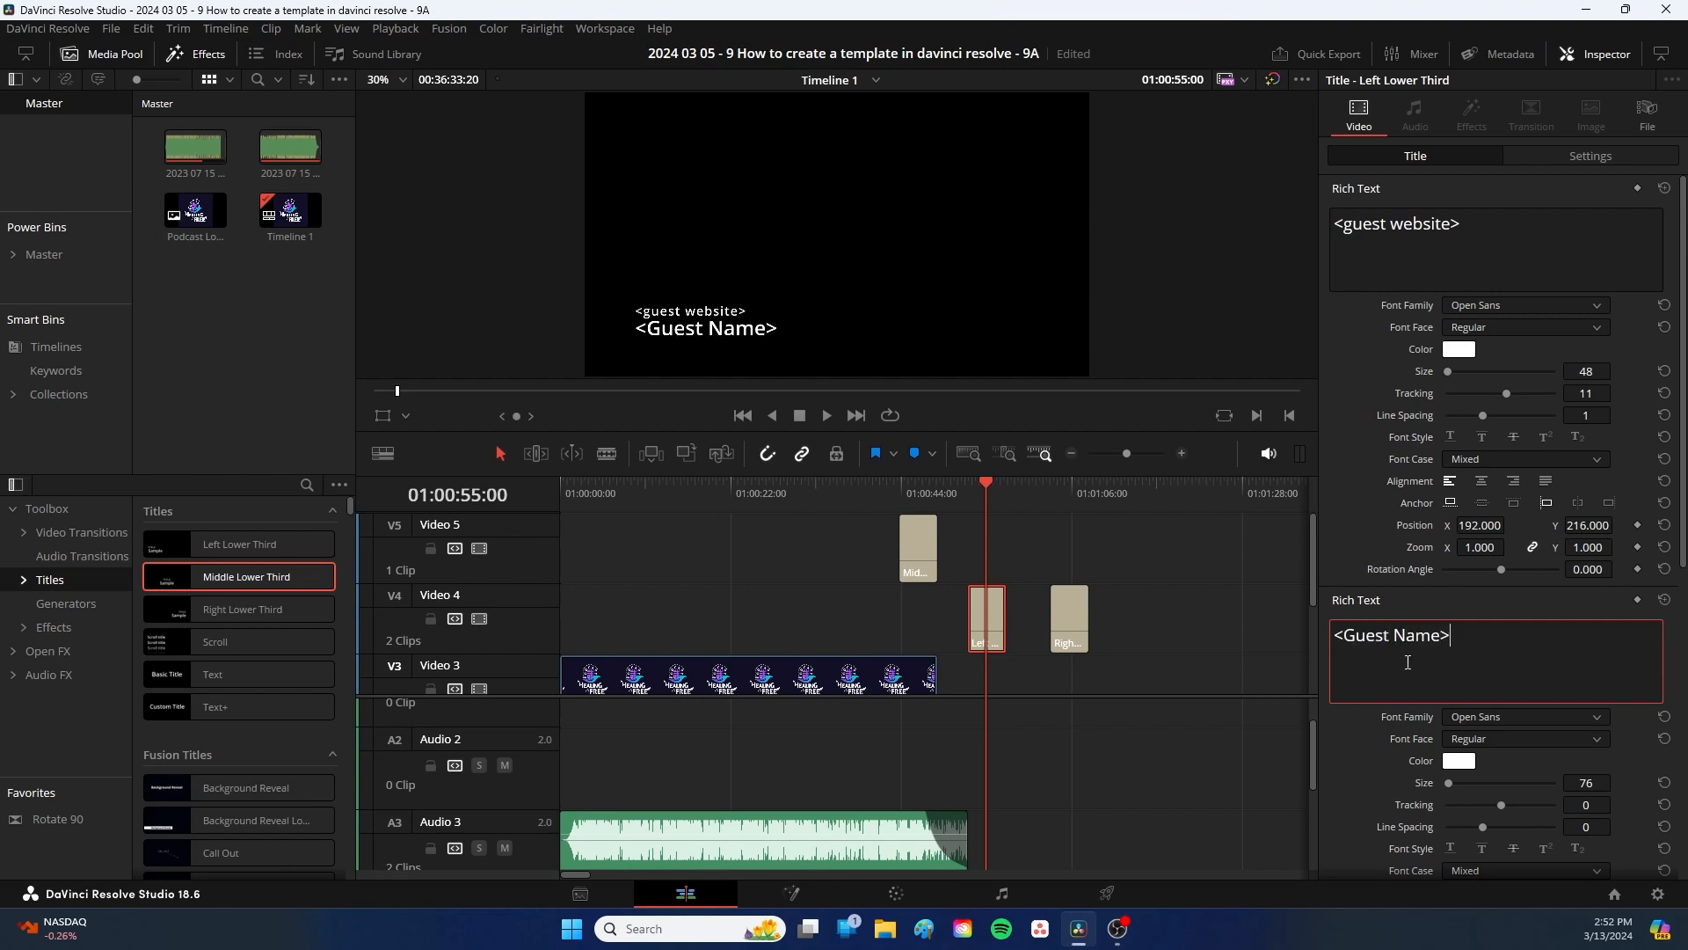
mouse_move(1067, 610)
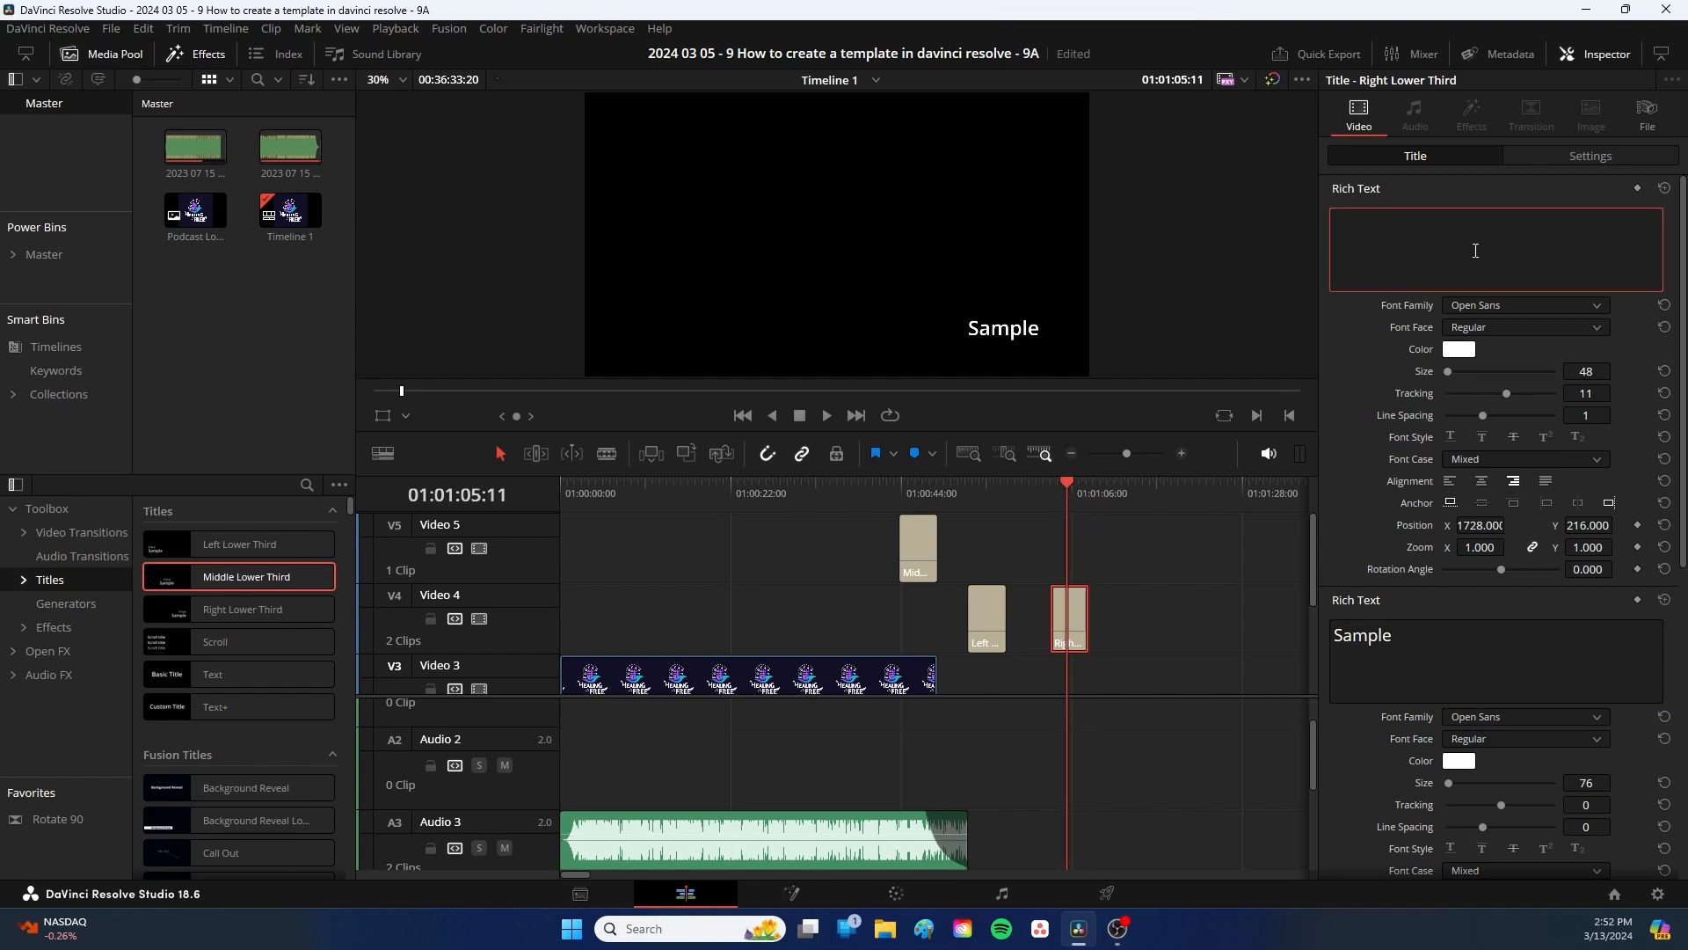
Step: Enter 'host website' and 'Host Name' in the Right Lower Third's Rich Text fields
type("host wee")
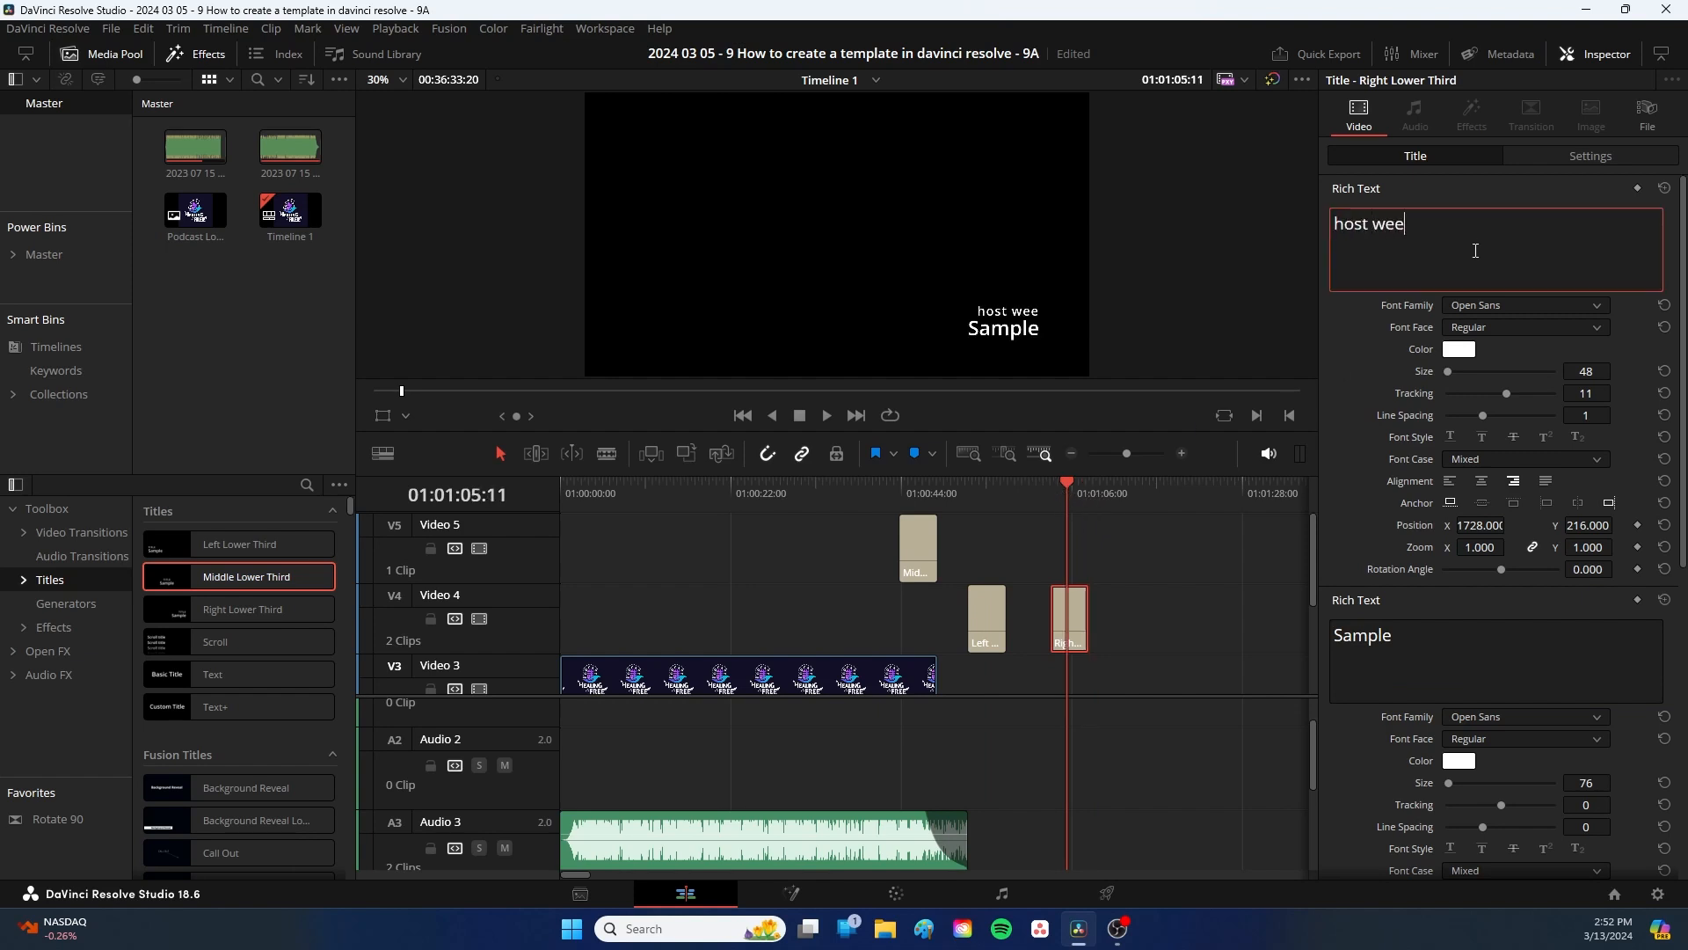
type("bsite")
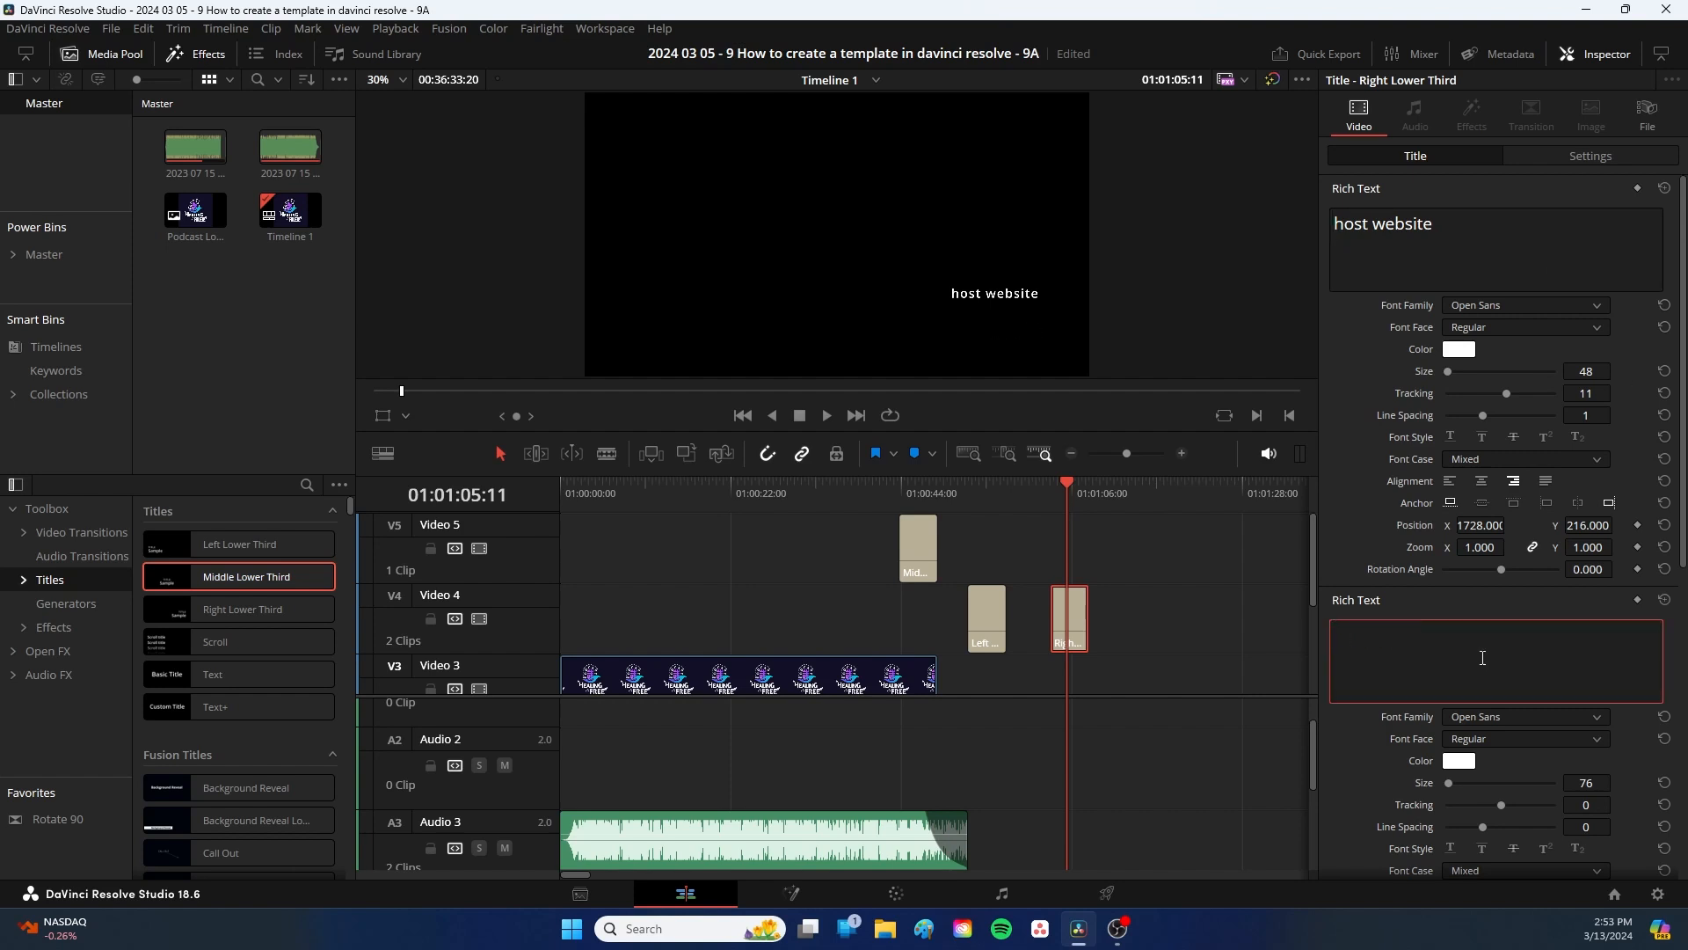
type("Host Name")
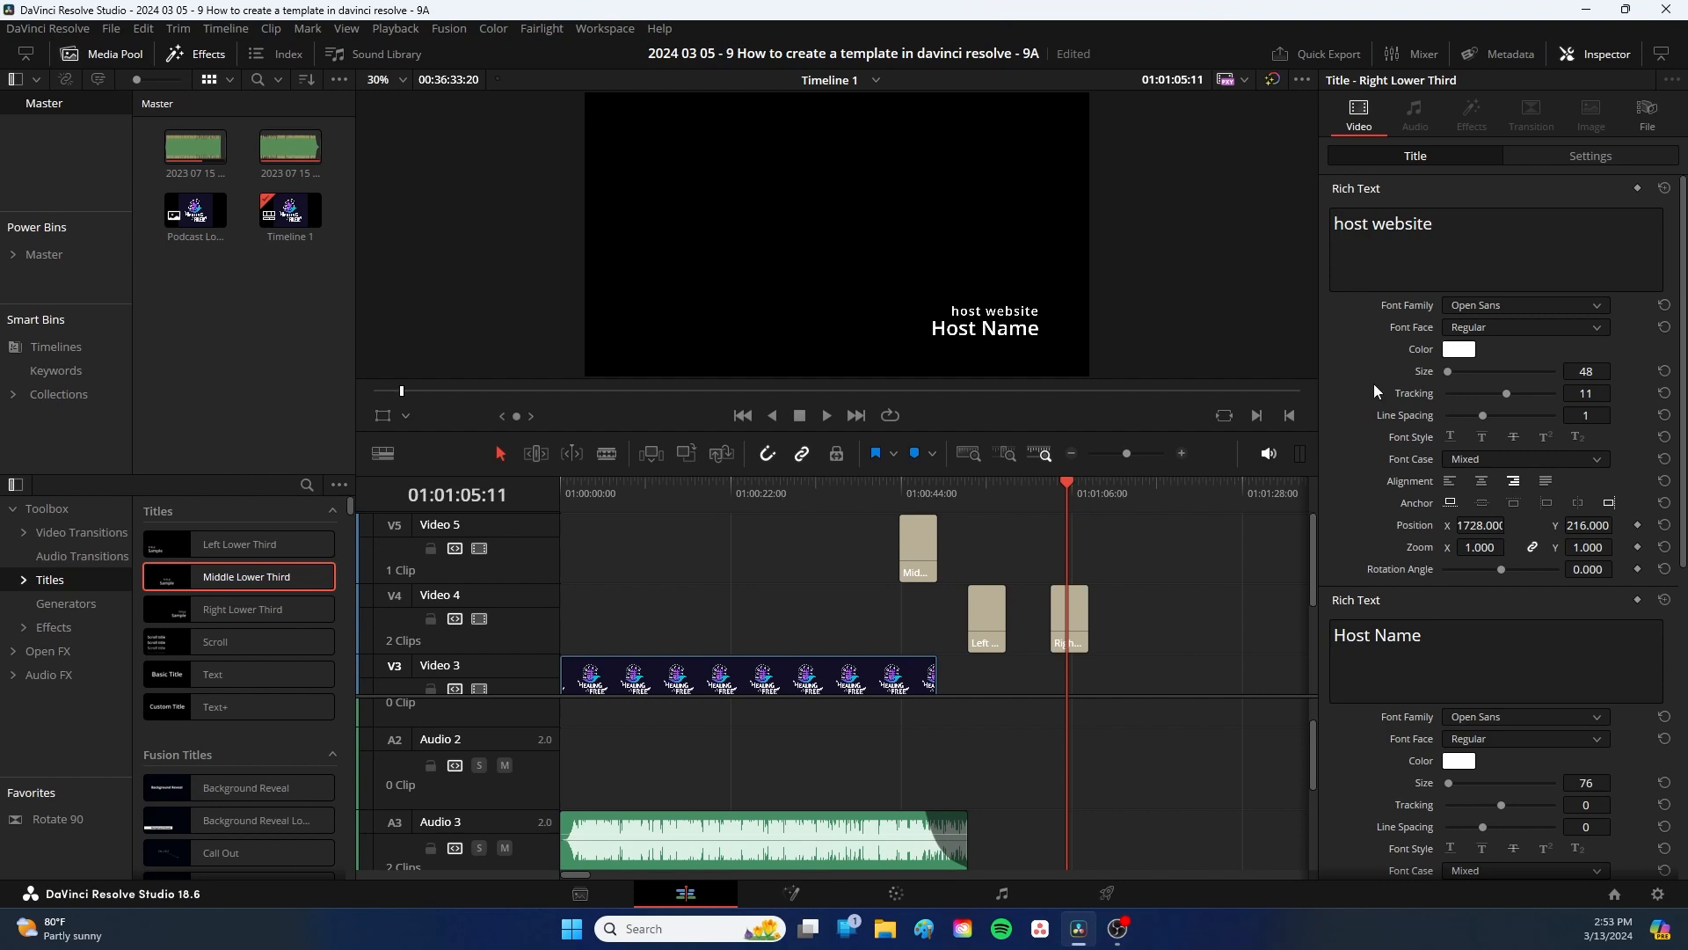
mouse_move(1136, 574)
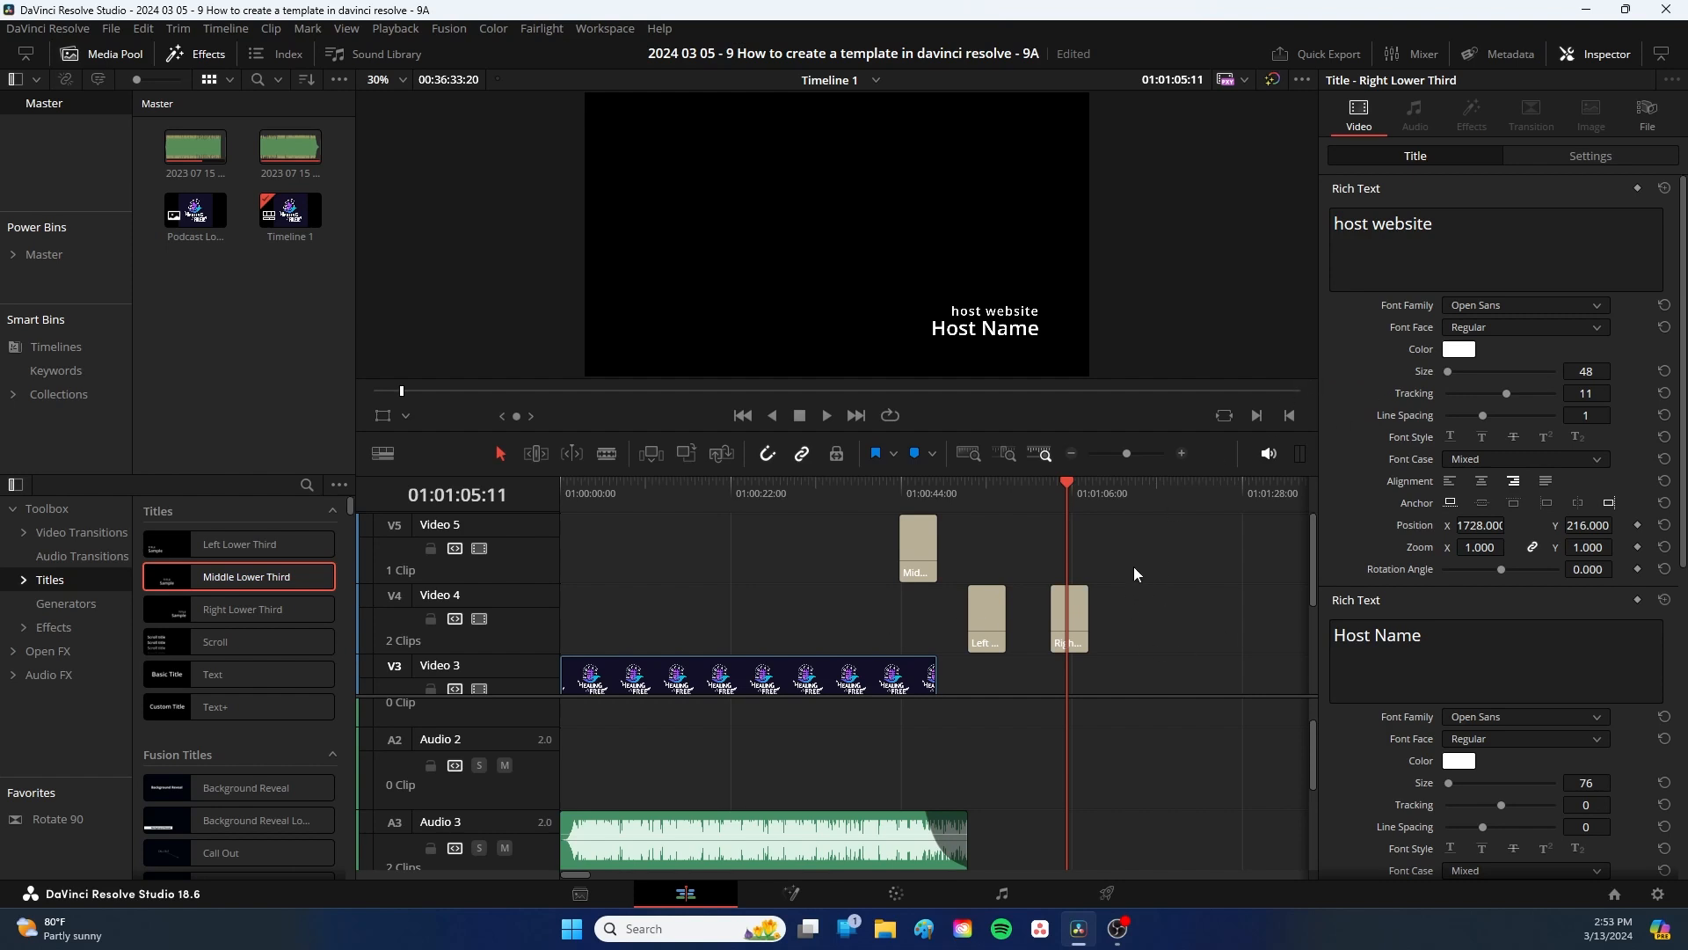
mouse_move(1195, 528)
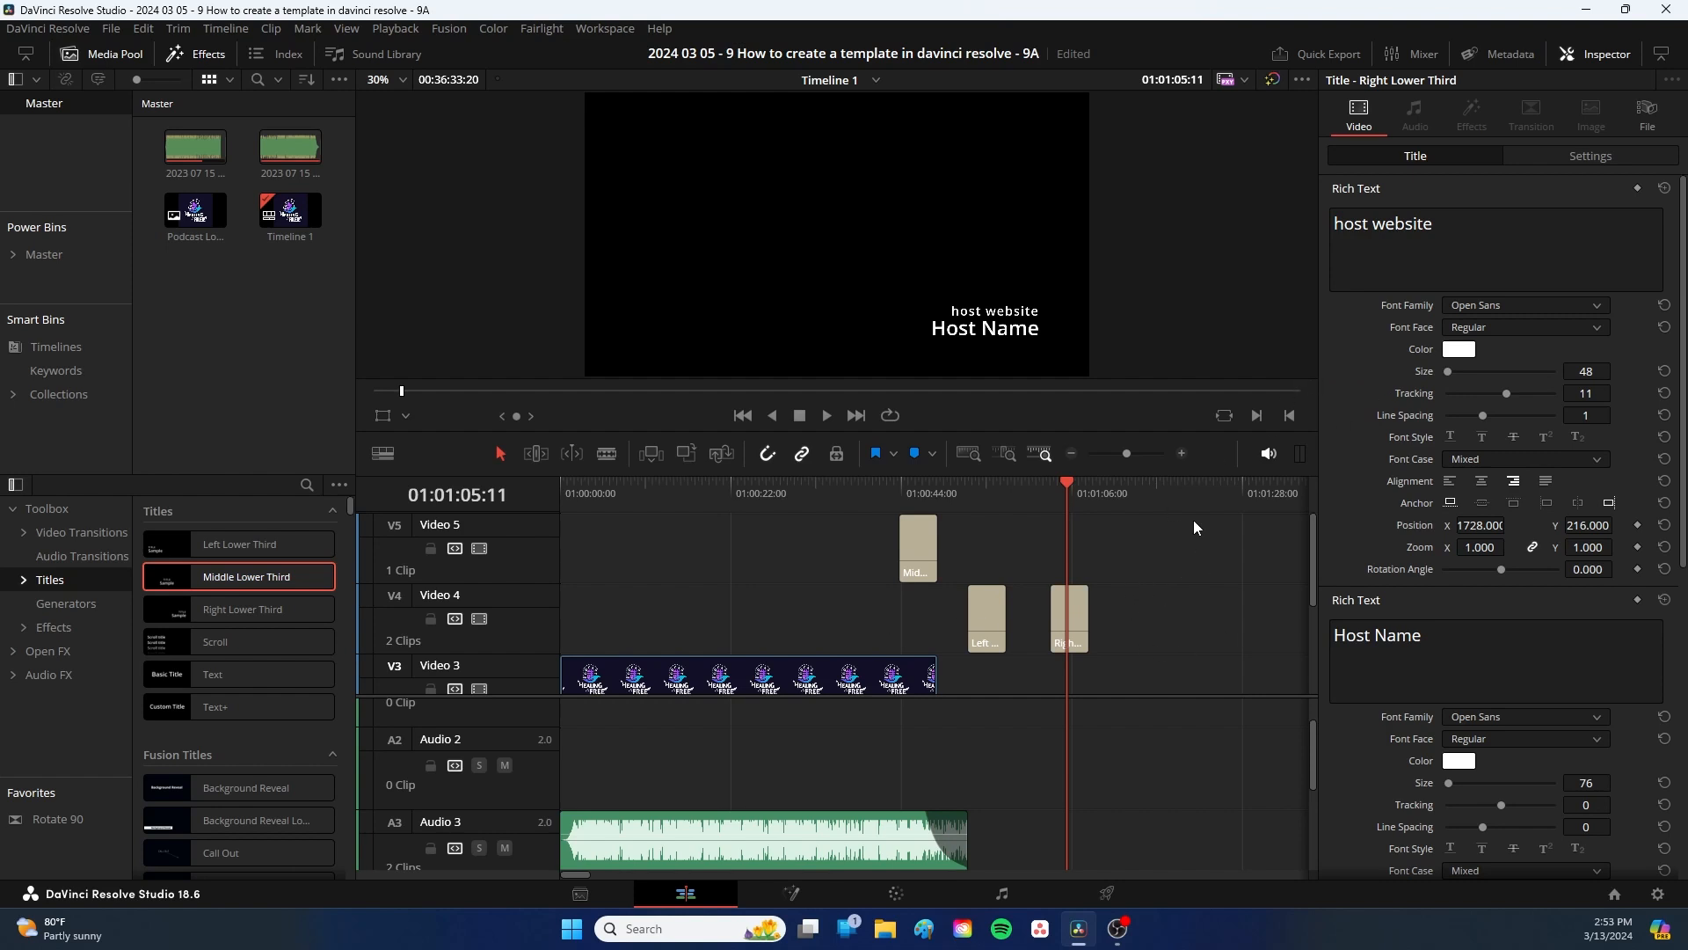
scroll("down", 3)
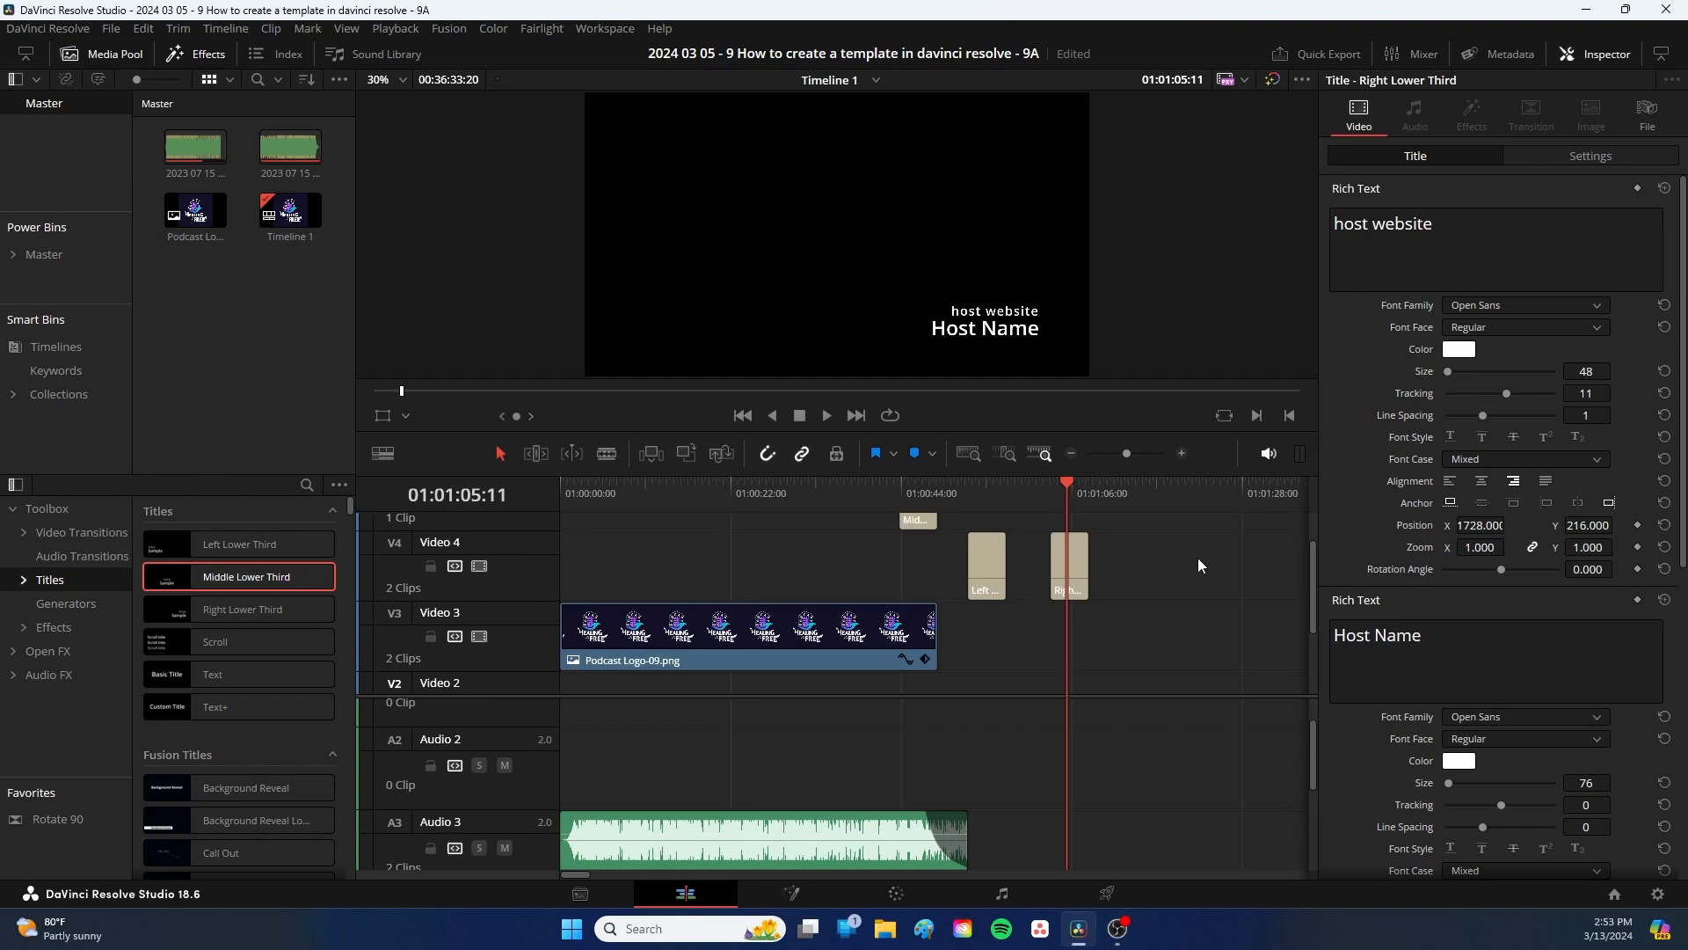
mouse_move(740, 191)
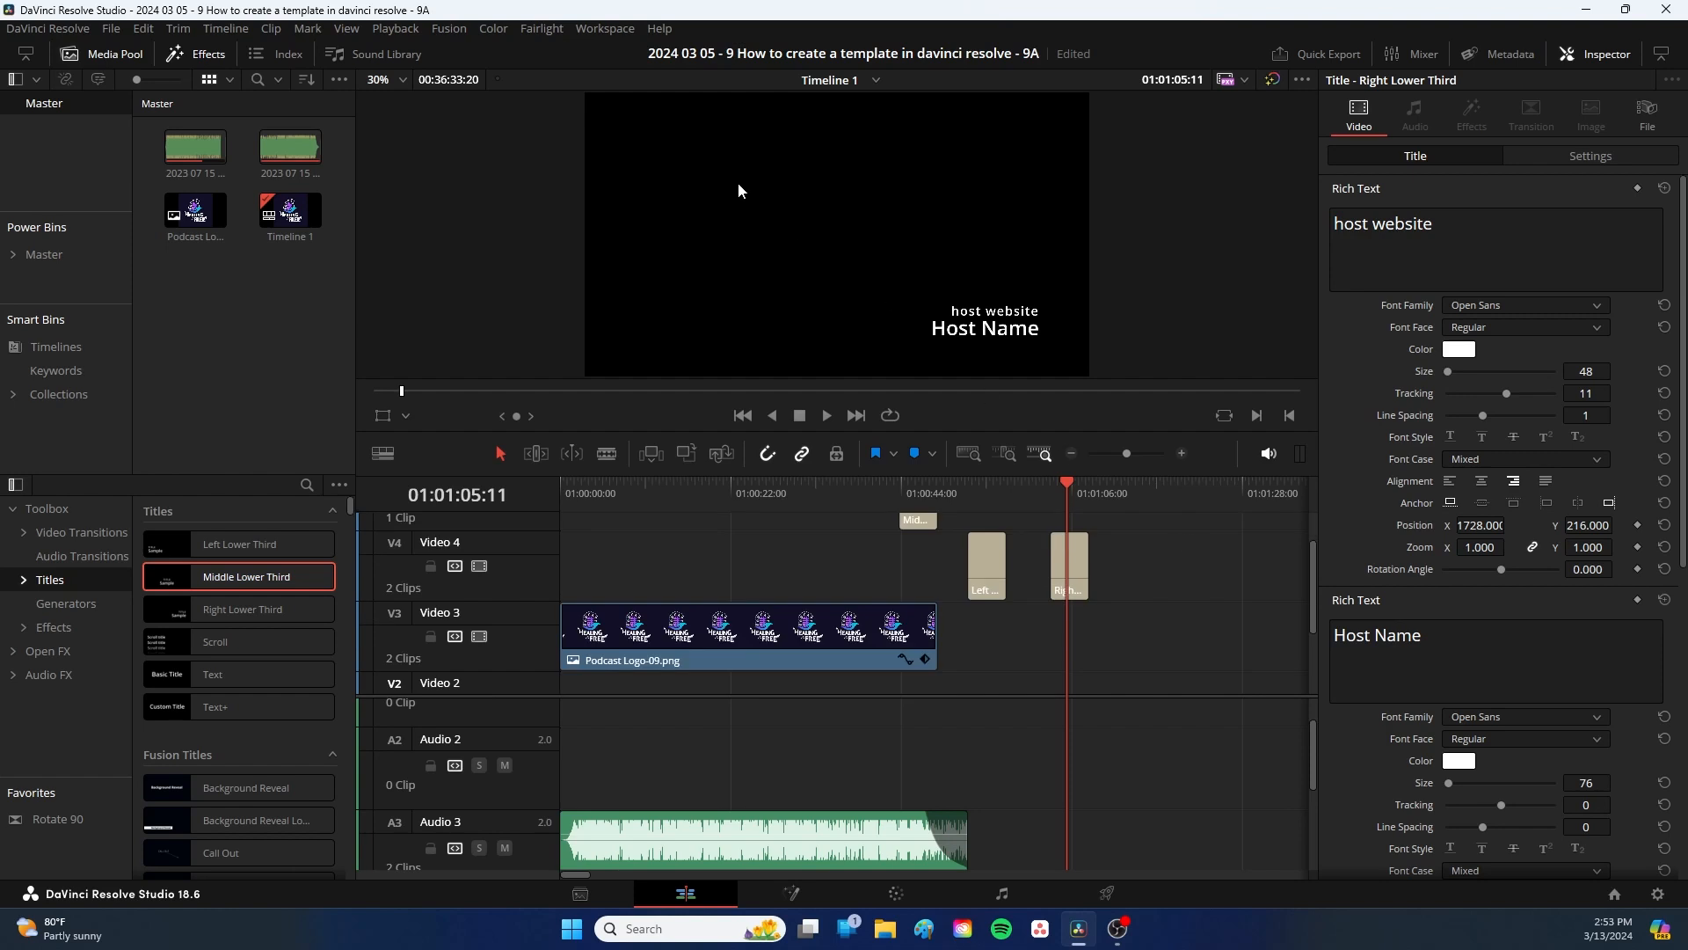
mouse_move(700, 221)
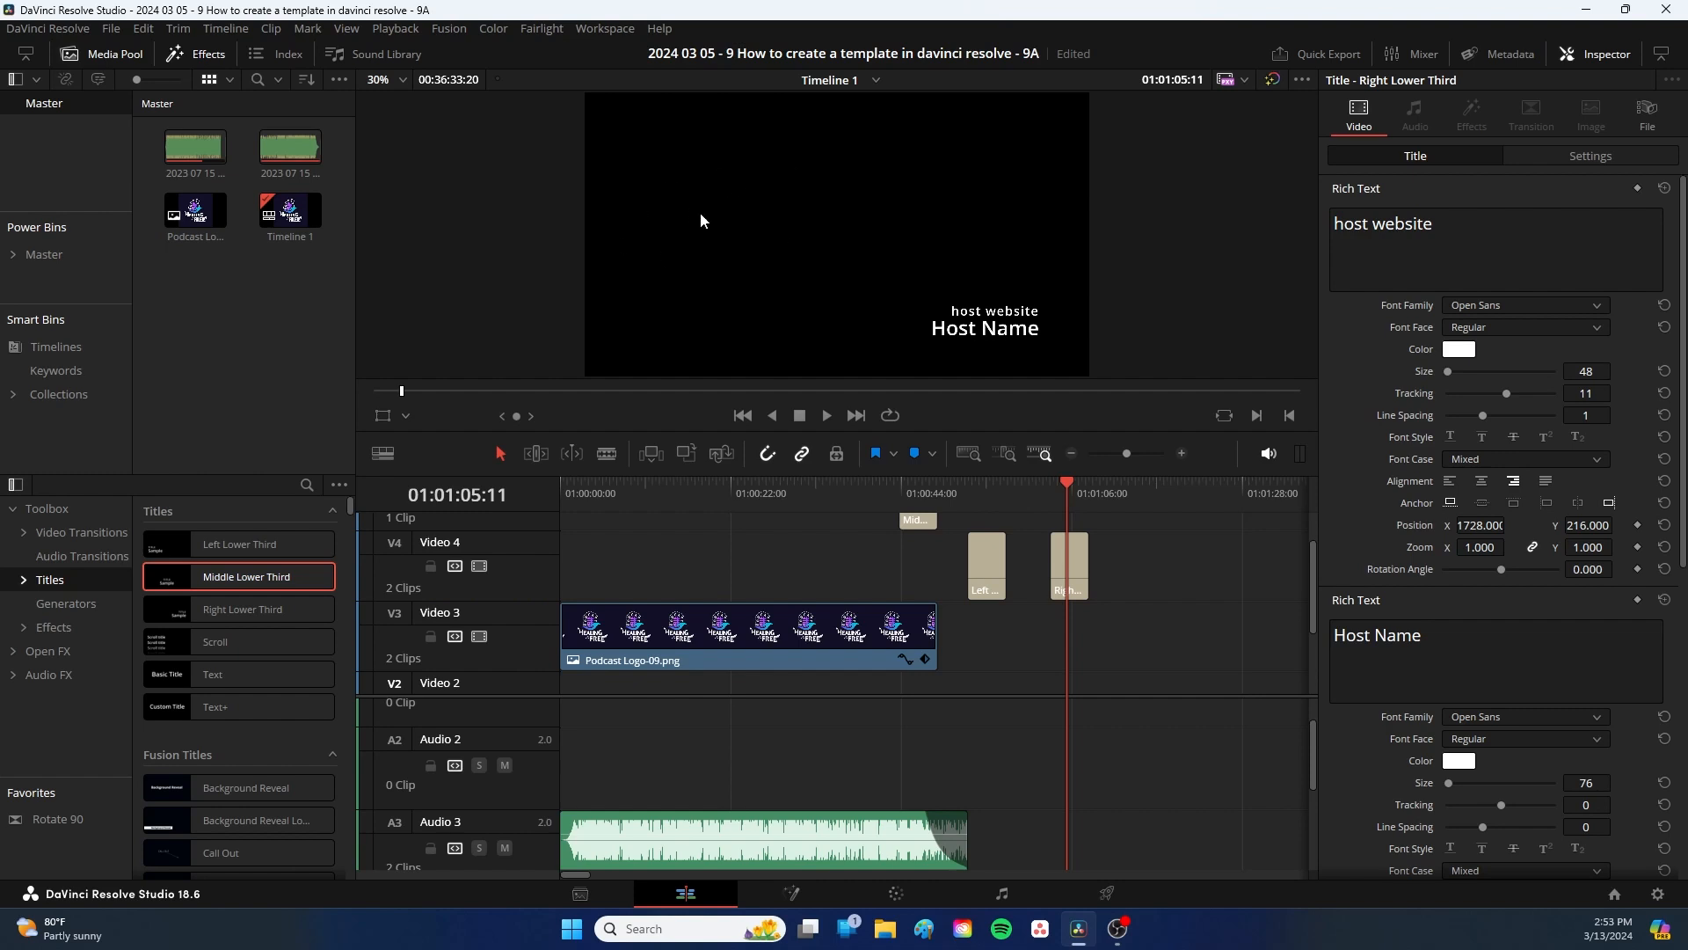
mouse_move(1012, 193)
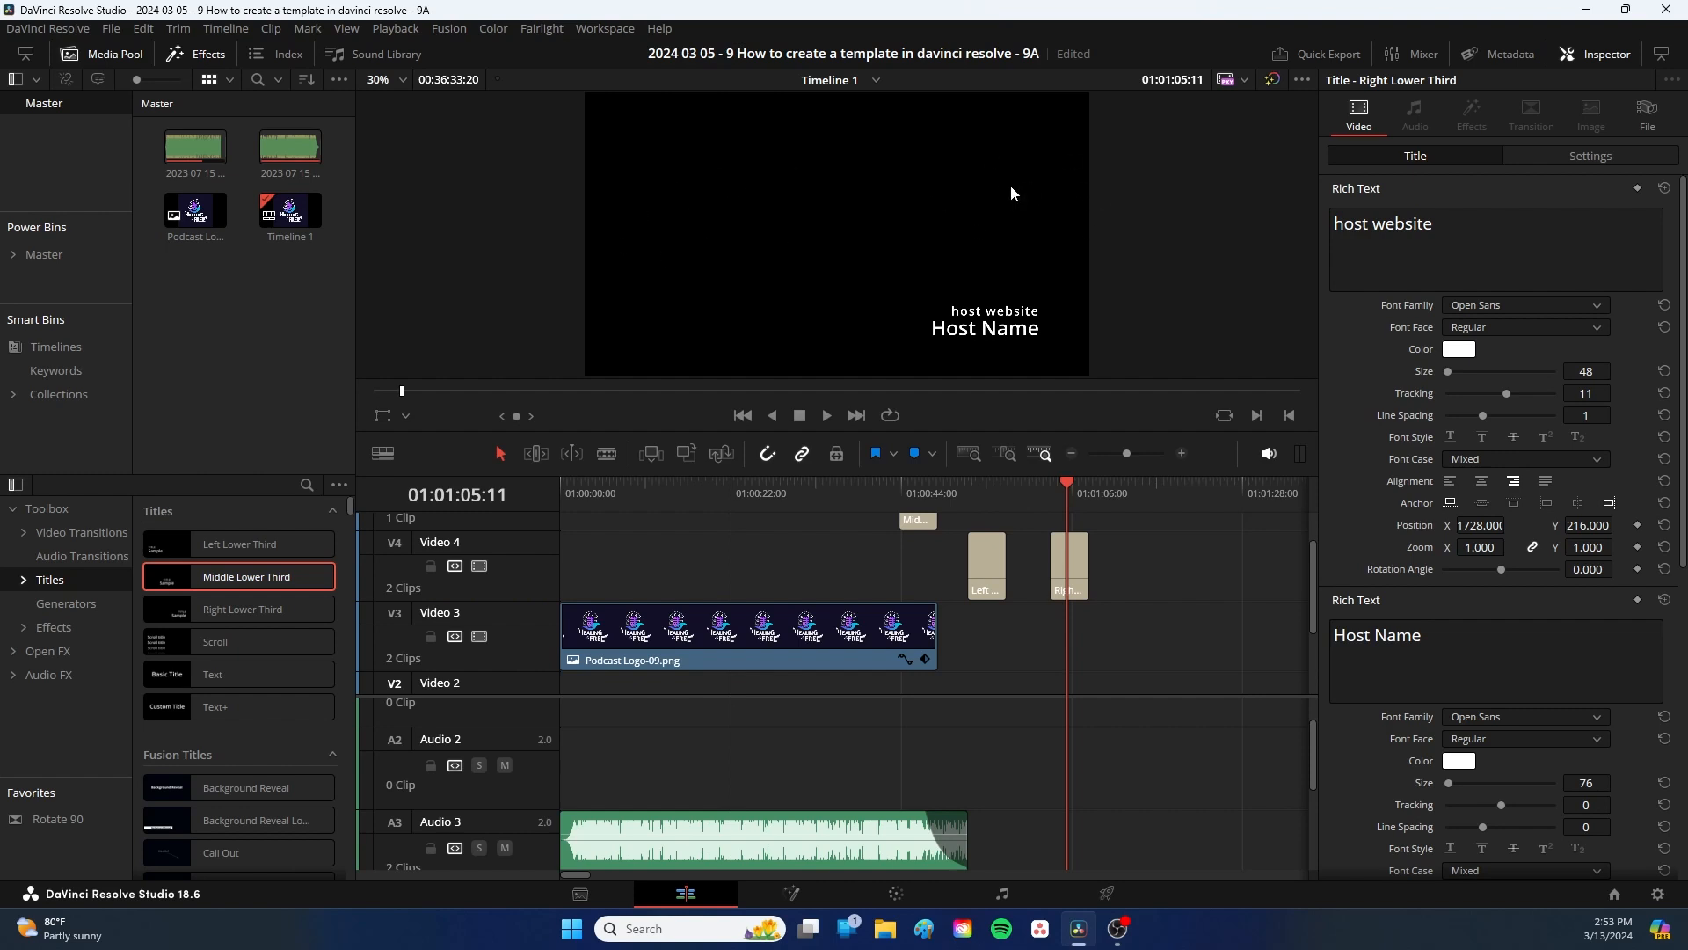
mouse_move(1009, 221)
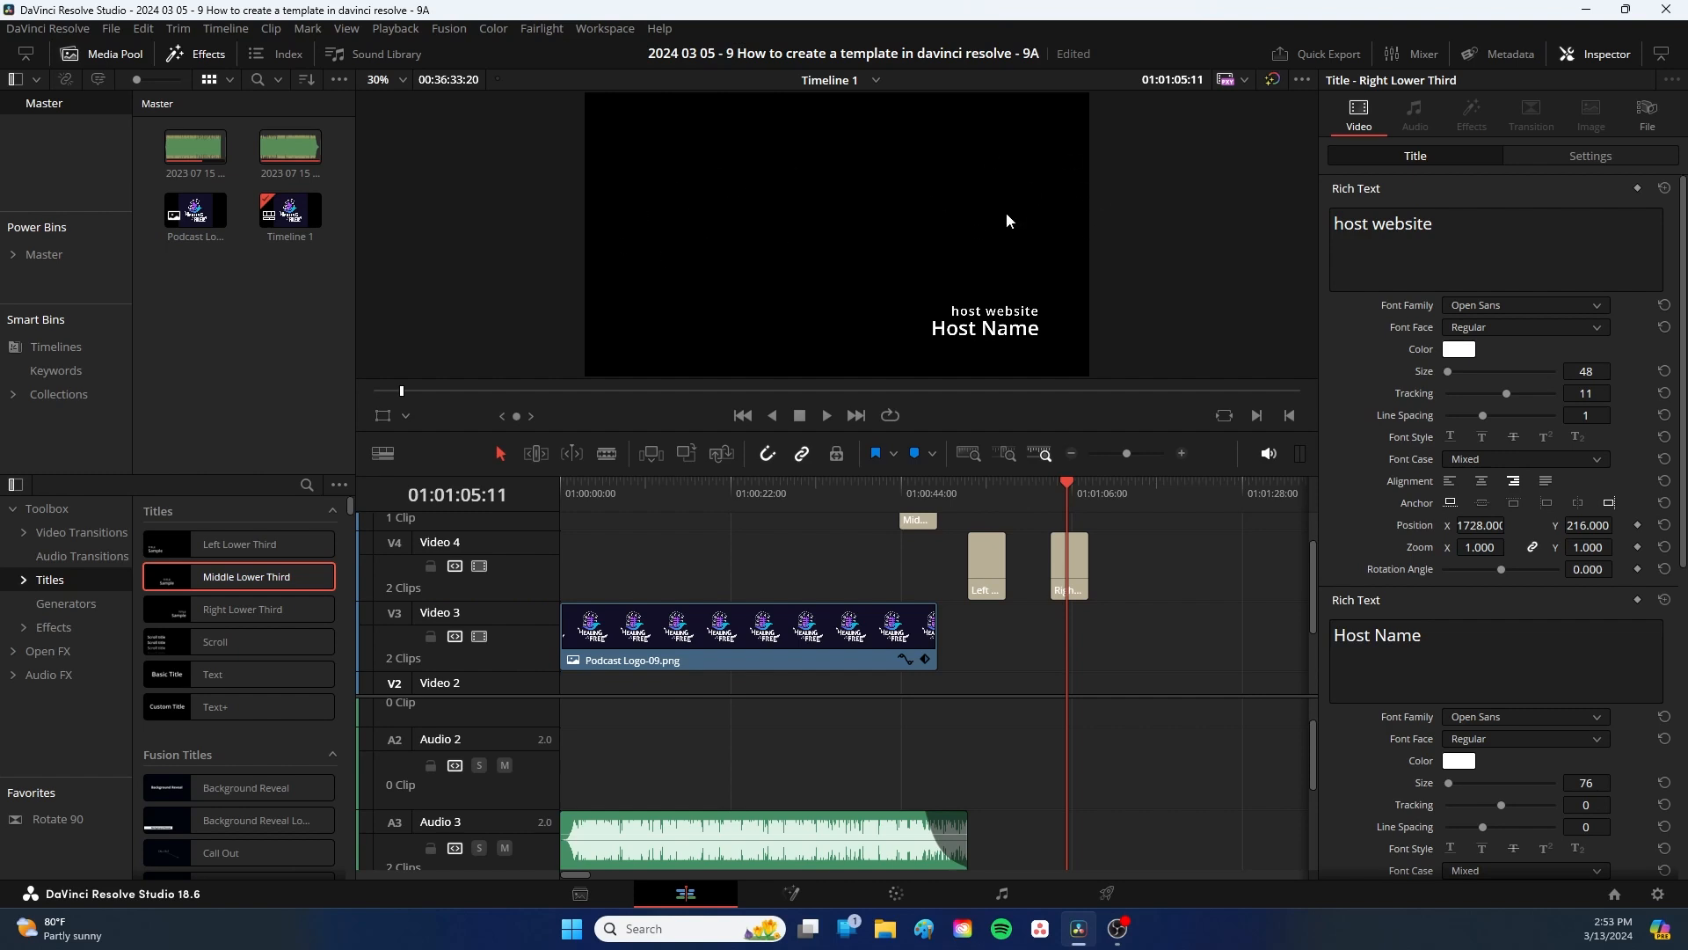
mouse_move(1018, 234)
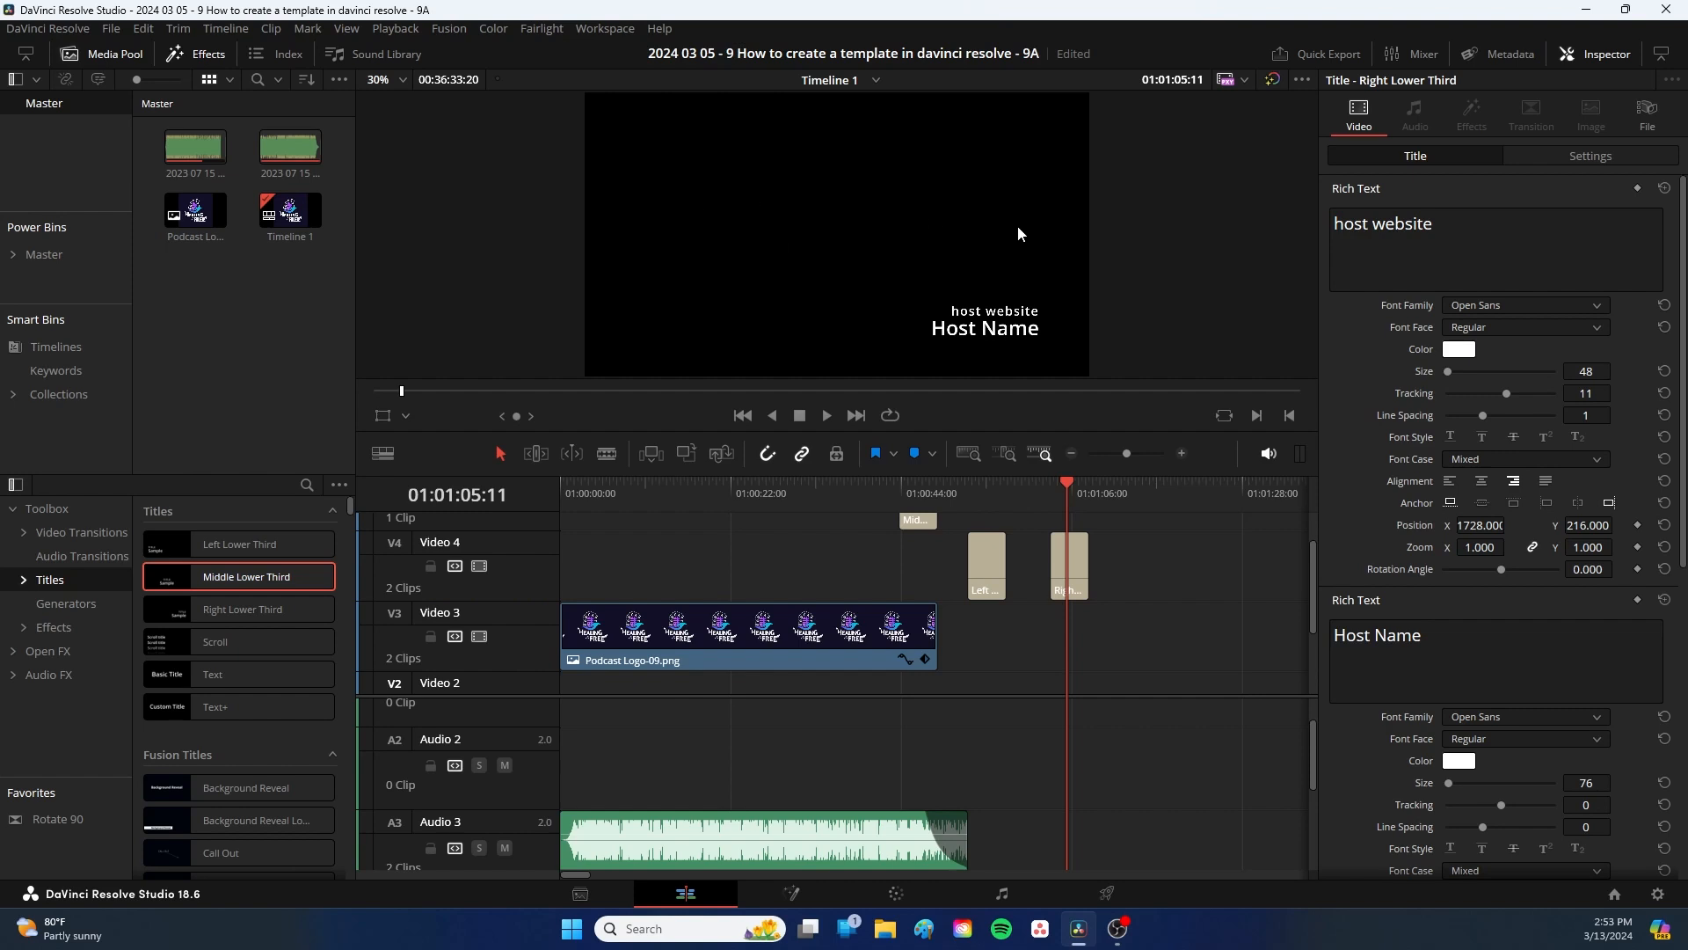
mouse_move(705, 233)
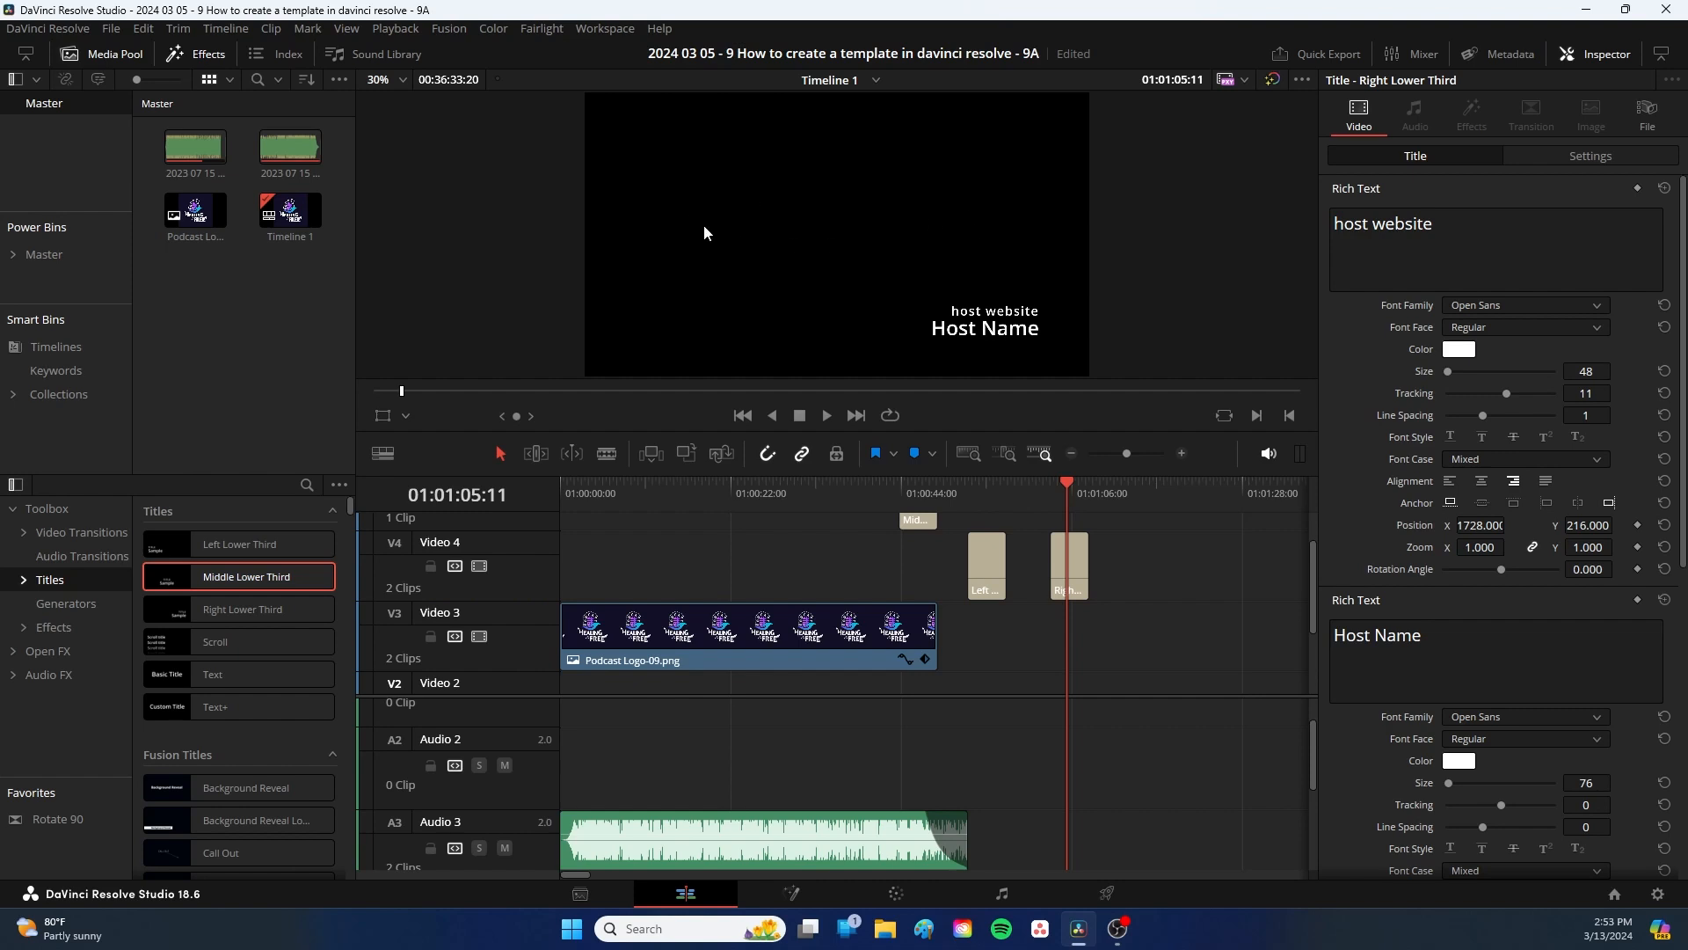
mouse_move(692, 232)
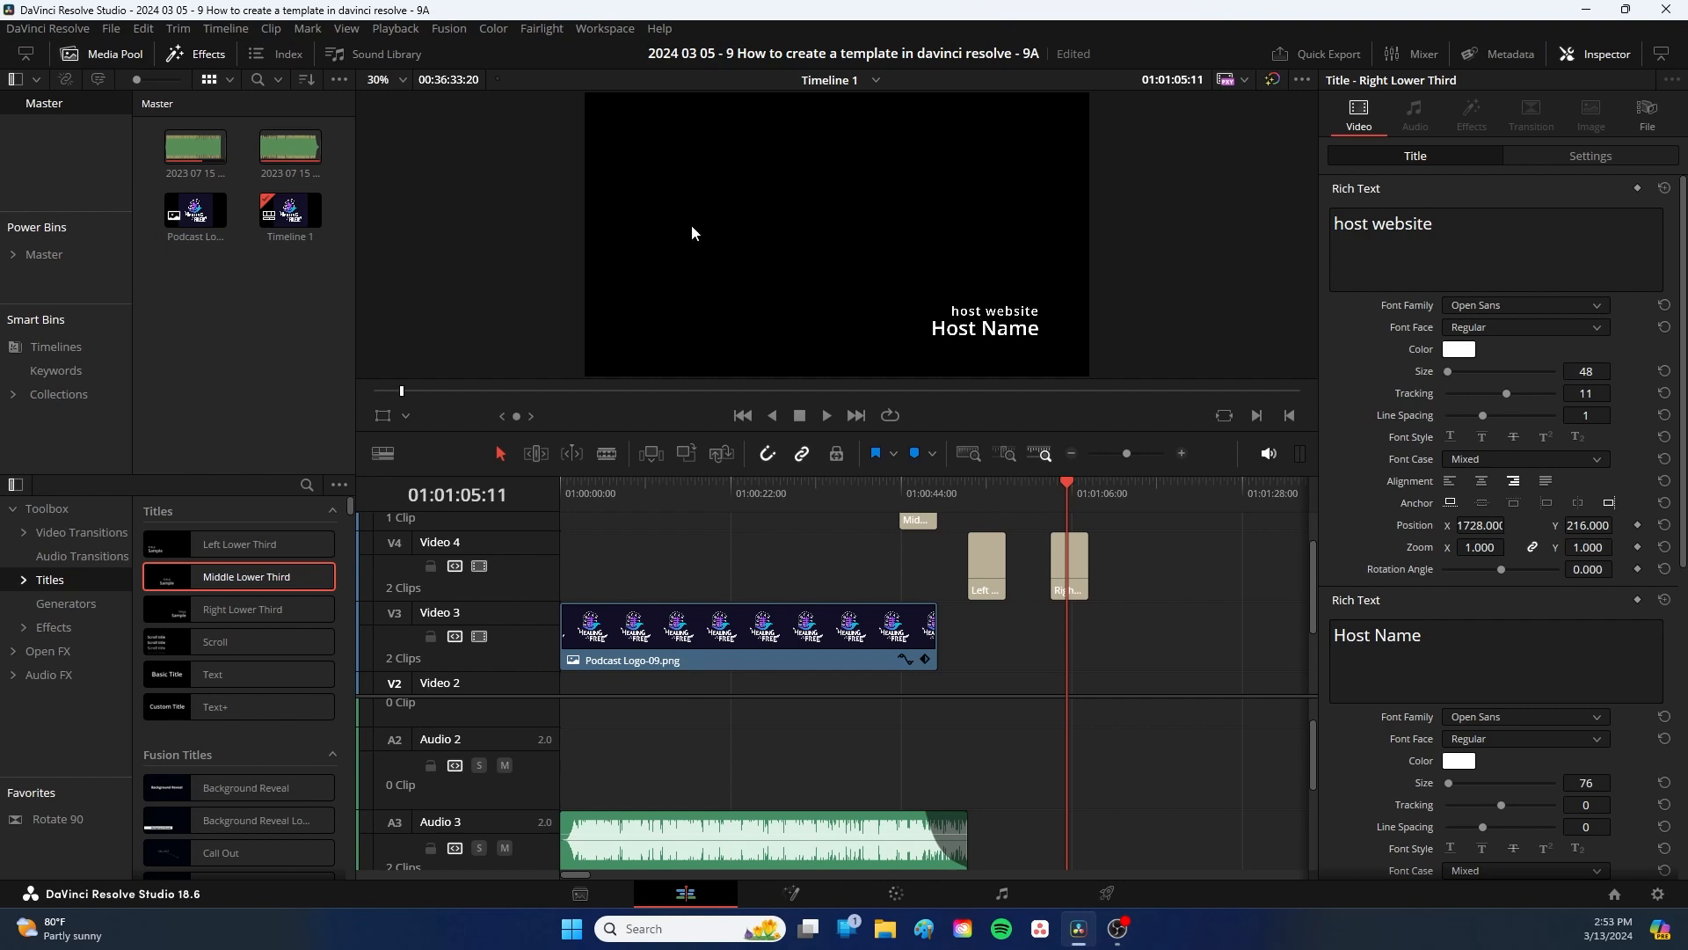
mouse_move(1008, 220)
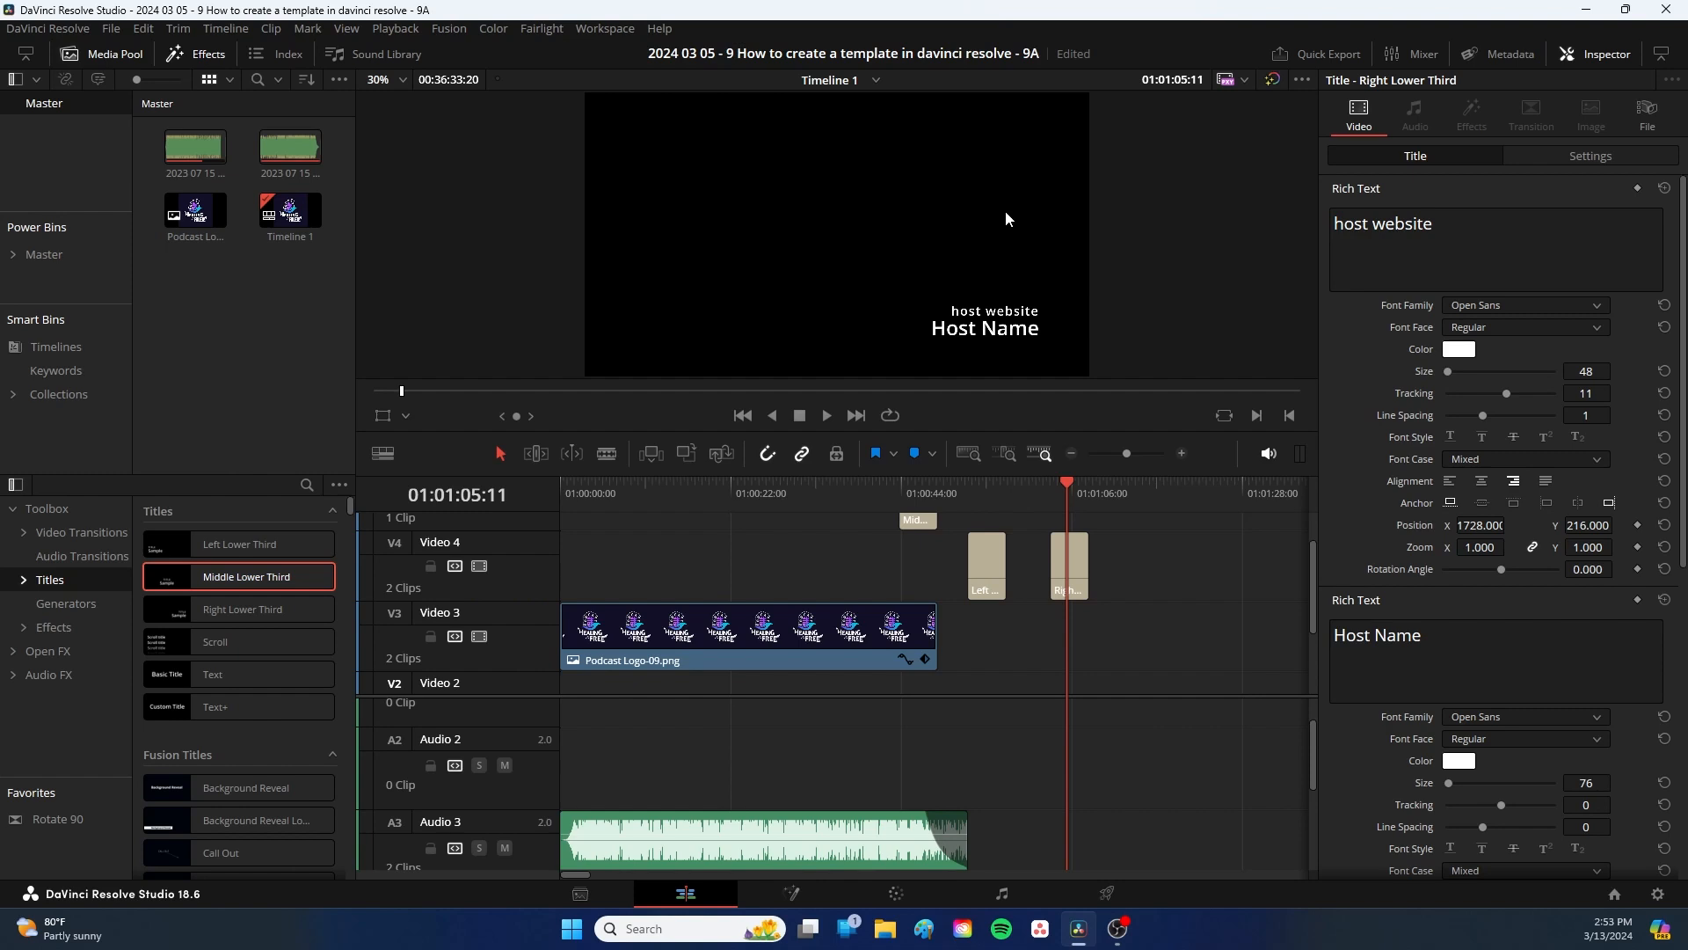
mouse_move(973, 221)
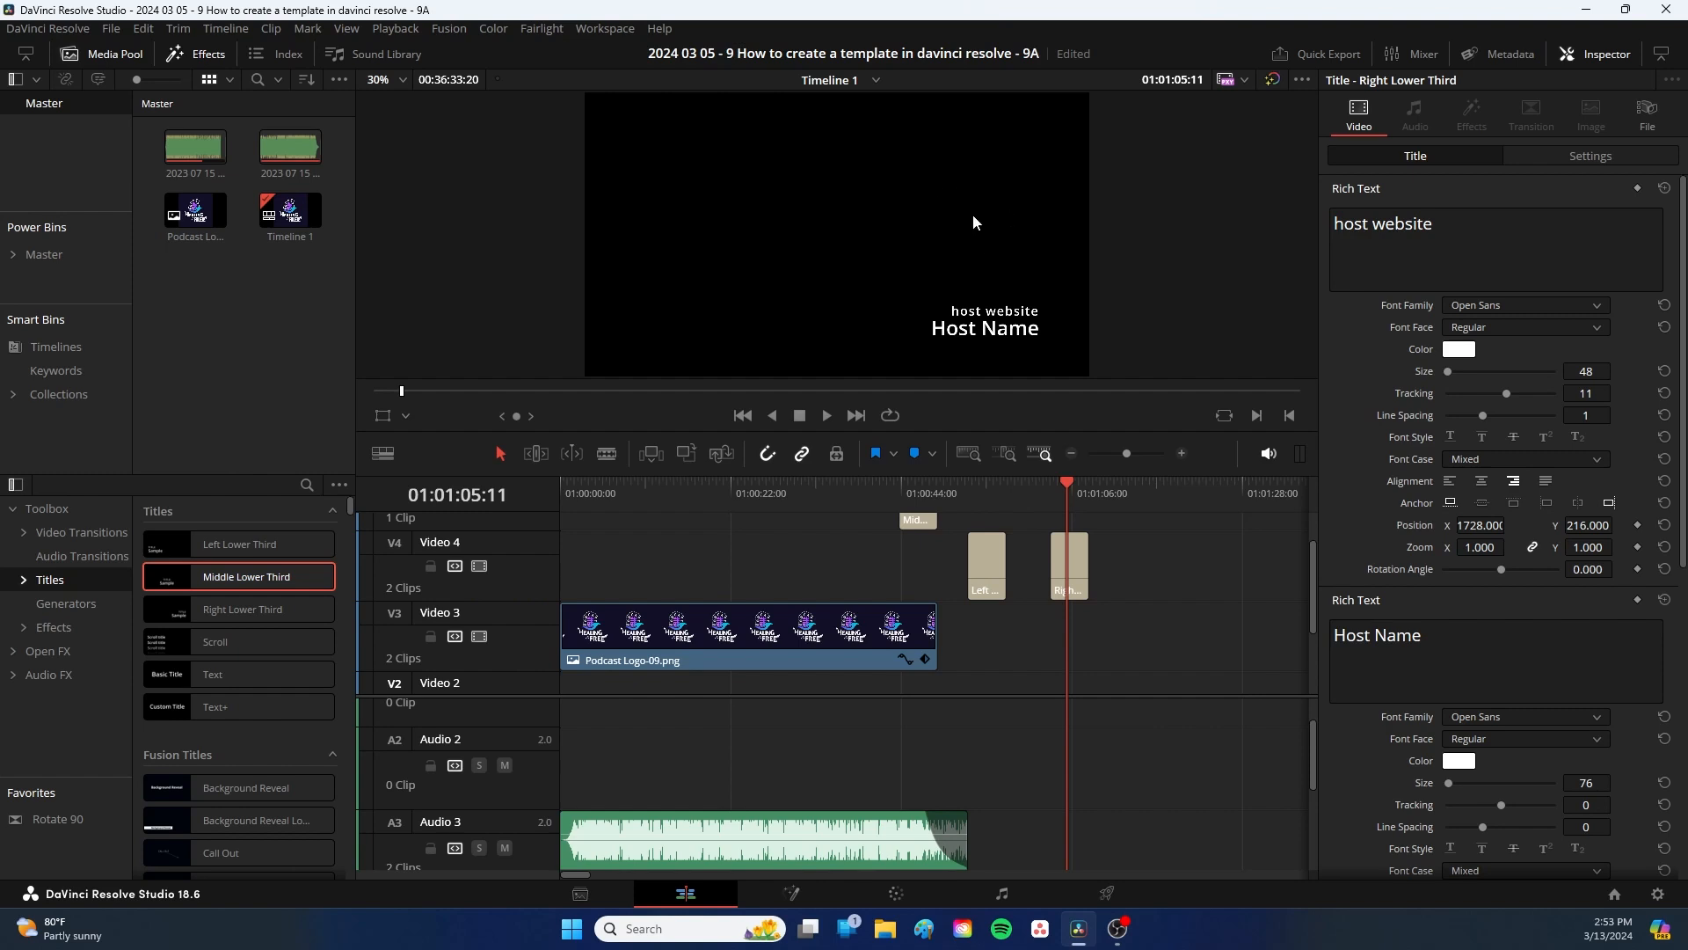
mouse_move(244, 346)
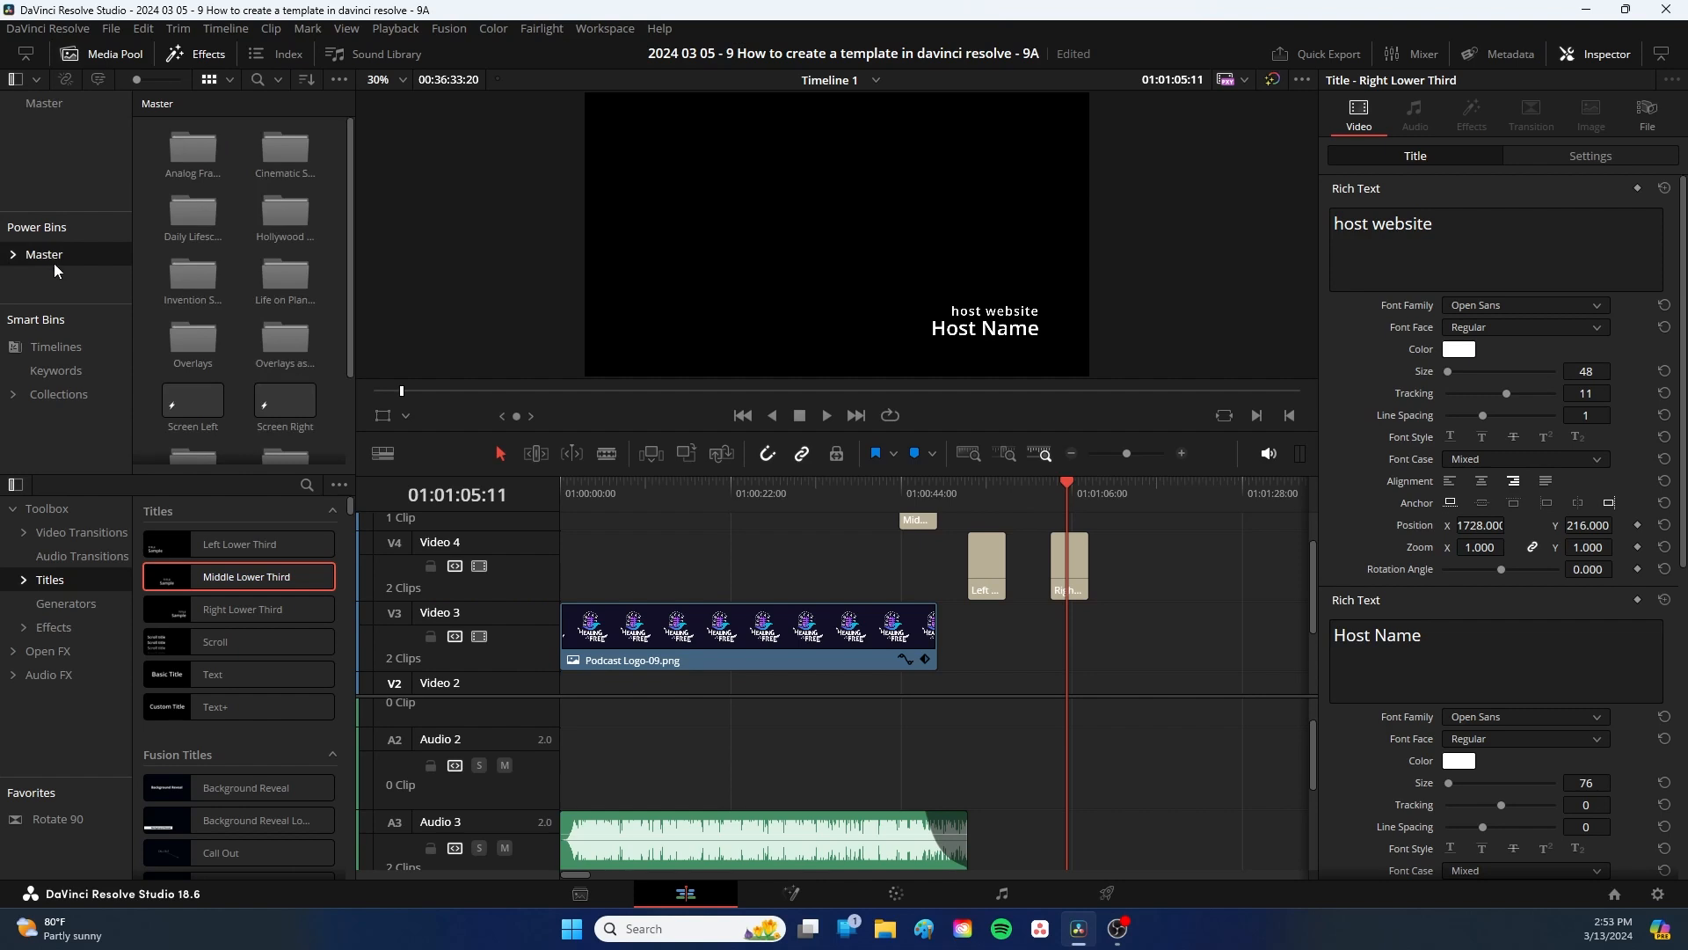
mouse_move(55, 270)
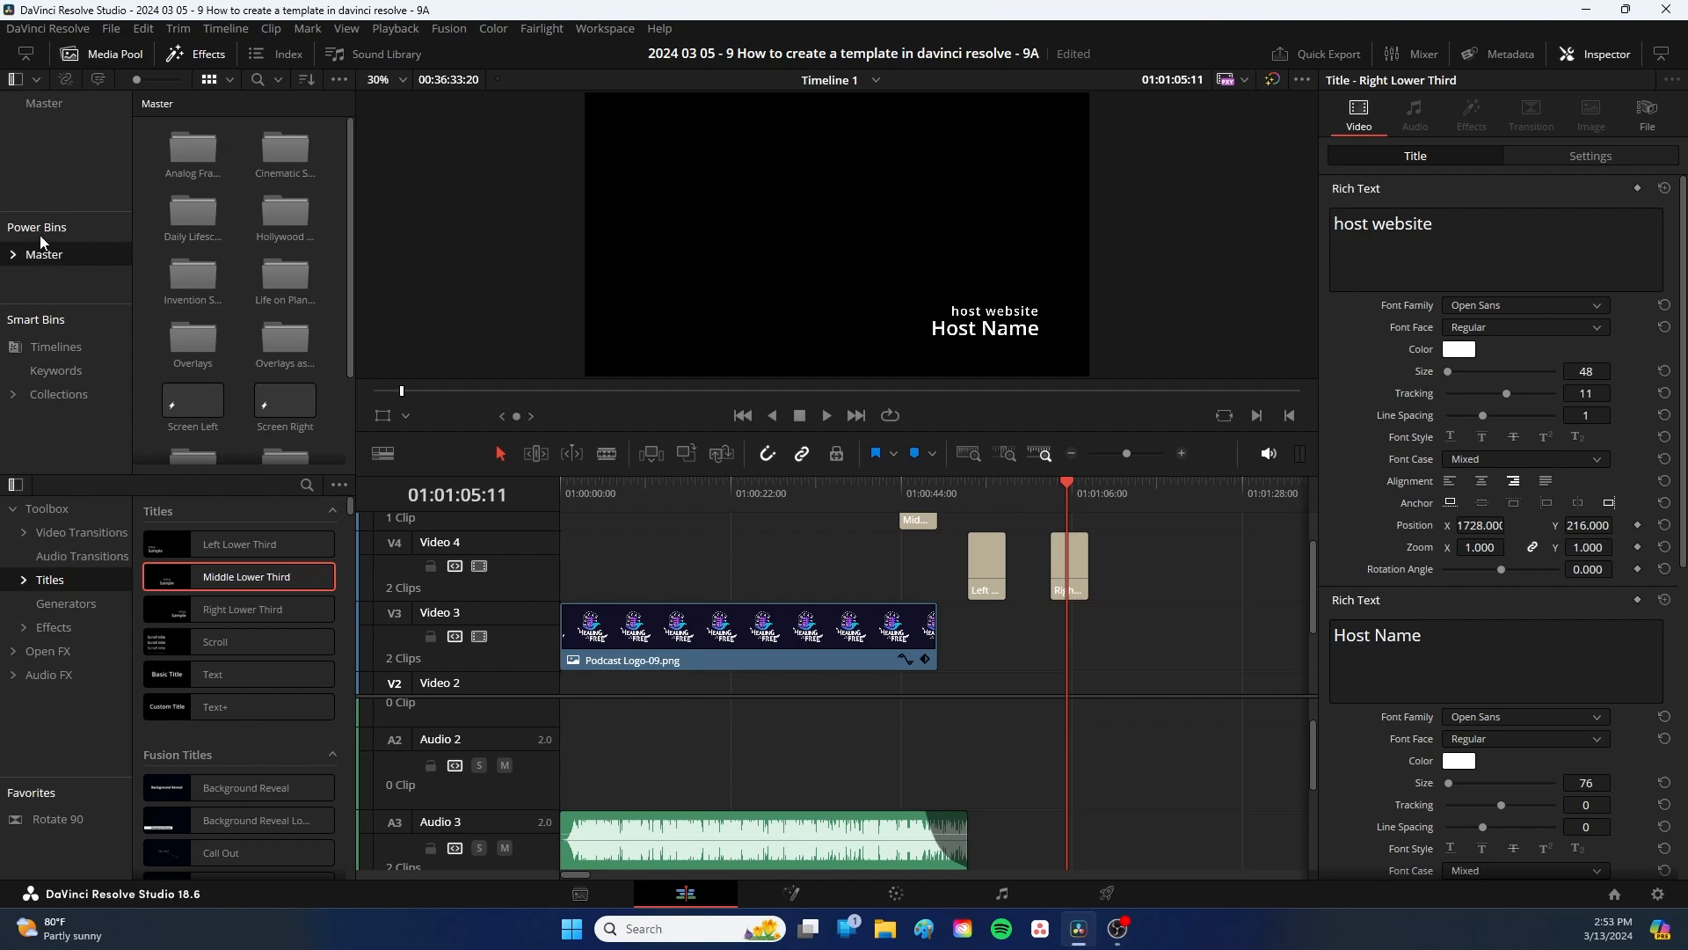
mouse_move(293, 250)
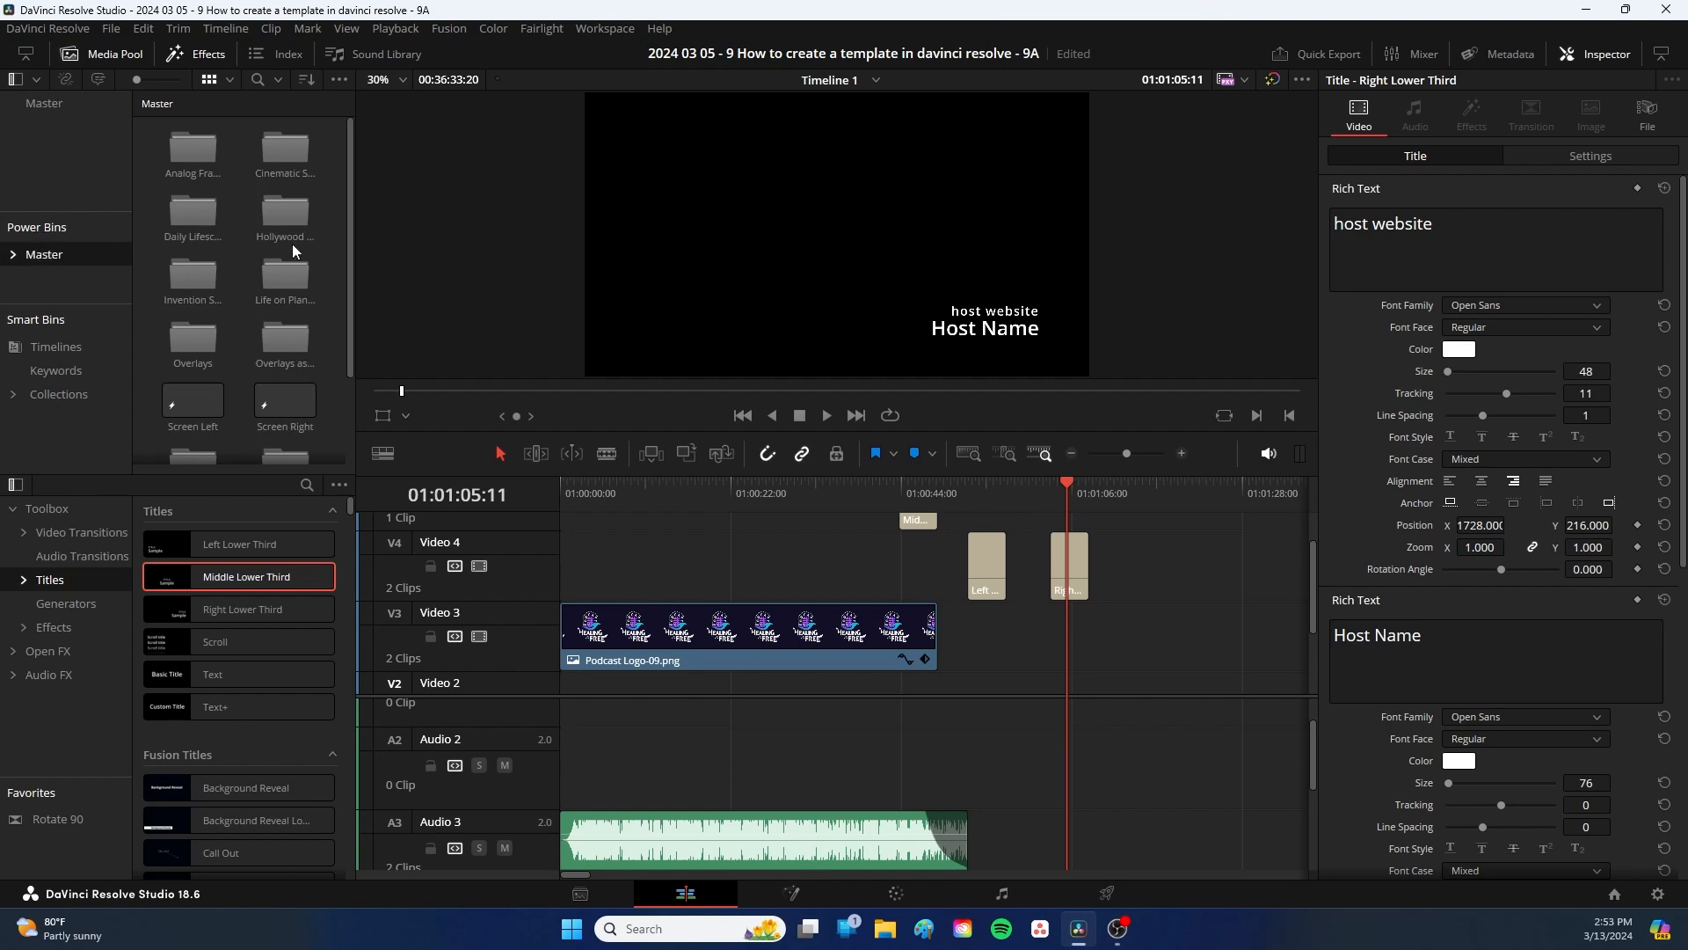
Step: Add the Screen Left and Screen Right clips from the Master power bin to Video 4
scroll("down", 3)
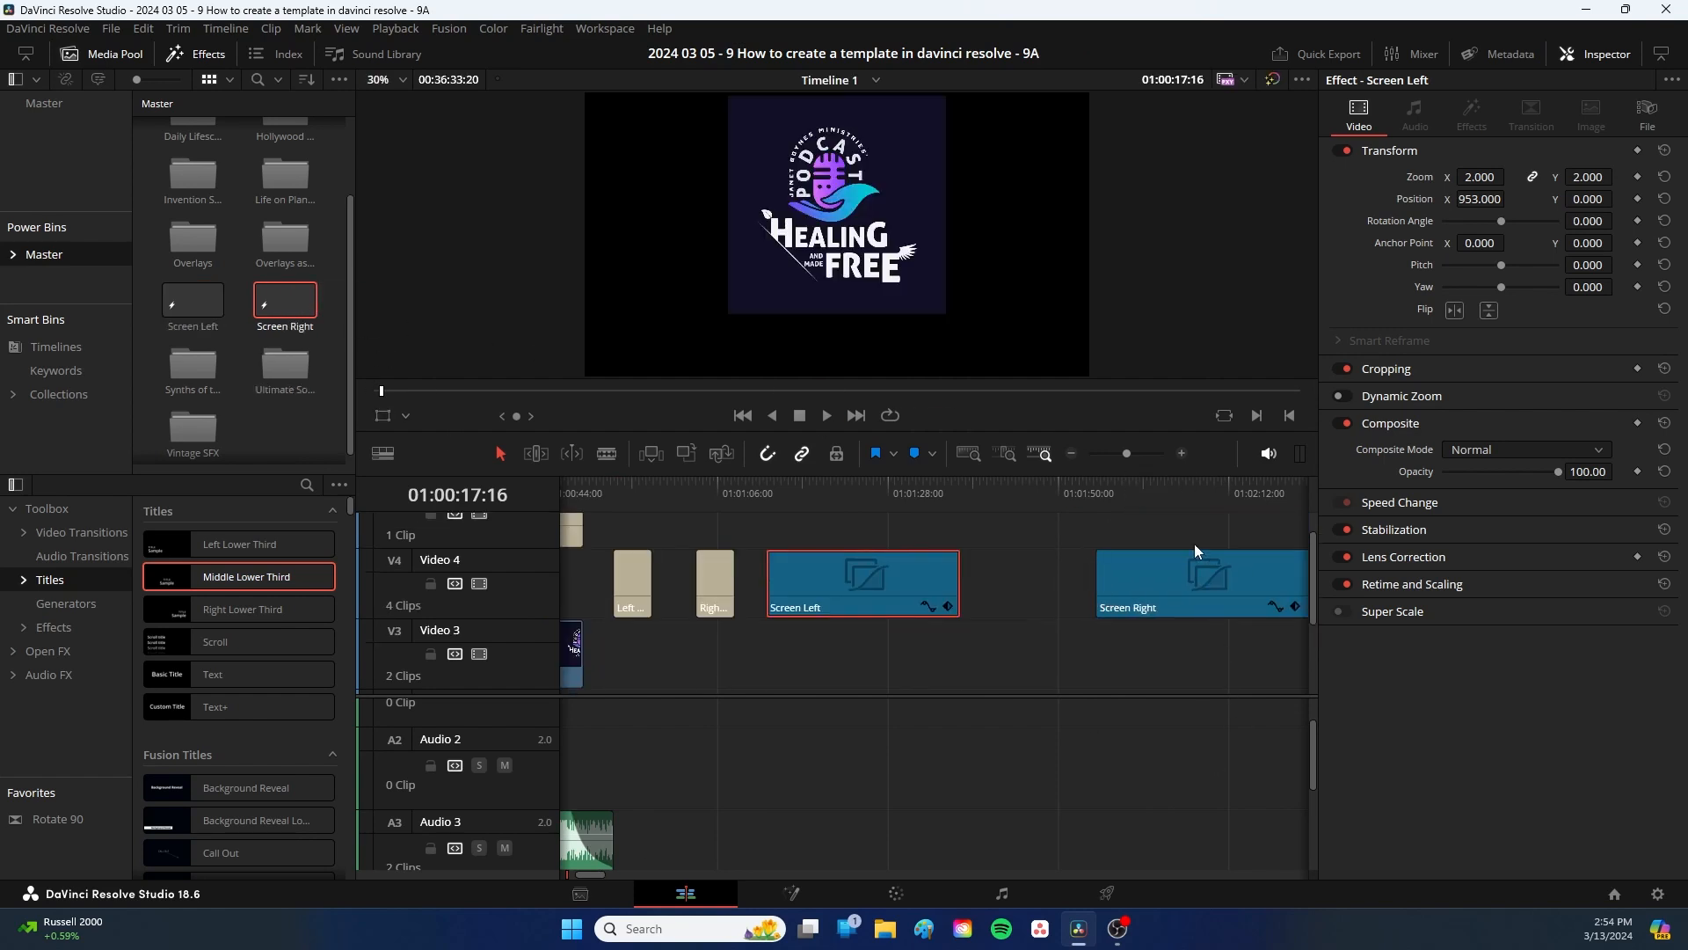
left_click(1181, 493)
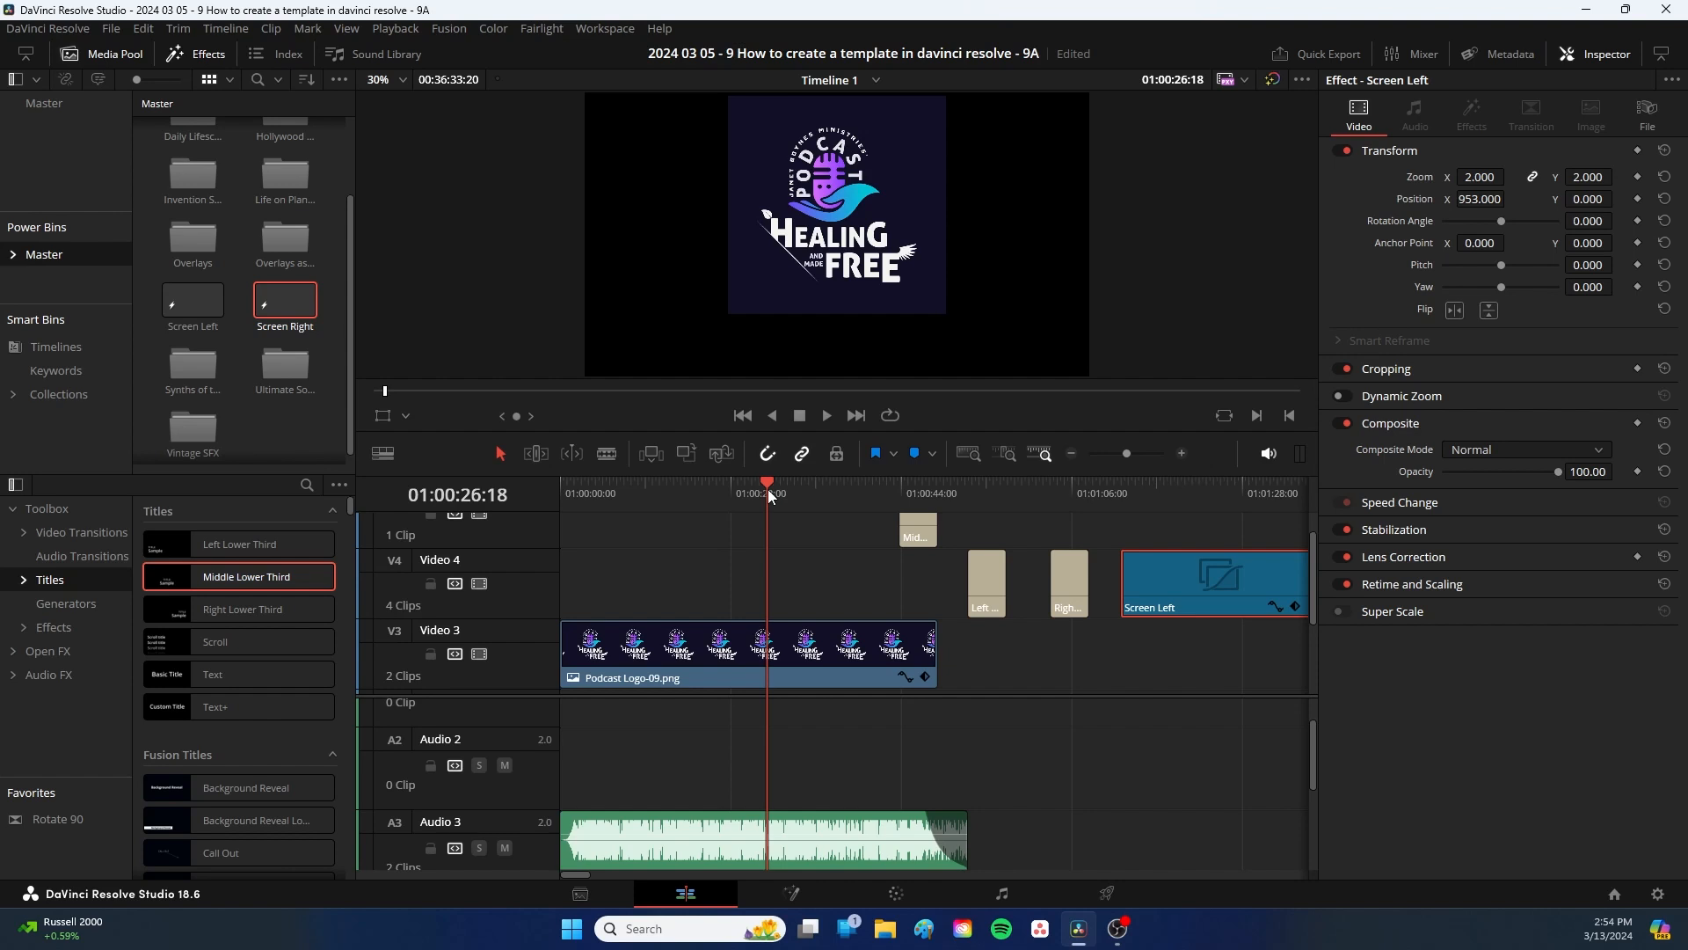
mouse_move(1151, 192)
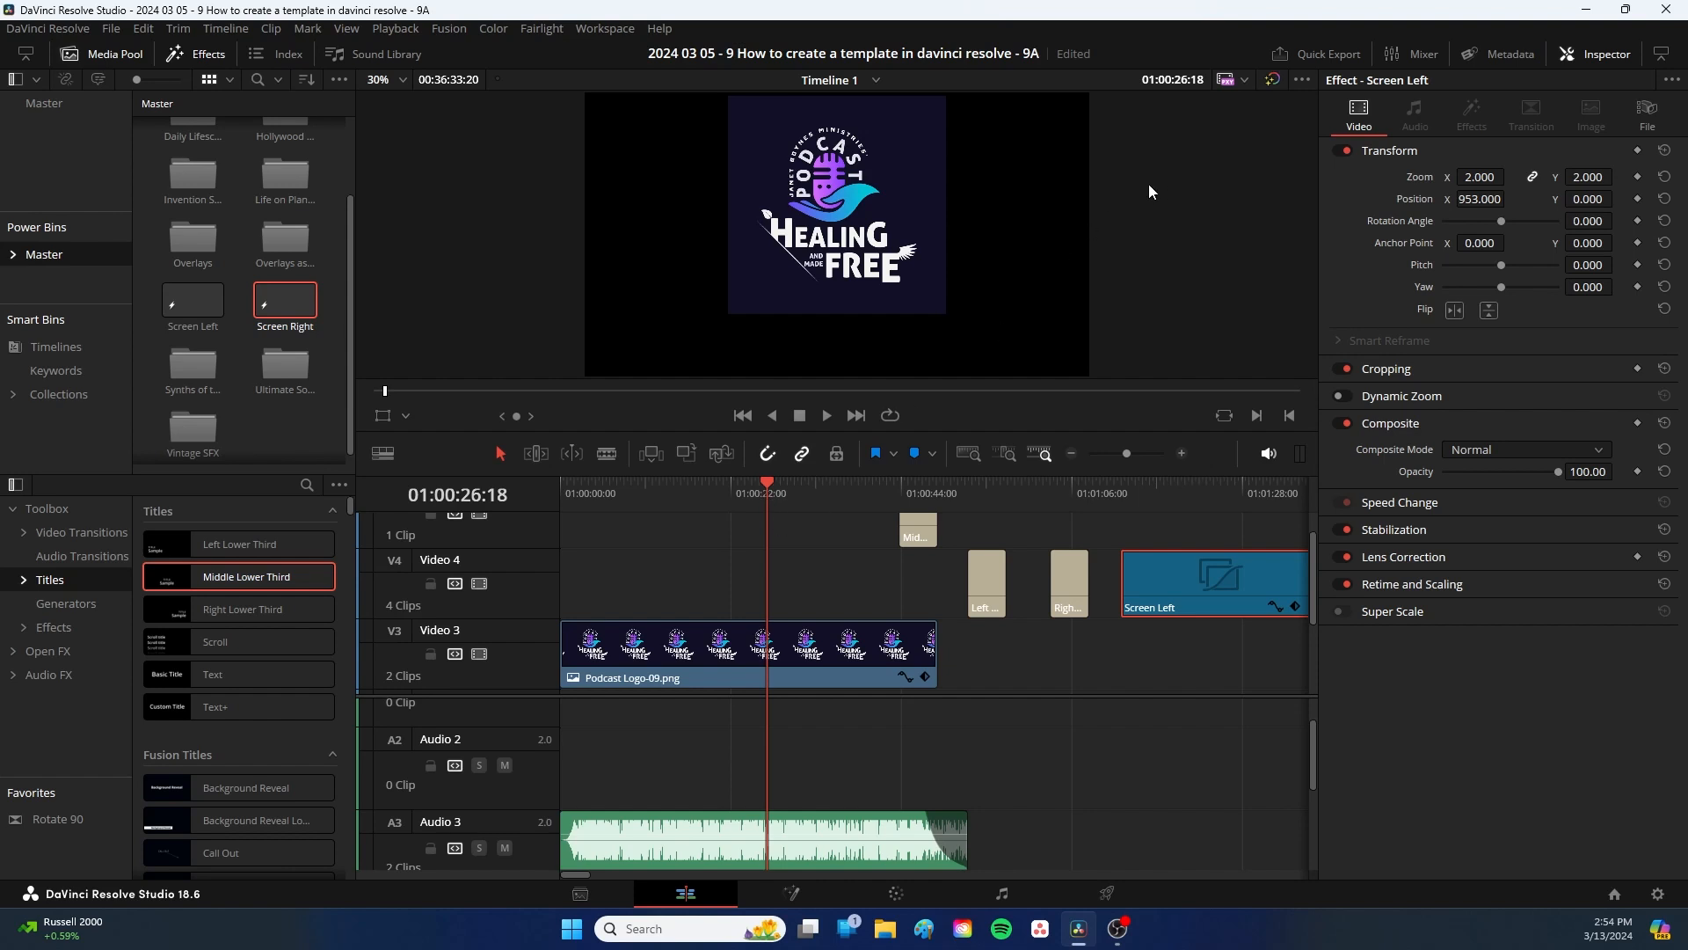
mouse_move(1260, 584)
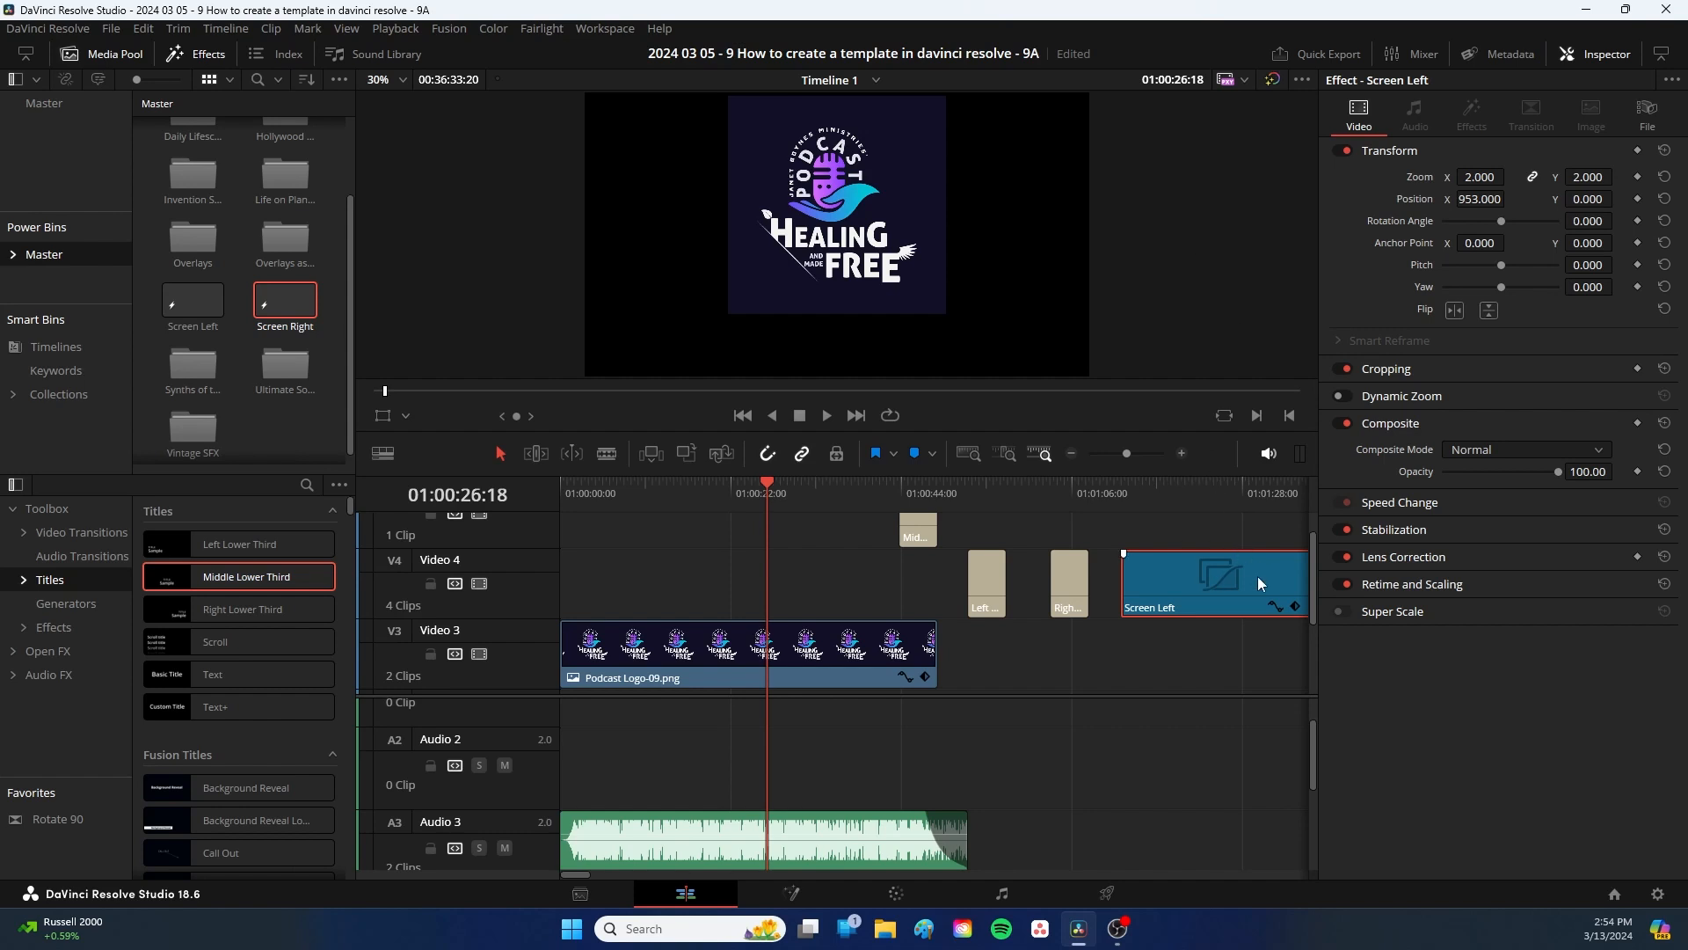
mouse_move(436, 149)
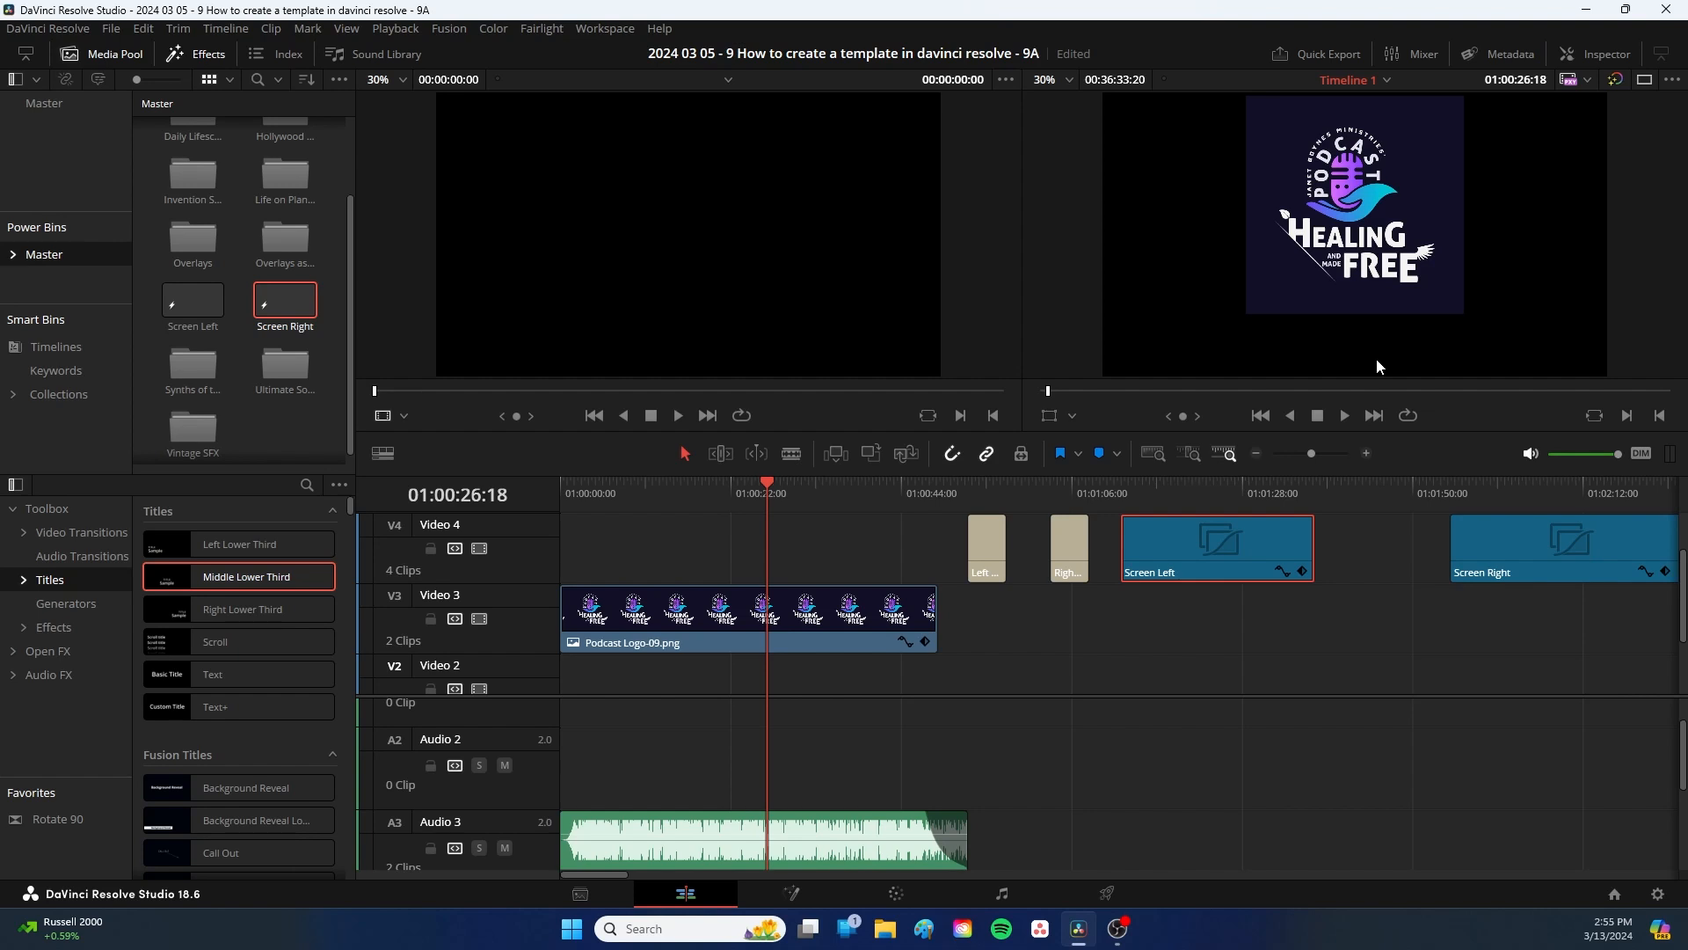
mouse_move(856, 196)
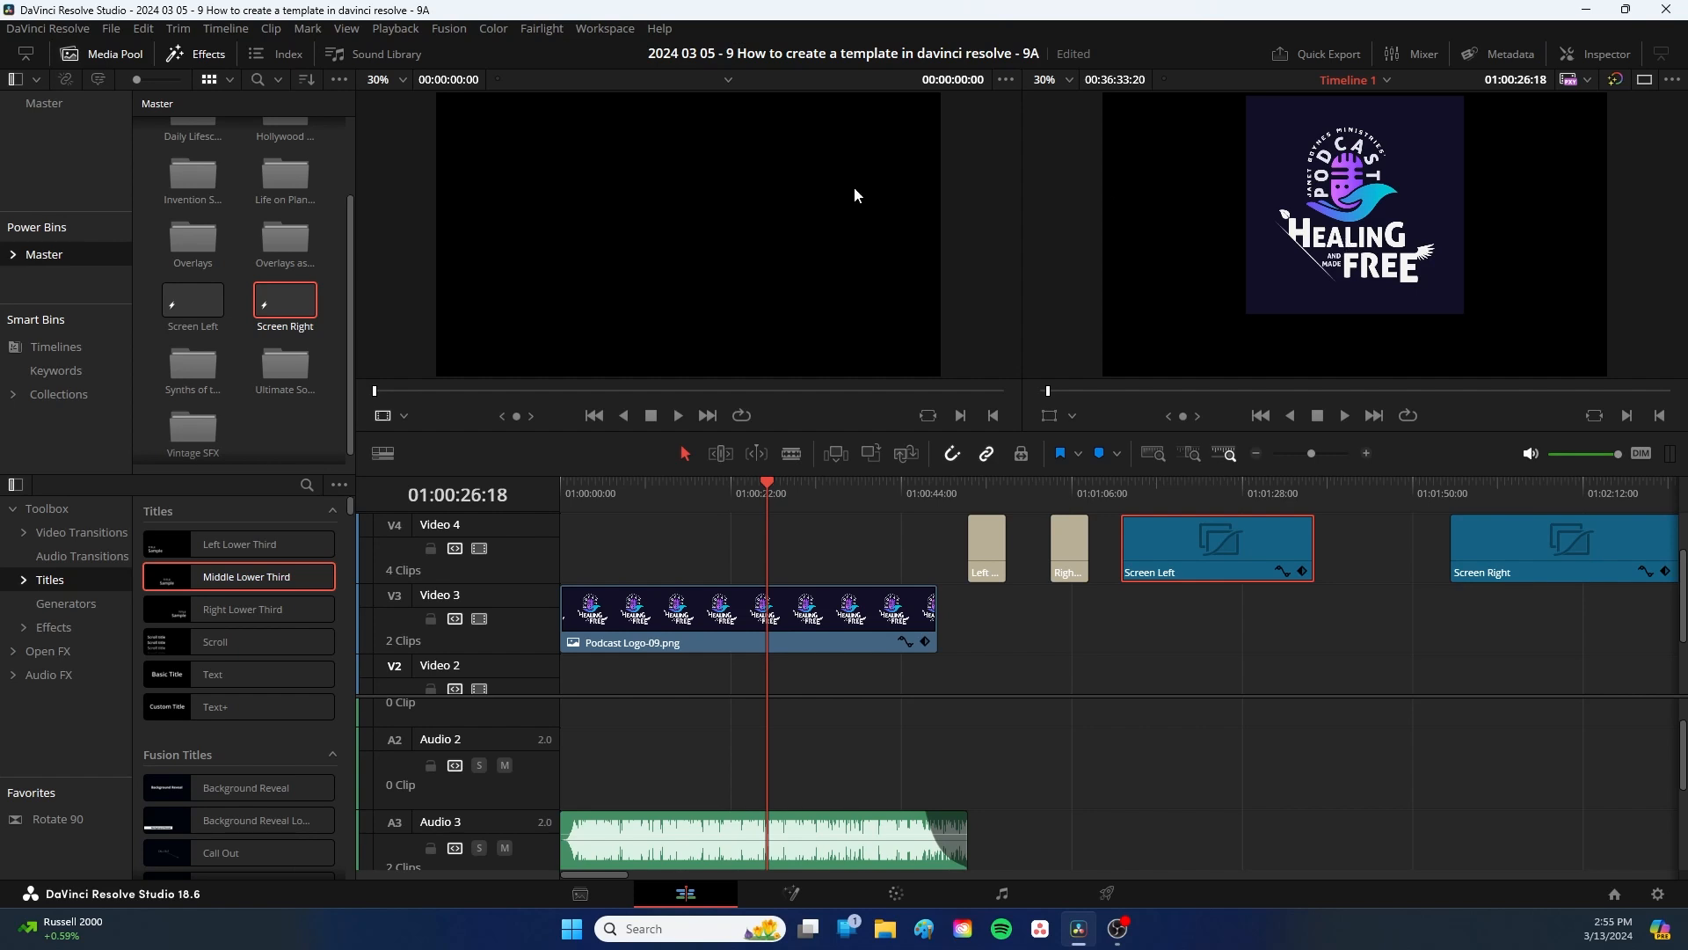
mouse_move(699, 212)
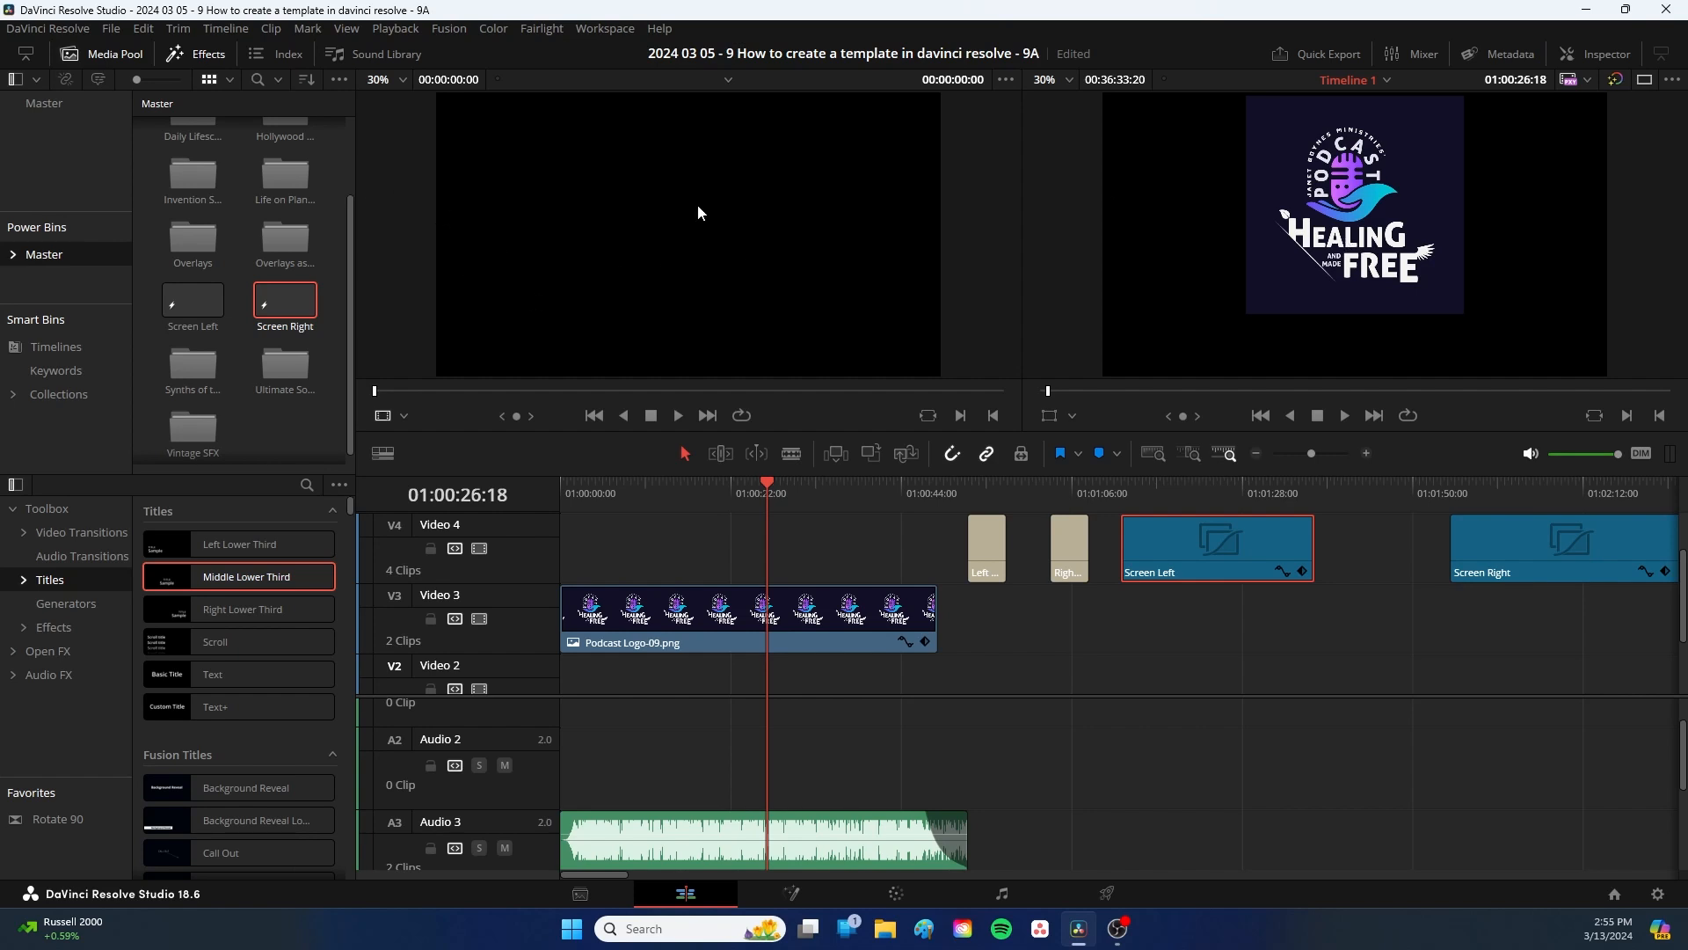
Step: Begin Save Project As with the name '2024 03 05 - Template - Open in Read Only'
left_click(111, 28)
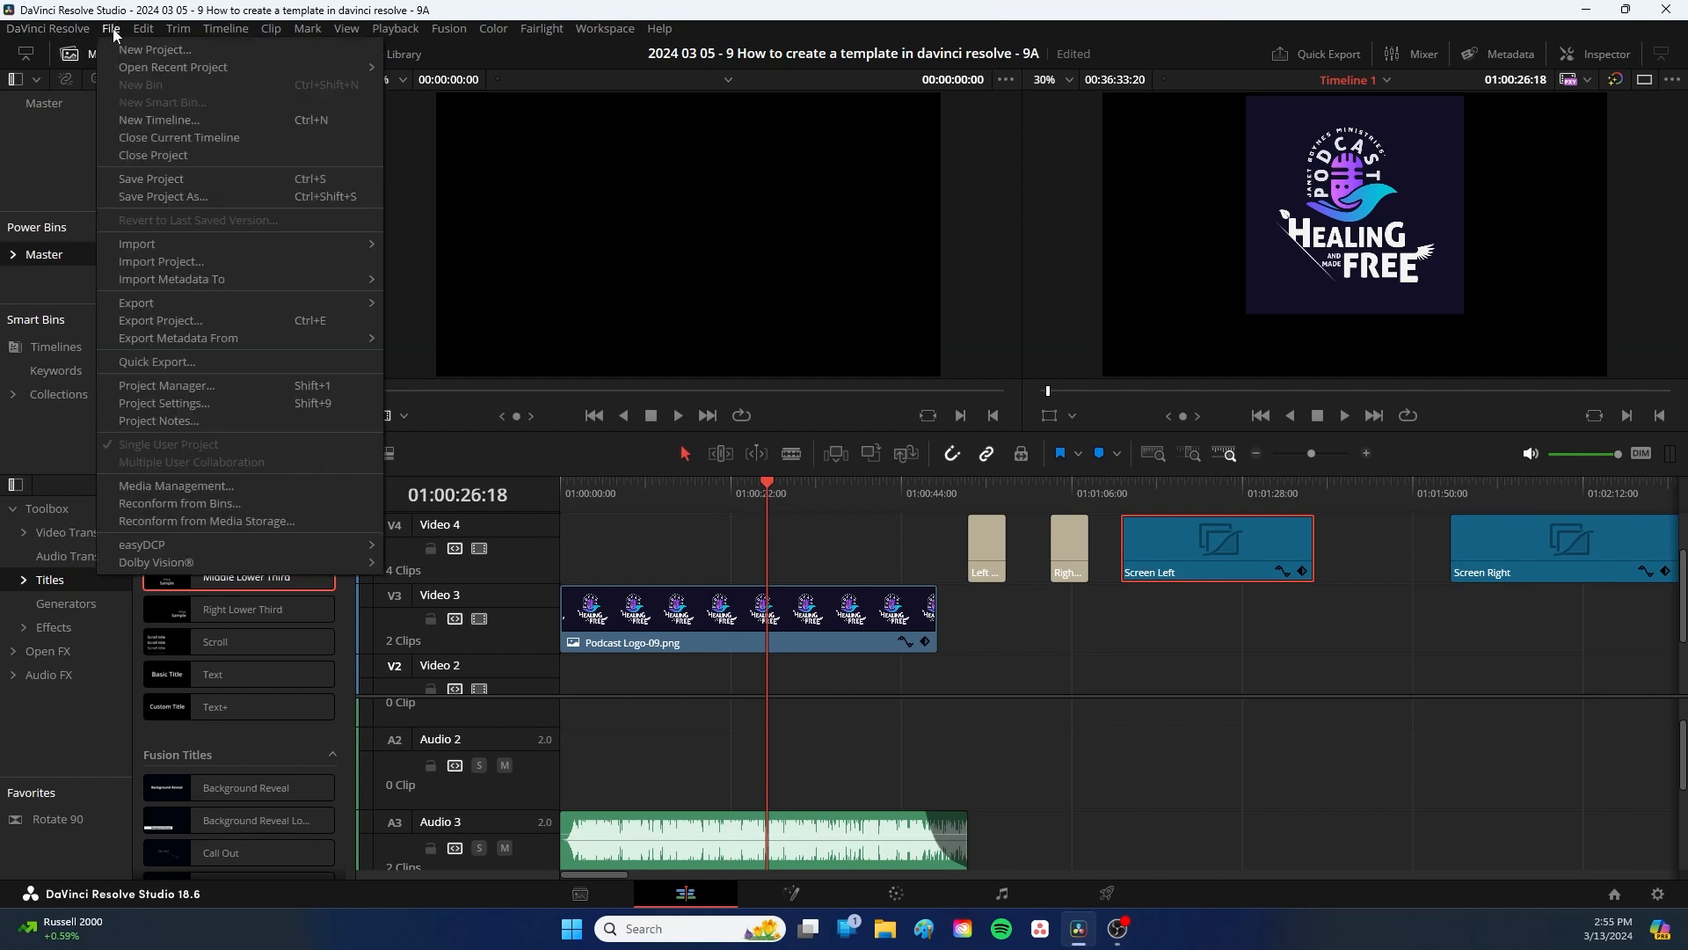
mouse_move(164, 196)
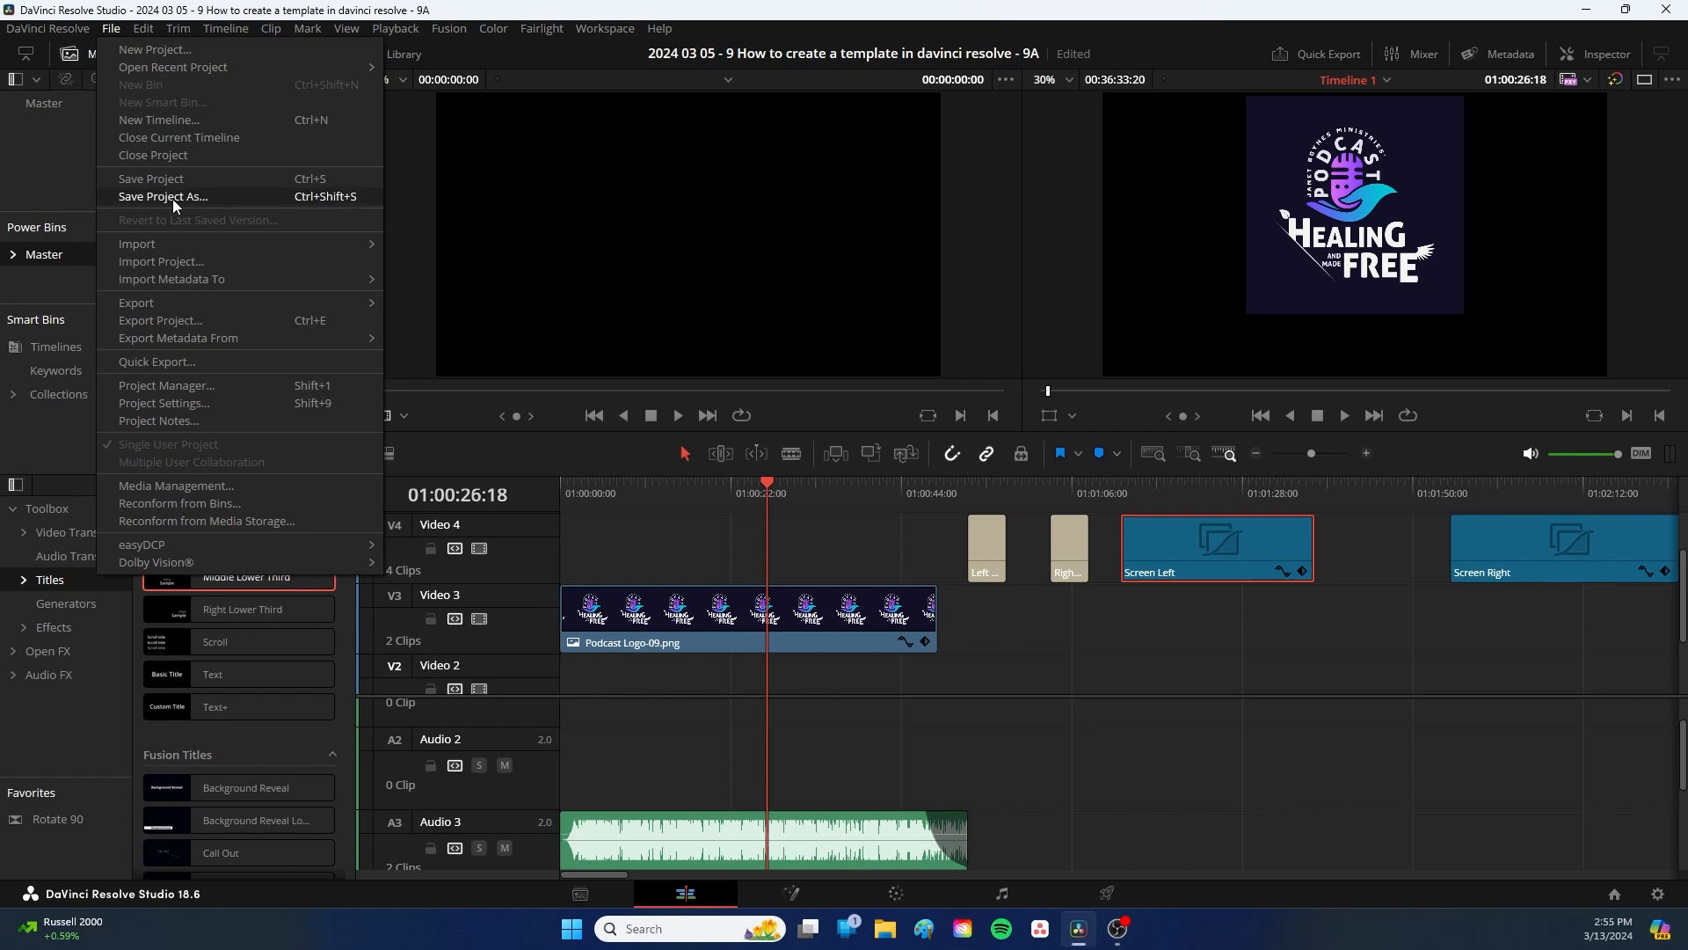
left_click(163, 196)
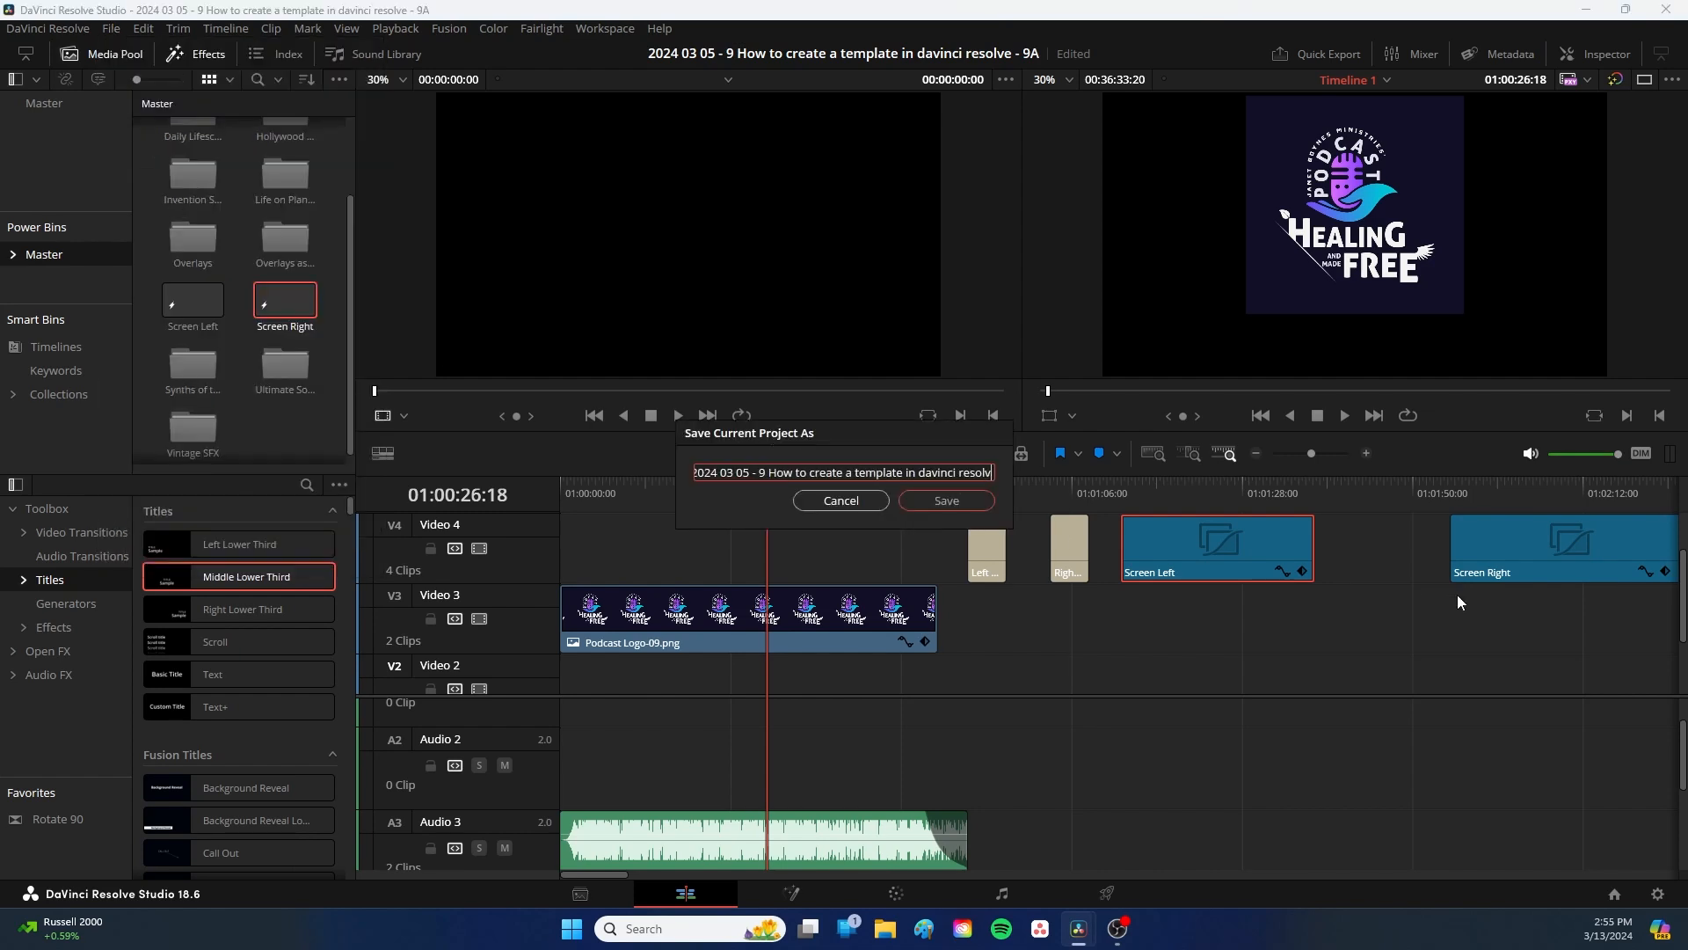
type("2024 03 05 - Template - Open")
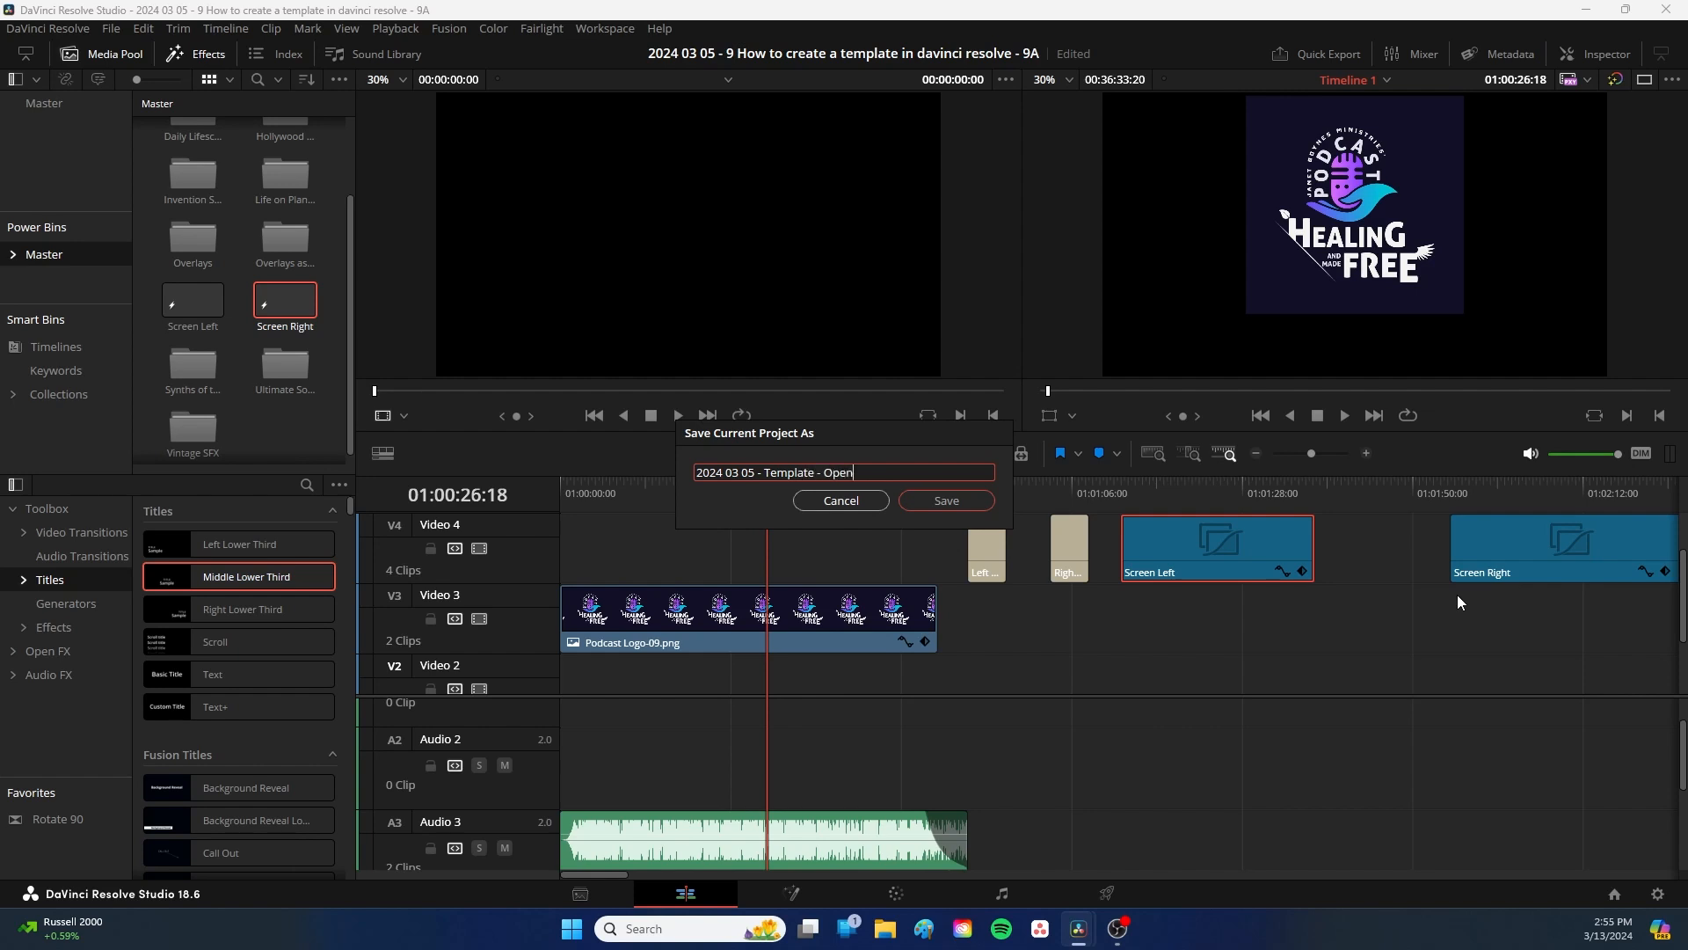
type("in Read Only")
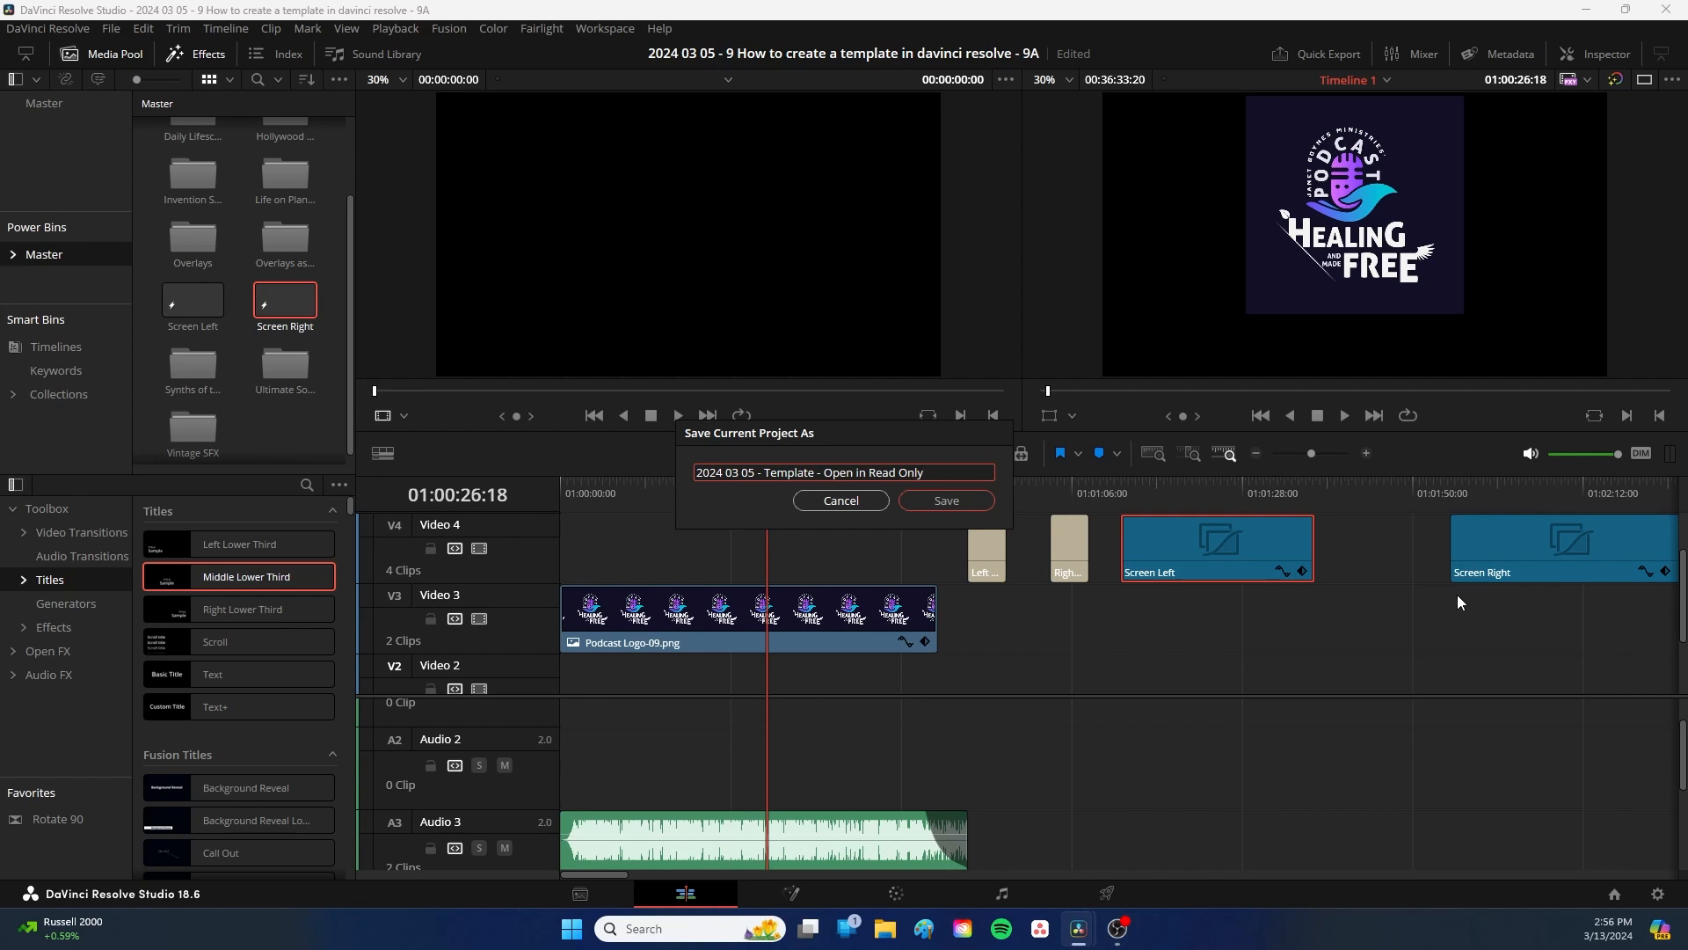
left_click(843, 471)
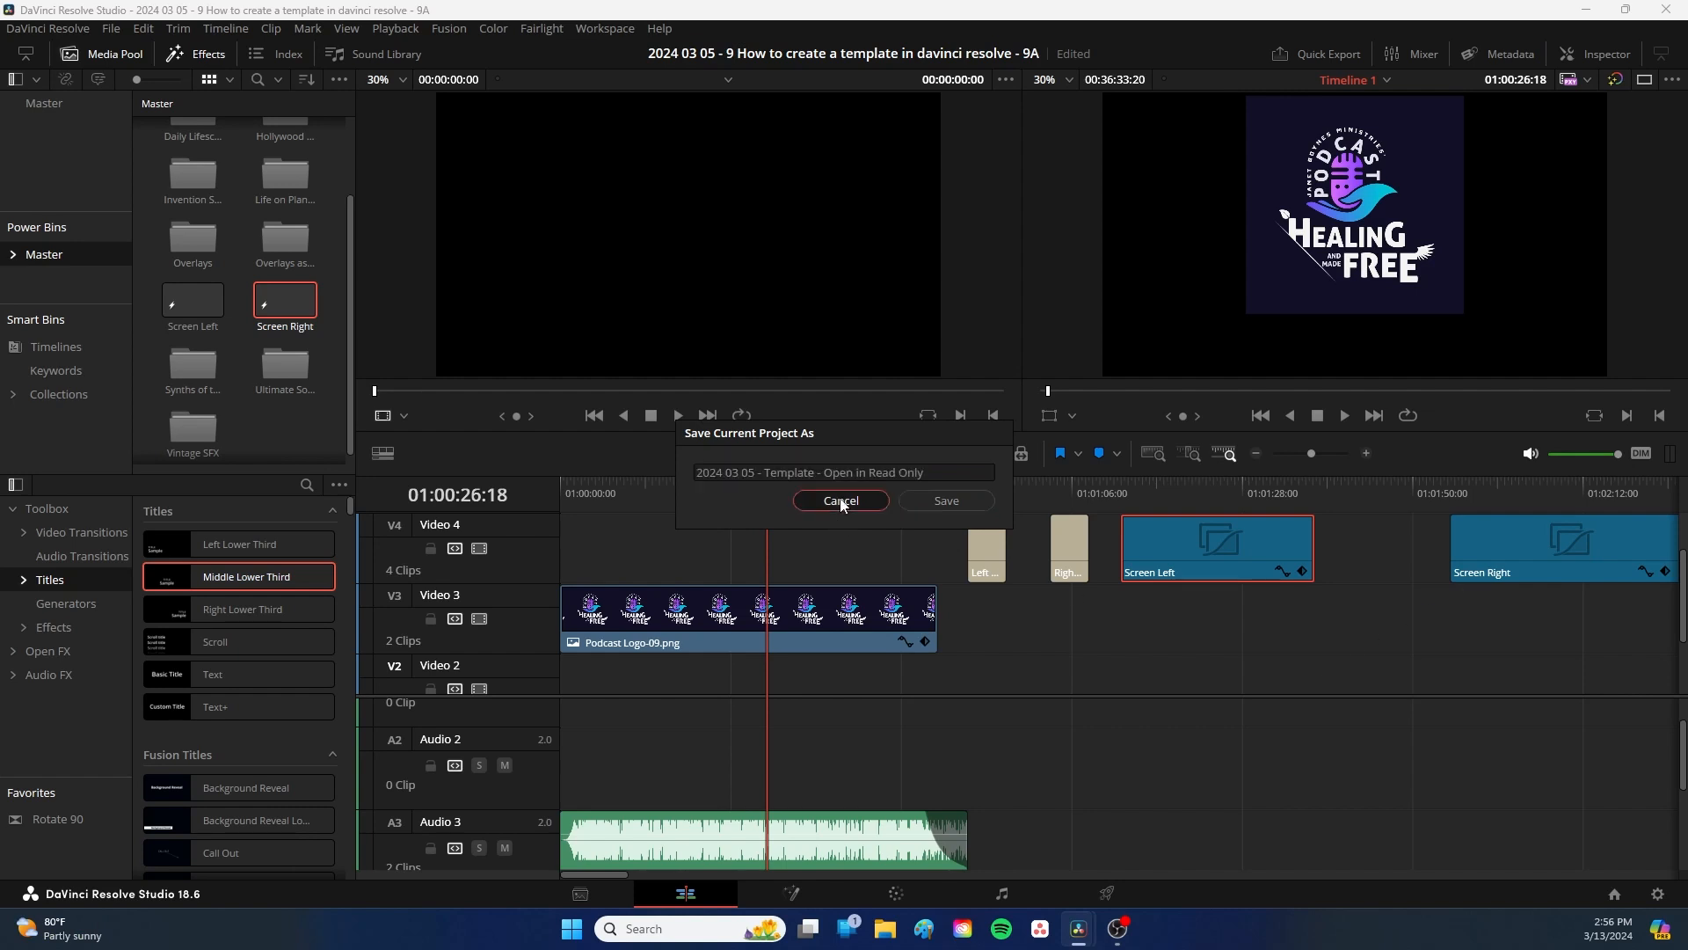
Step: Cancel the Save Current Project As dialog, keeping the original project name
left_click(840, 499)
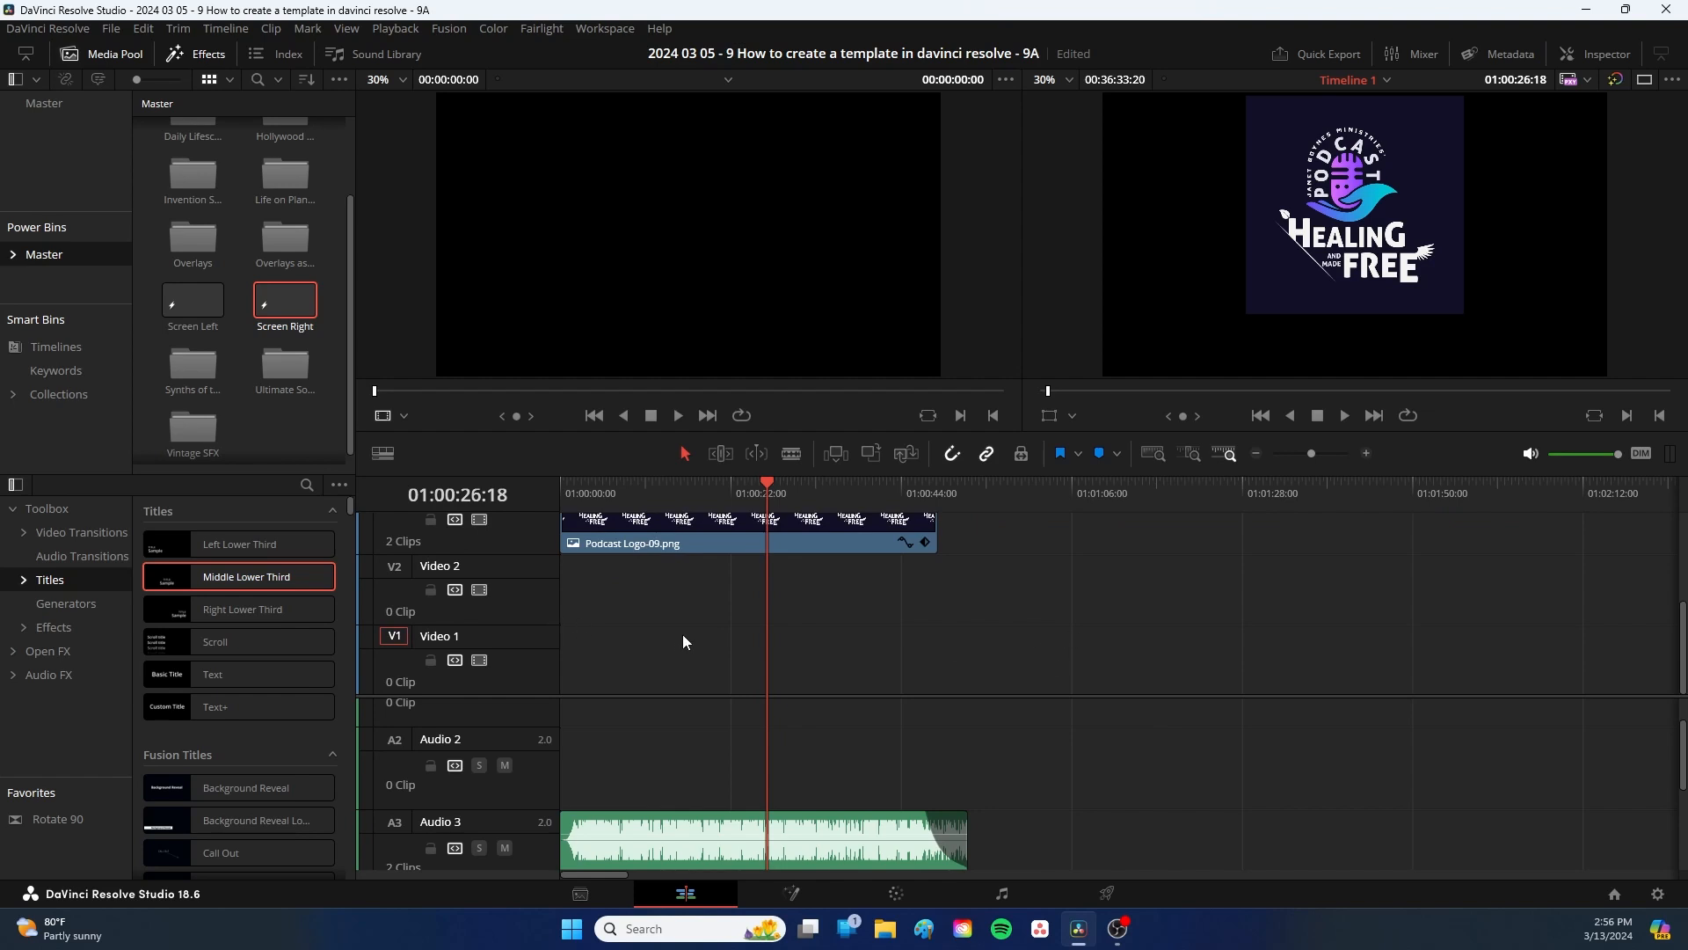
mouse_move(647, 694)
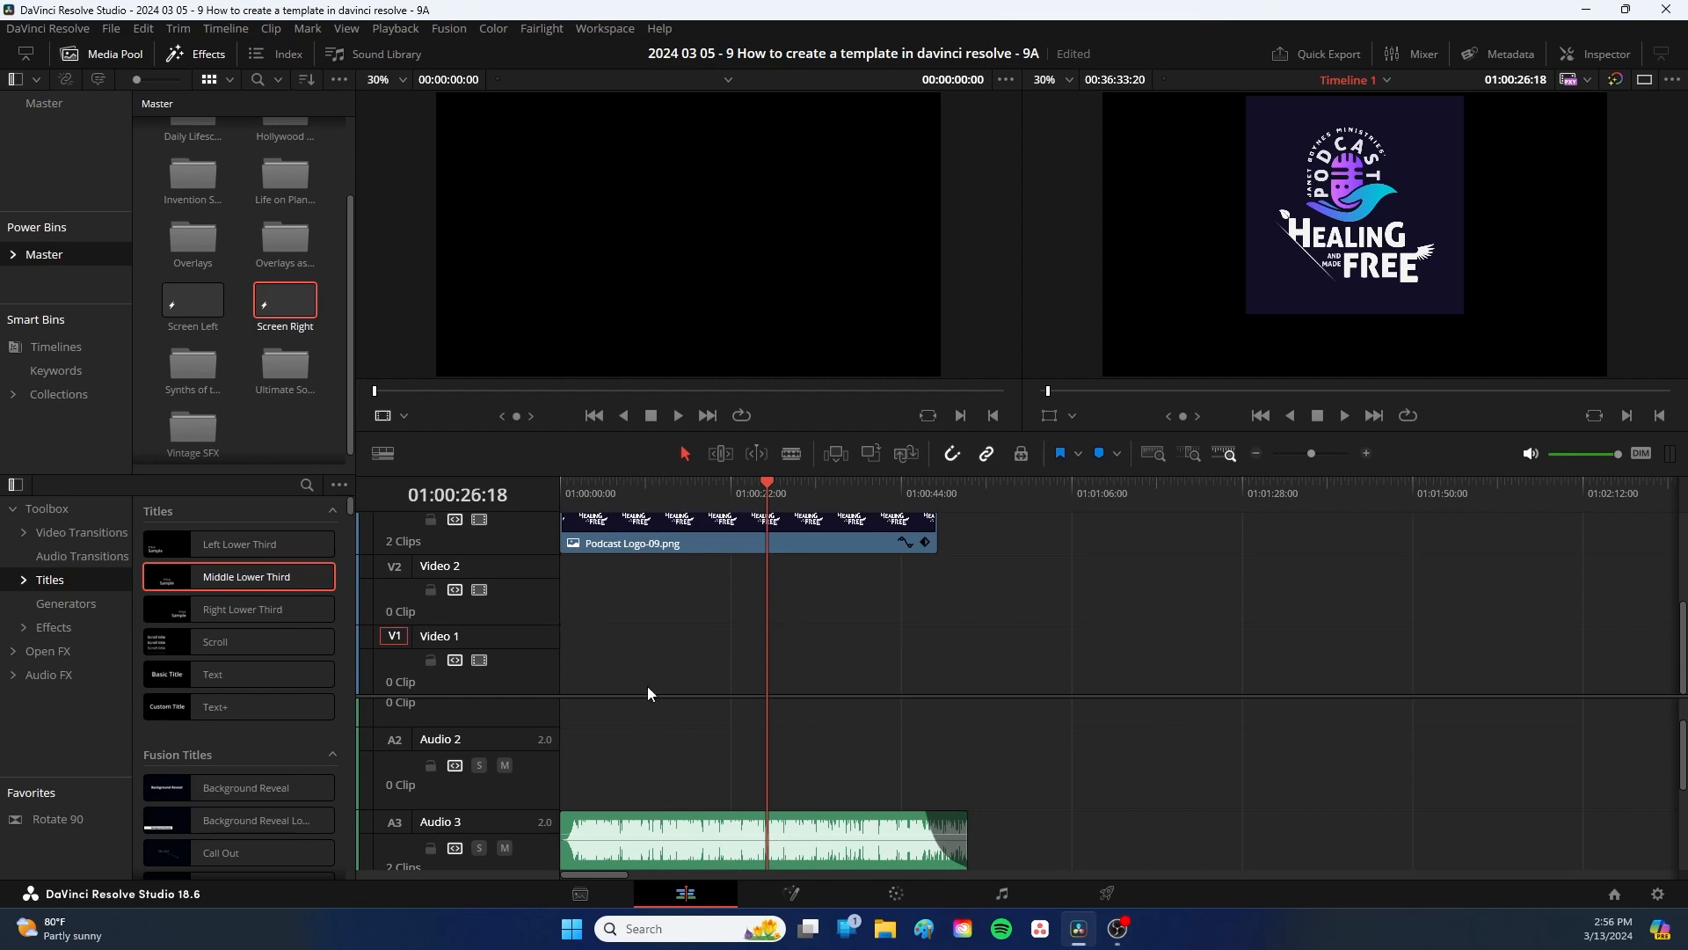
mouse_move(888, 677)
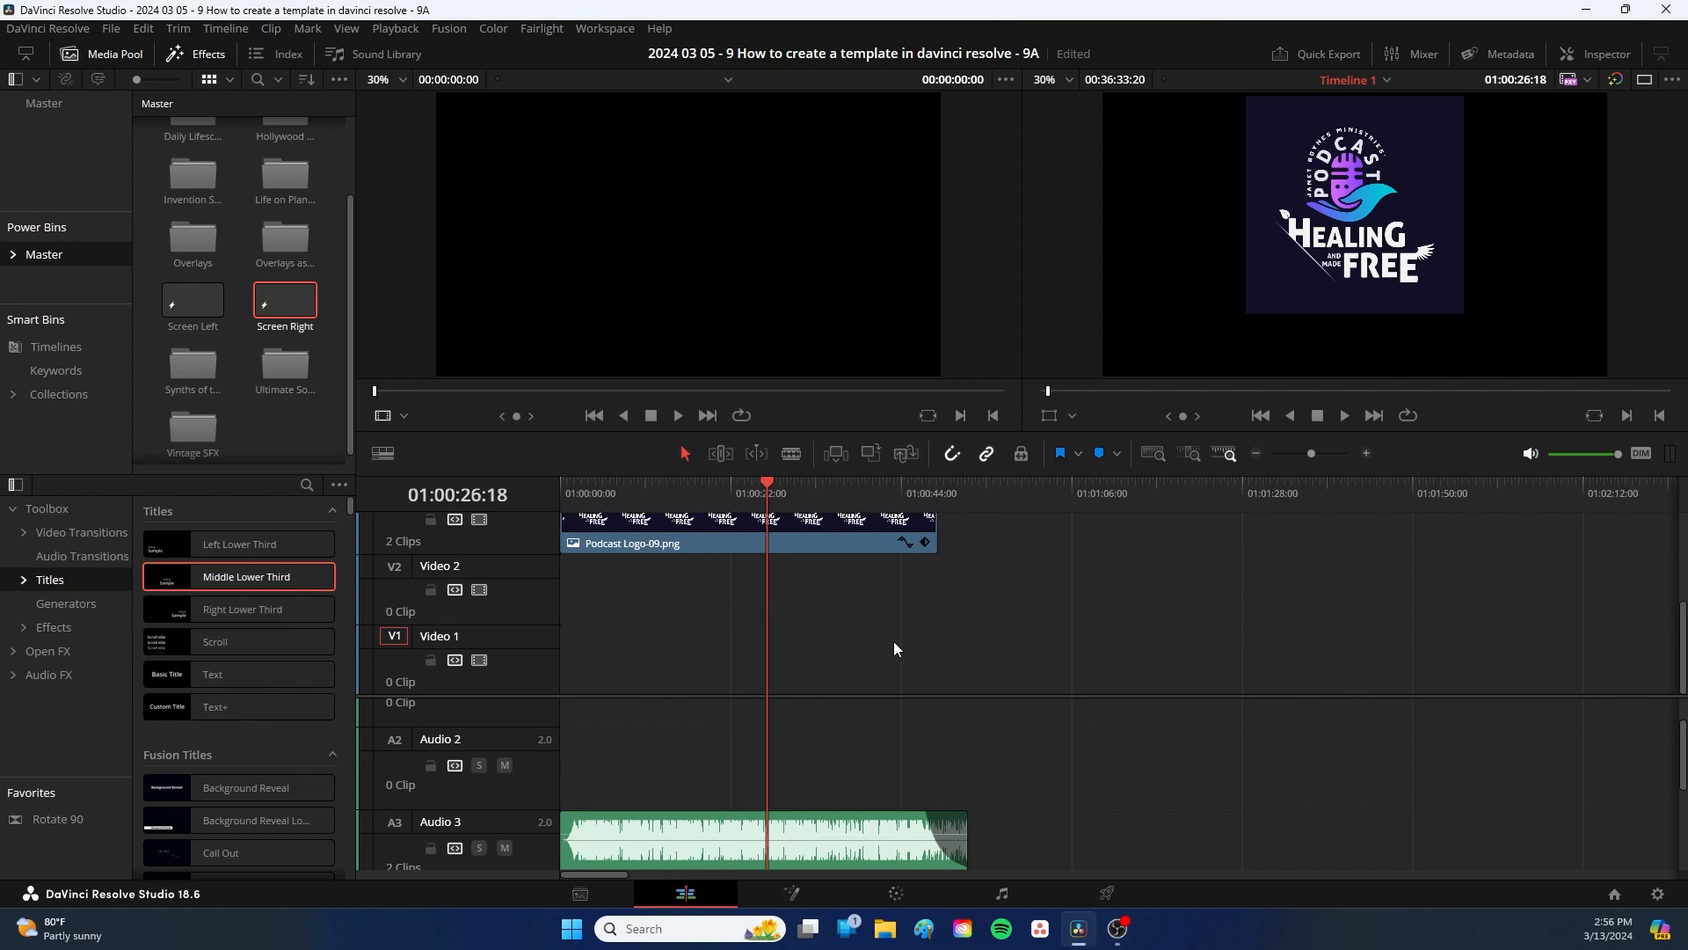
mouse_move(869, 645)
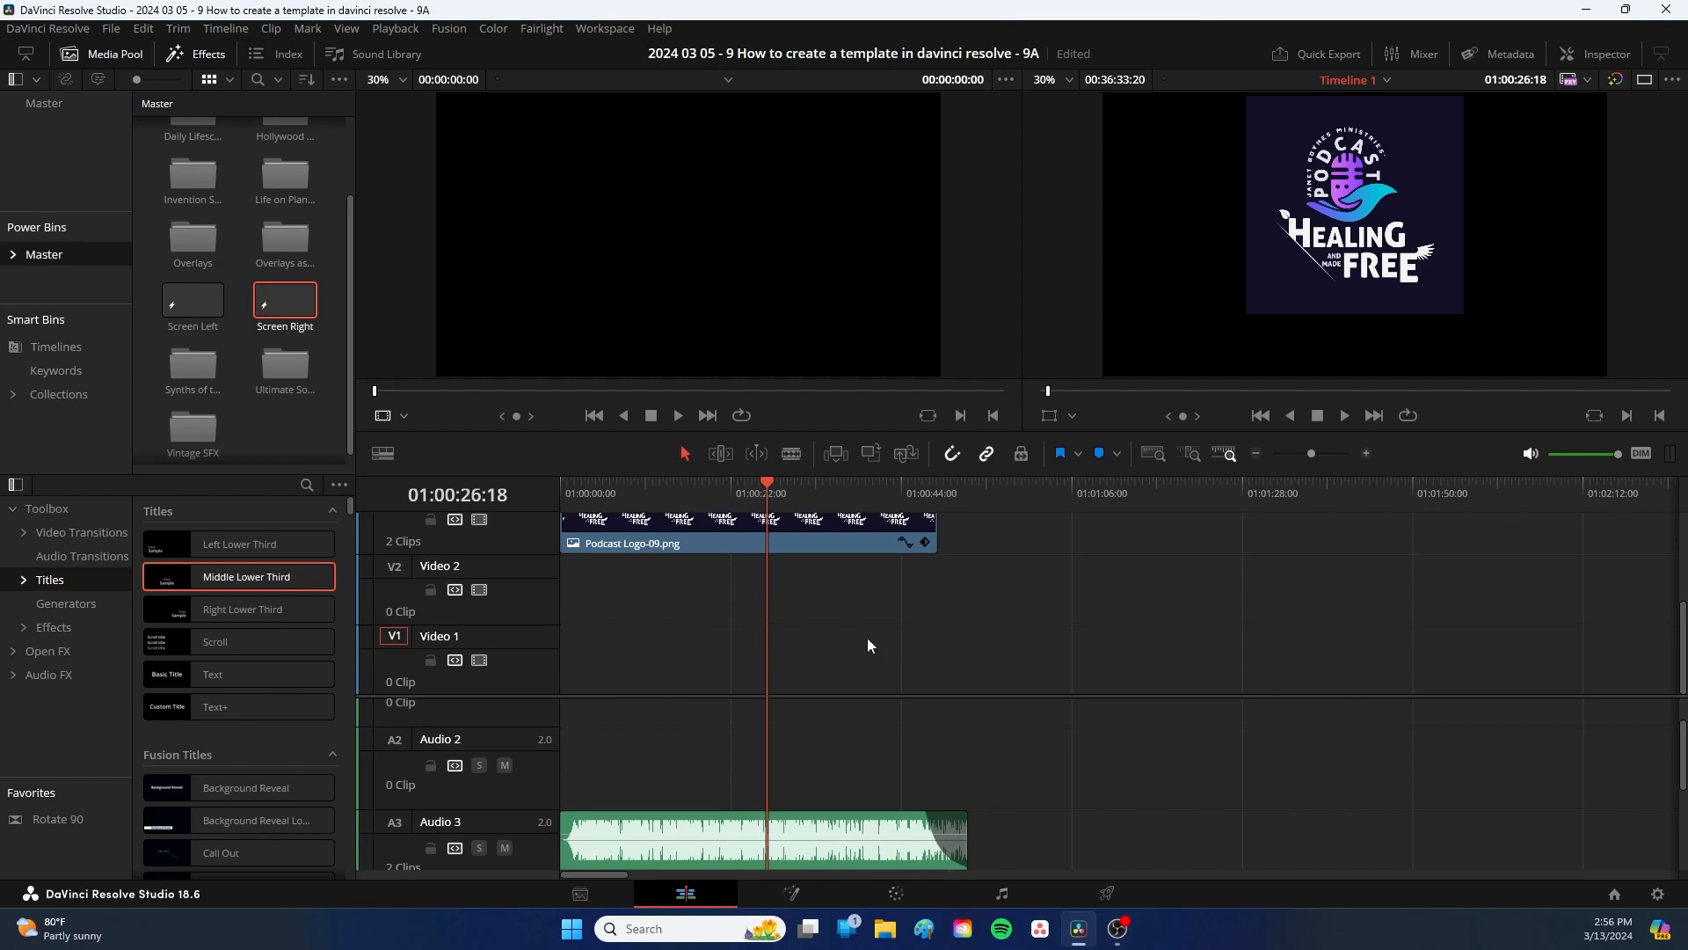